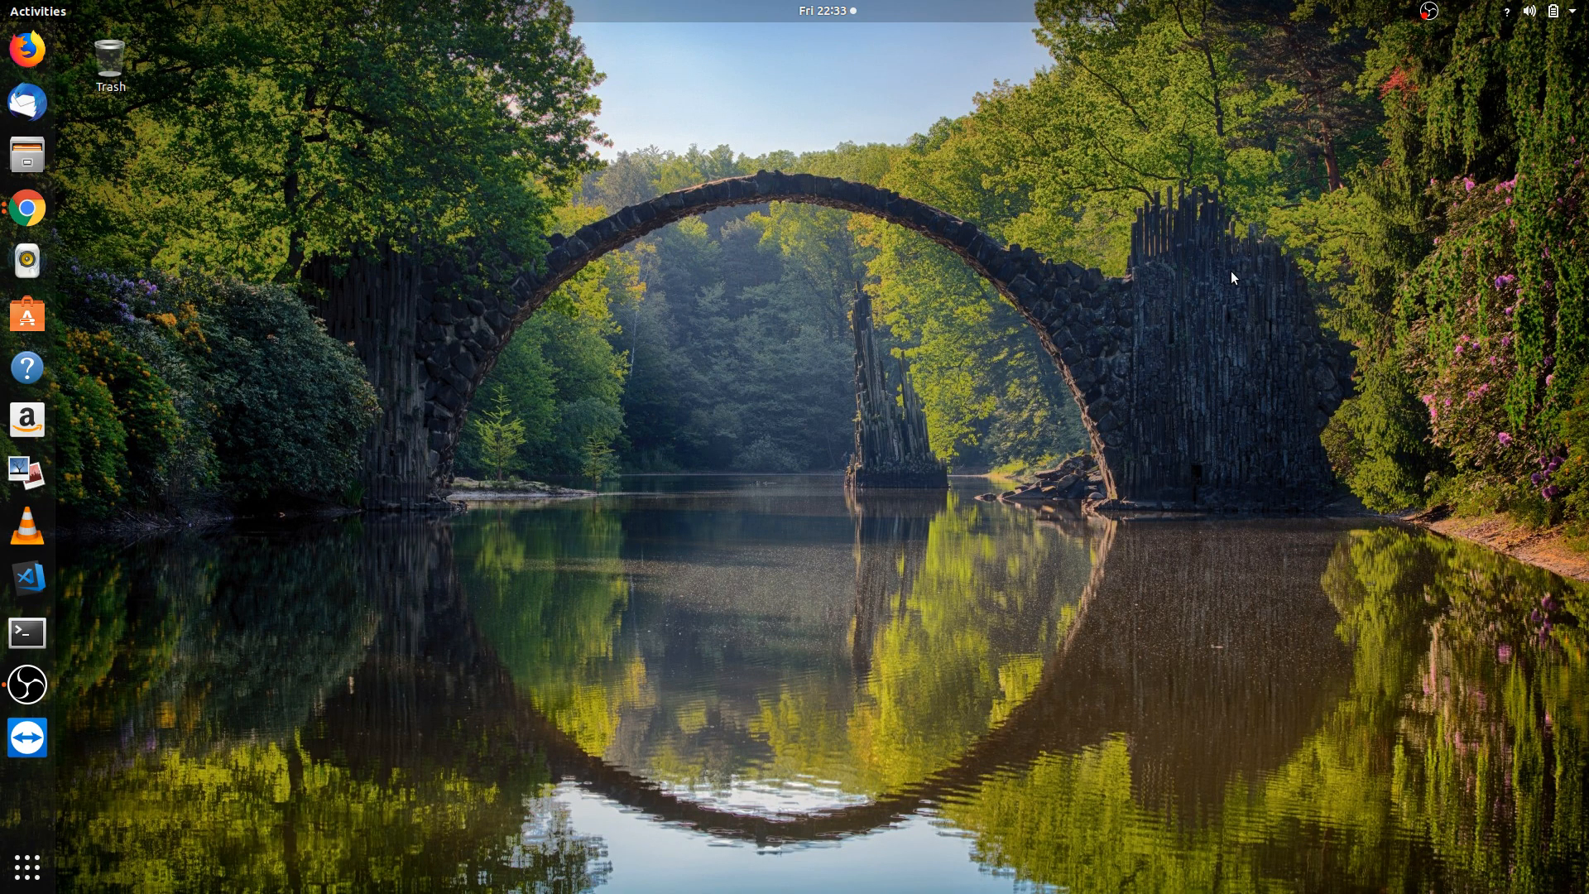
mouse_move(1027, 298)
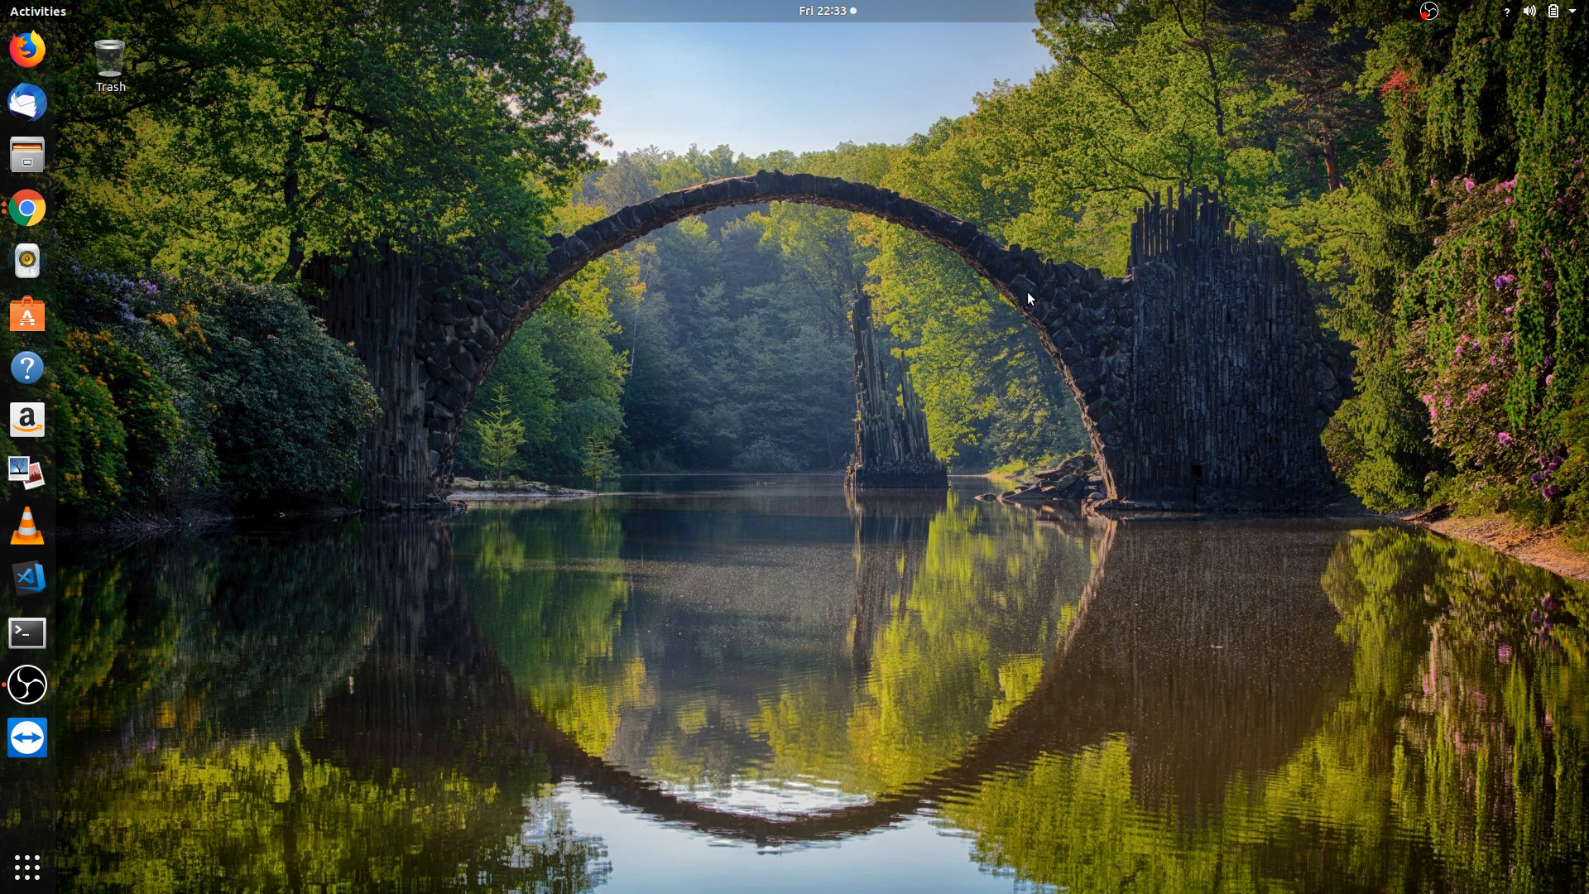
mouse_move(920, 271)
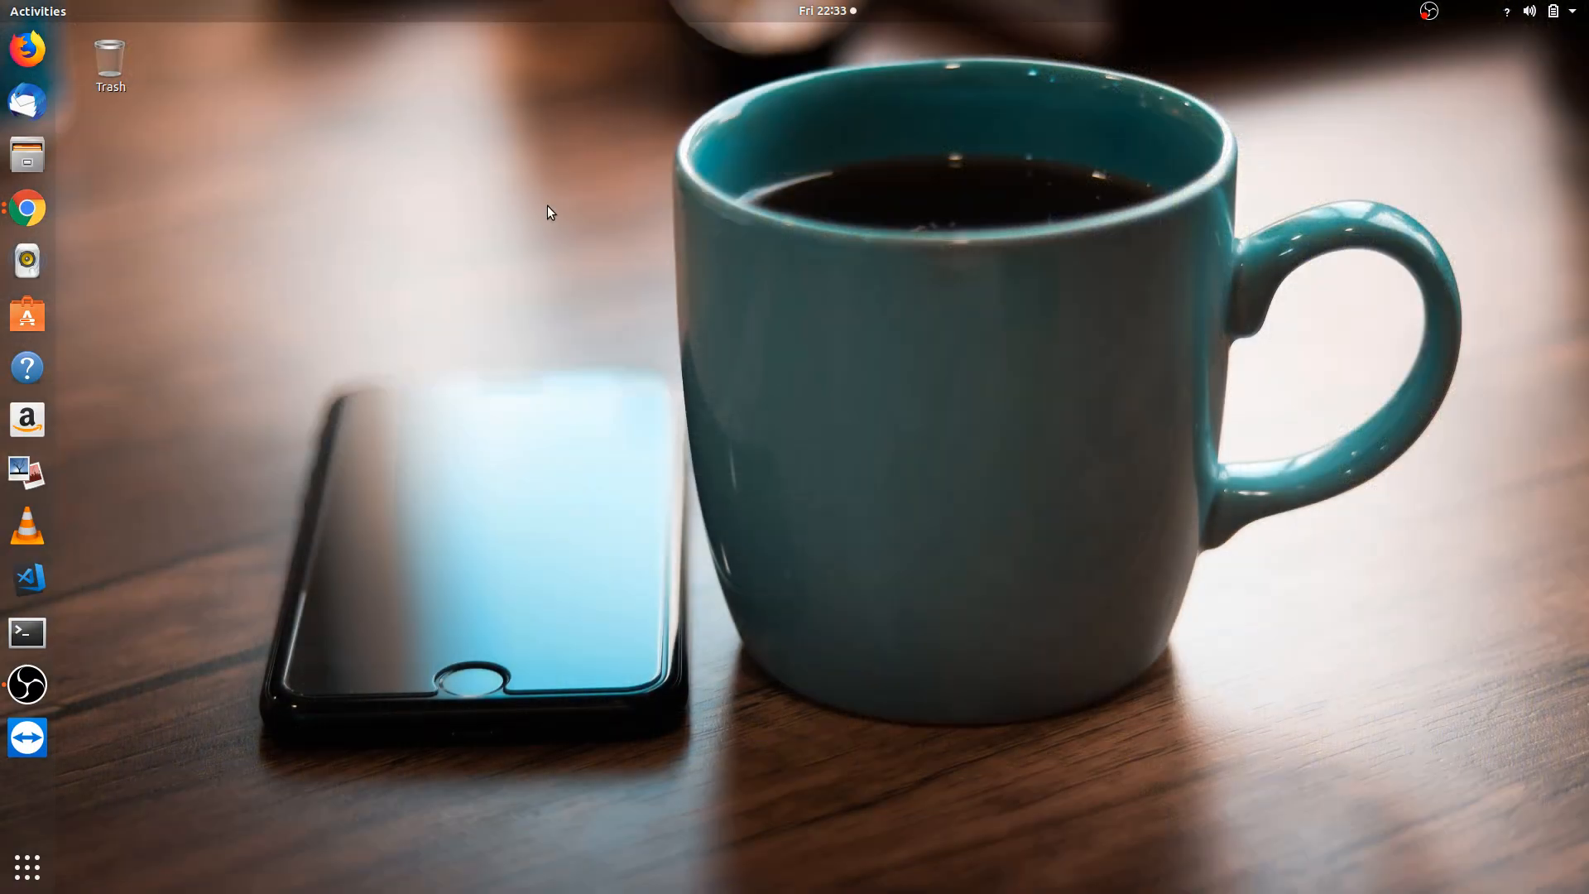
mouse_move(27, 208)
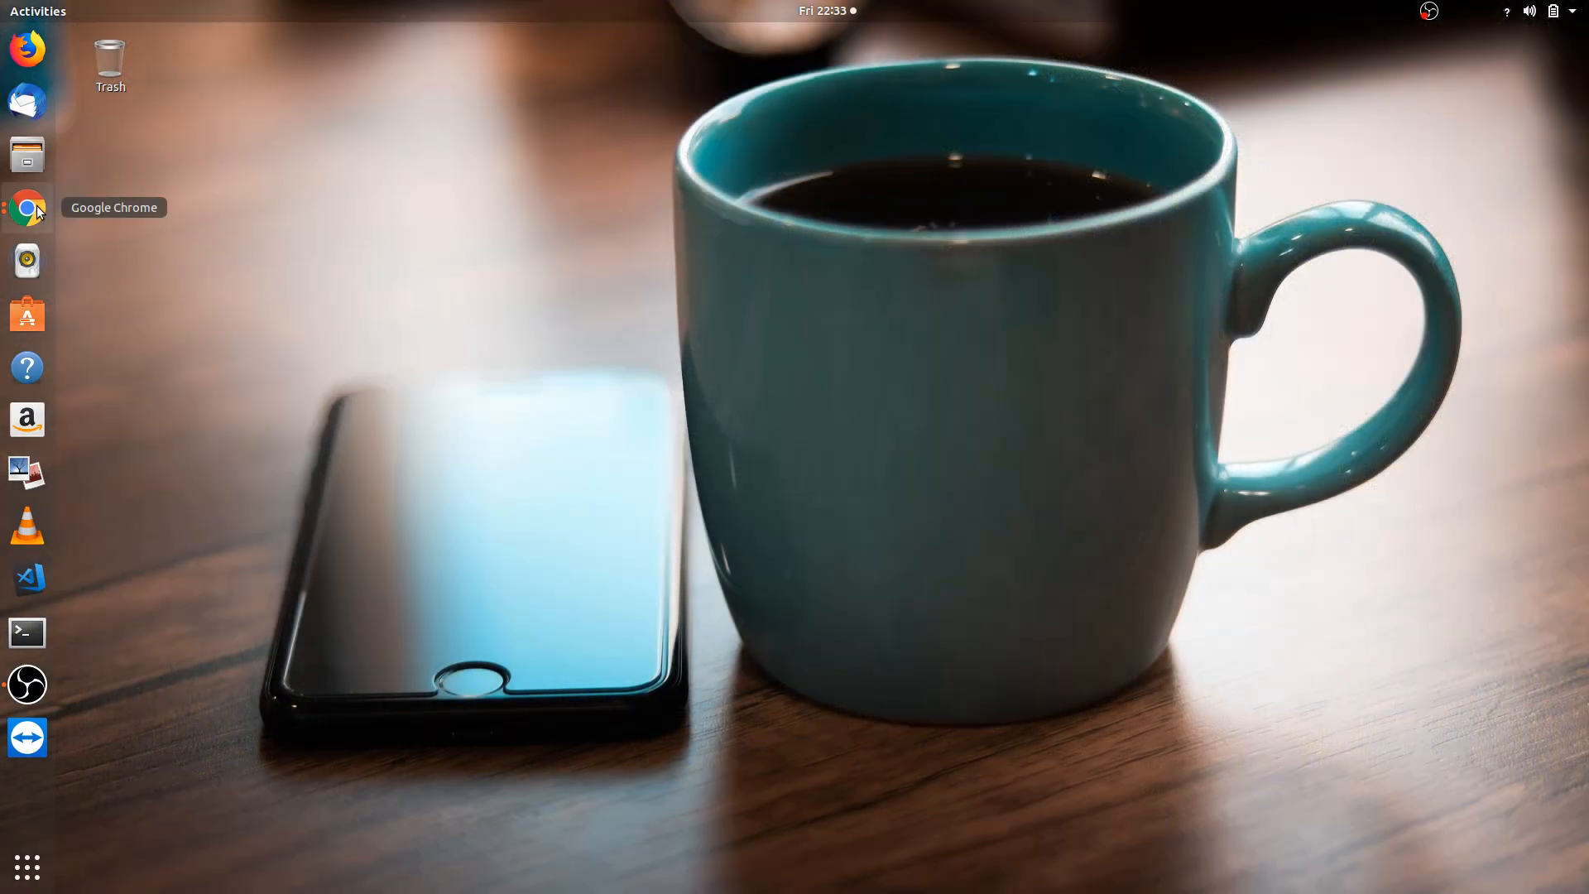
- Show the open Chrome window previews from the dock
click(27, 207)
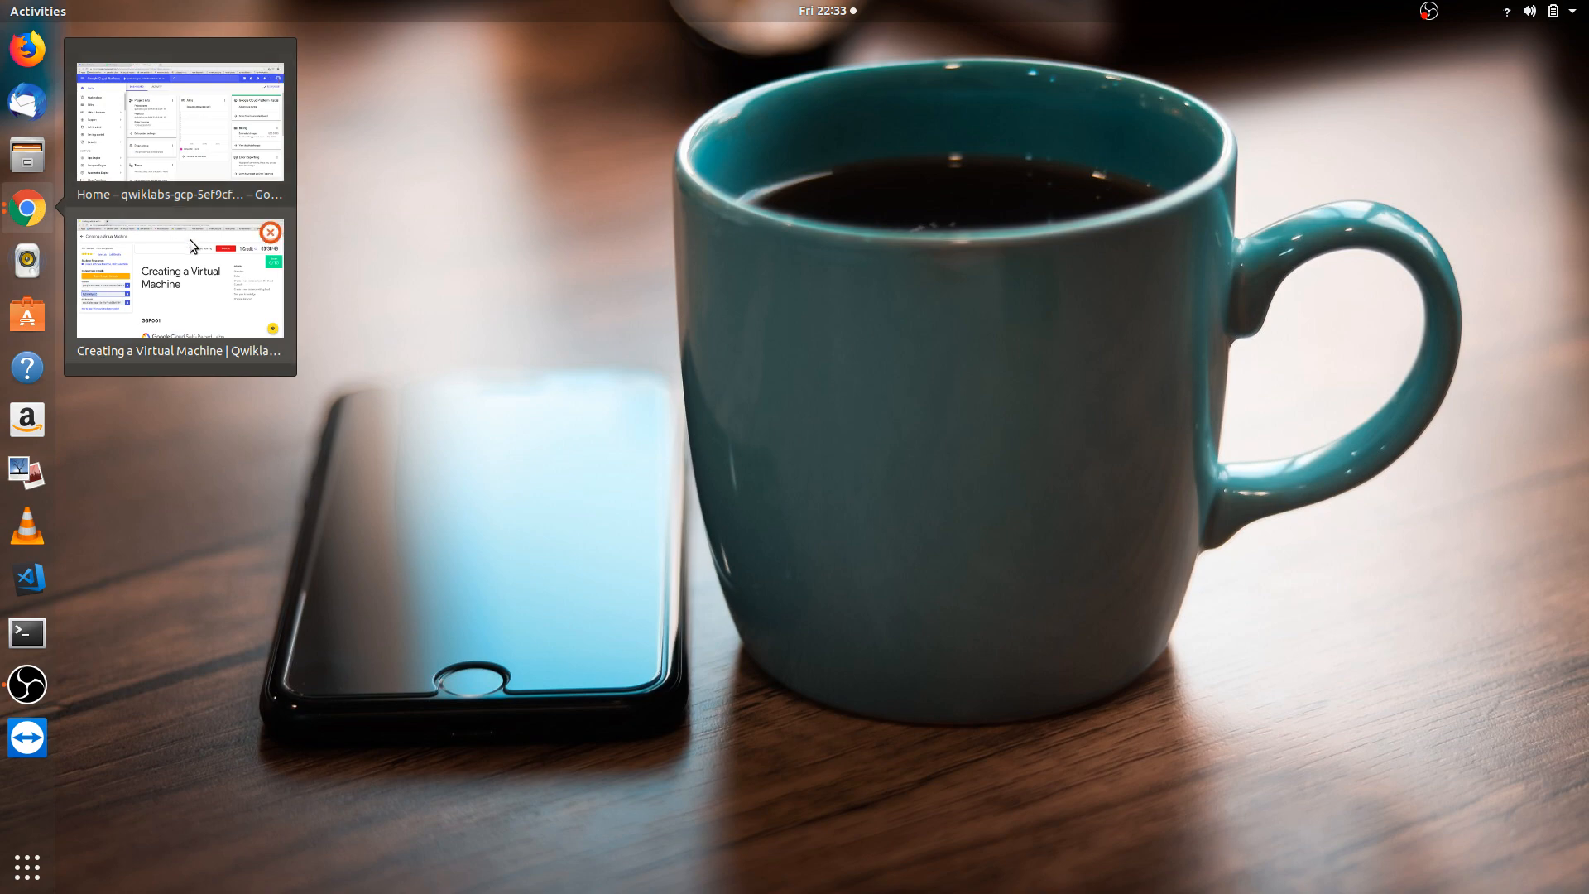
- Bring the cloud console window forward and scroll through the navigation menu's product list
click(180, 127)
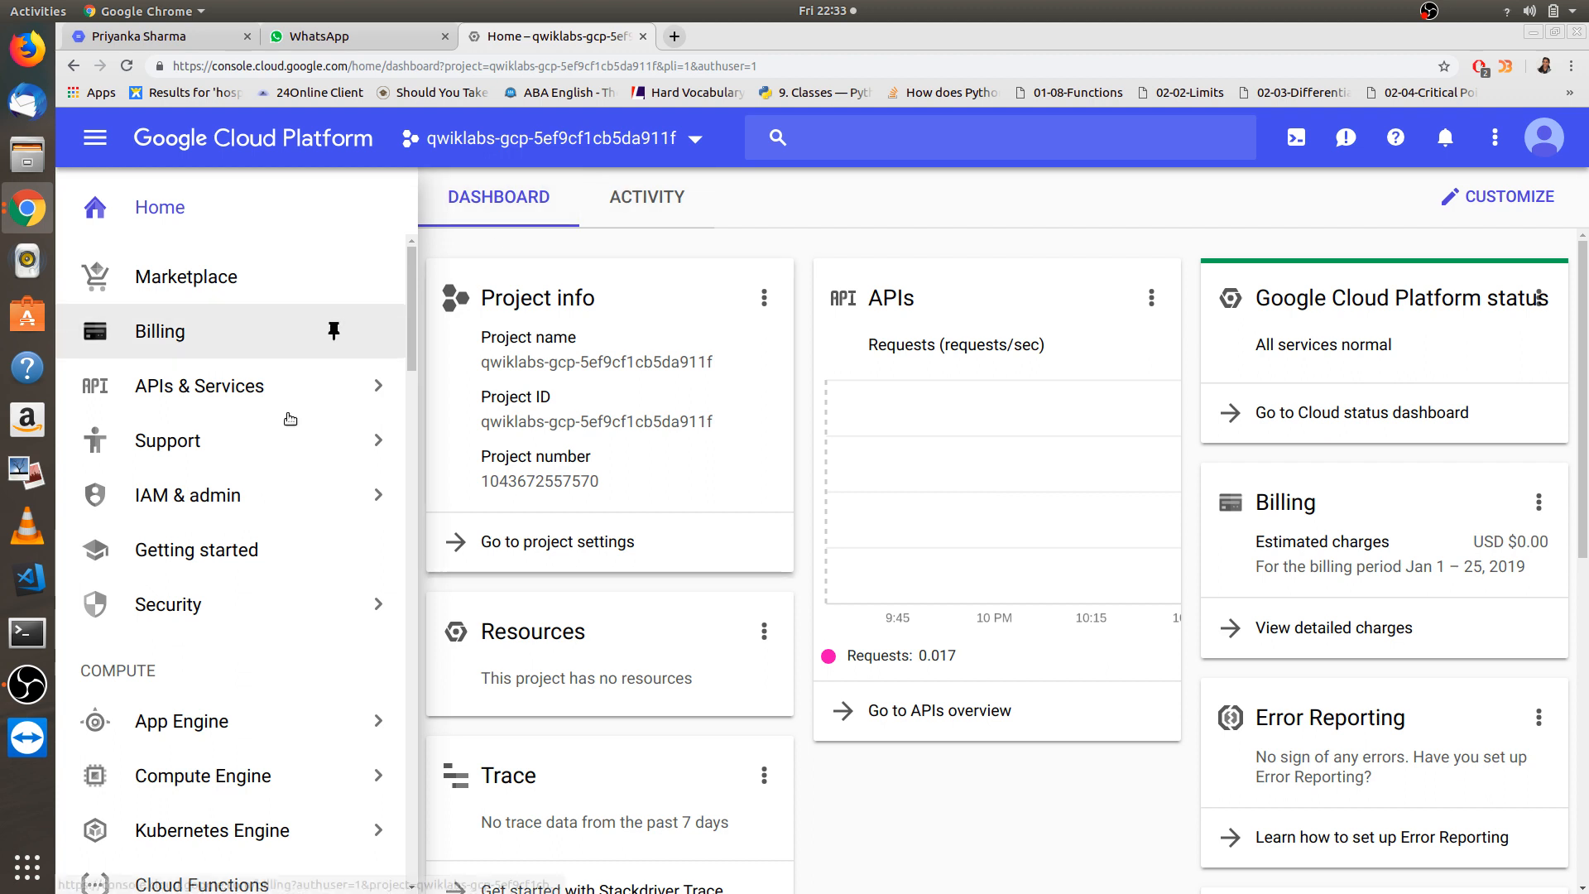
scroll(down, 3)
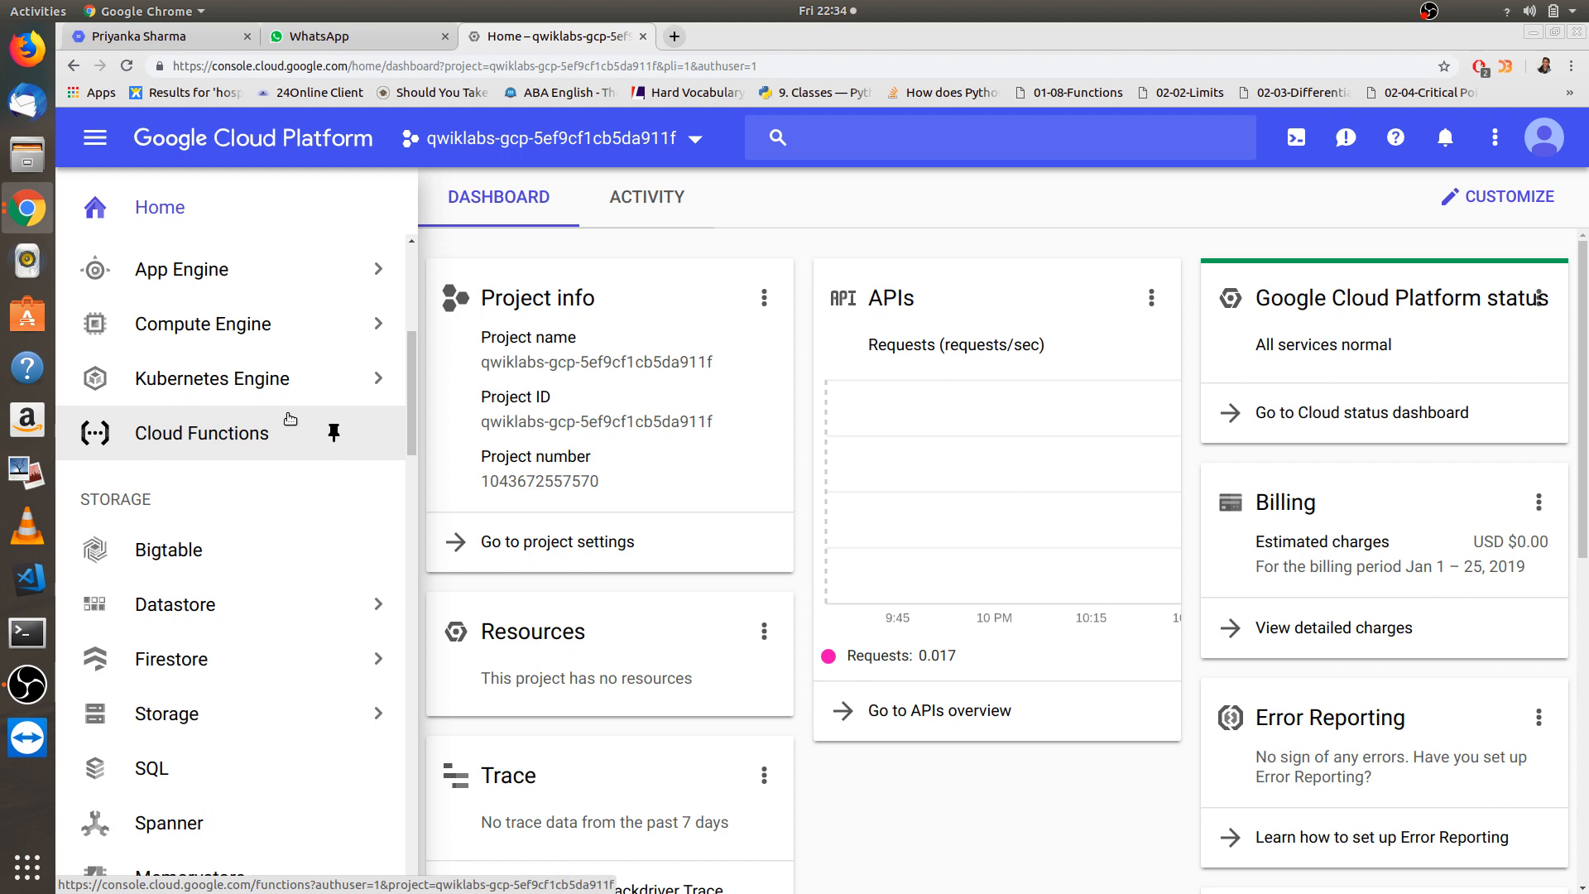
scroll(up, 3)
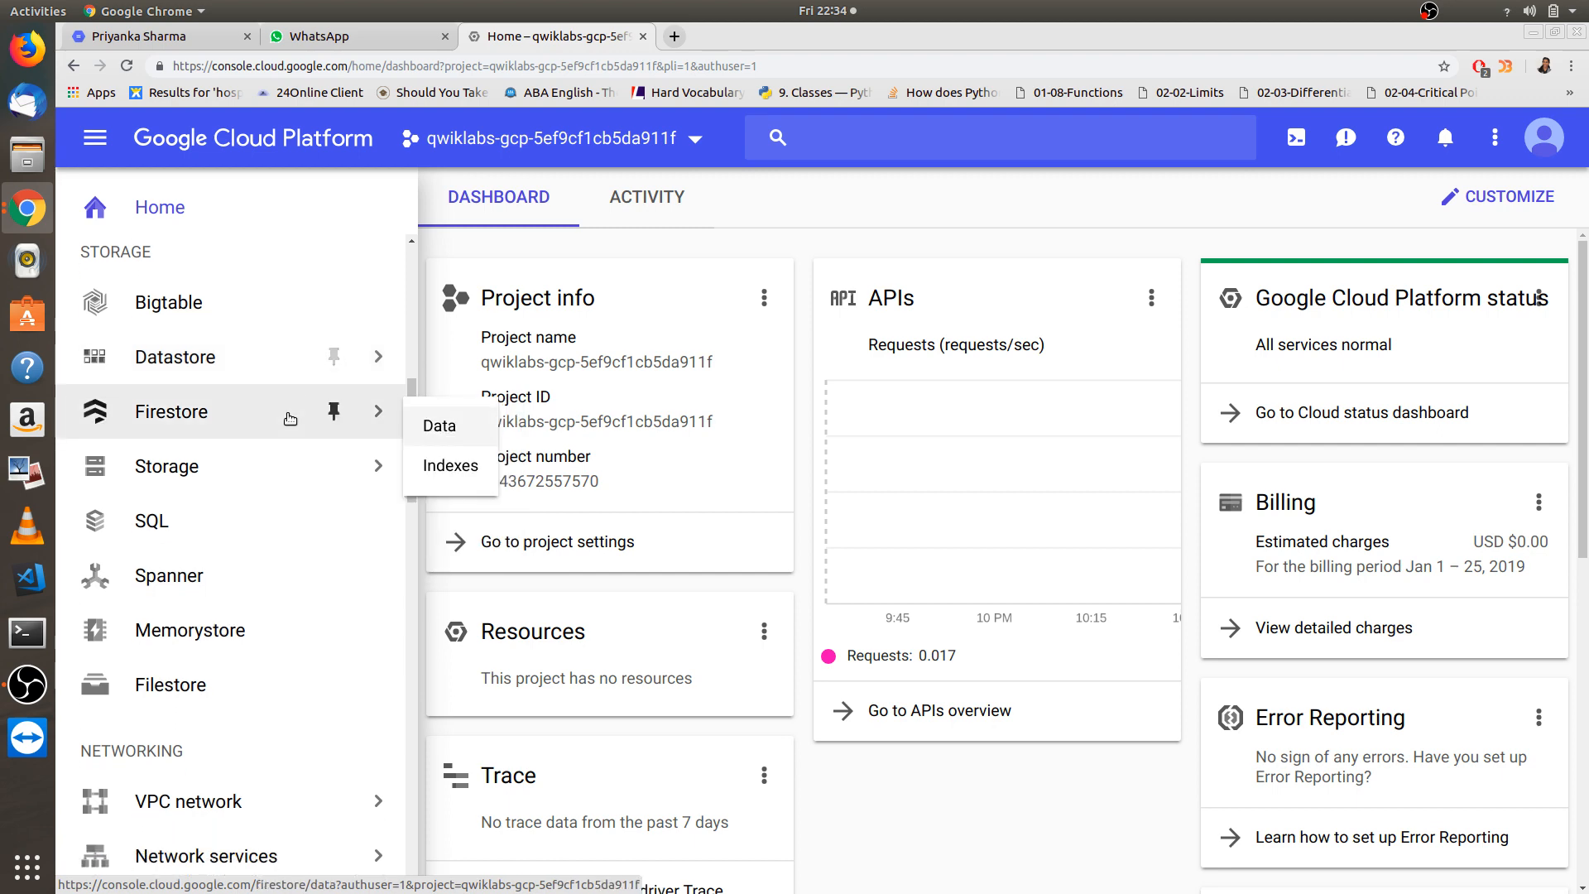
scroll(down, 3)
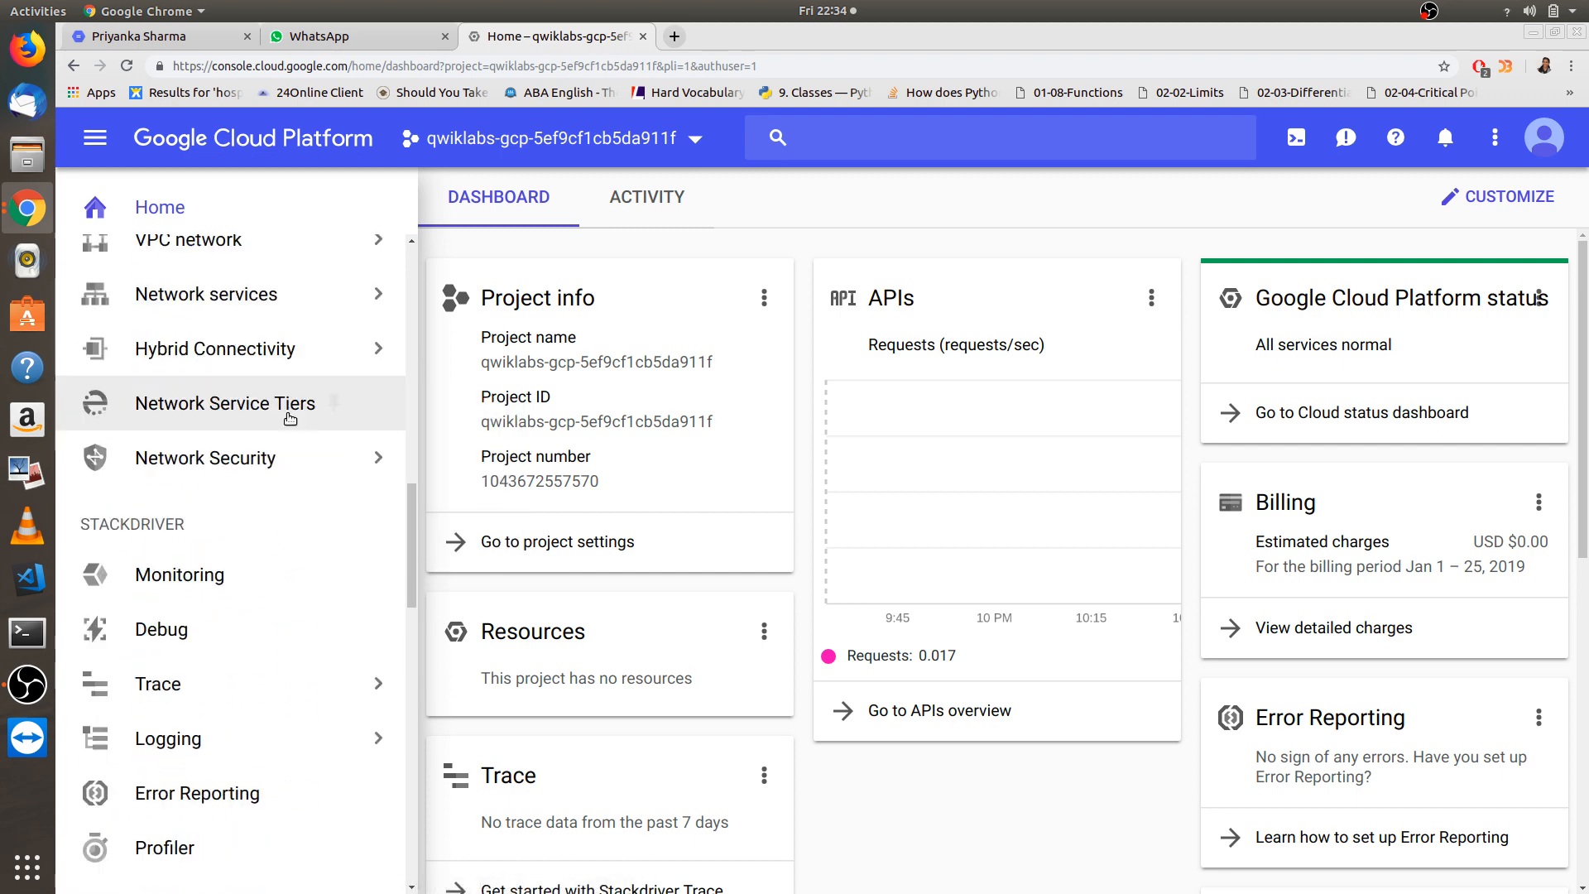
scroll(down, 3)
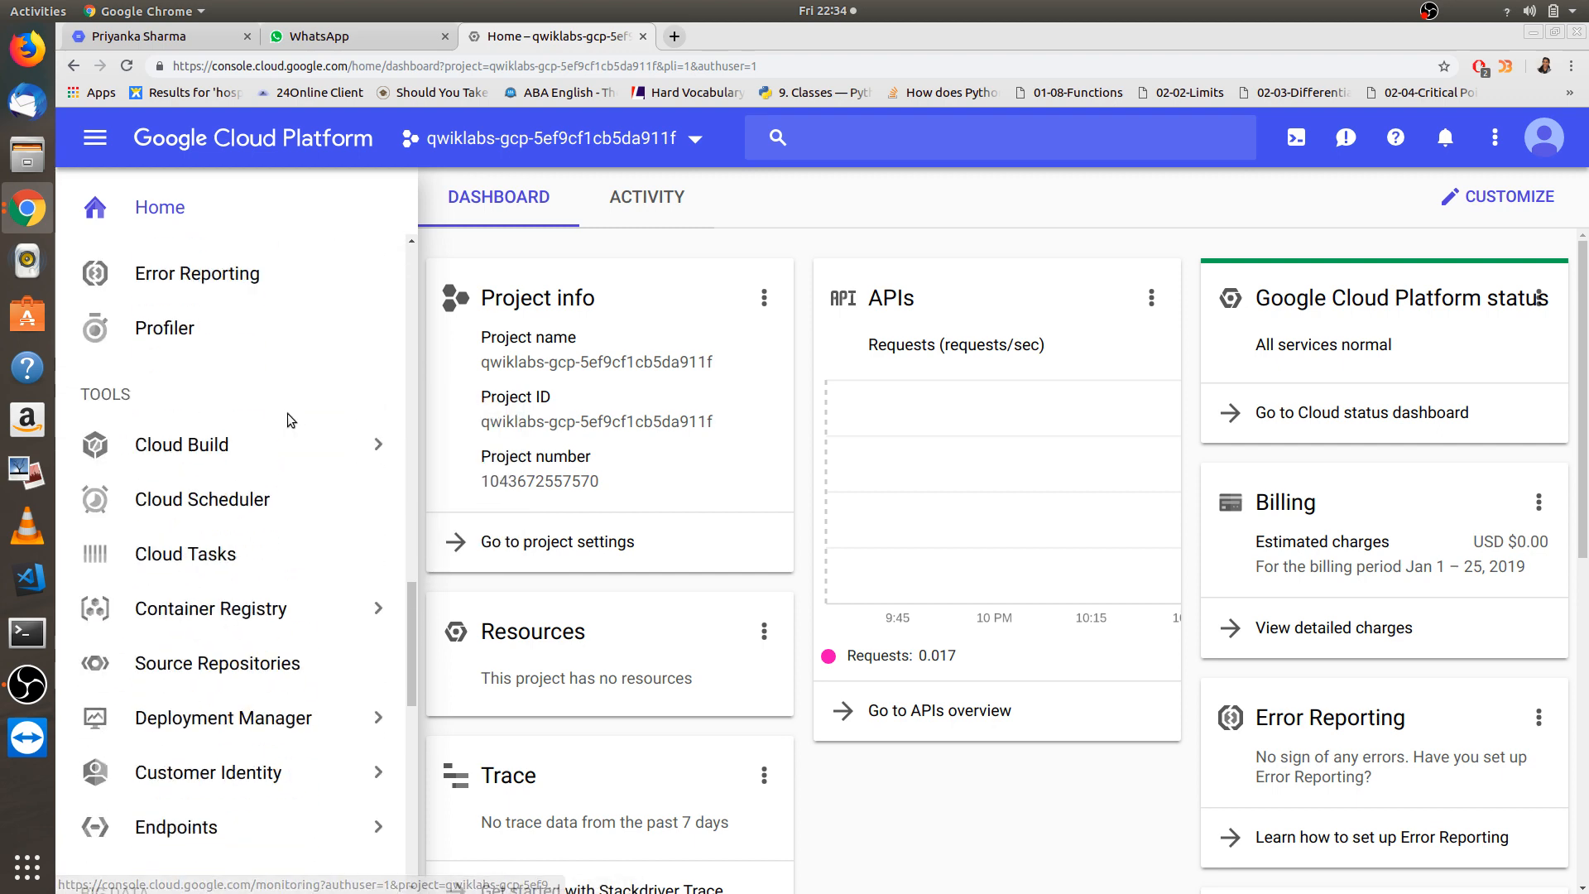
scroll(down, 3)
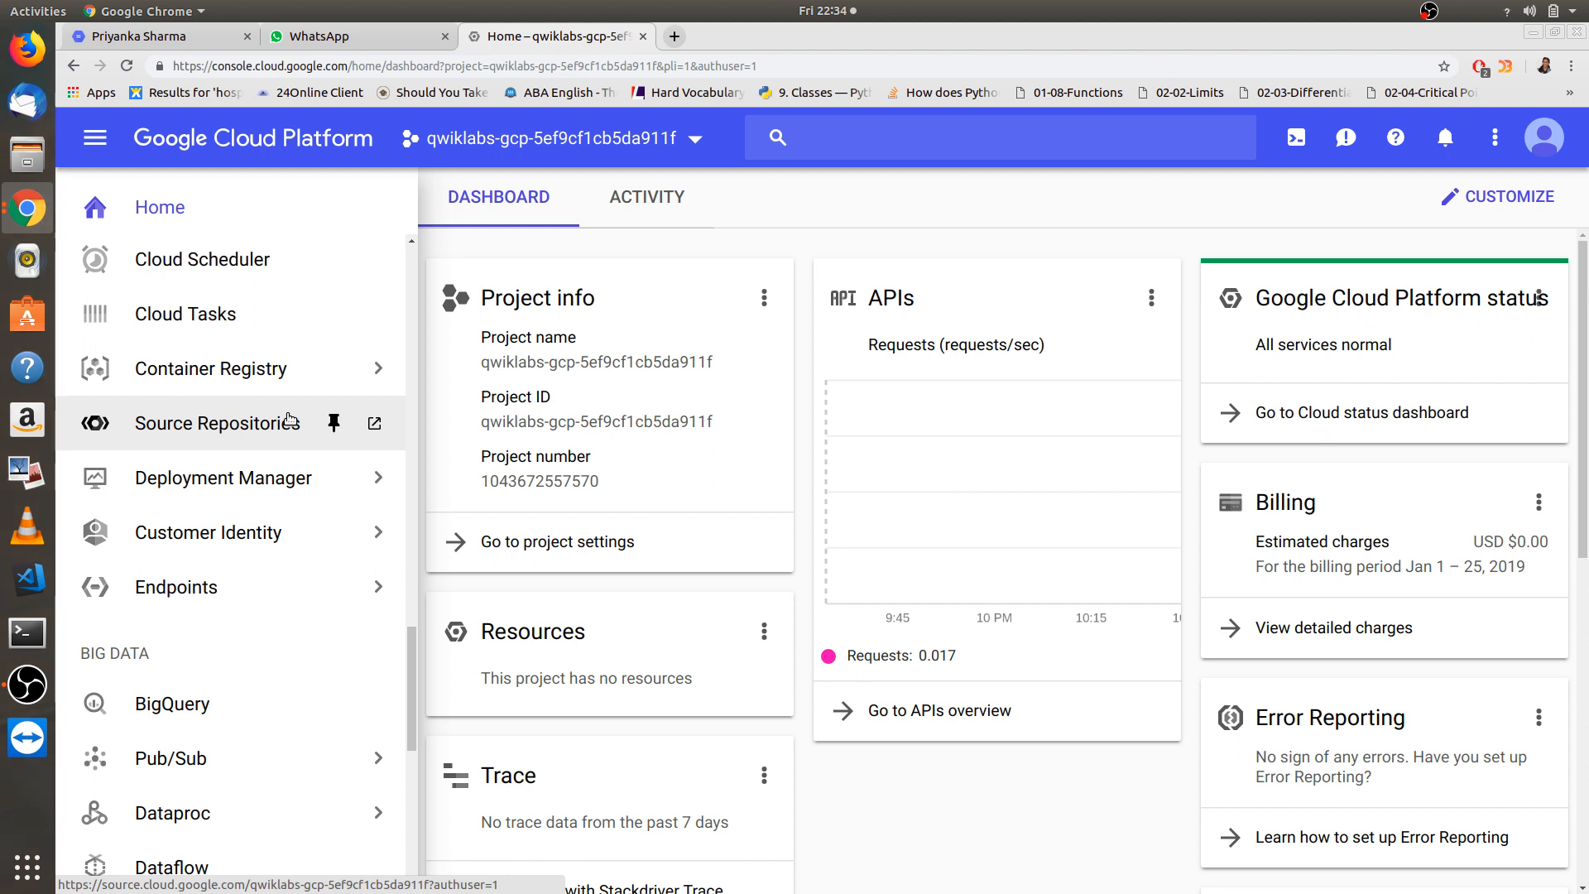
scroll(down, 3)
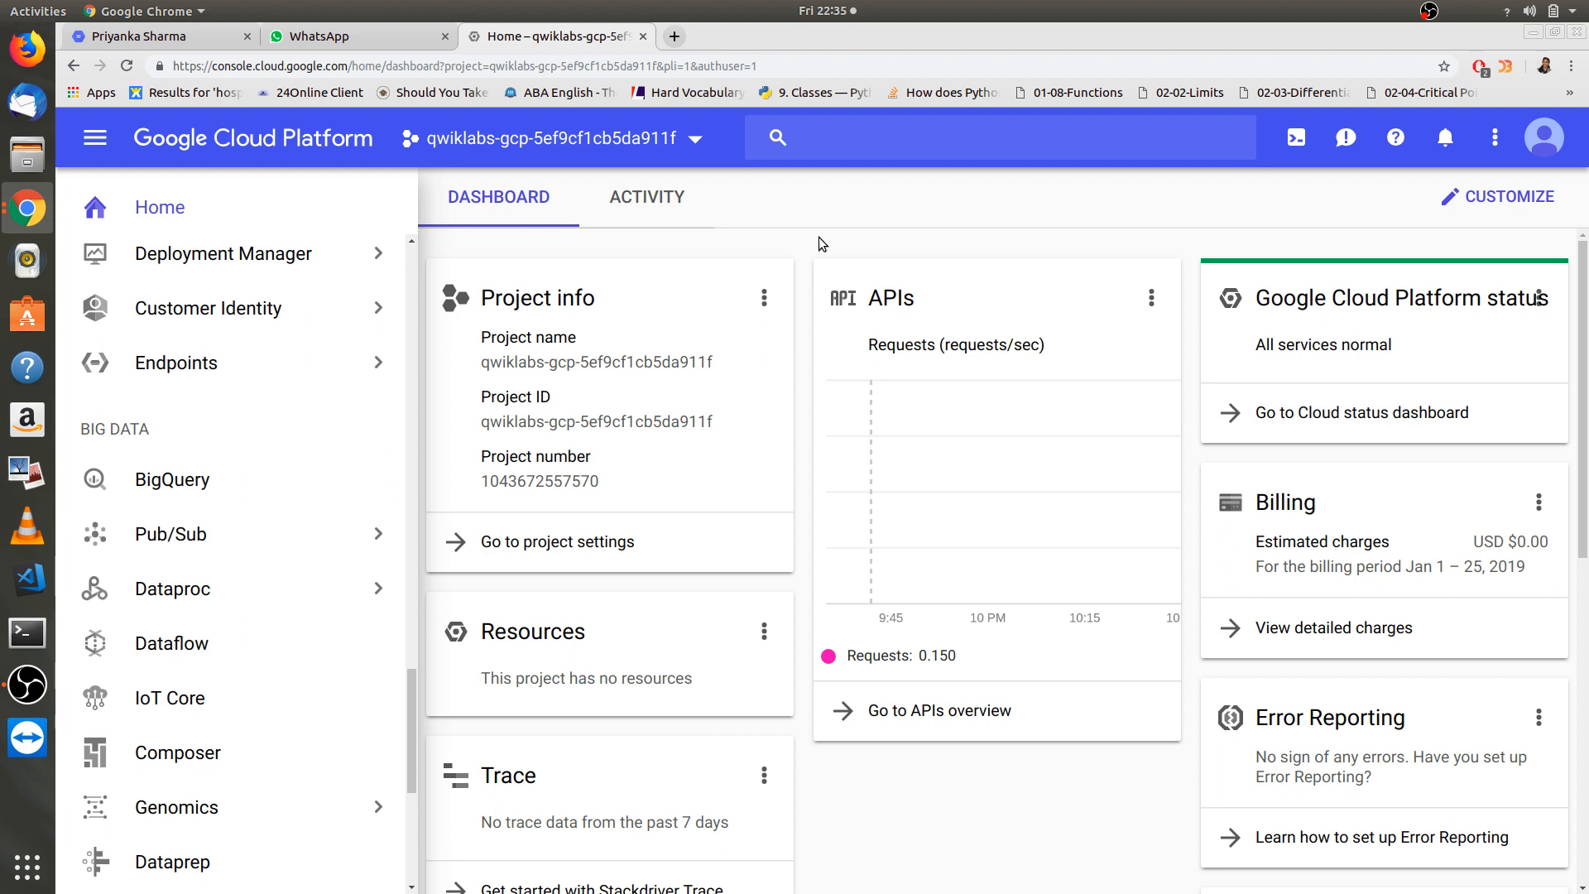
mouse_move(1161, 231)
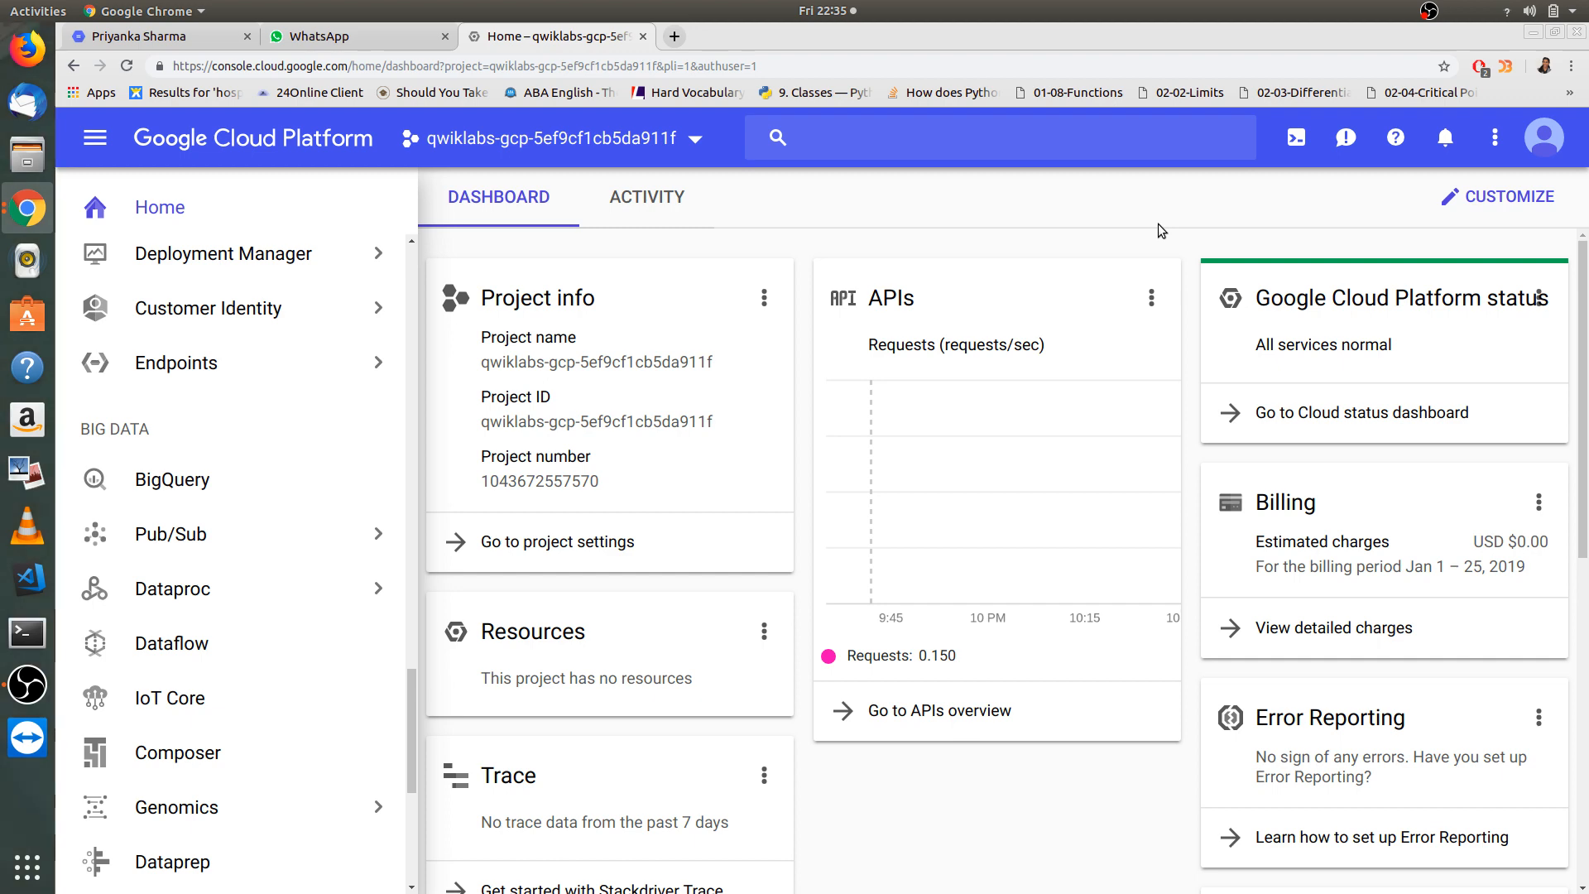
mouse_move(460, 285)
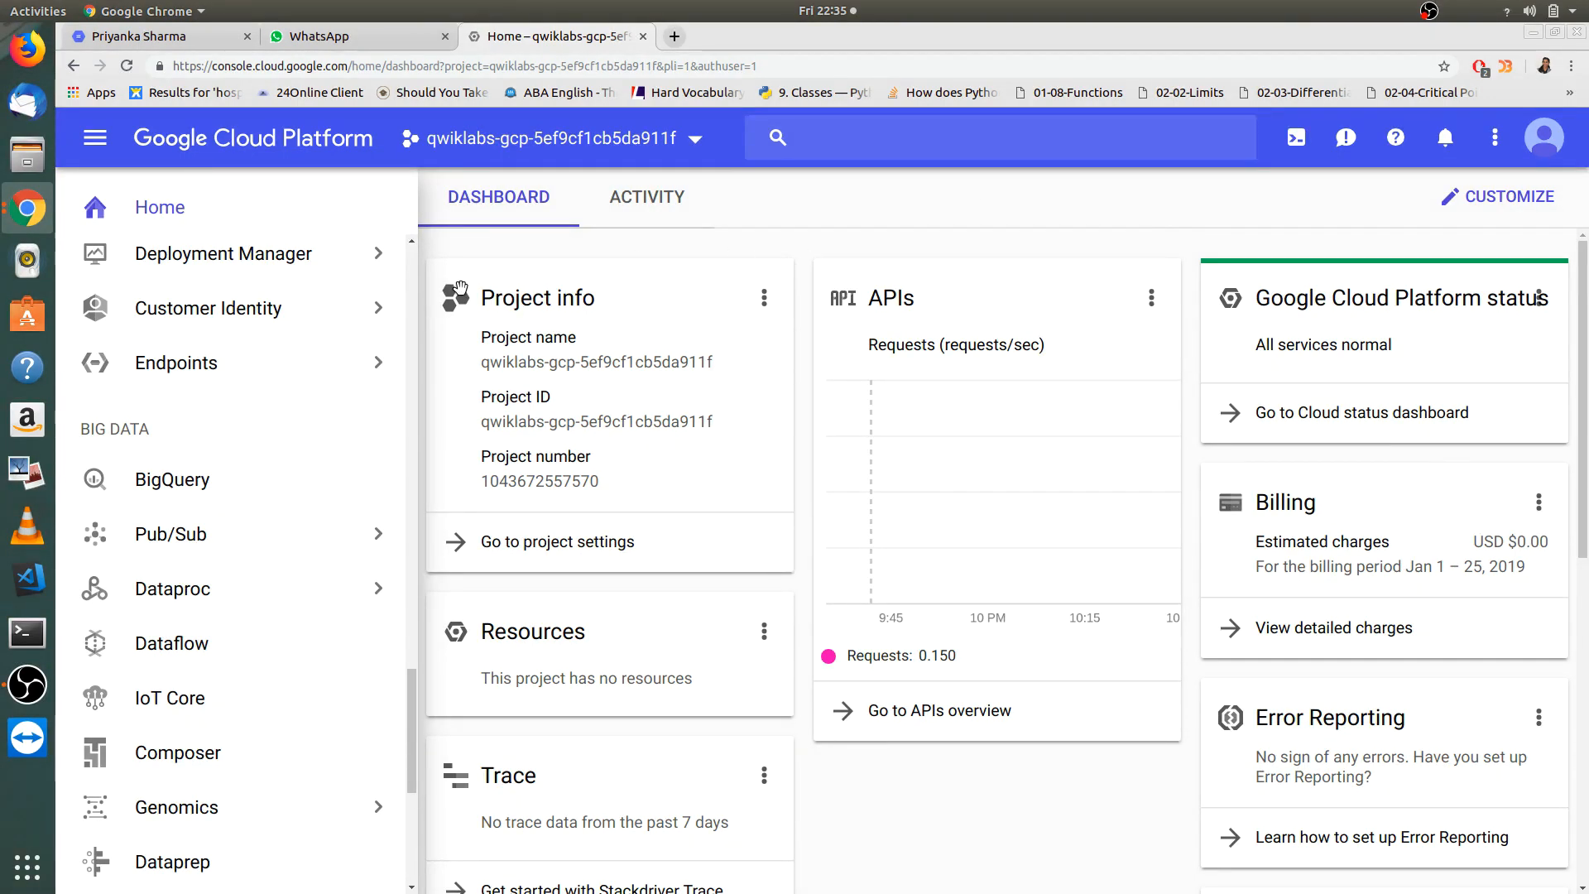
scroll(down, 3)
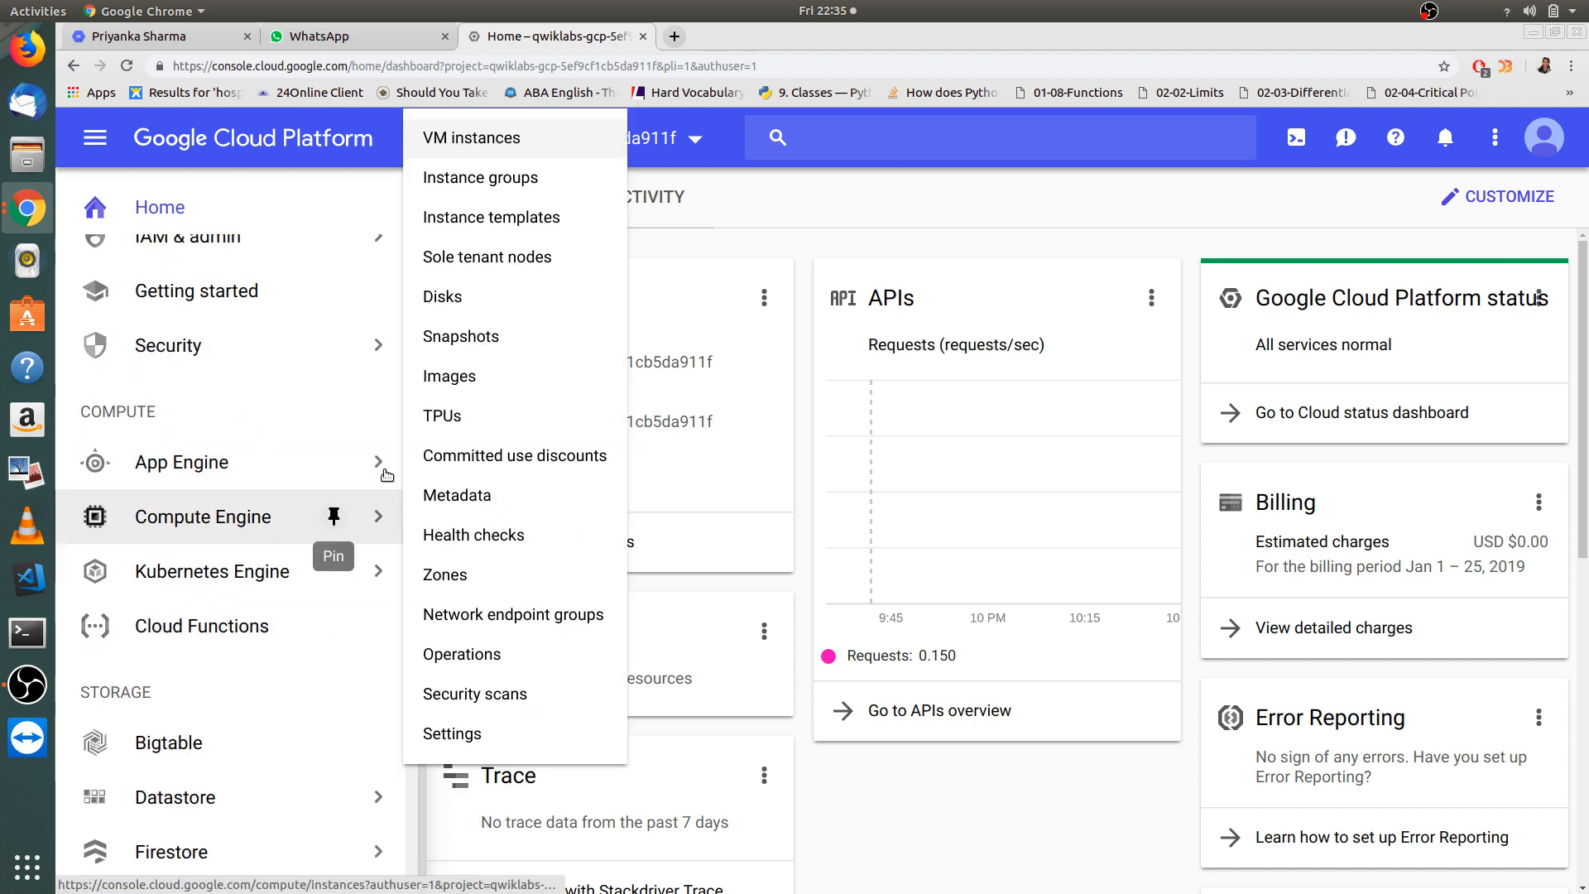
mouse_move(834, 207)
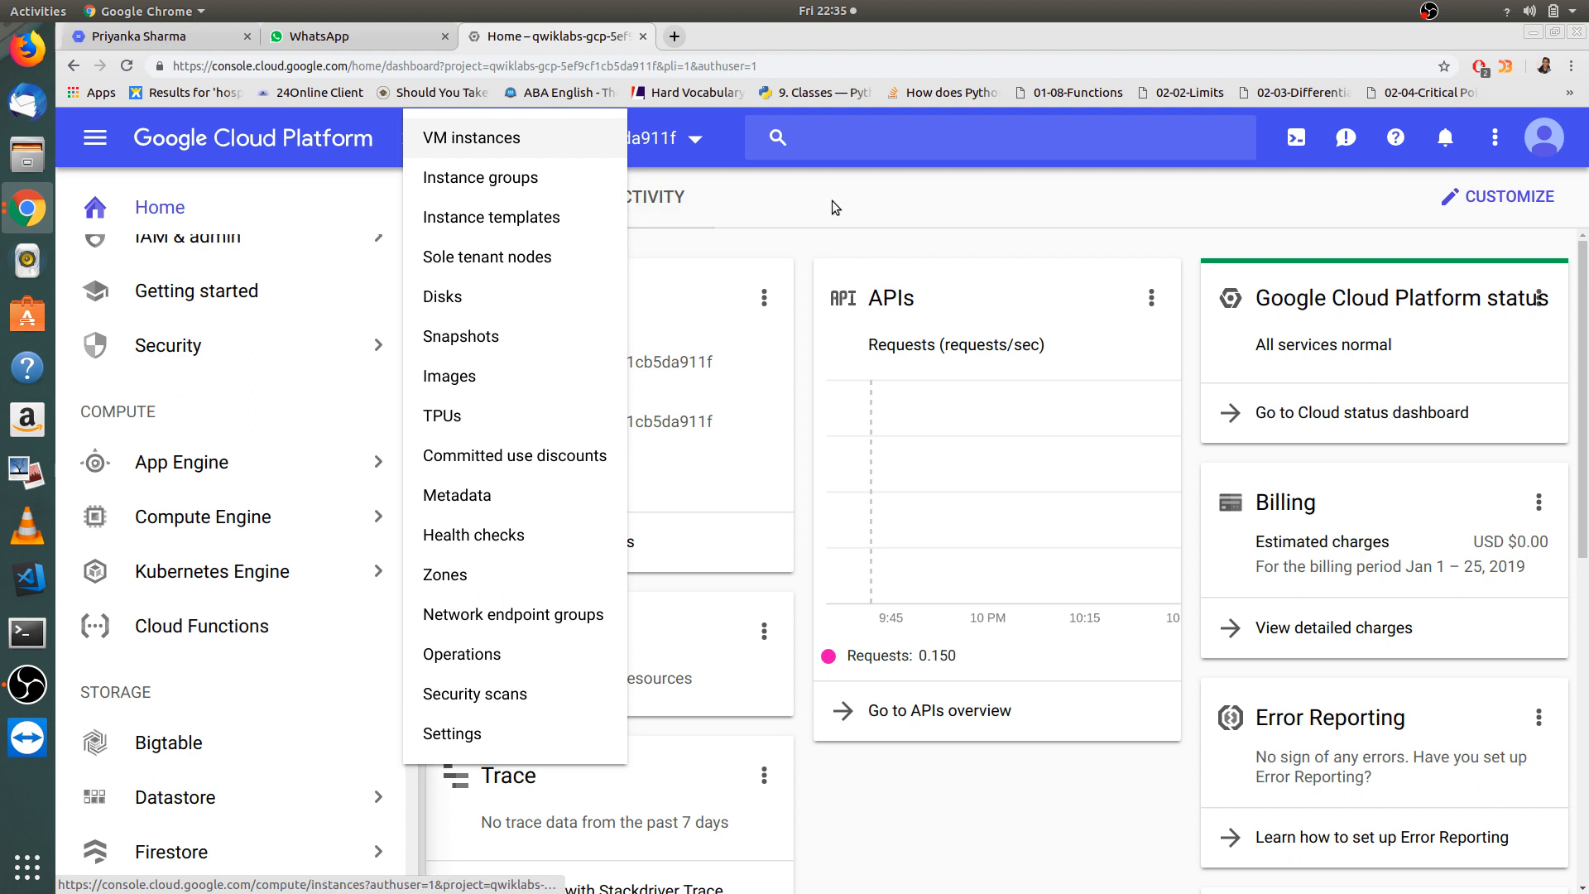
click(835, 208)
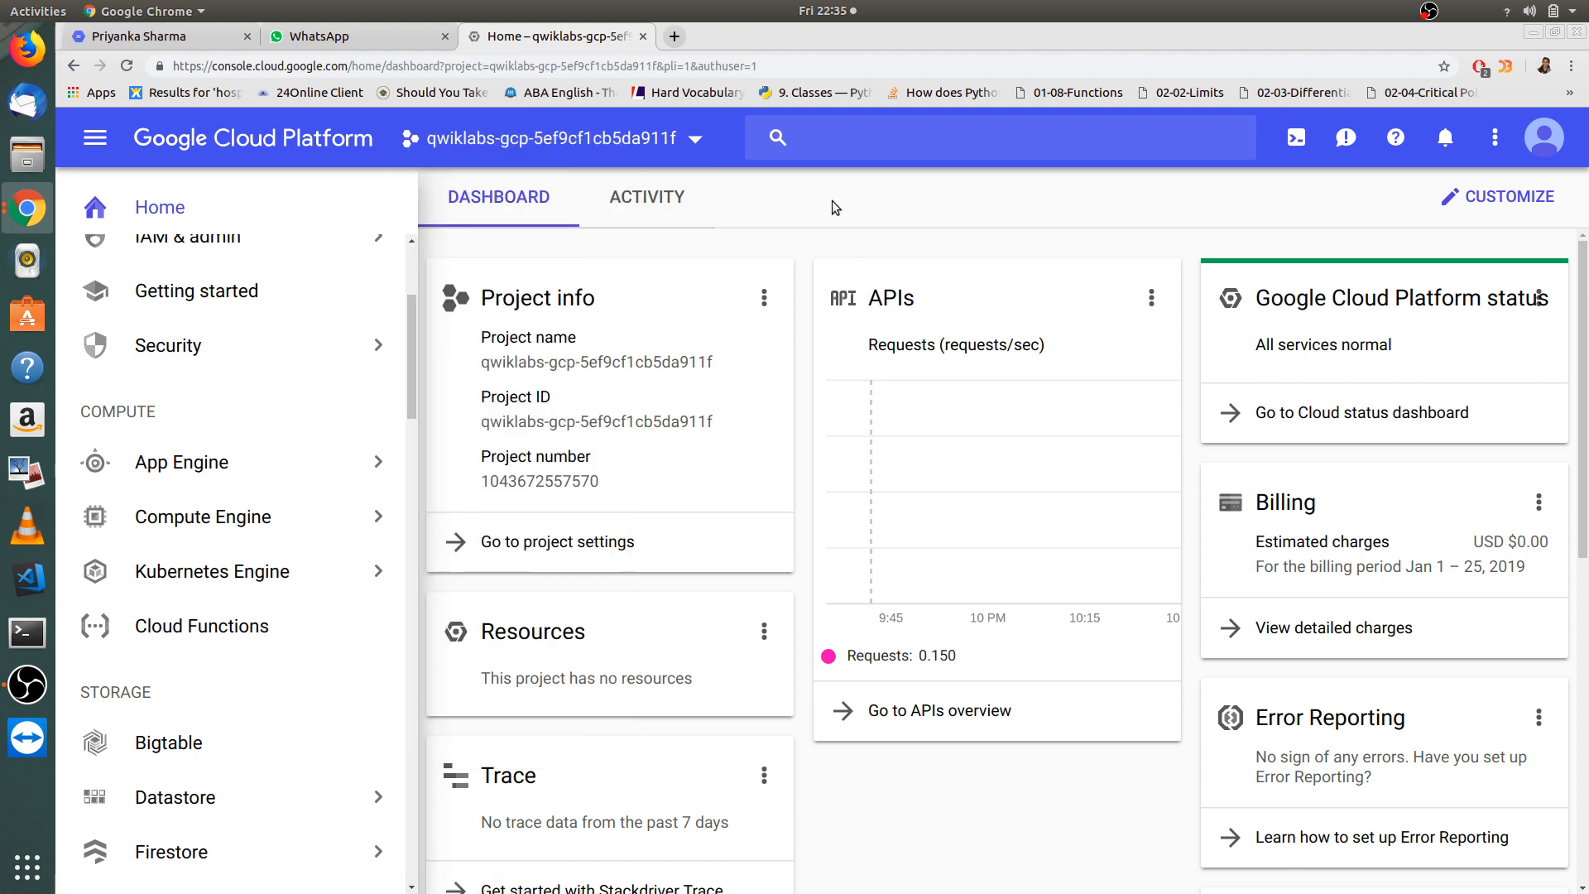
mouse_move(922, 223)
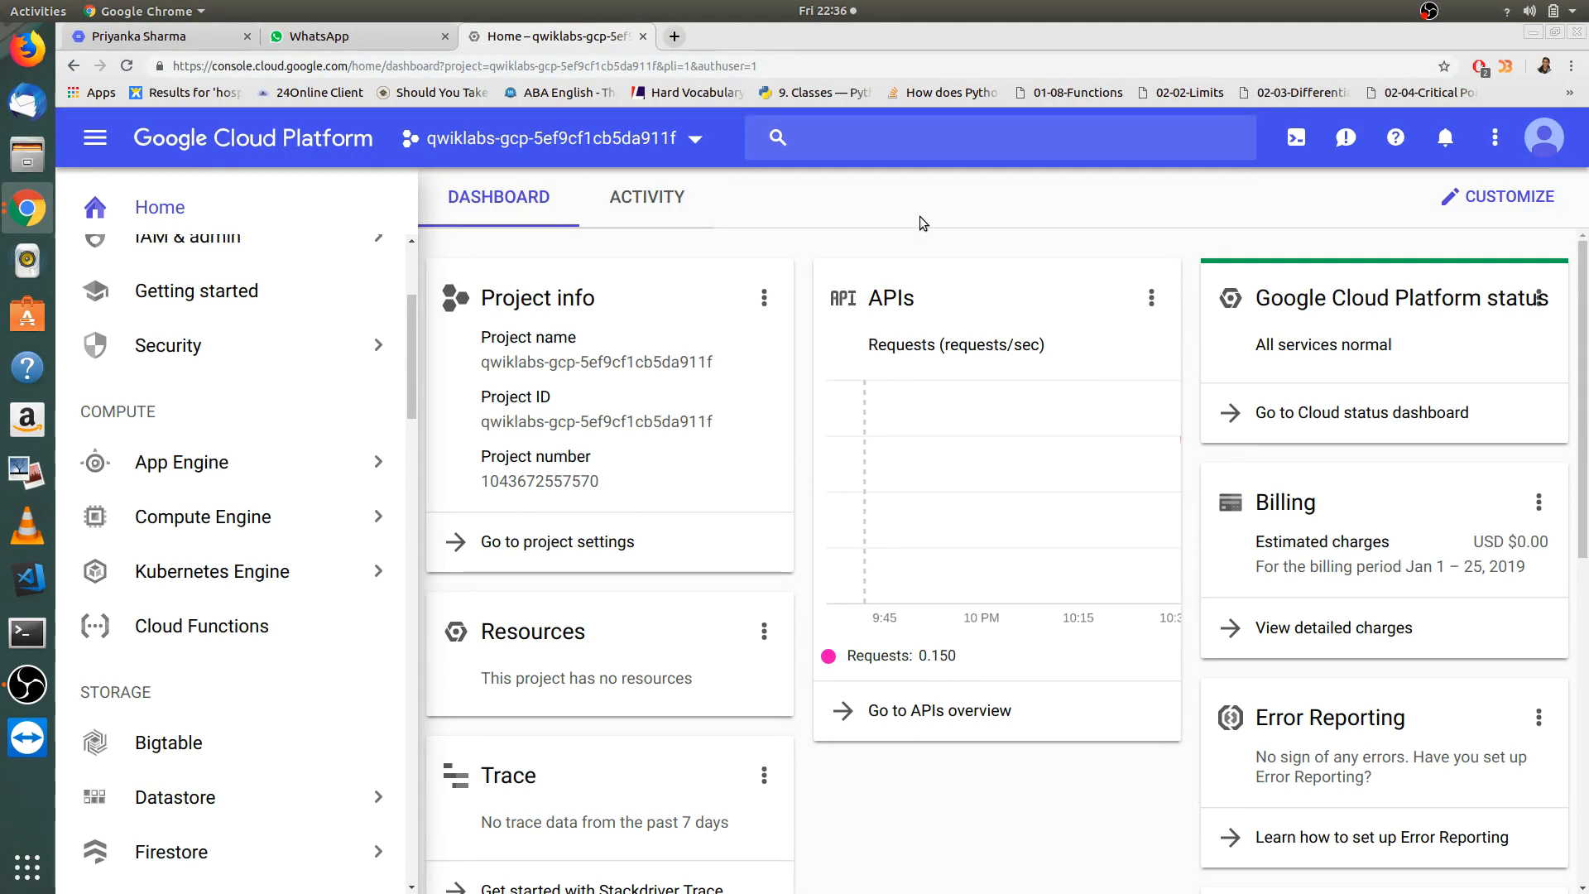
mouse_move(1542, 138)
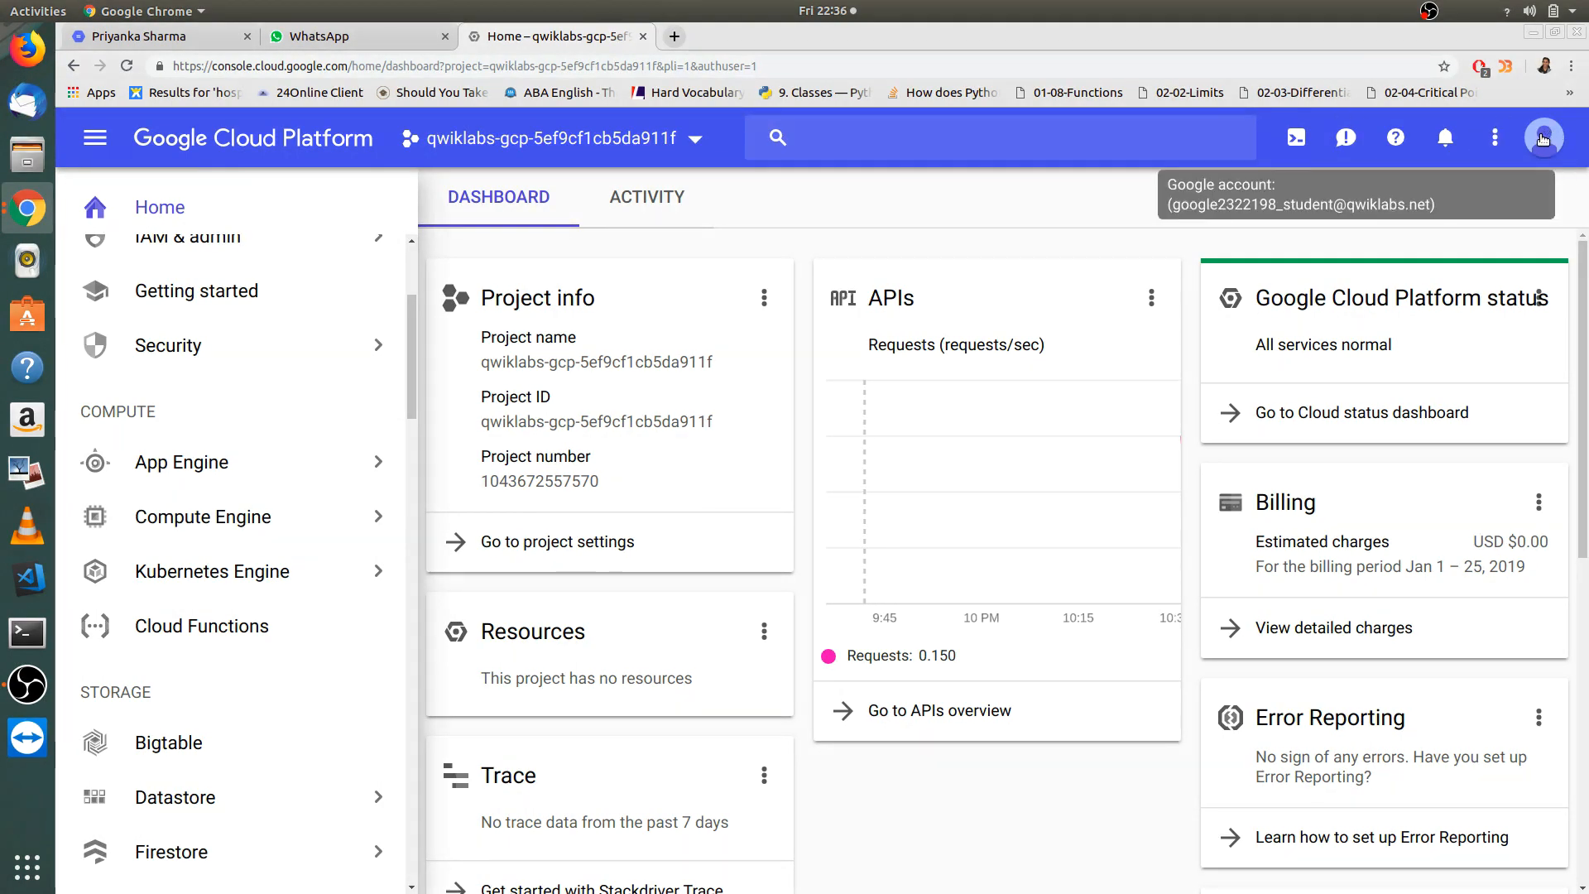
click(1541, 138)
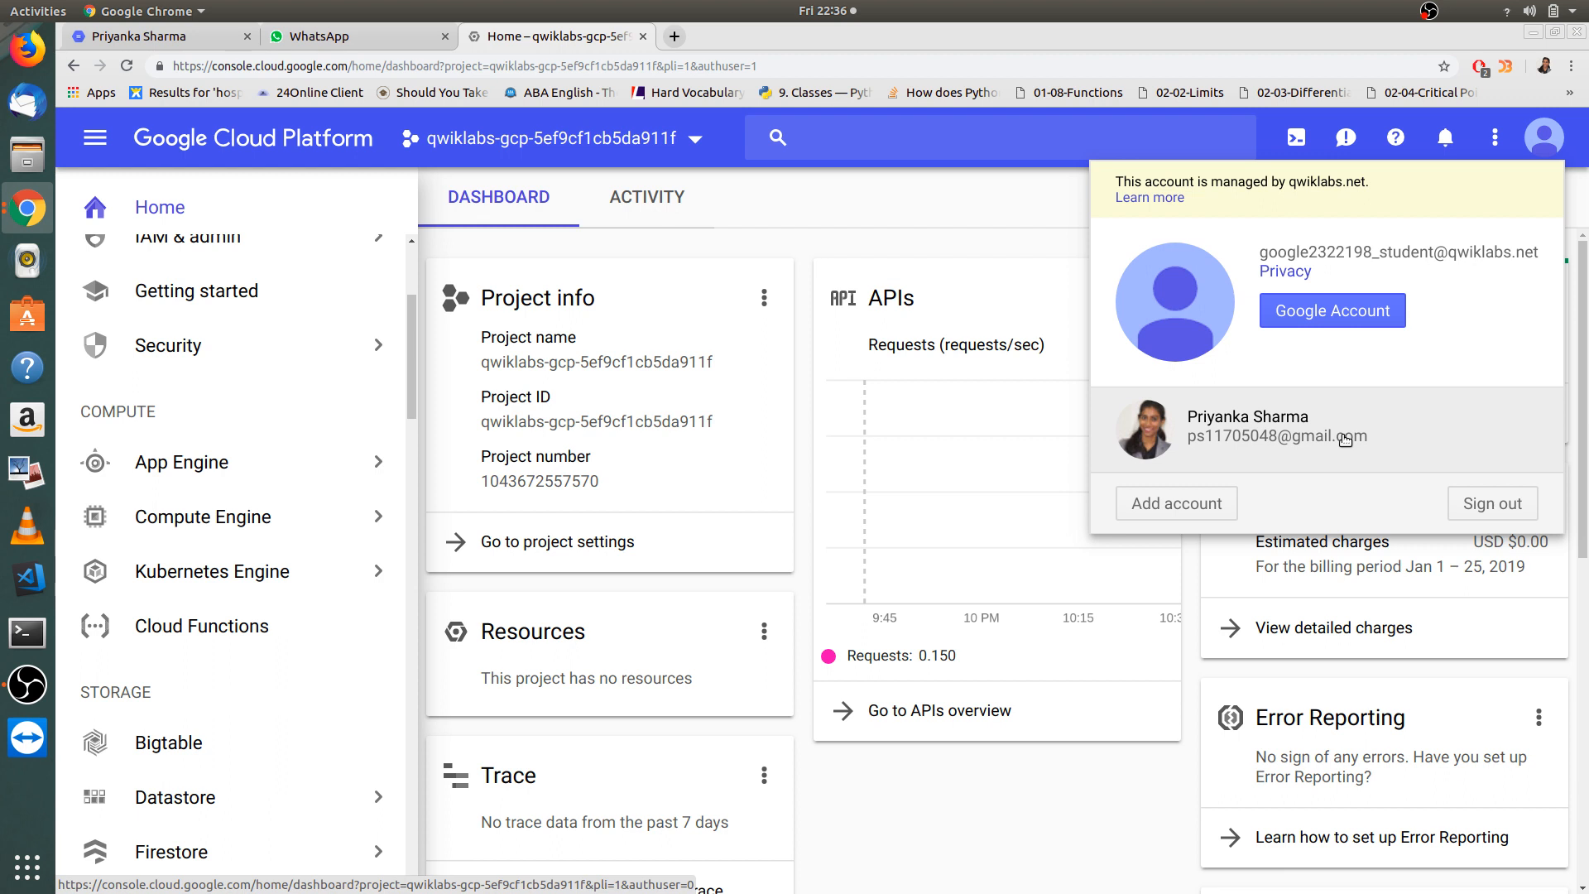
mouse_move(1024, 221)
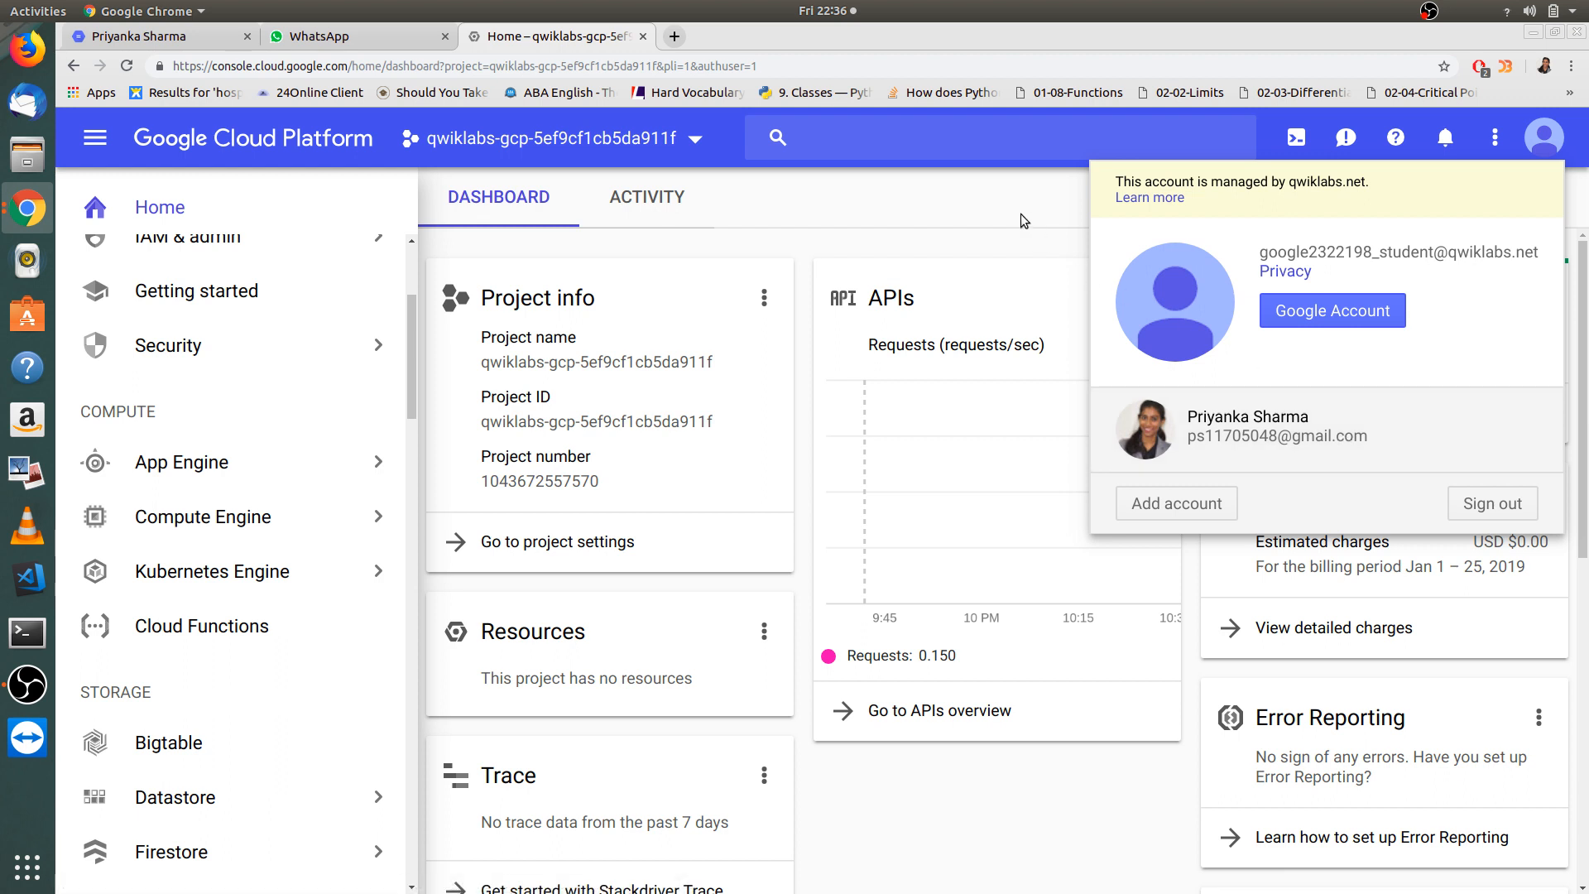
click(1021, 219)
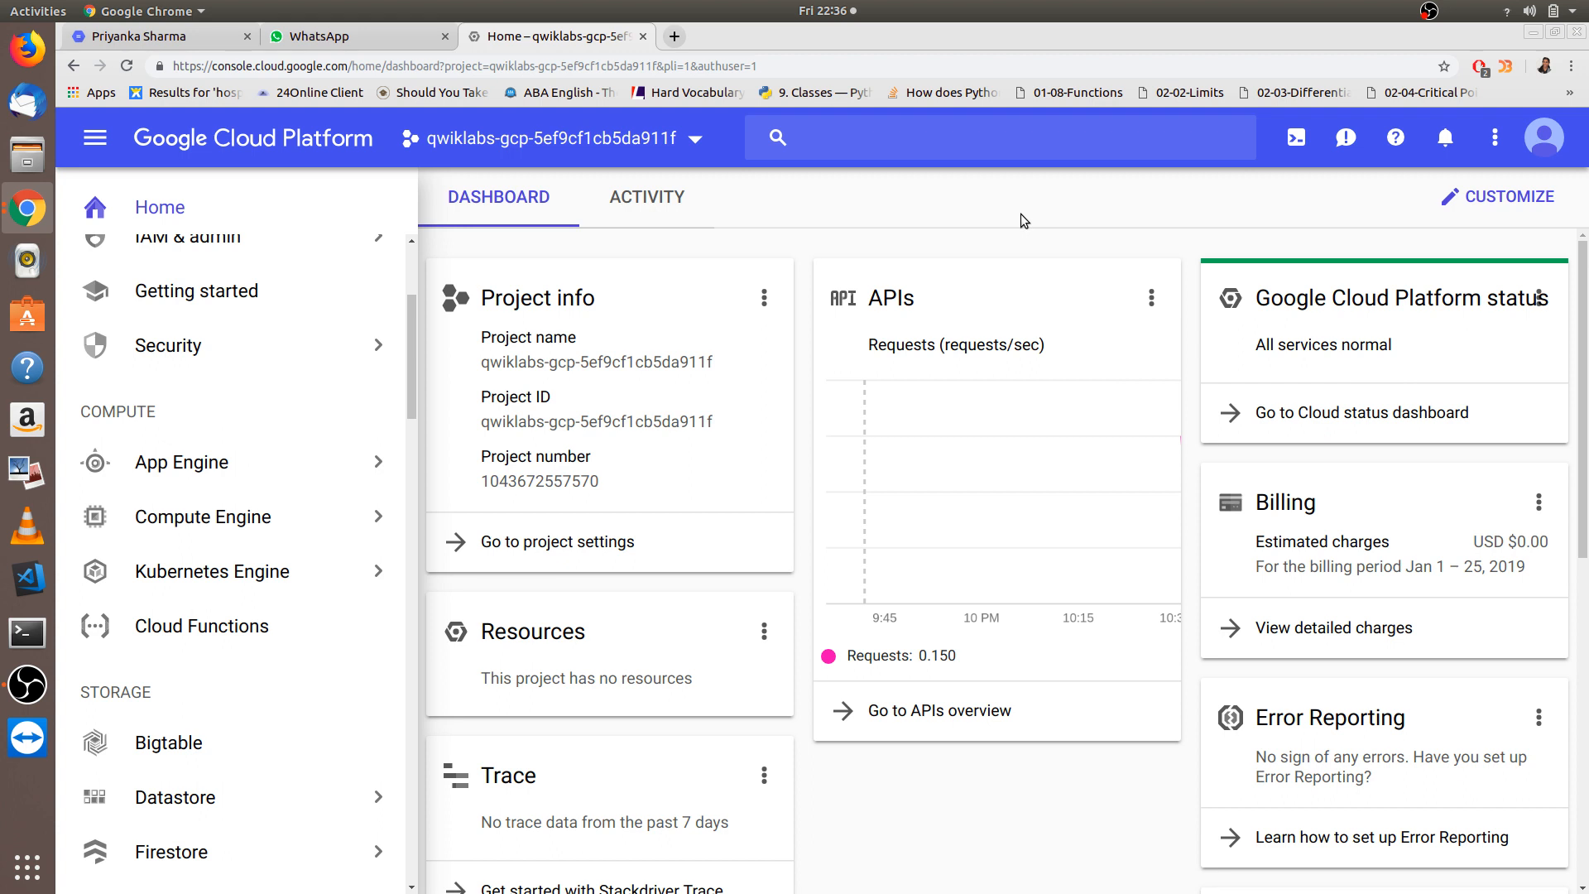
mouse_move(1542, 136)
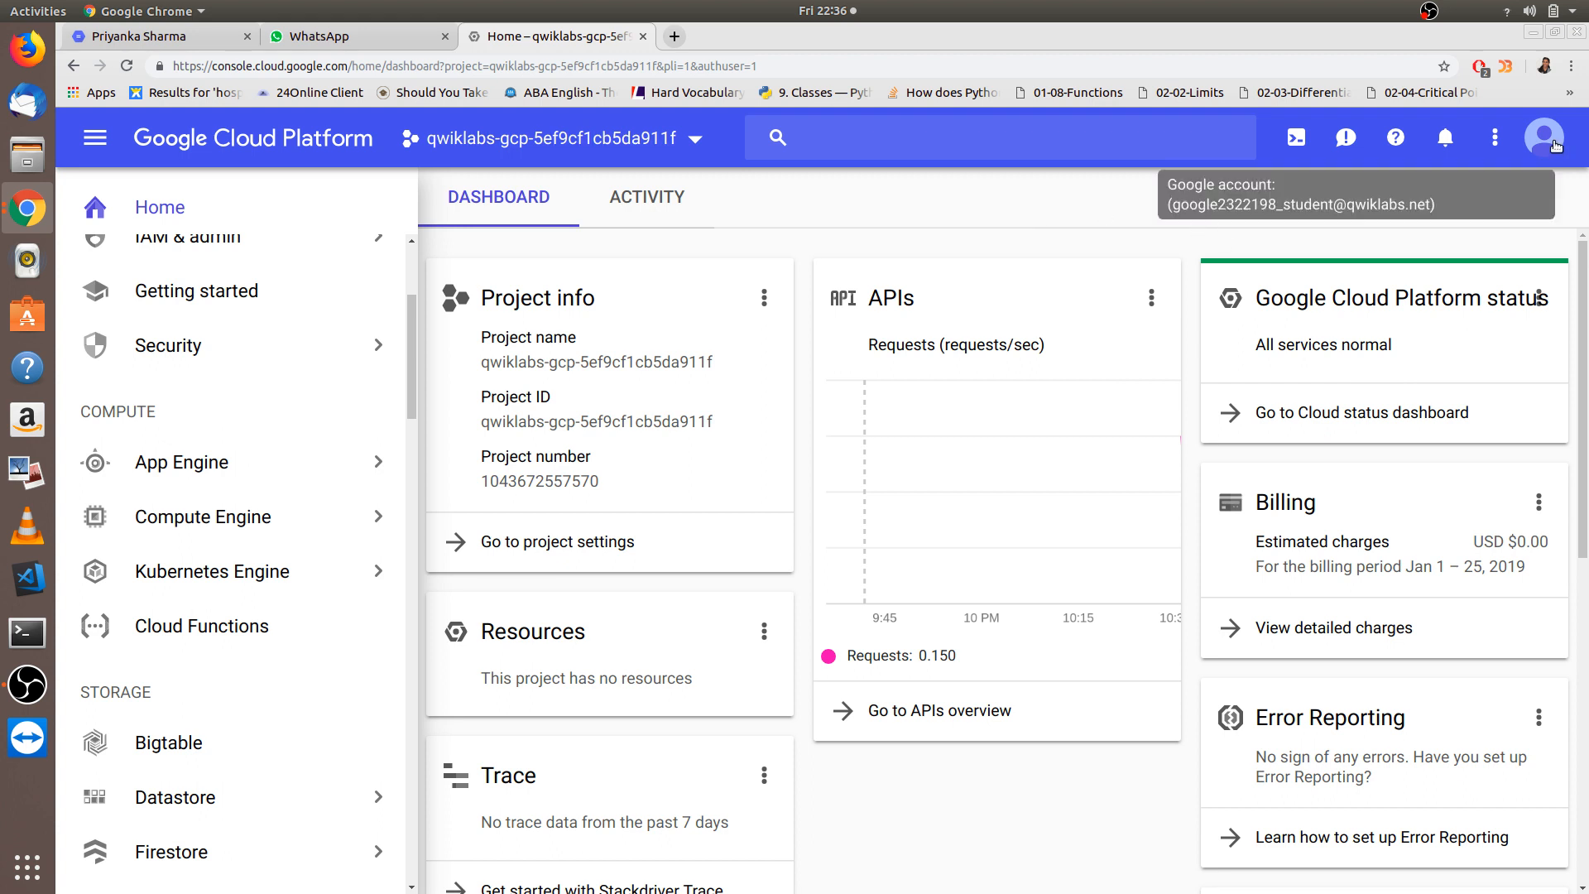
click(1543, 136)
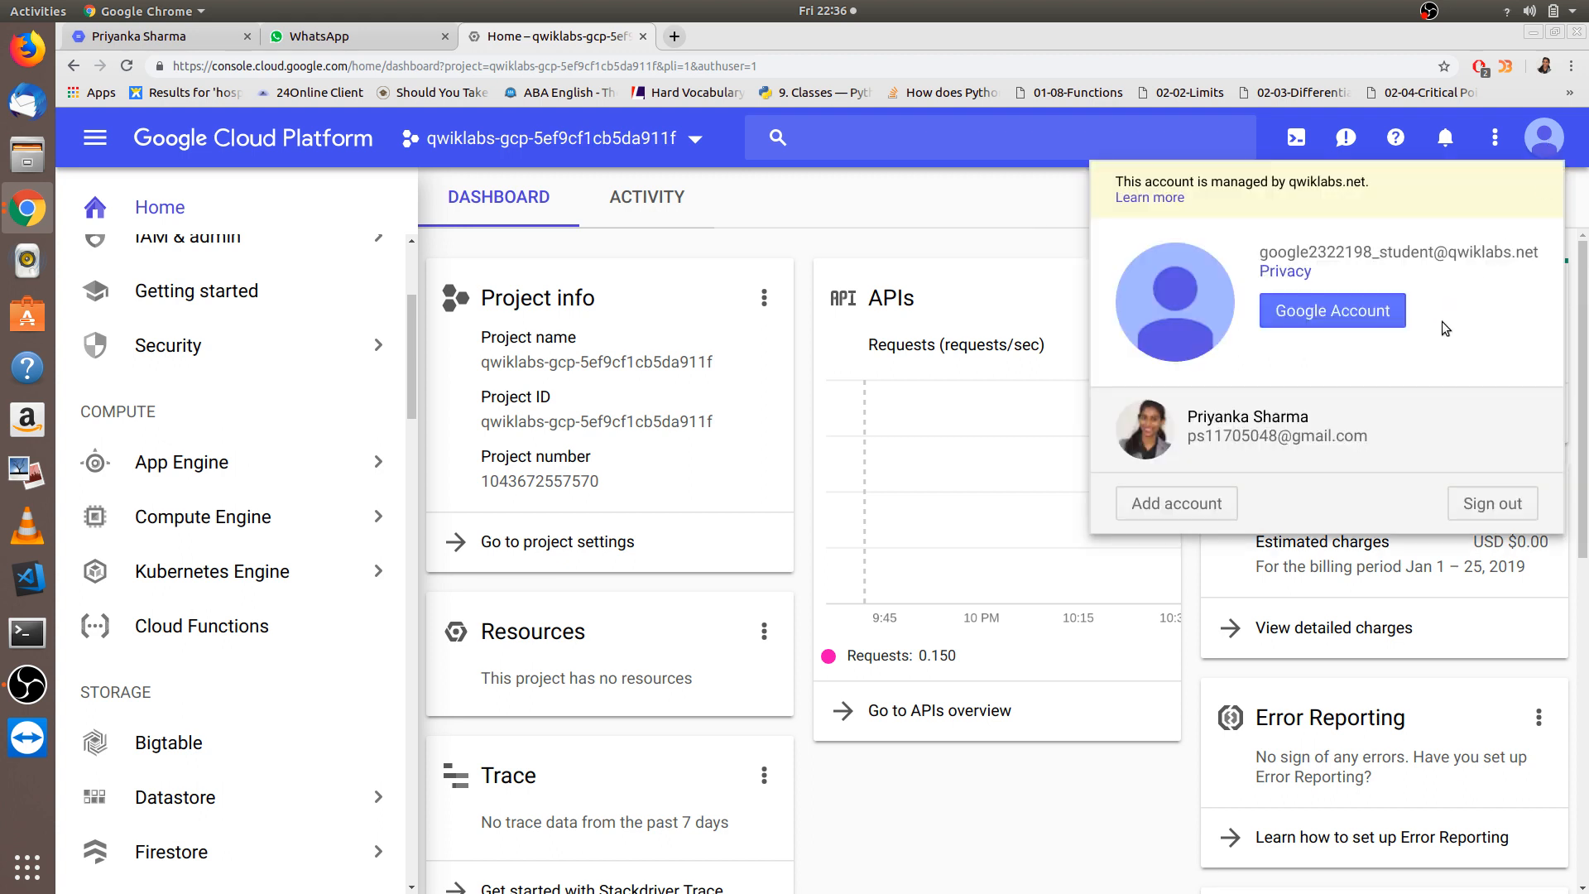
mouse_move(1376, 351)
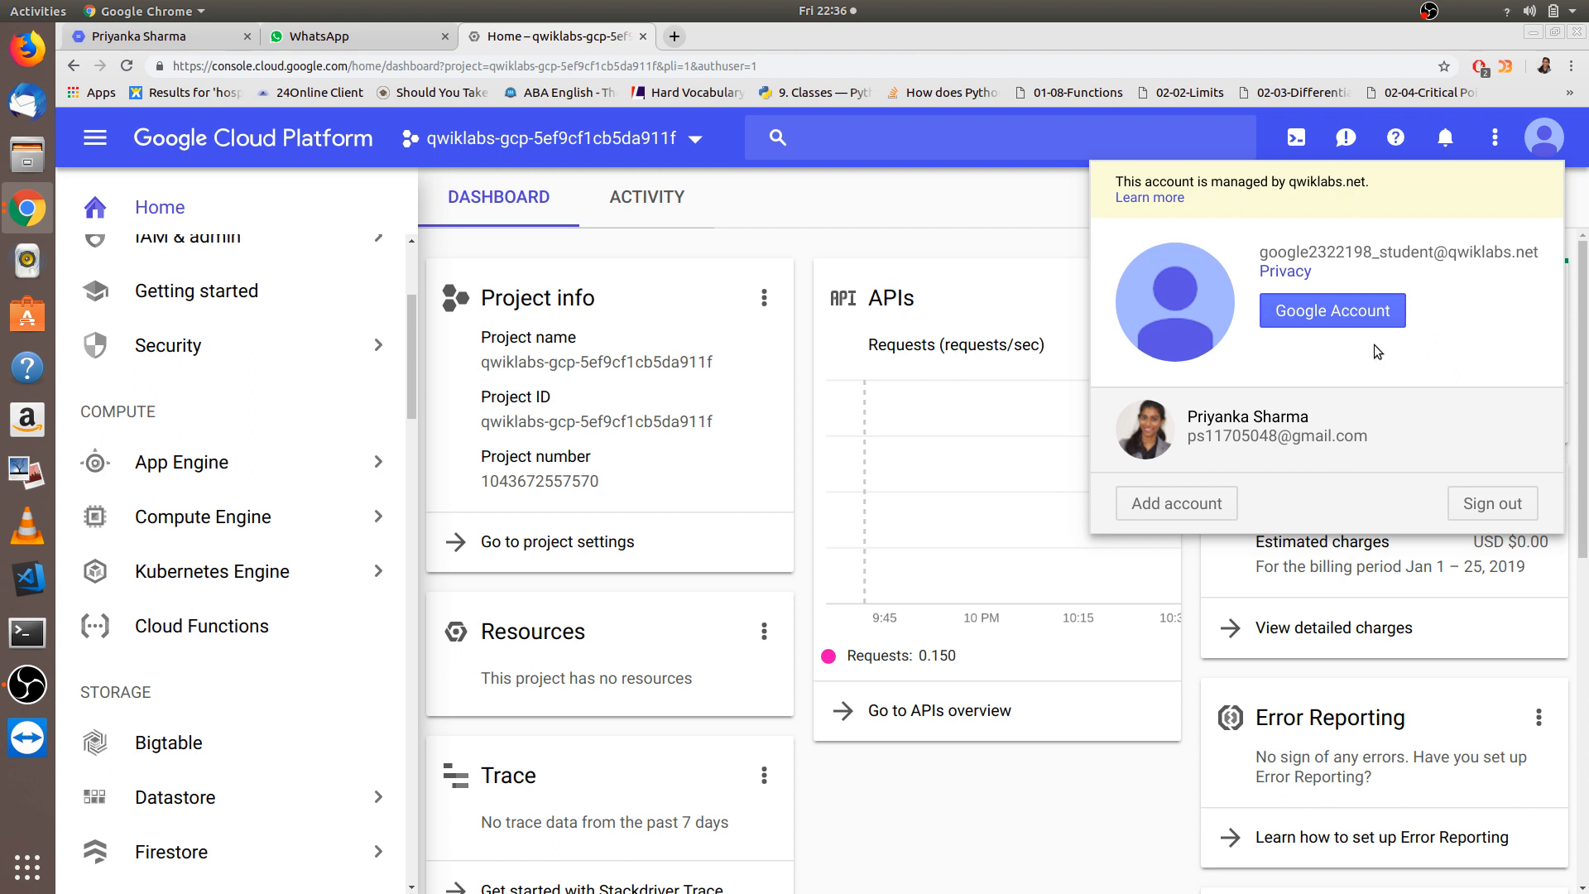
click(1051, 197)
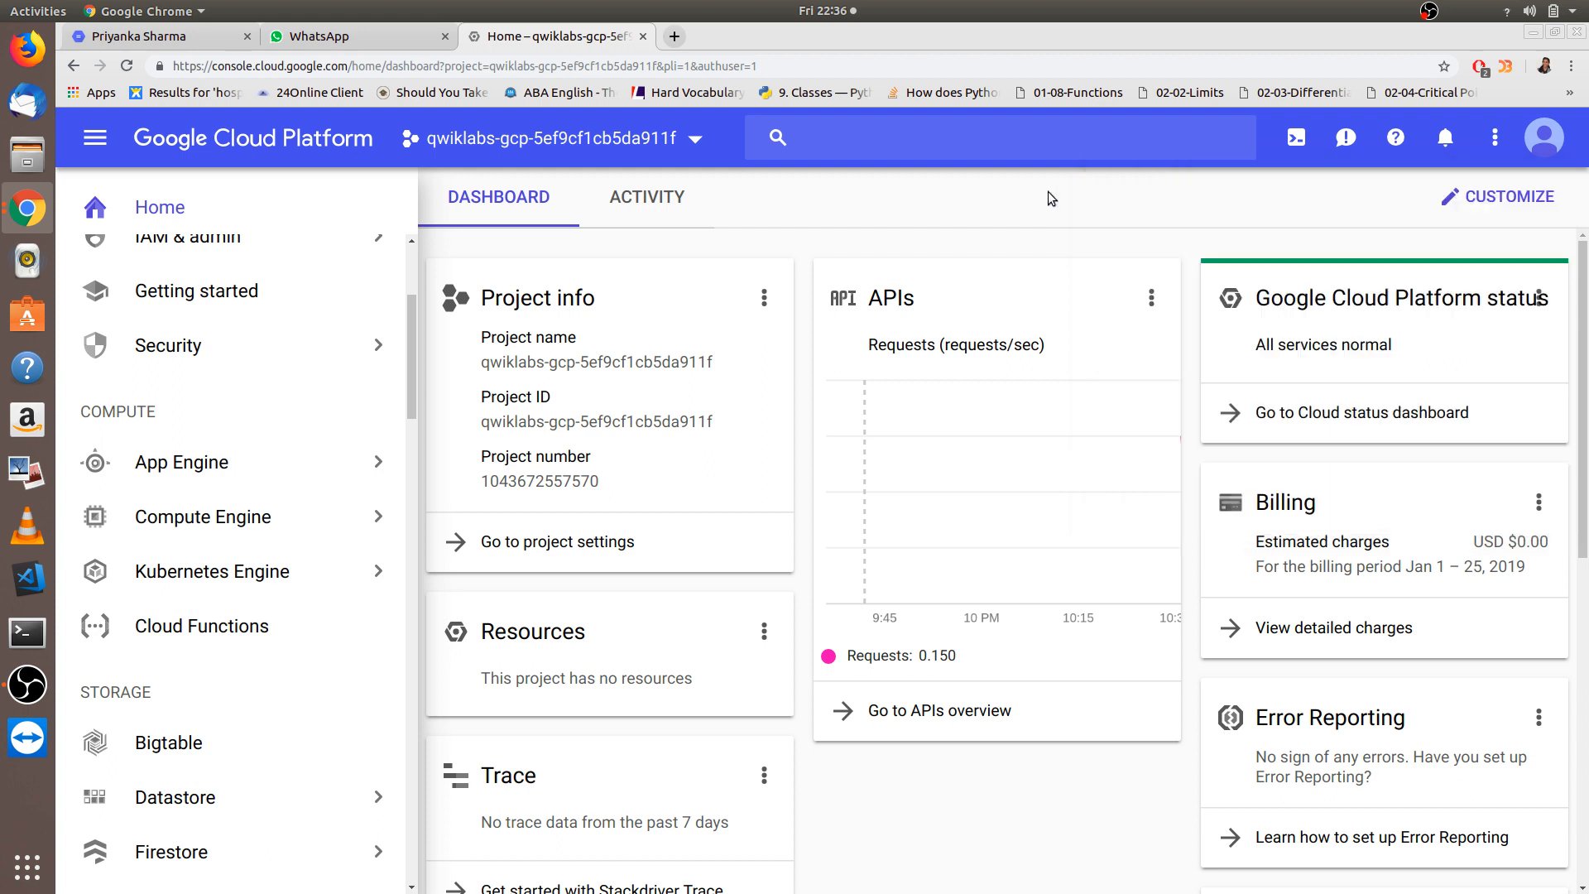
mouse_move(669, 145)
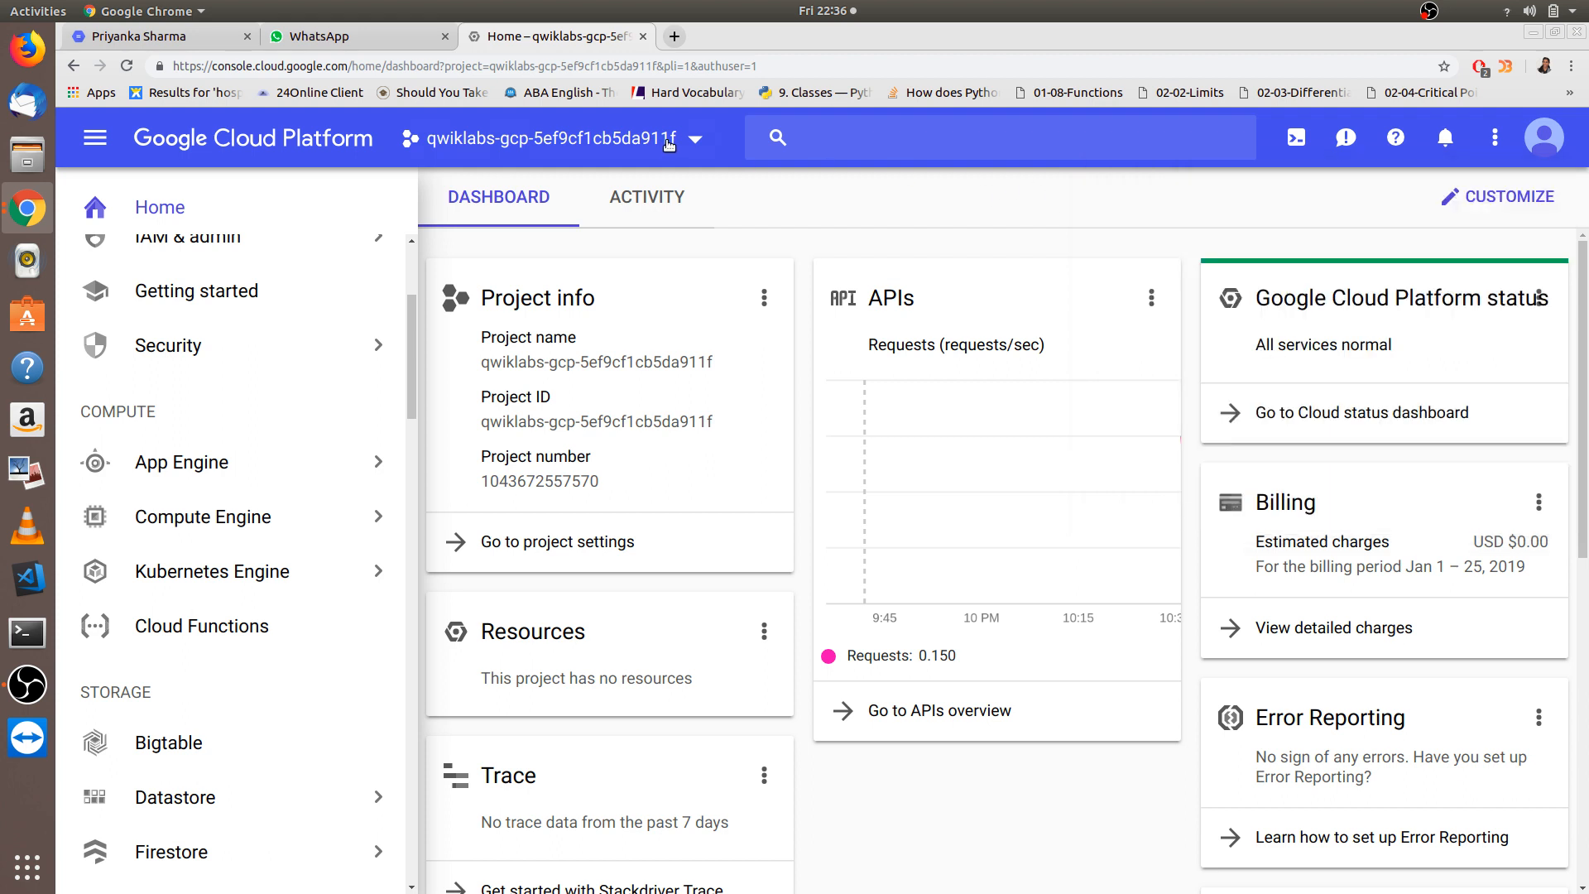
- Open the project picker listing the qwiklabs lab project
click(695, 138)
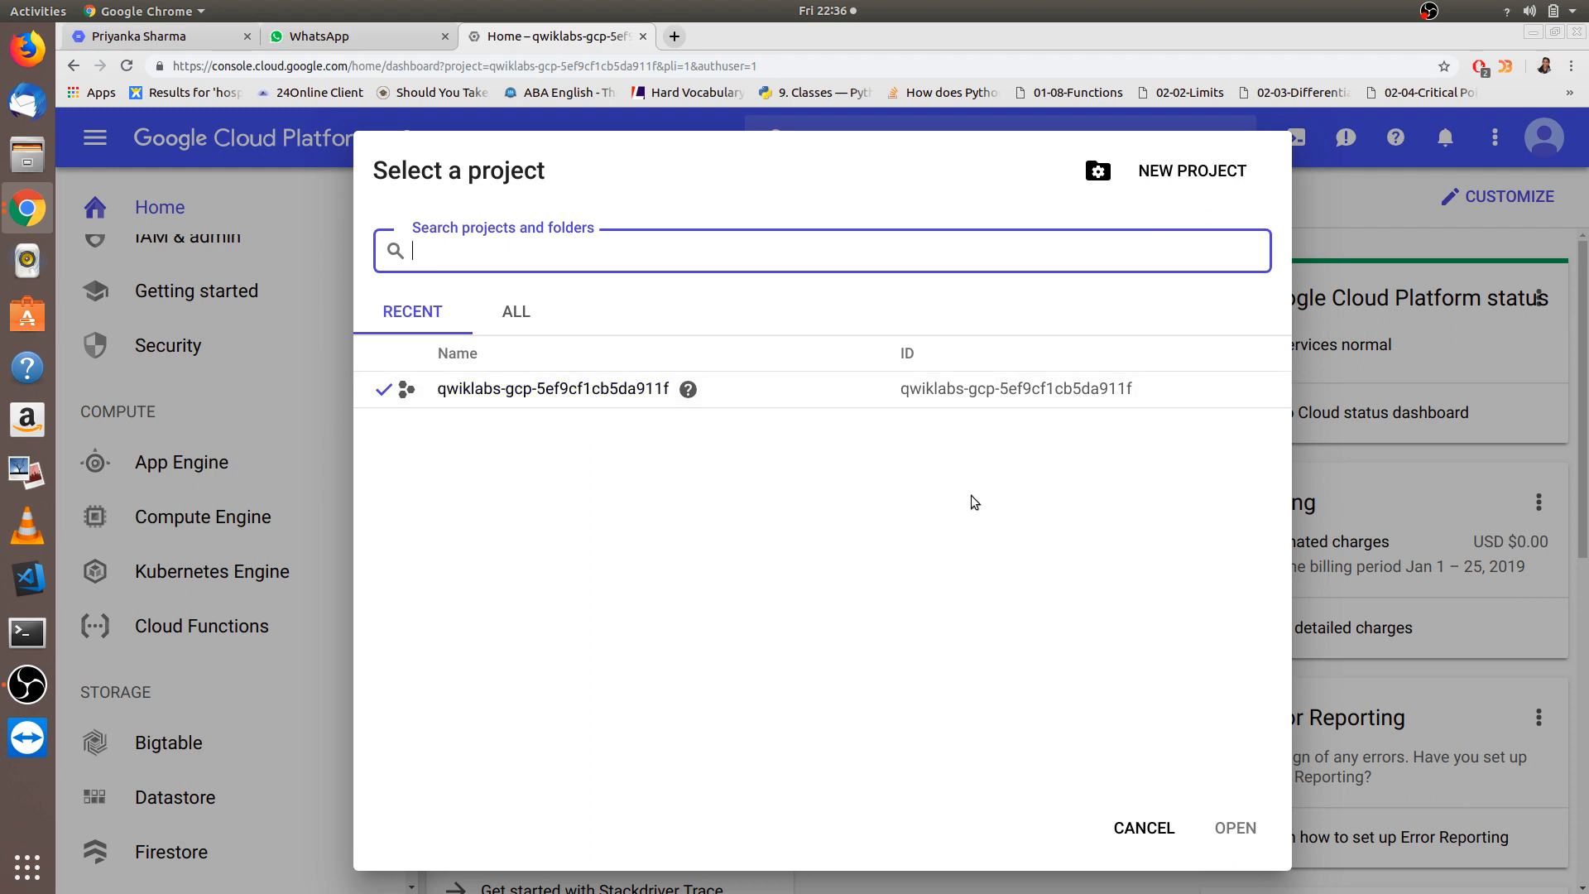
mouse_move(1162, 800)
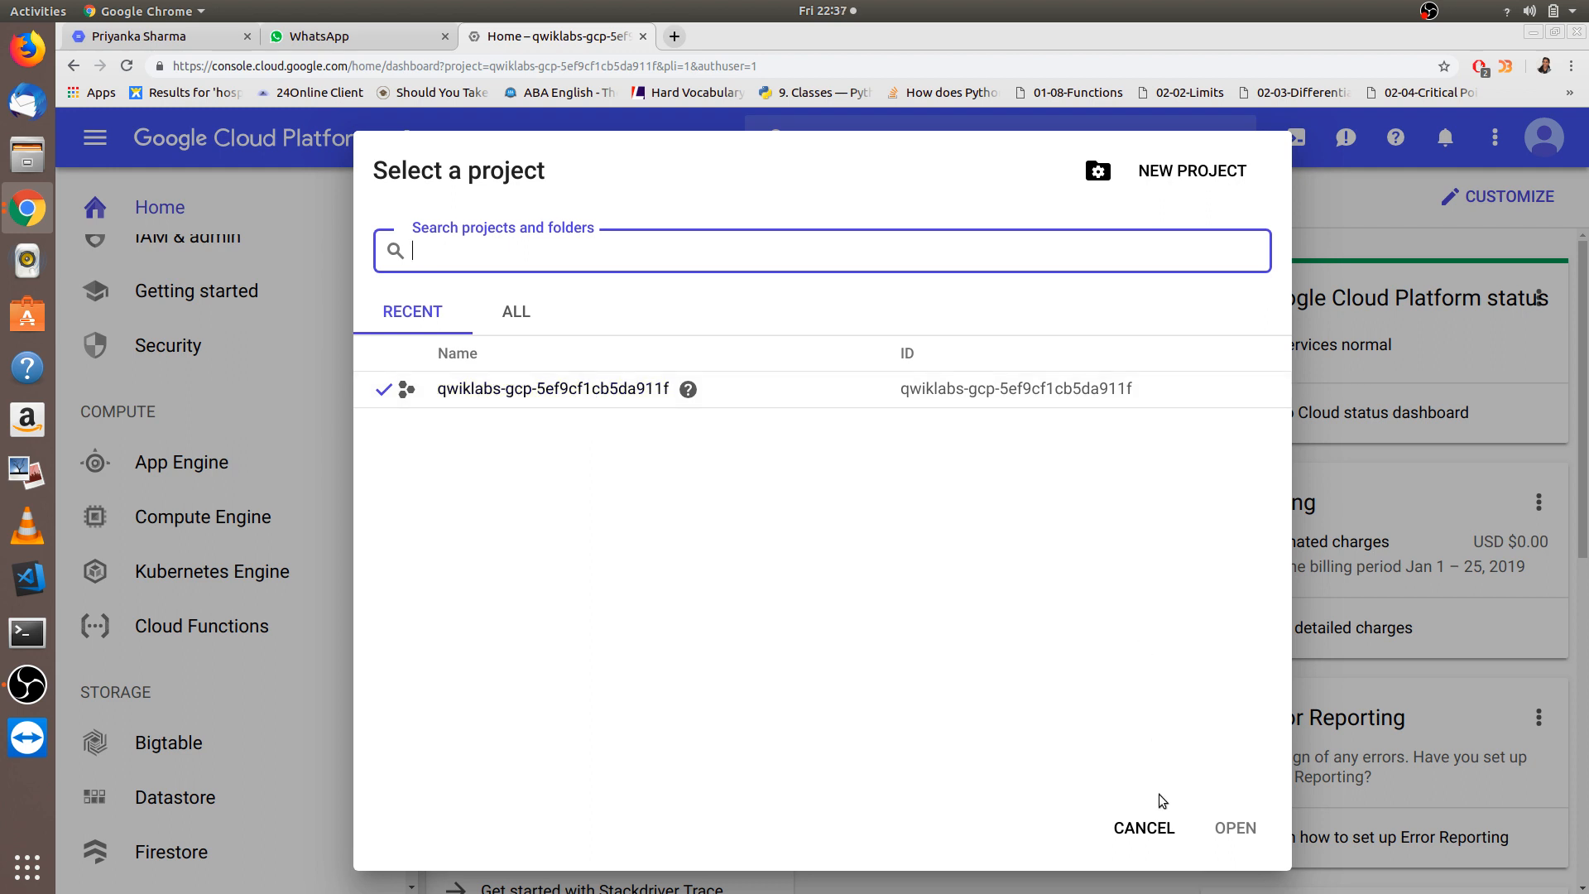
mouse_move(1143, 828)
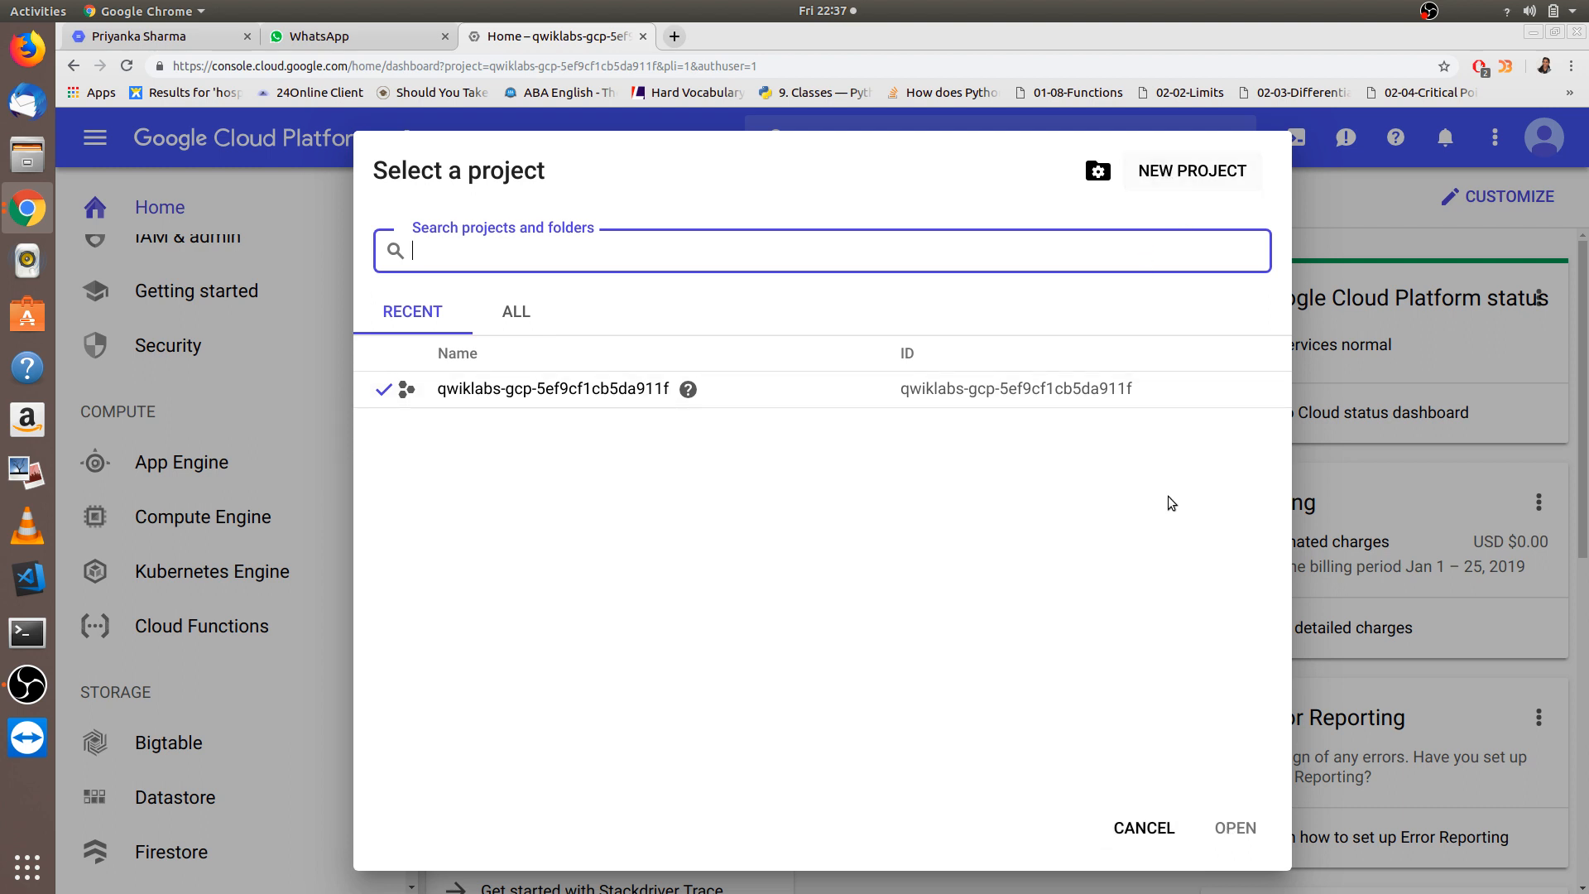
mouse_move(1143, 827)
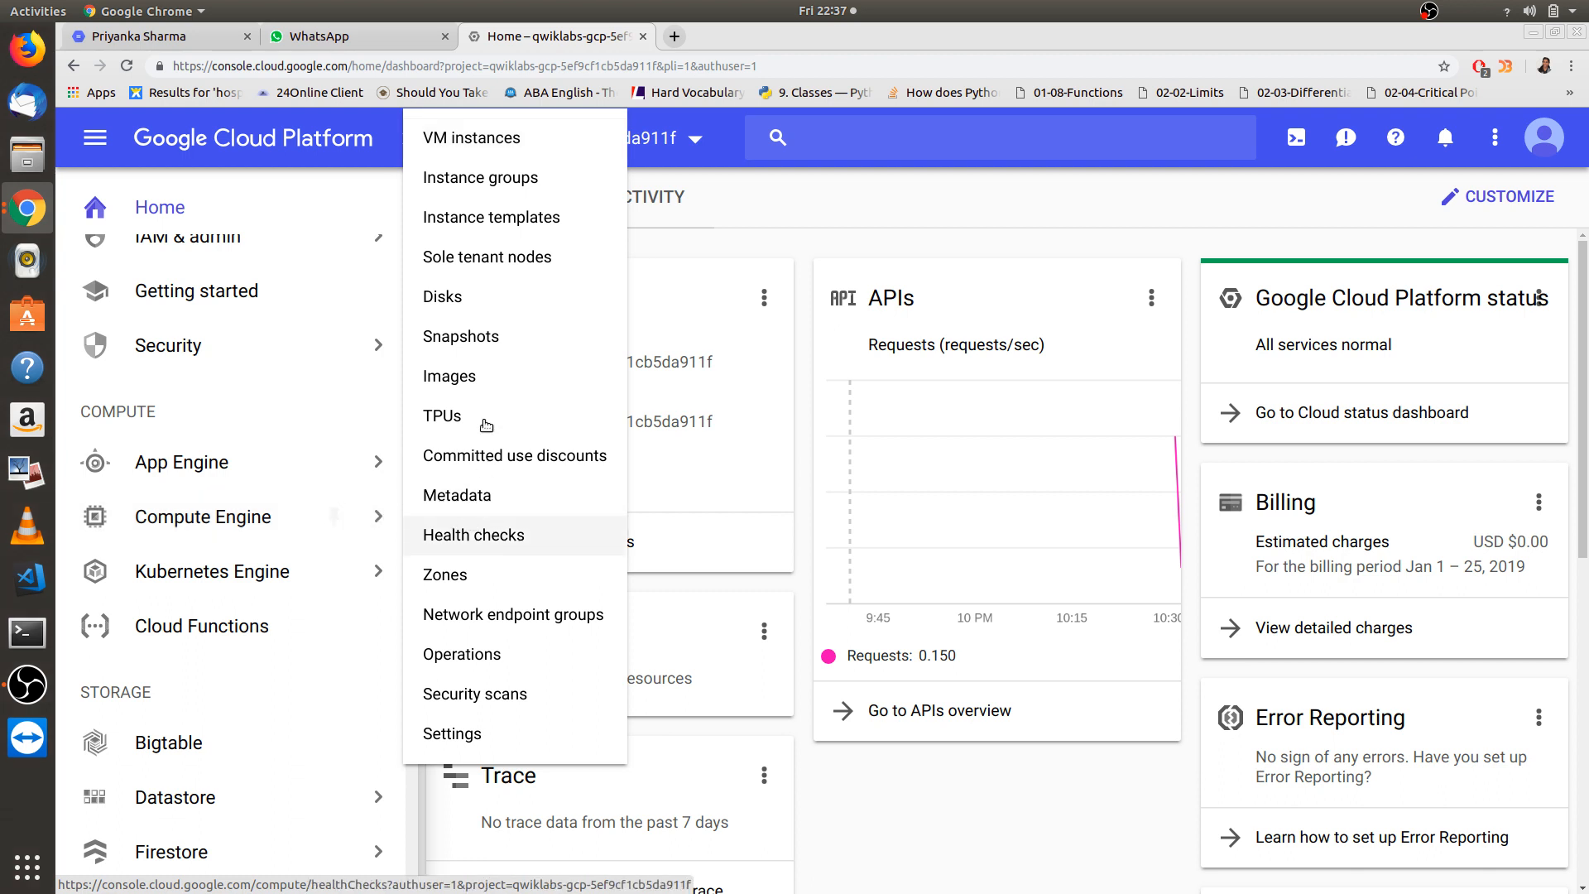
- Go to the Compute Engine VM instances page, which lists no machines yet
click(470, 138)
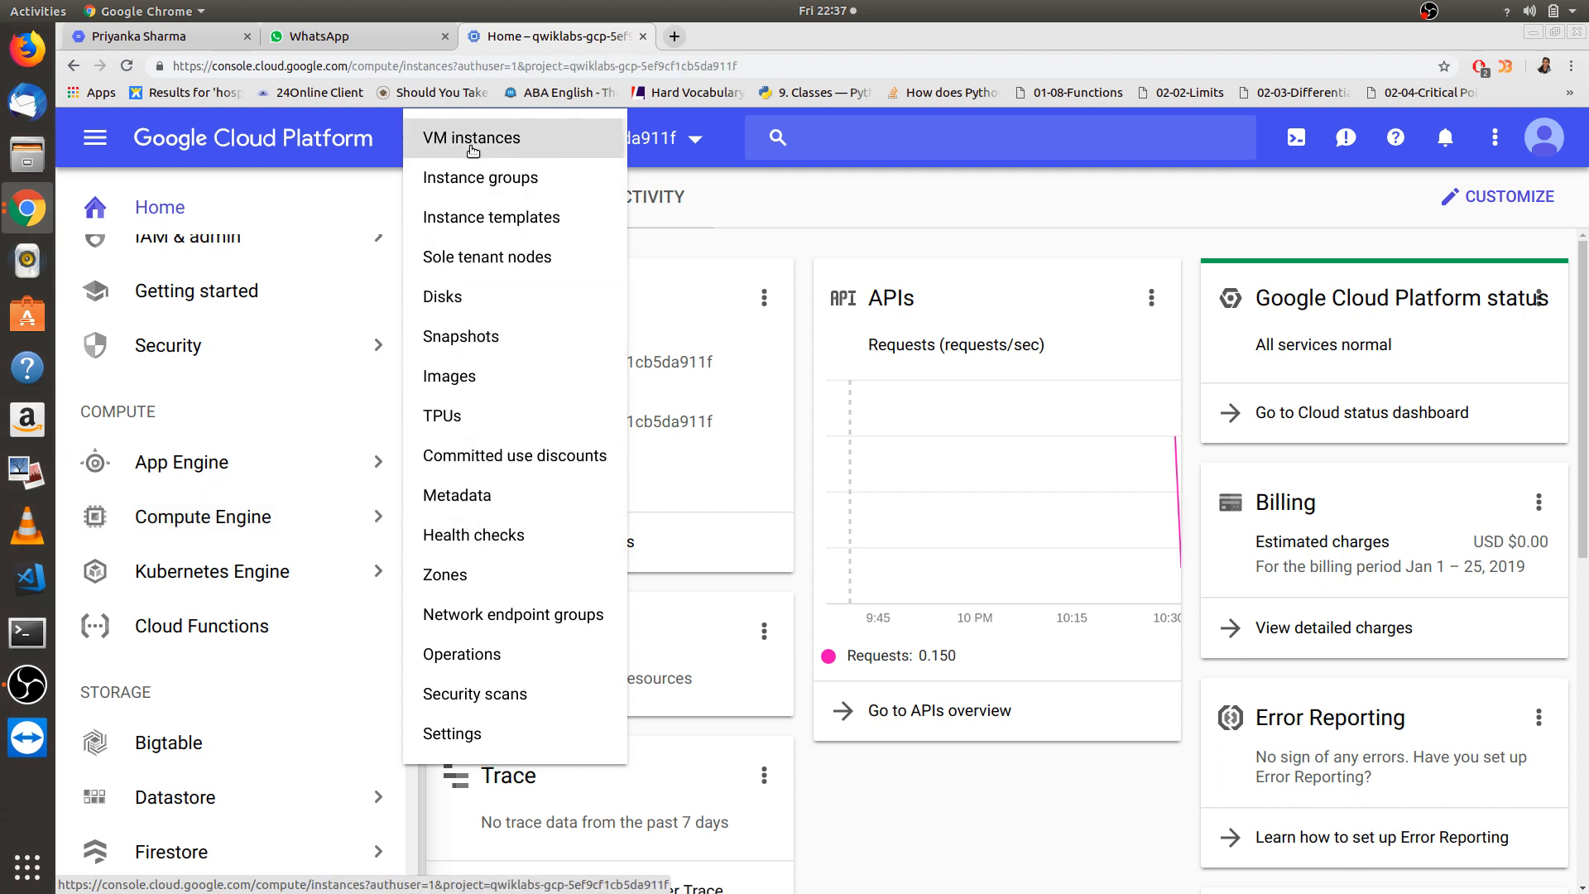
click(469, 137)
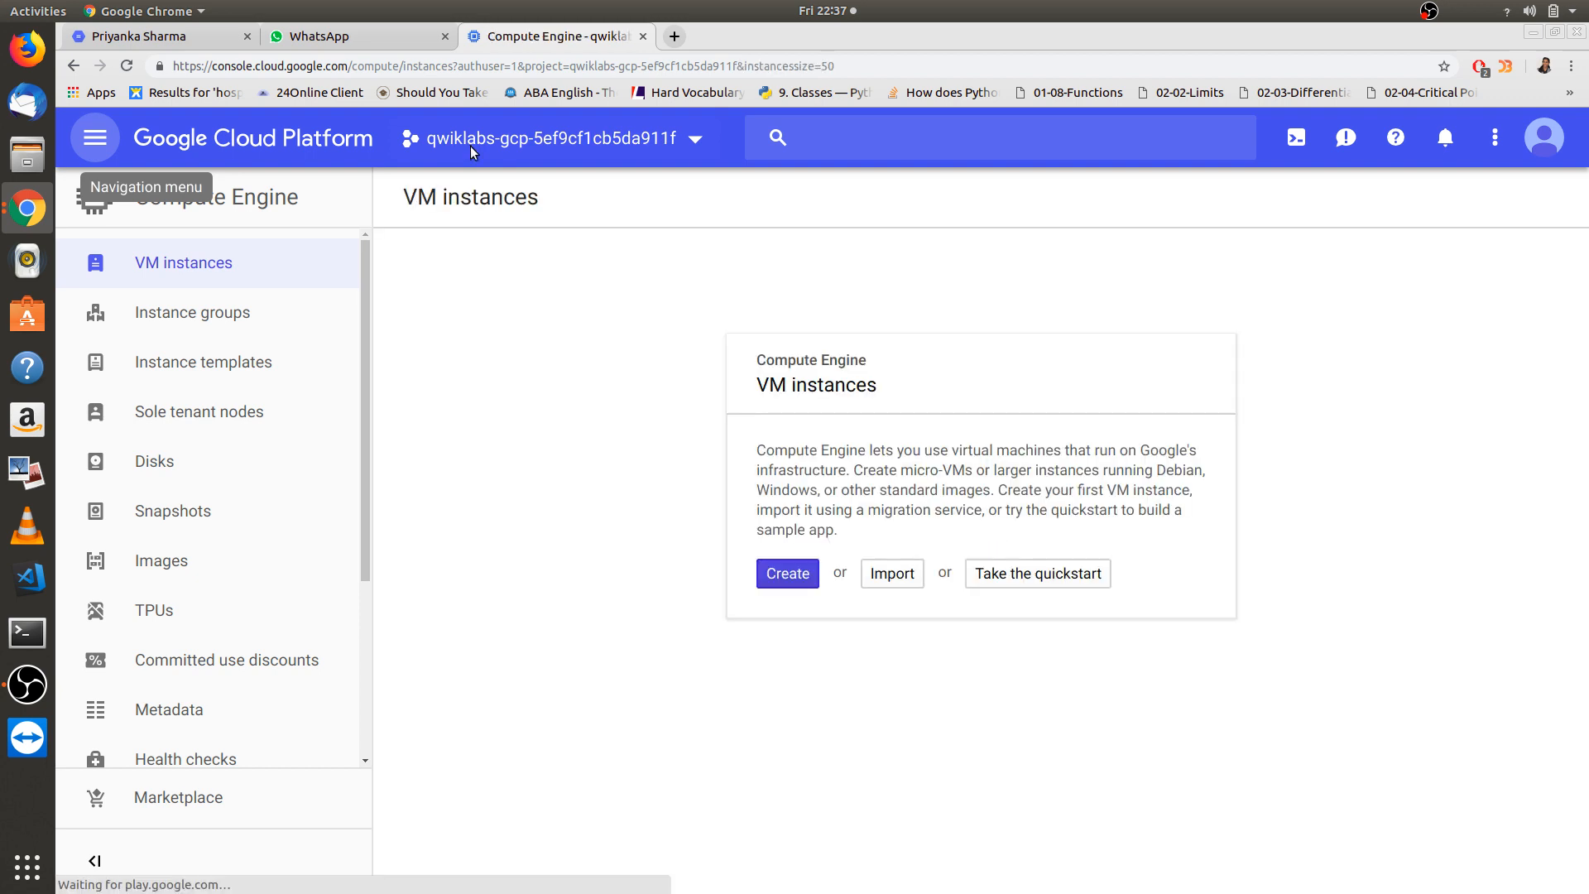
mouse_move(483, 324)
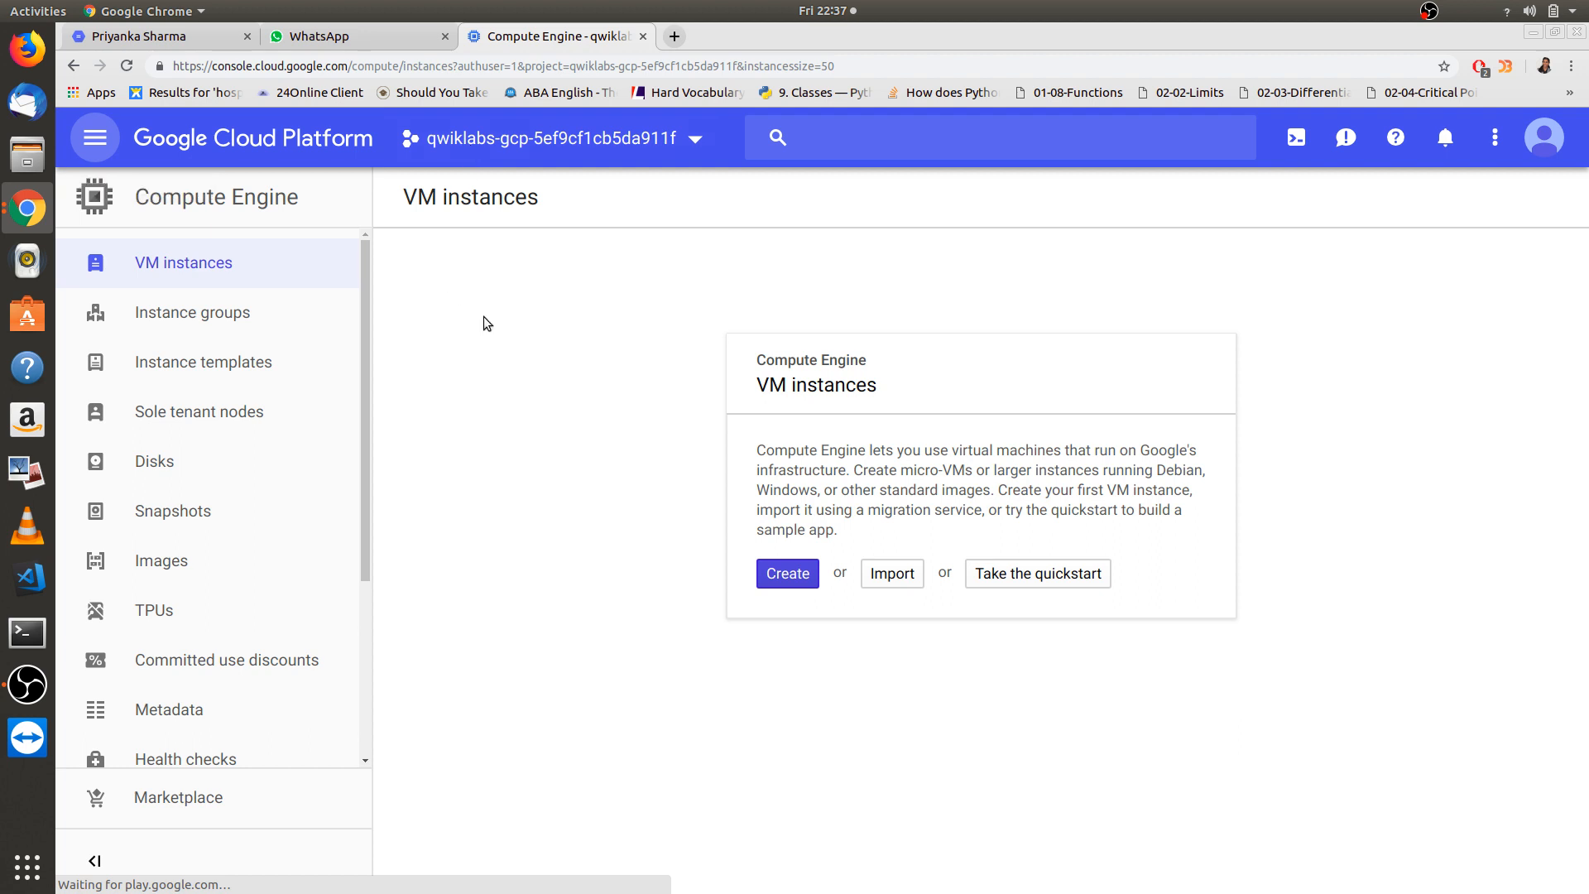
- Start a new instance named gcelab in region us-central1 (Iowa), zone us-central1-c
click(786, 573)
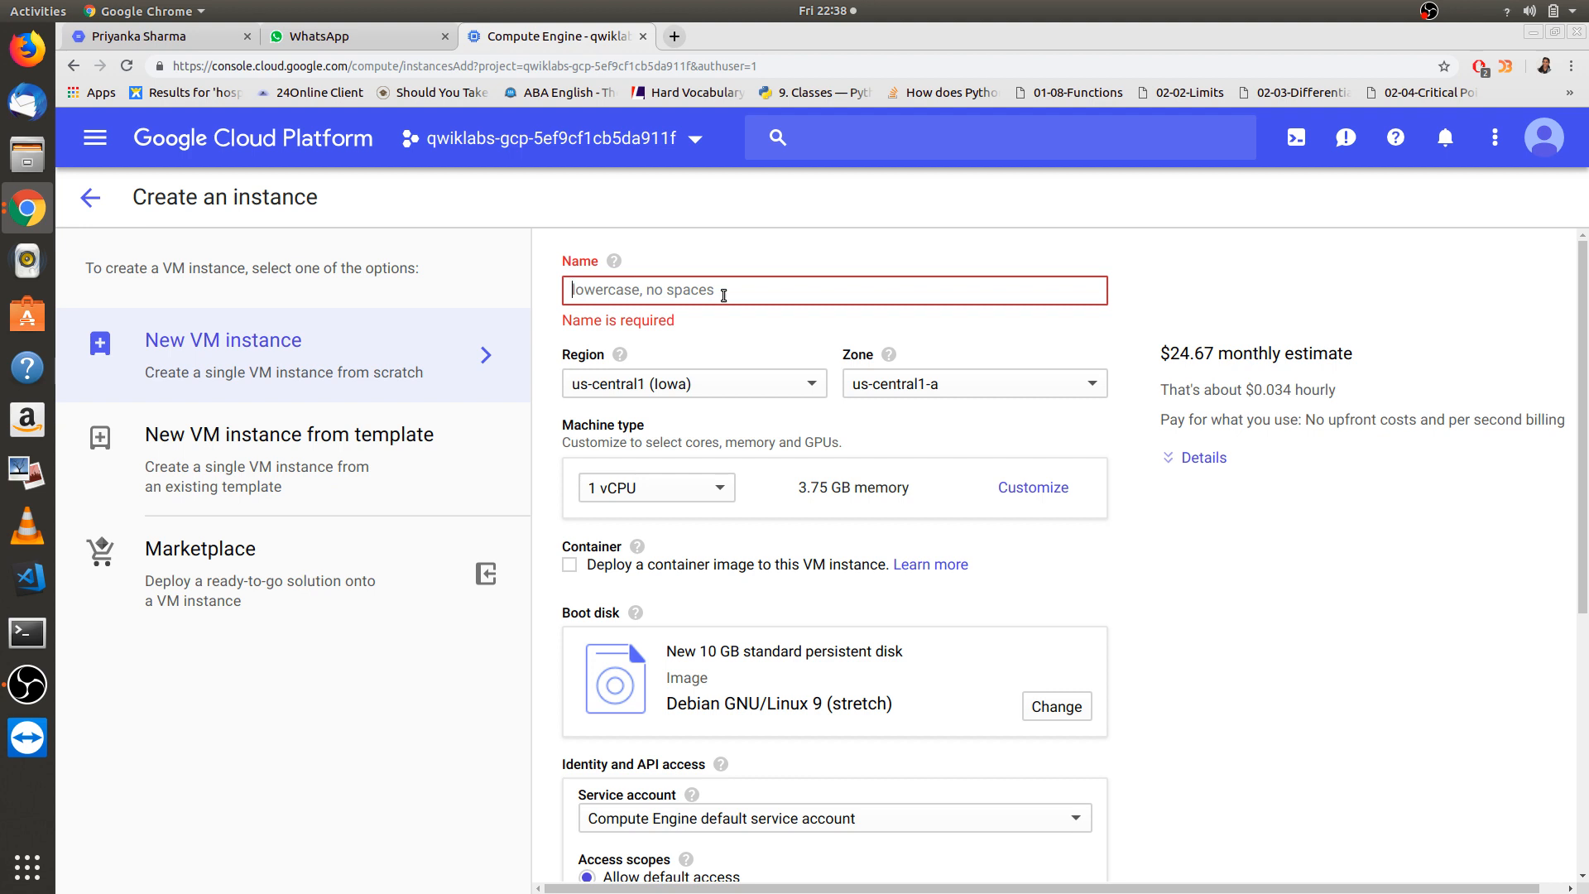
text(gcela)
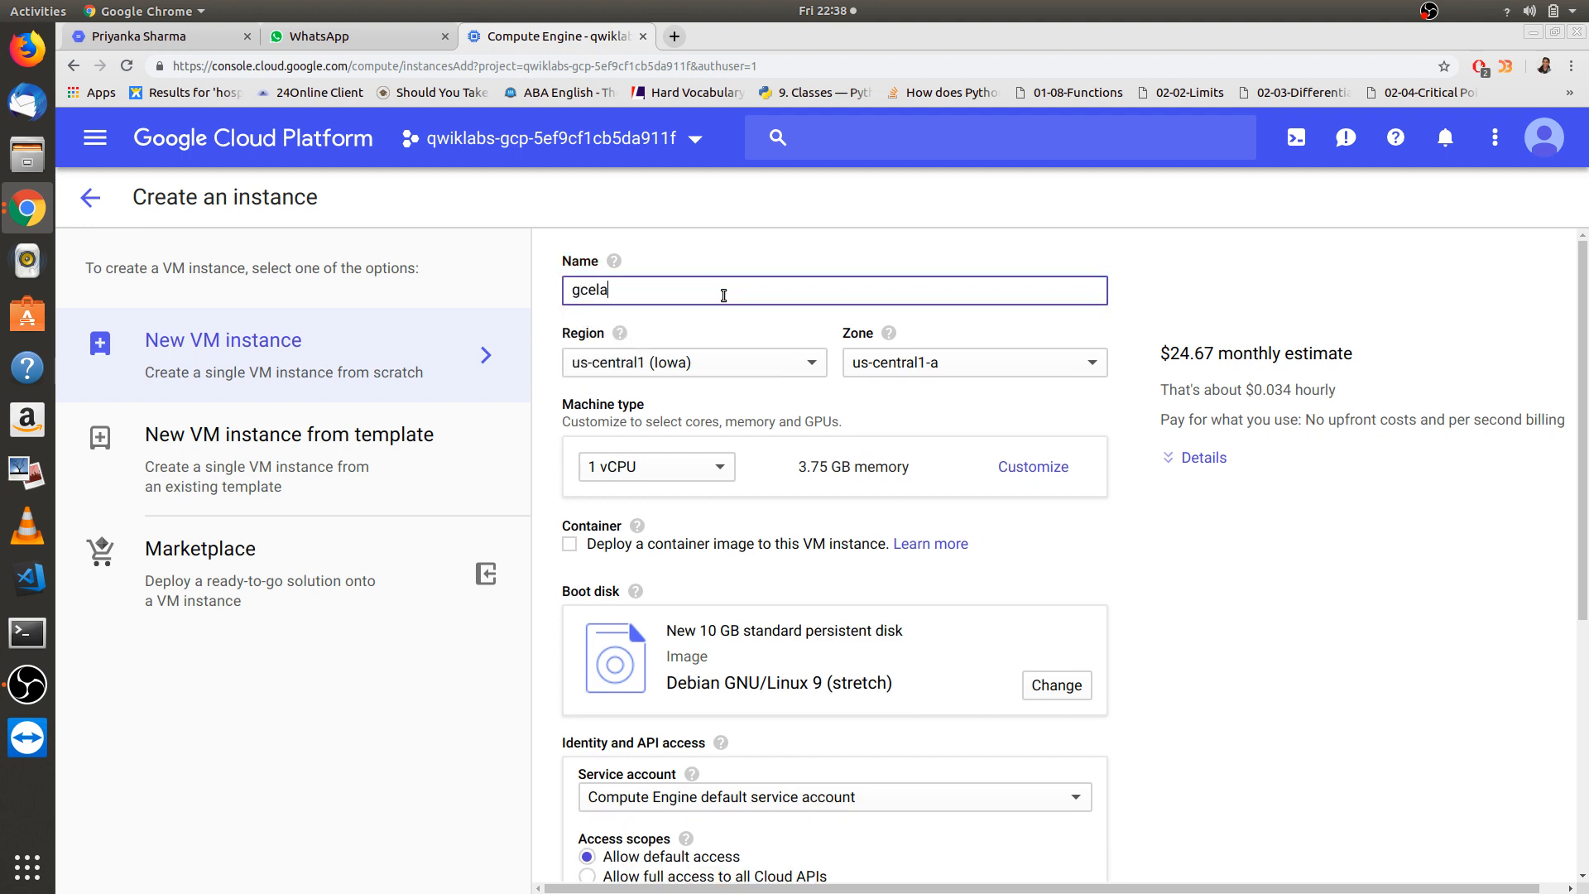
text(b)
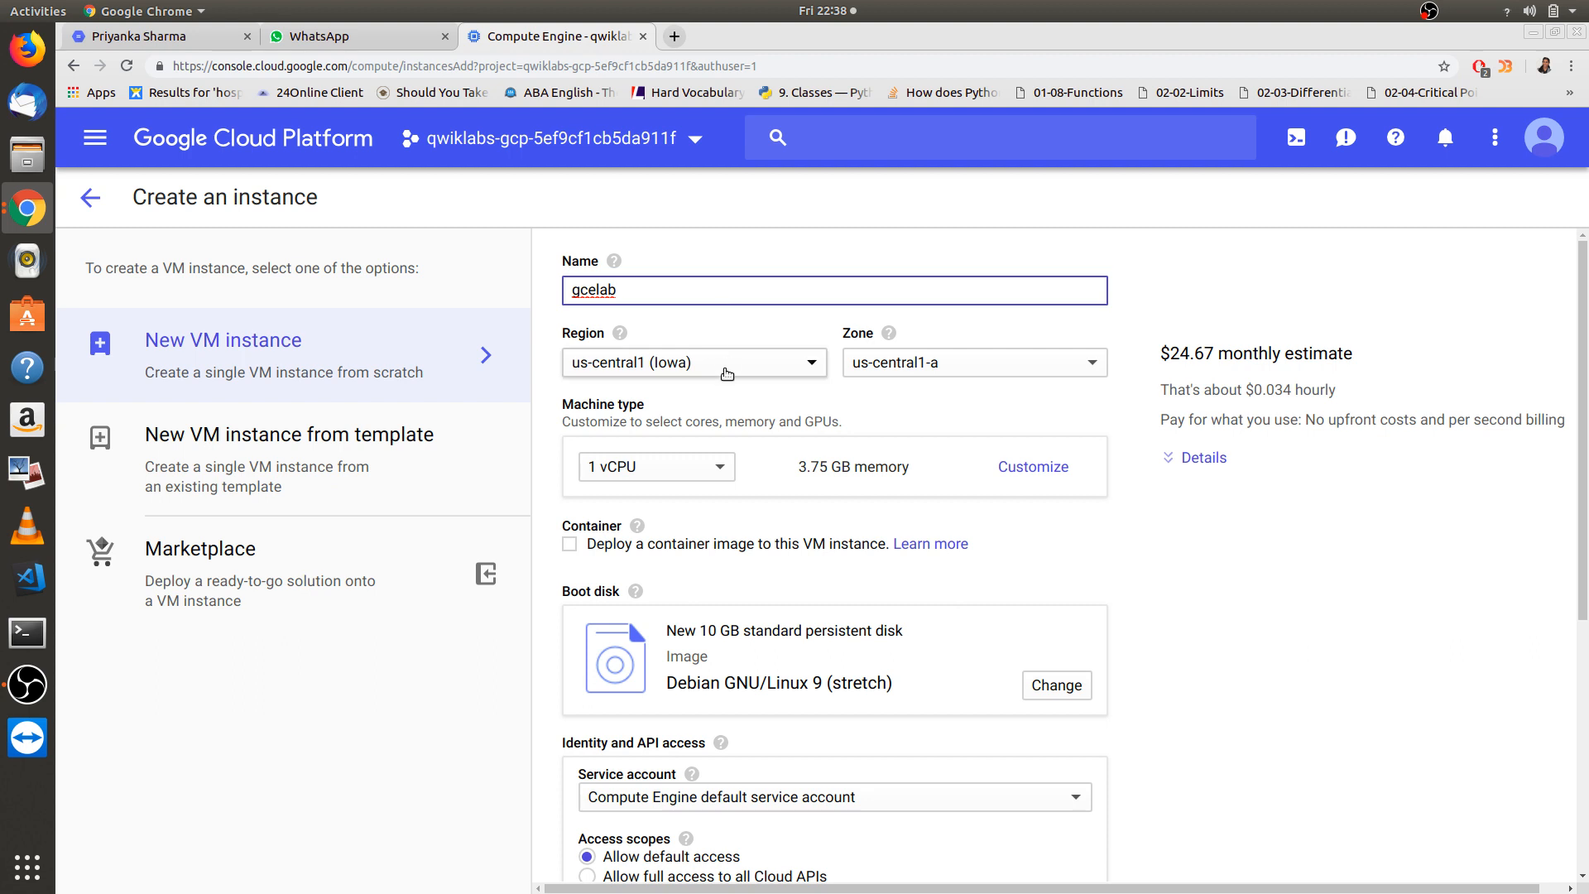
click(694, 361)
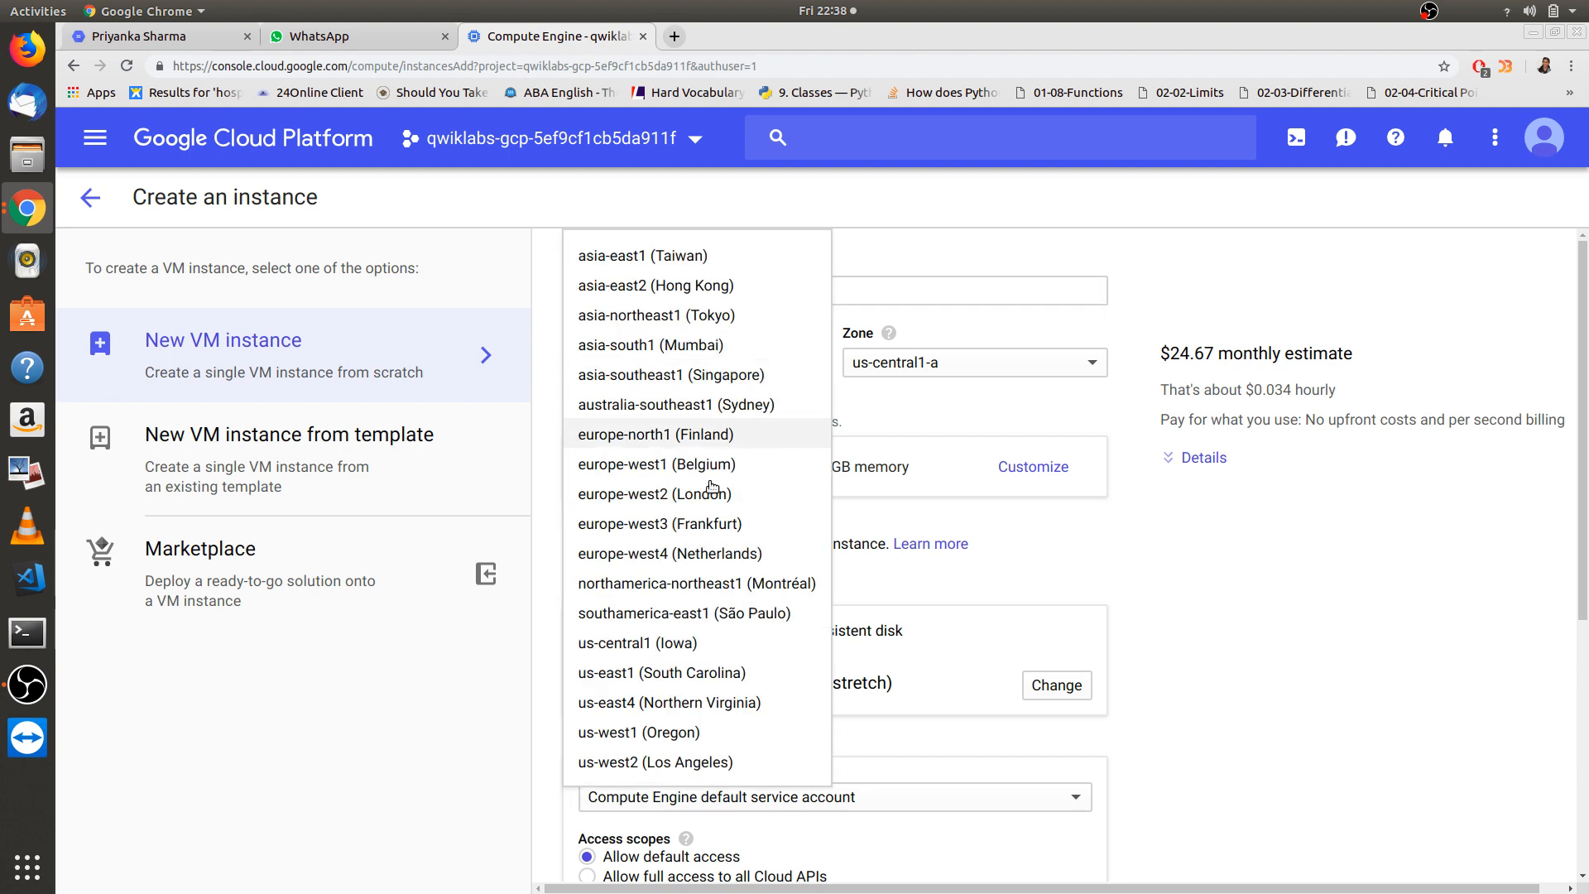
click(637, 642)
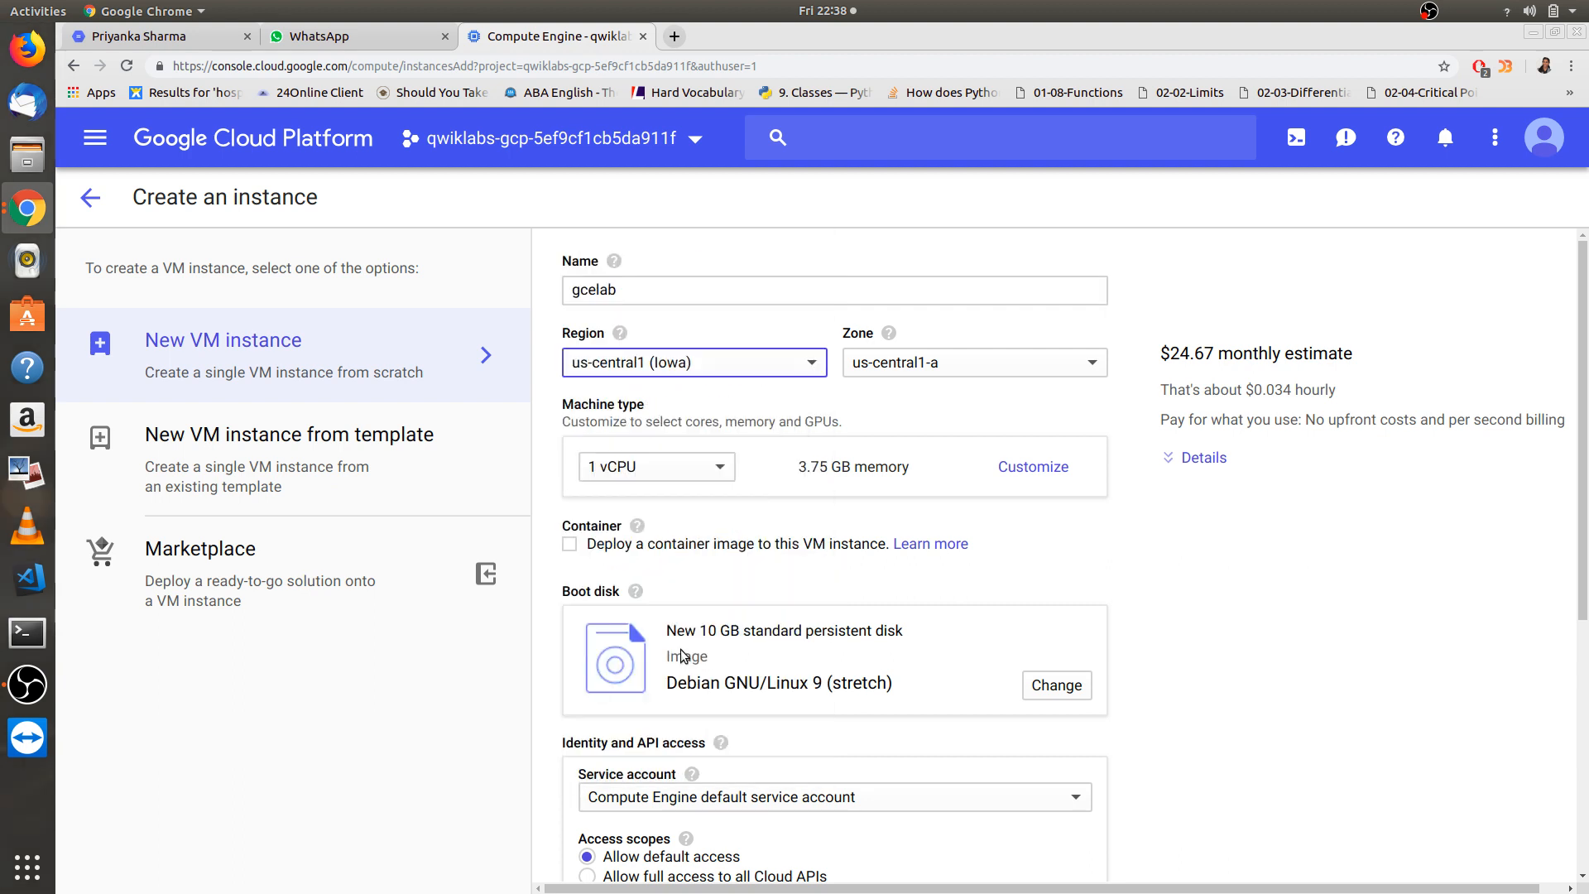
click(973, 362)
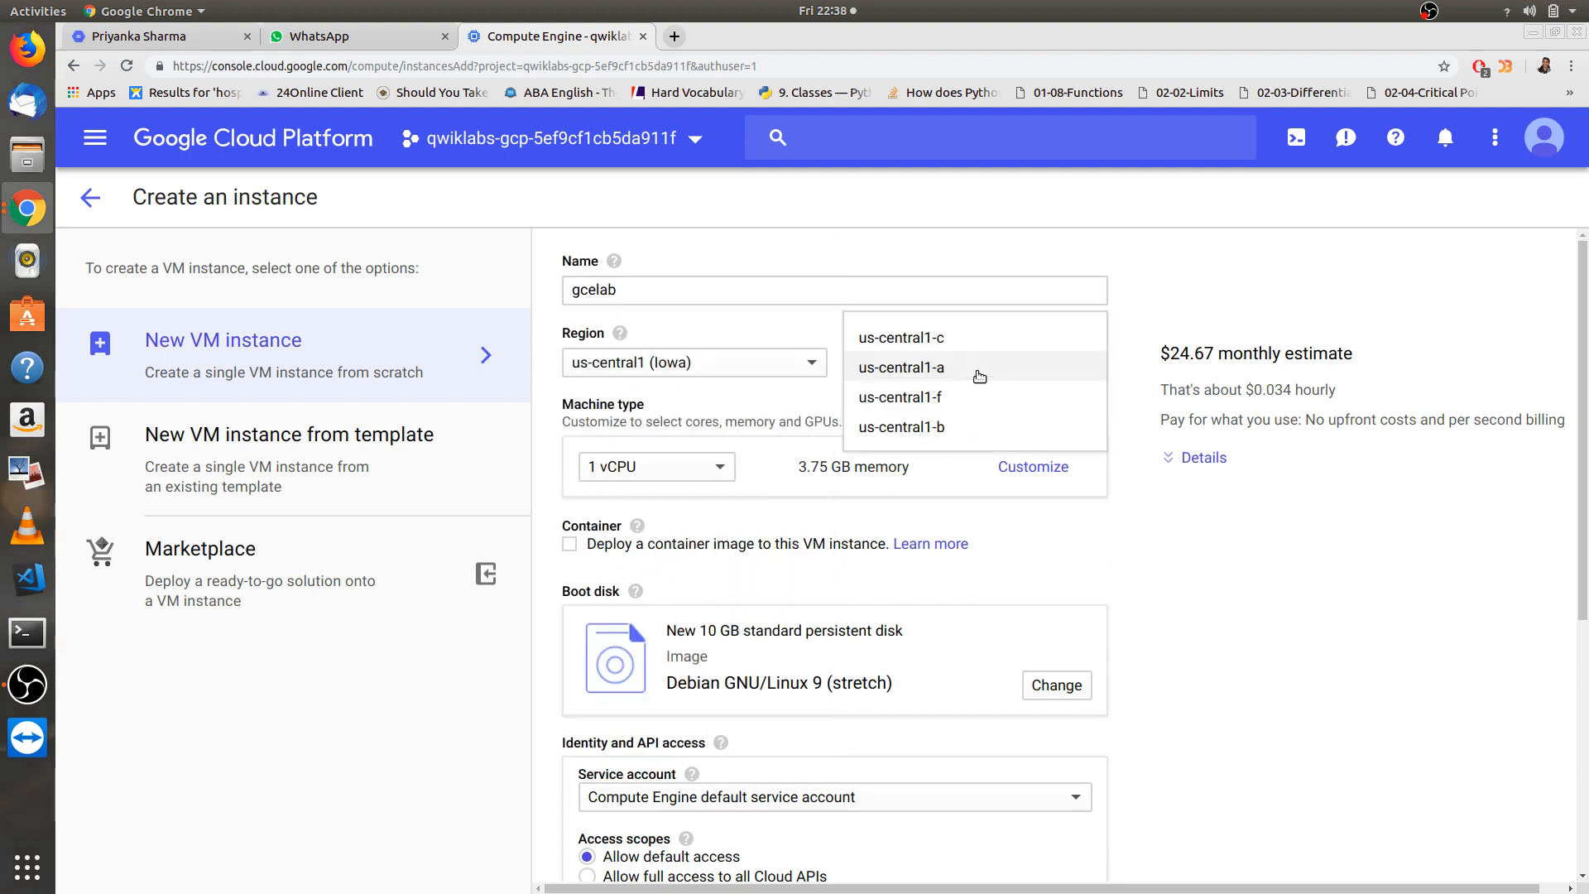
click(899, 337)
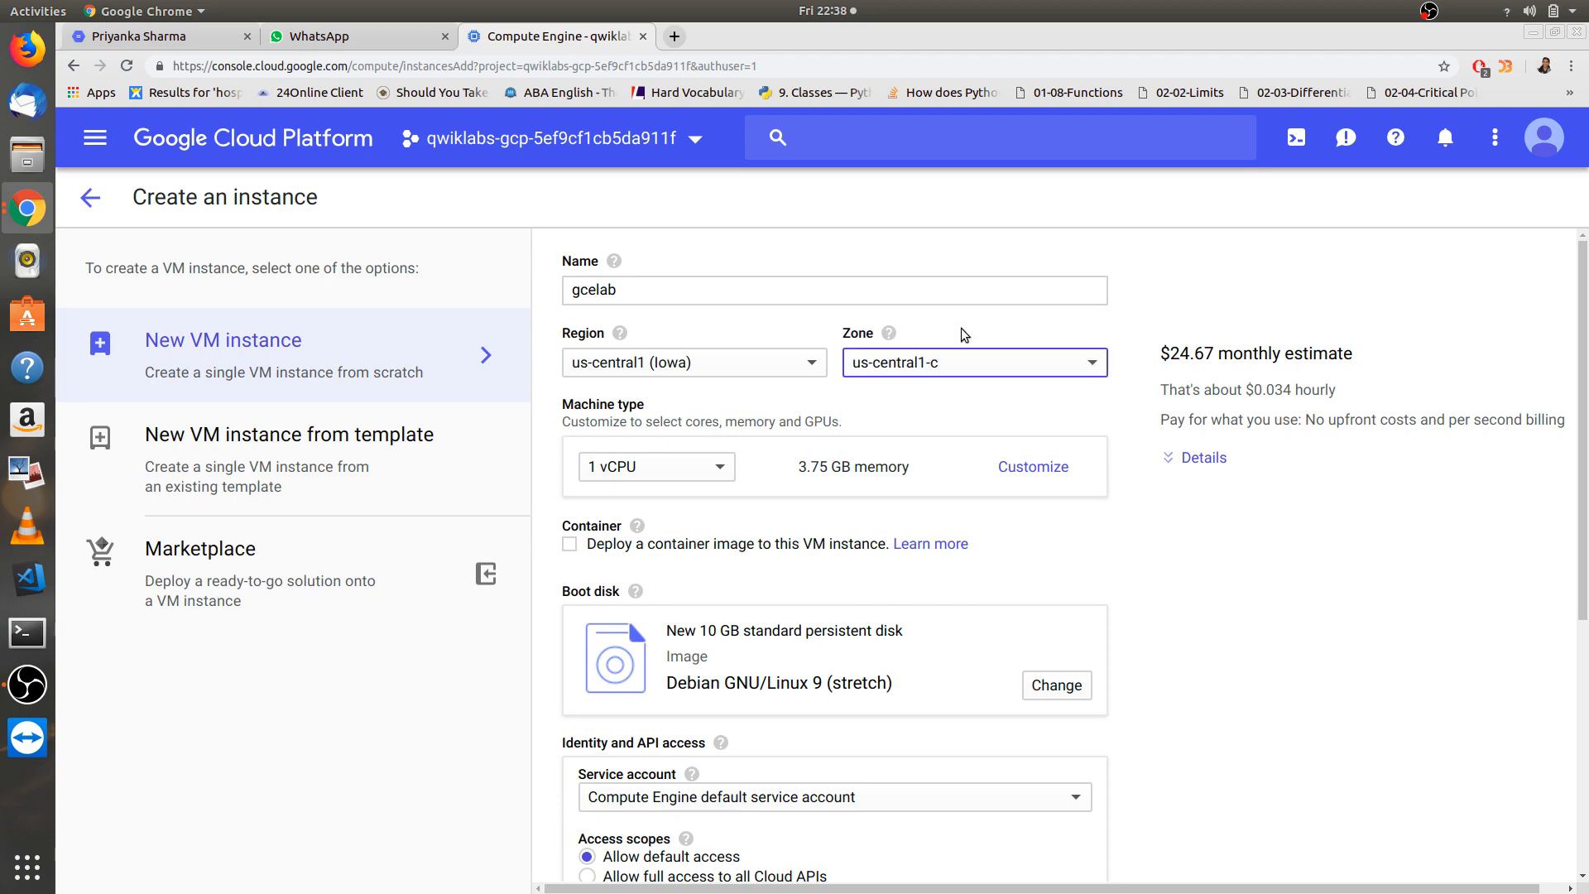
- Review the machine type and Debian 9 boot disk, scrolling down to the Firewall section
scroll(down, 3)
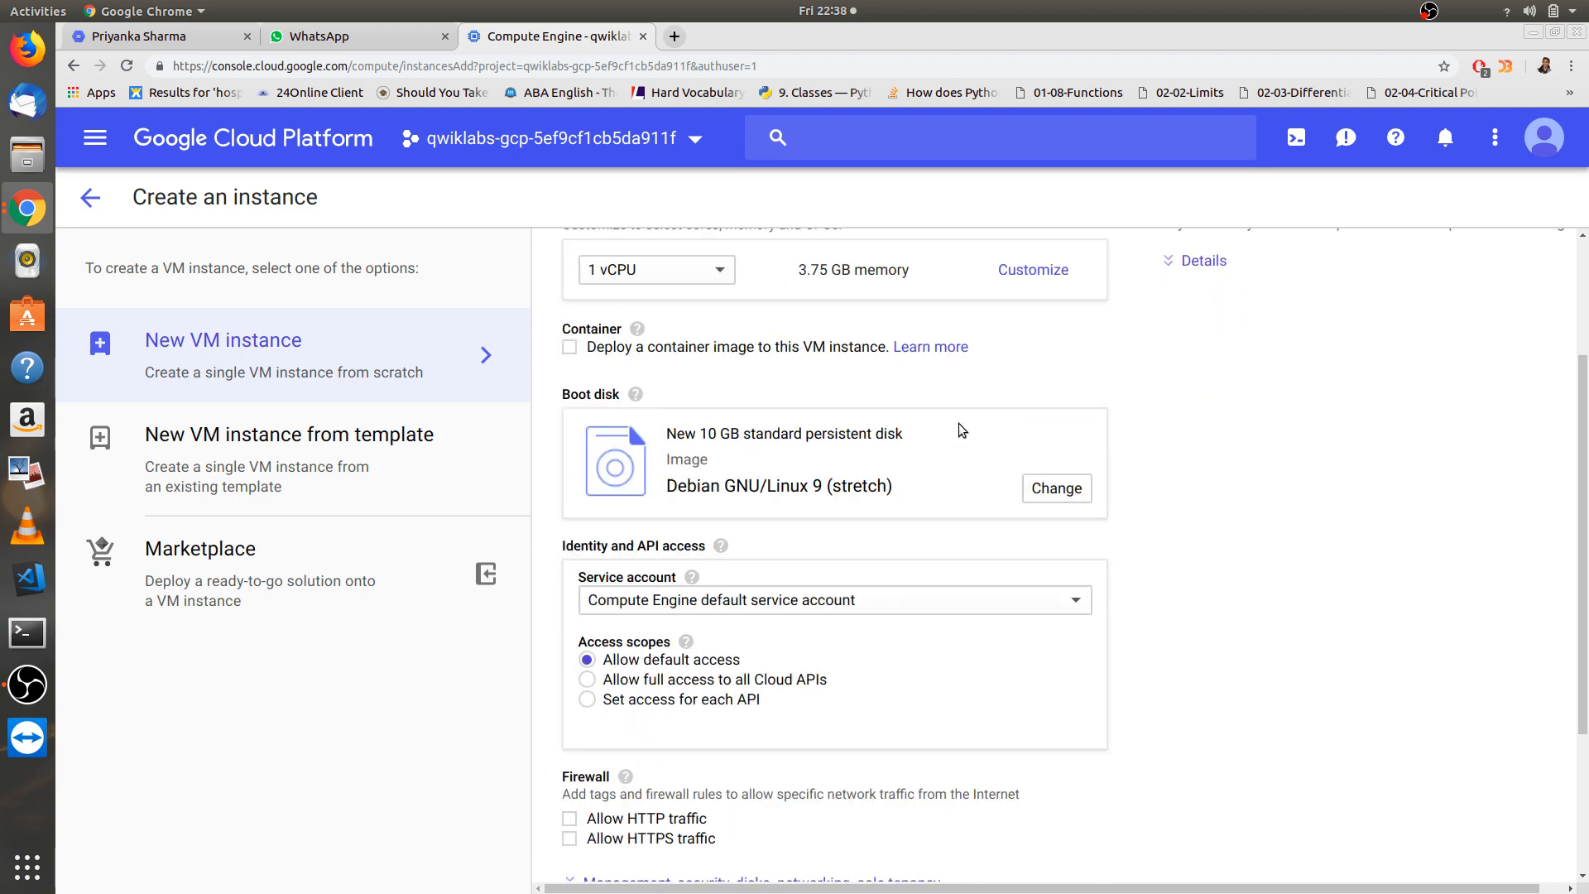
scroll(up, 3)
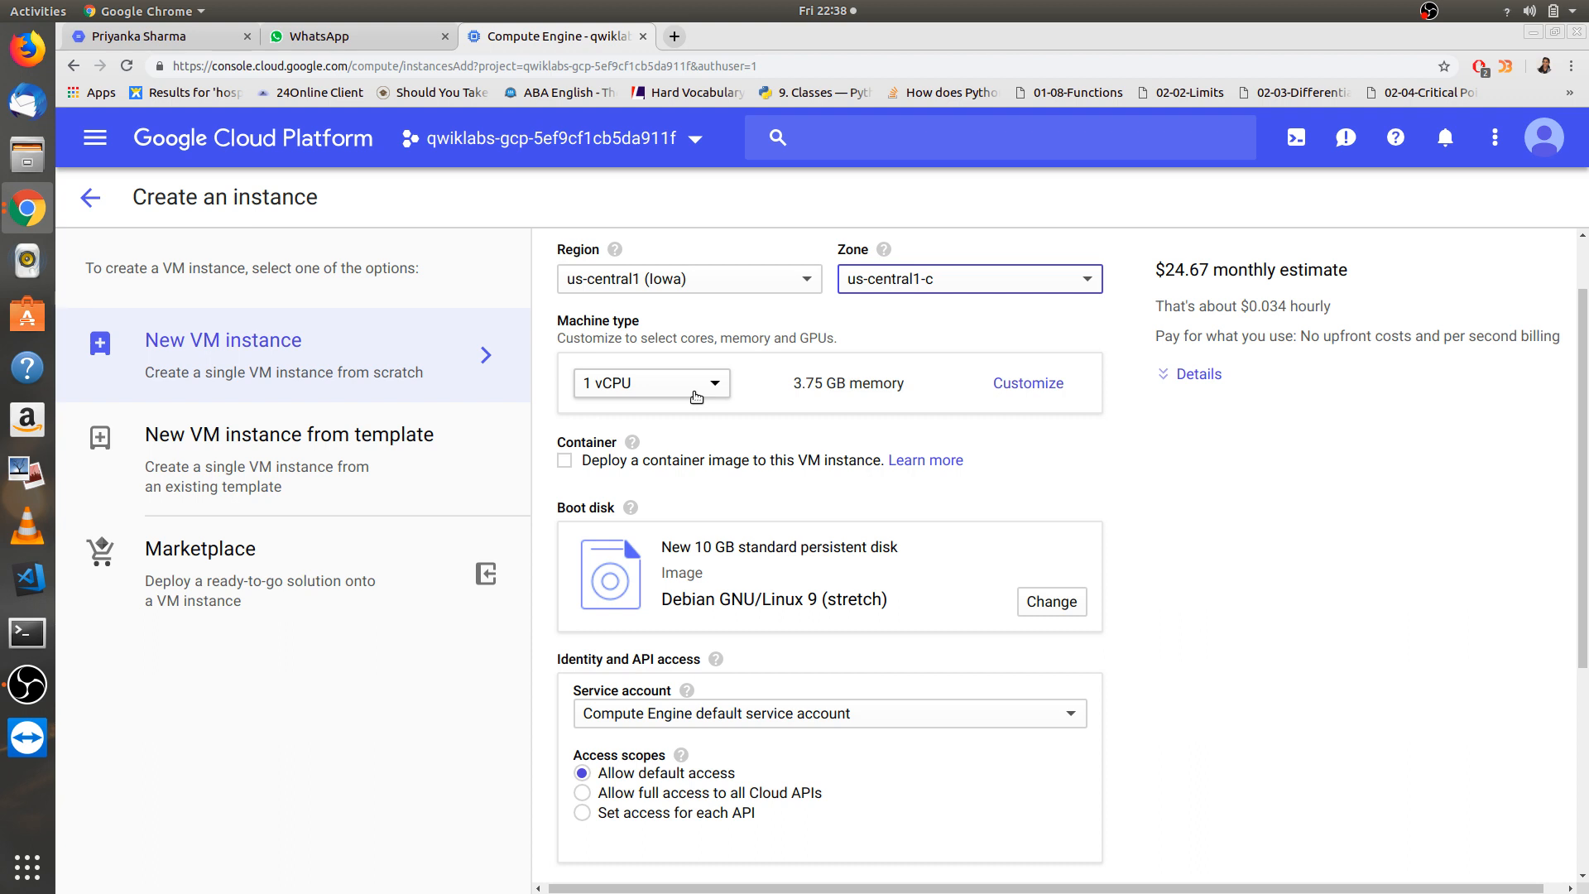
click(651, 383)
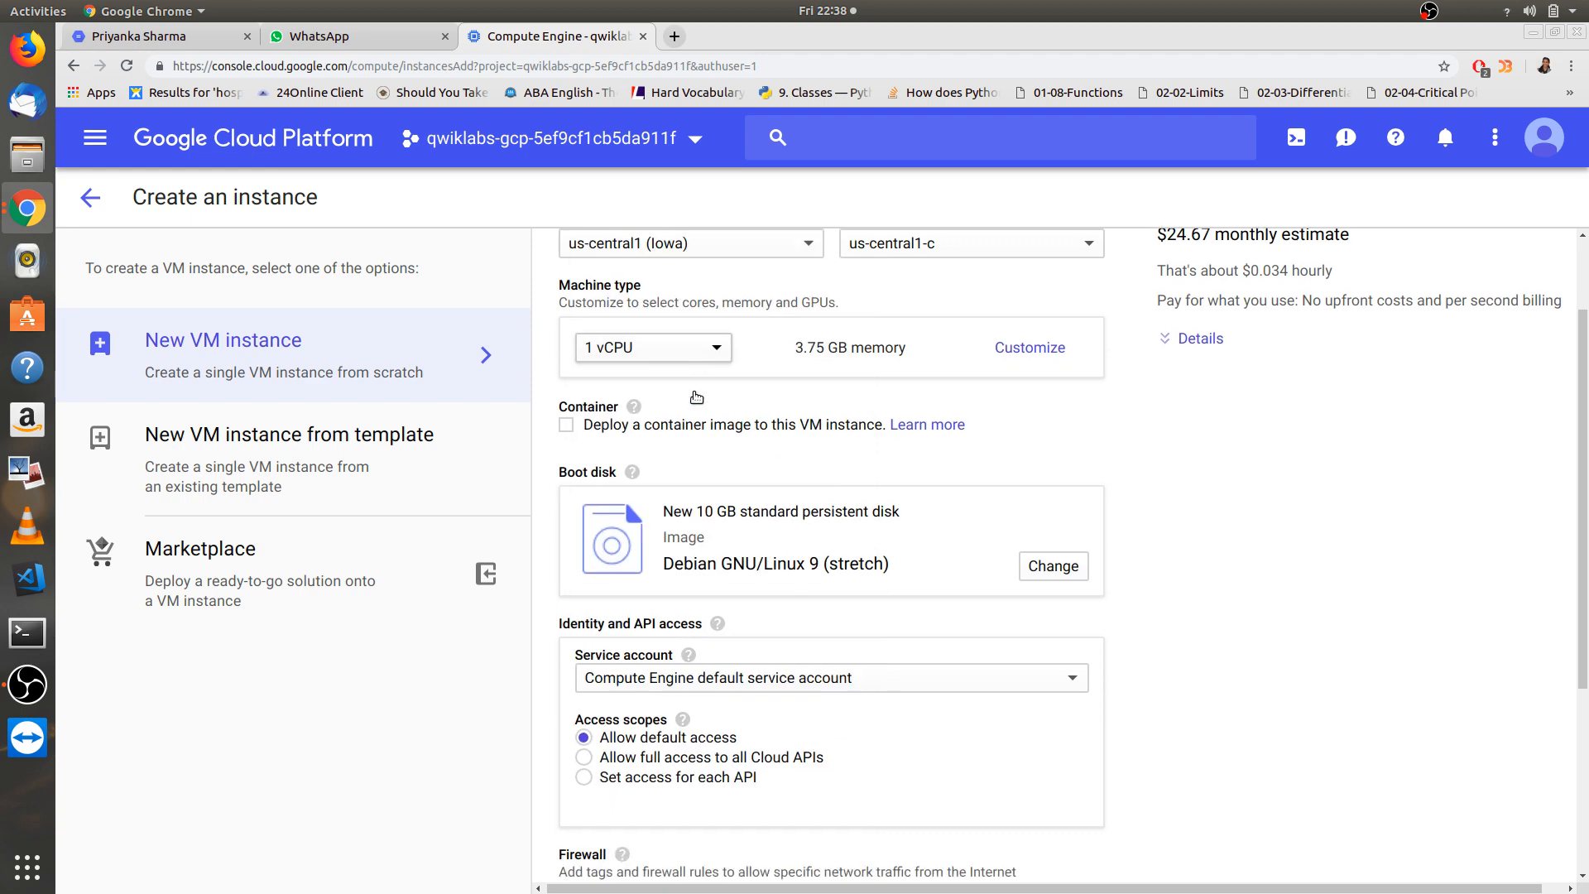
scroll(down, 3)
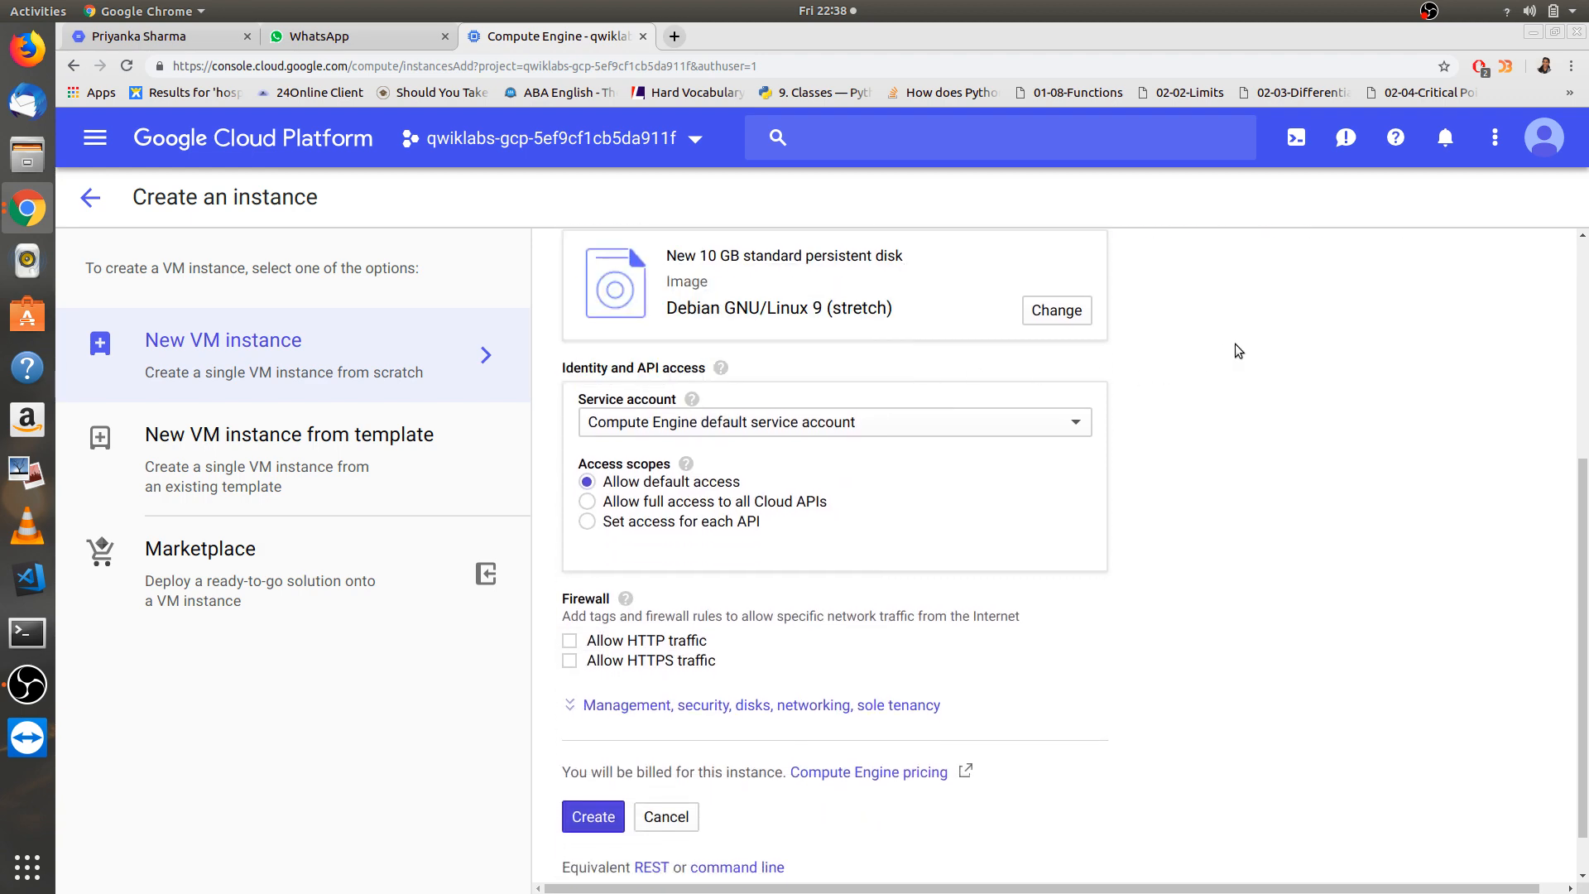
scroll(up, 3)
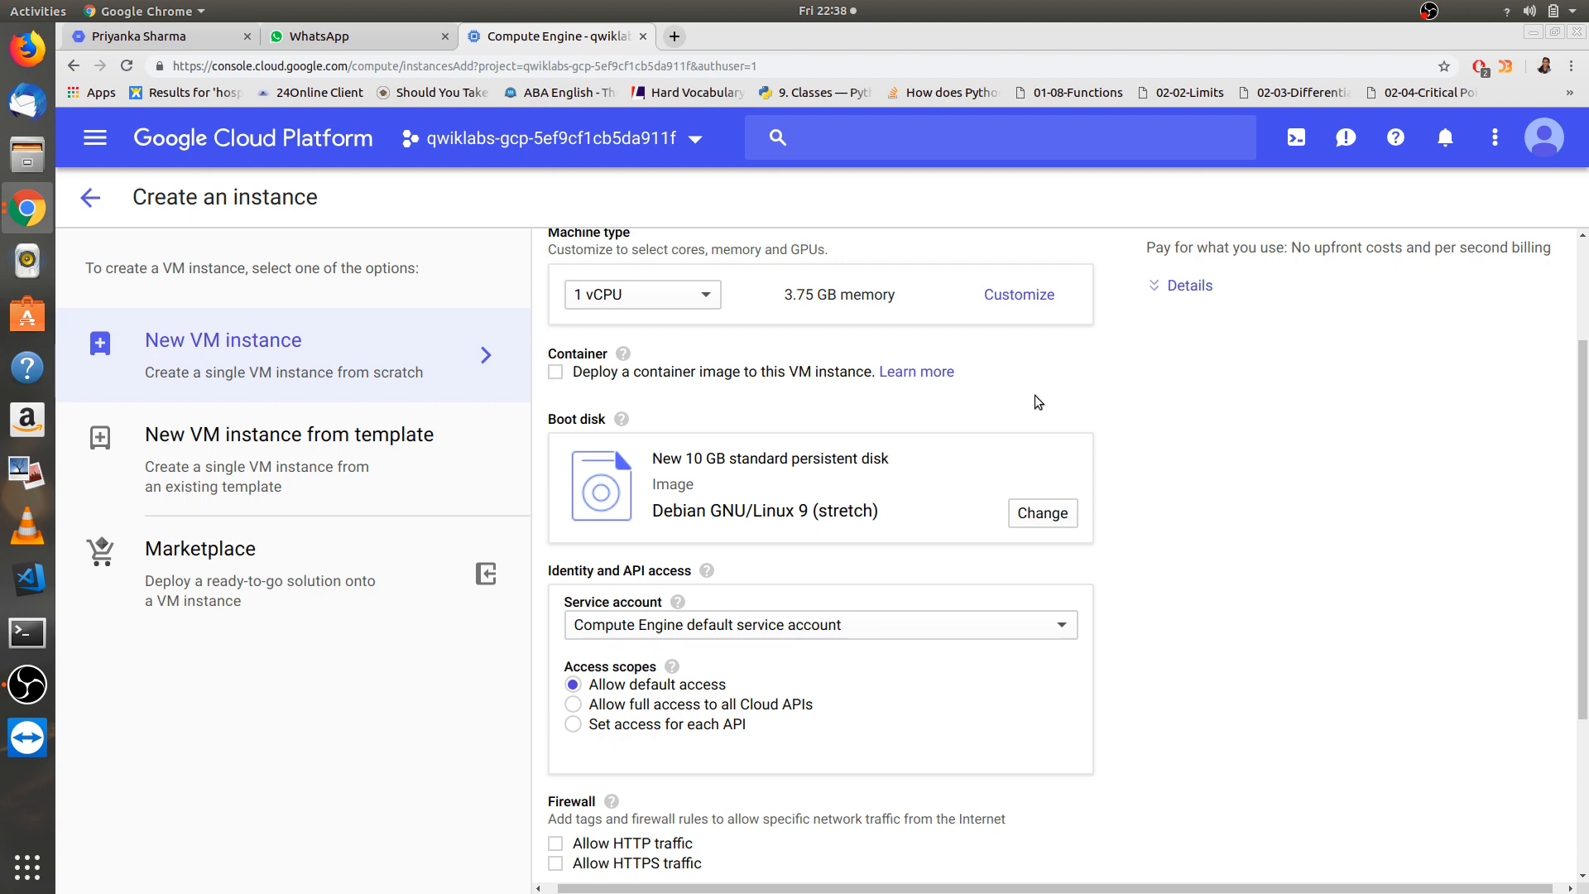
scroll(down, 3)
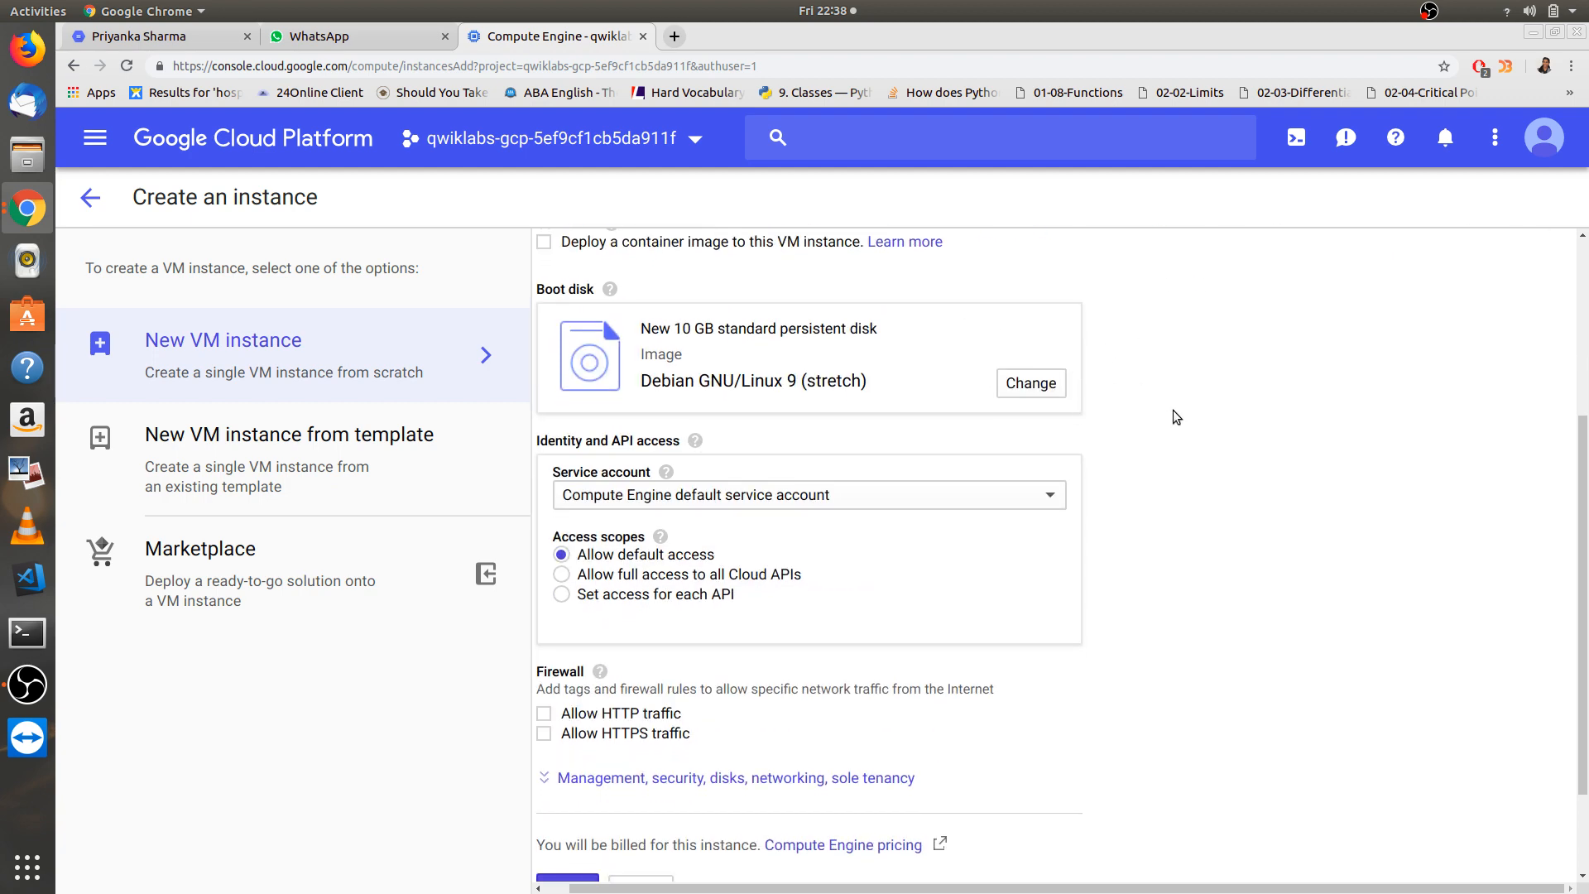
scroll(down, 3)
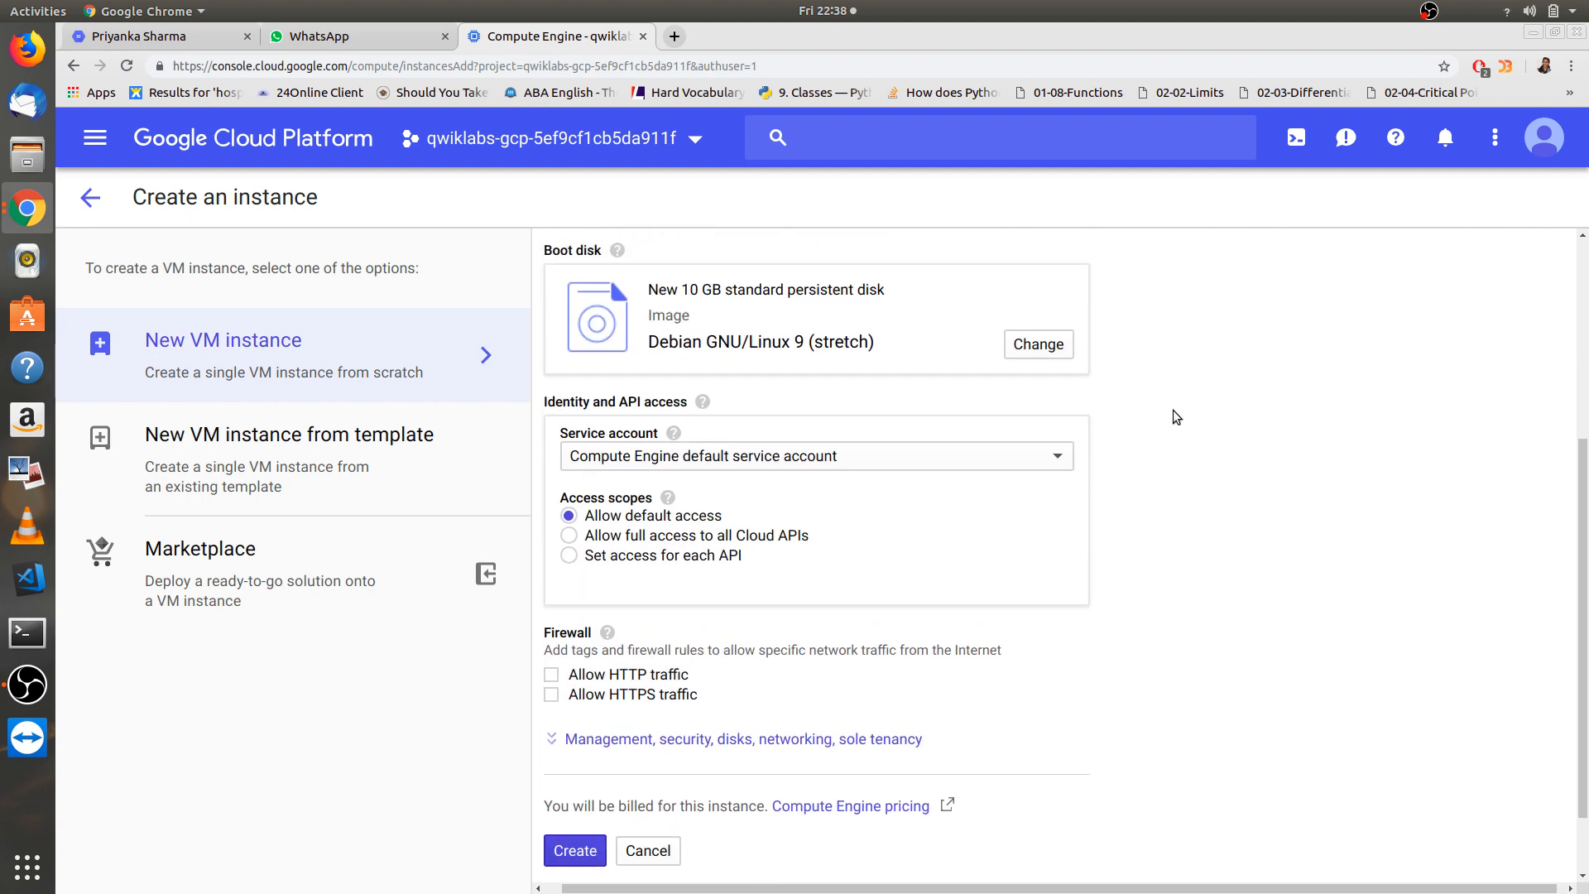
scroll(down, 3)
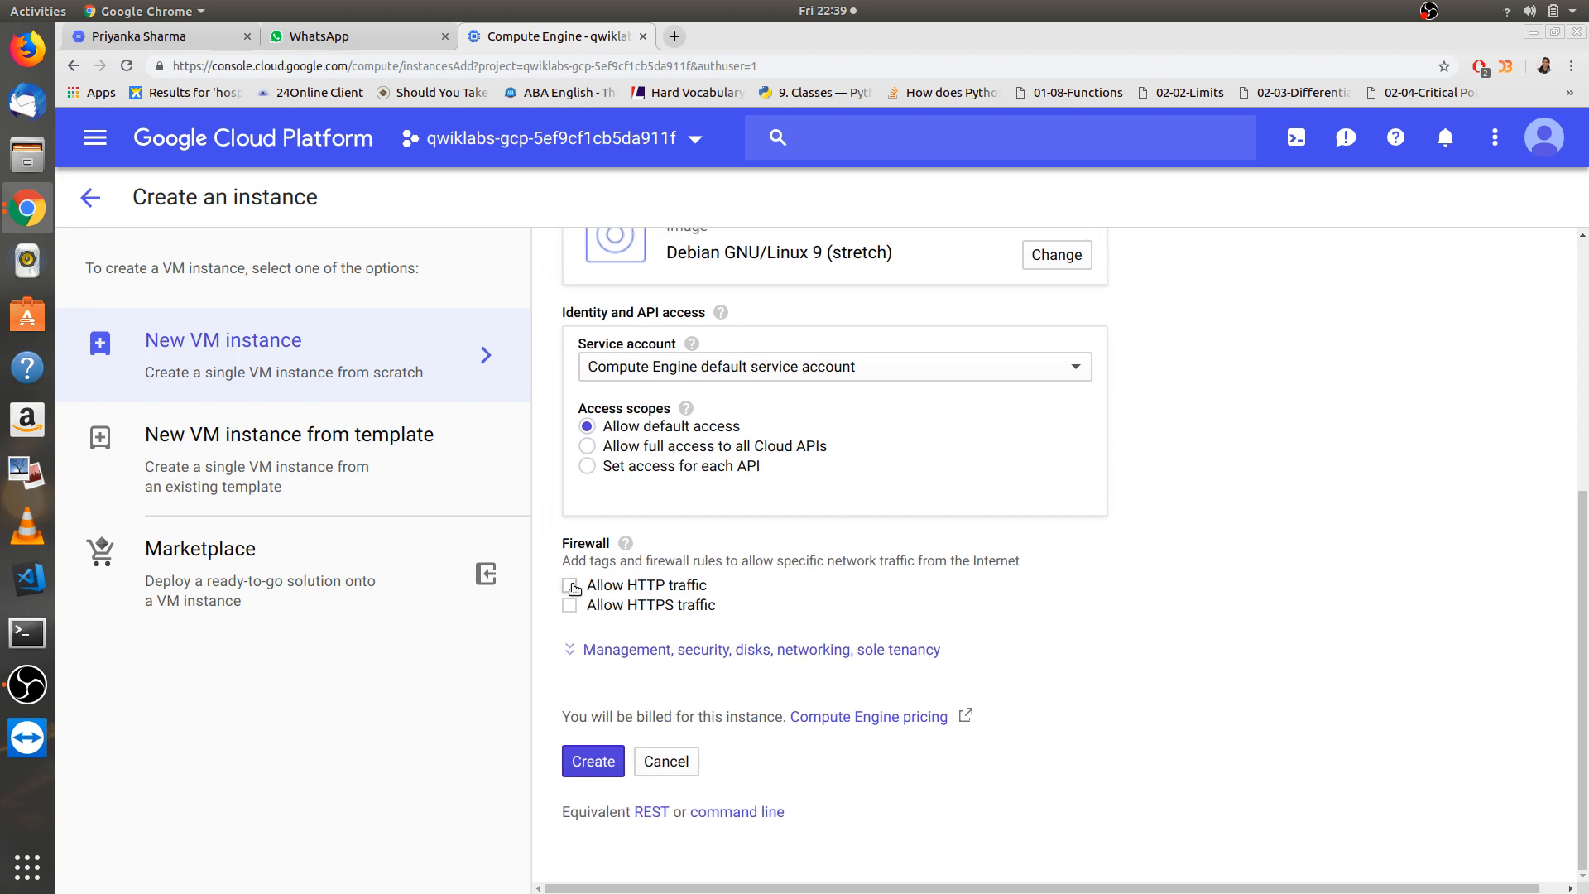
- Allow HTTP traffic and create the gcelab instance so it appears in the VM list
click(569, 585)
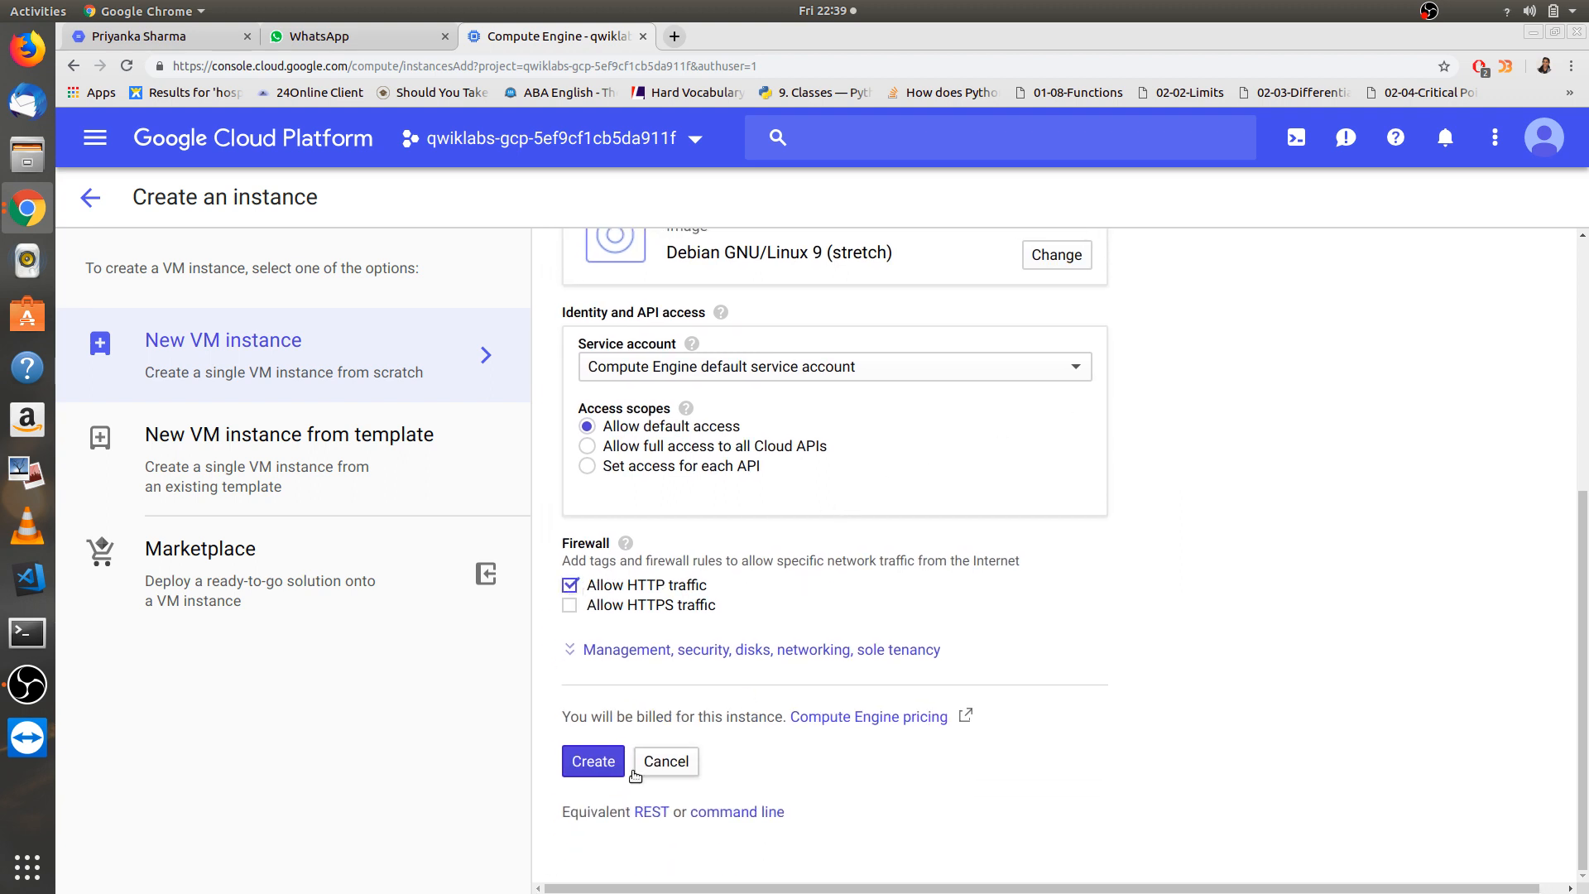
click(592, 762)
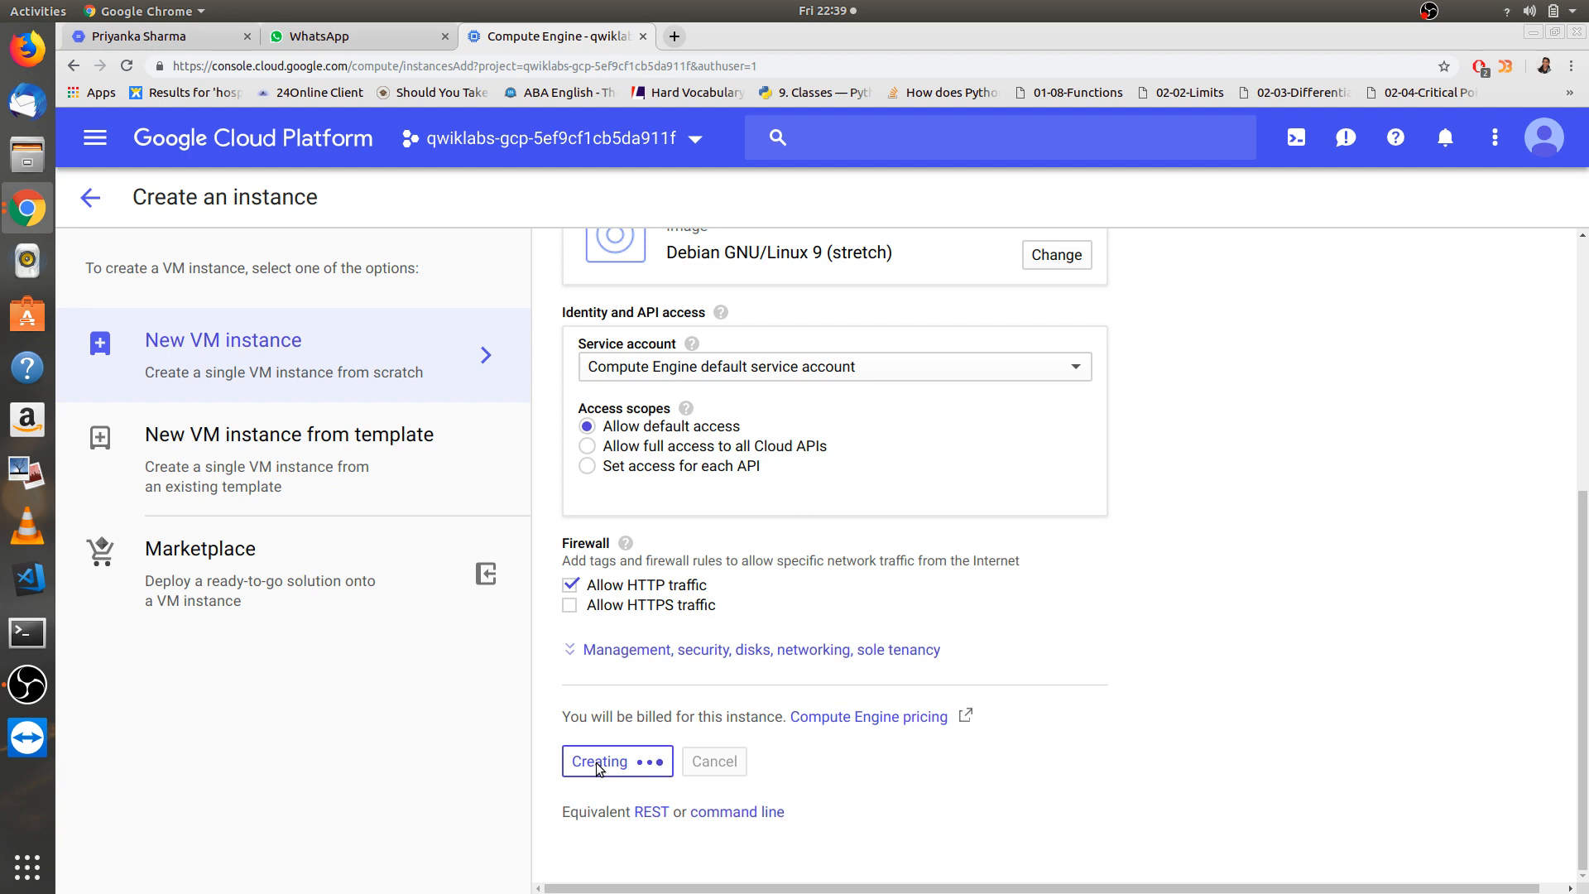
click(600, 761)
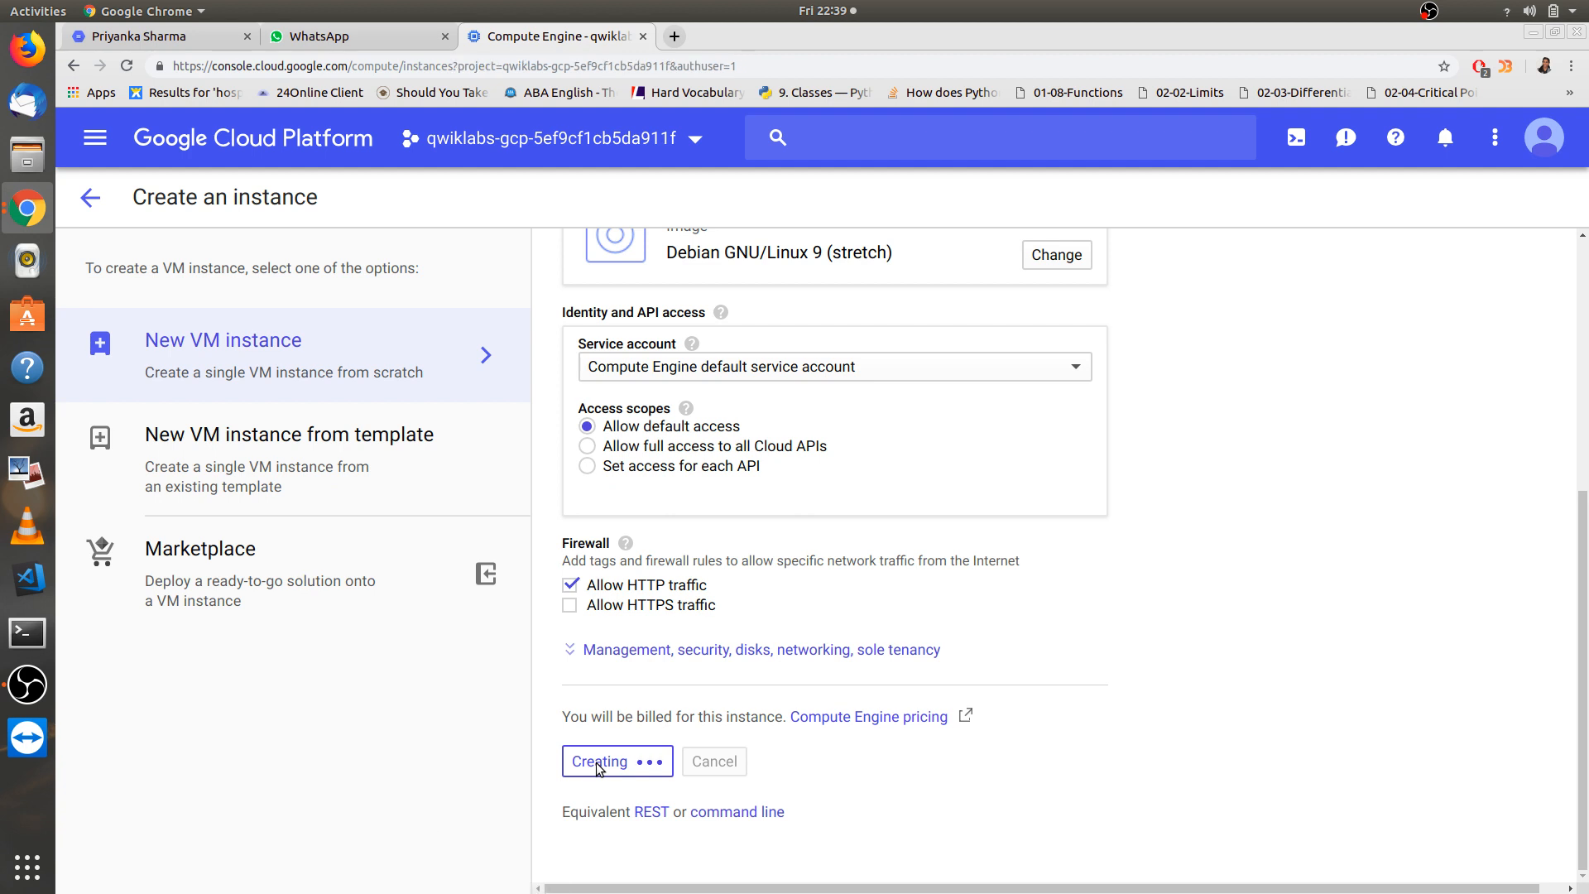
click(599, 761)
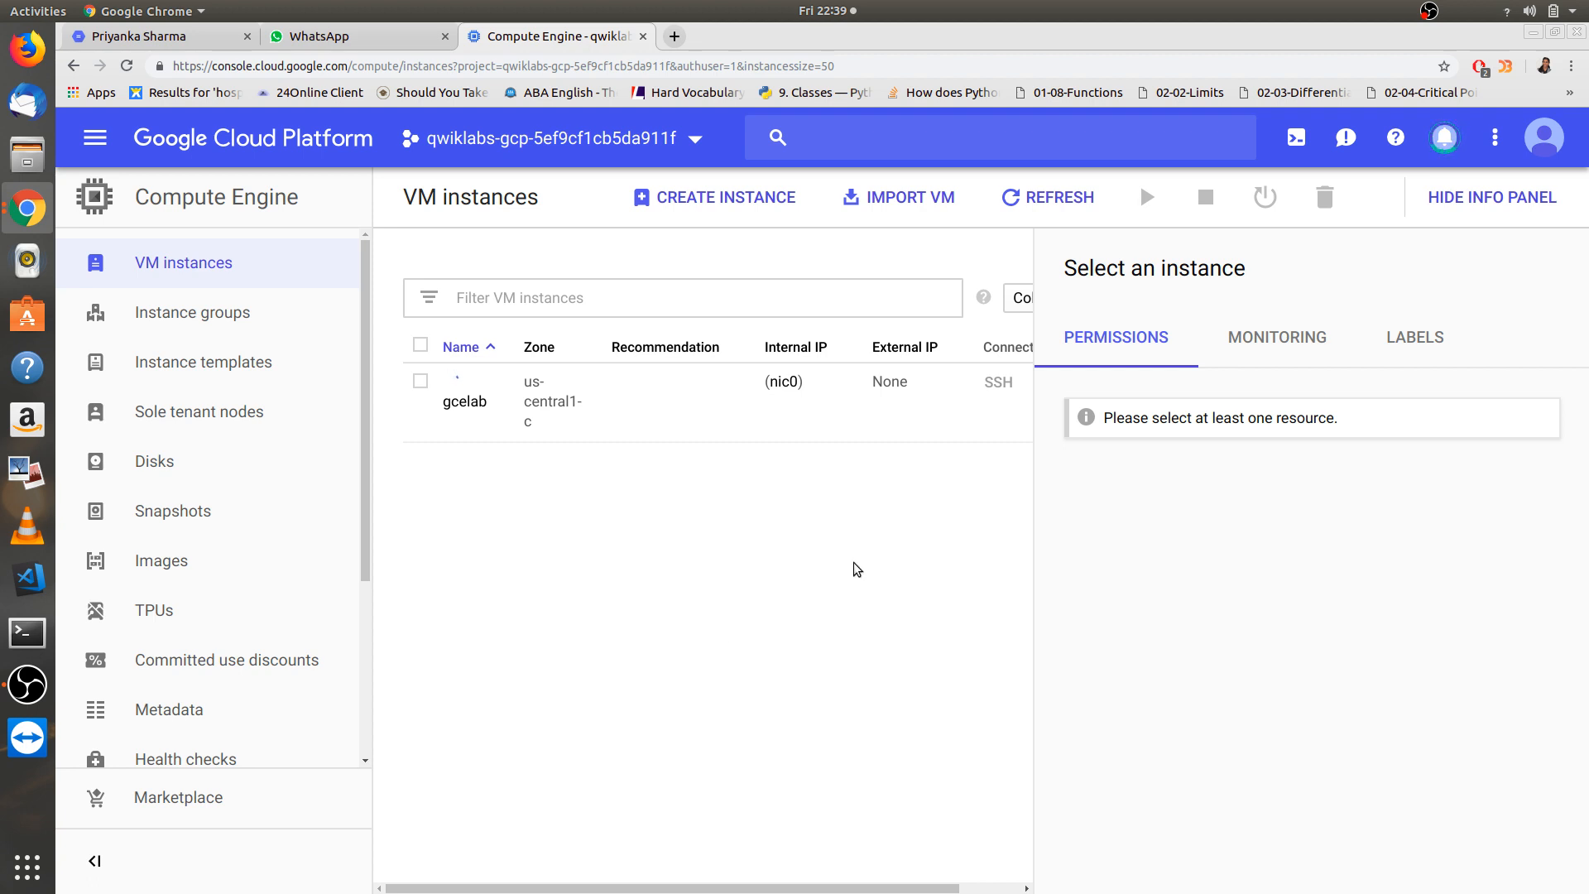
mouse_move(1491, 197)
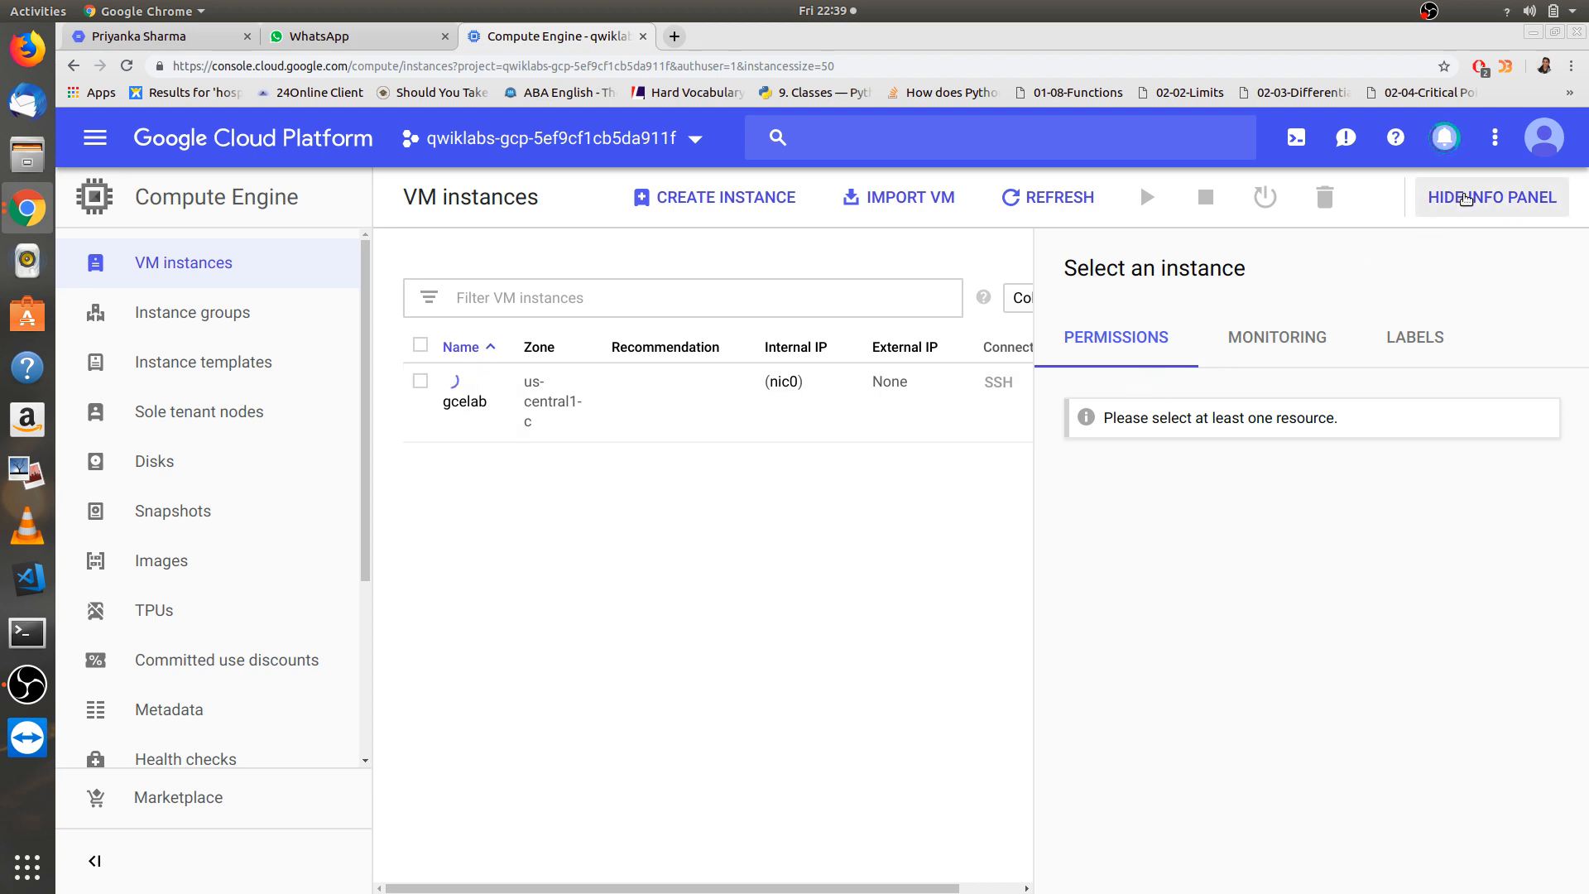
- Hide the instance info panel while gcelab starts running
click(1490, 197)
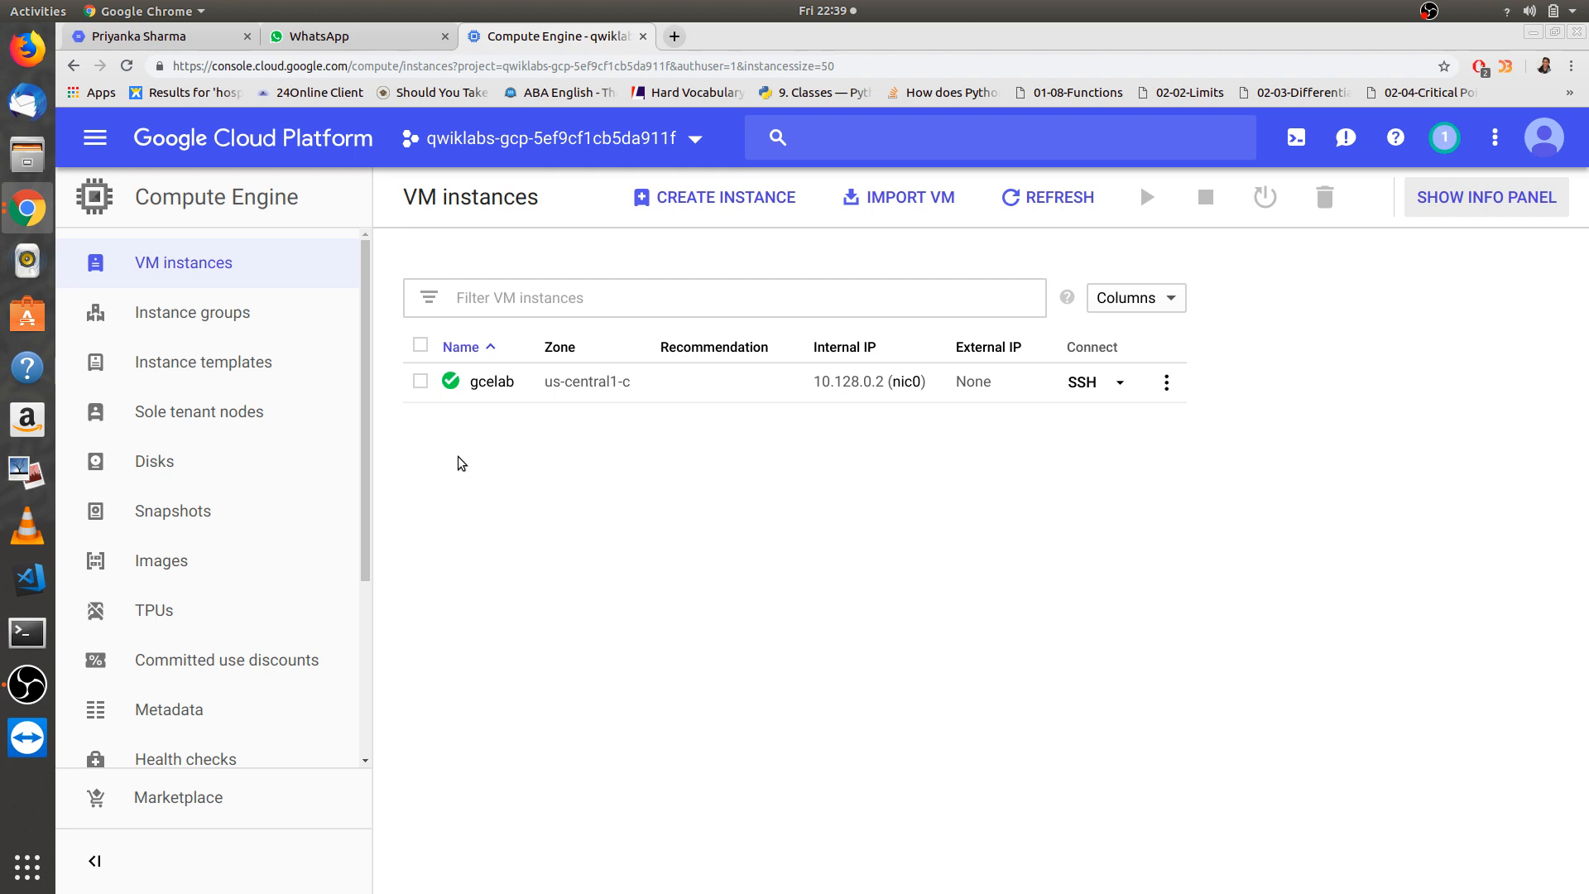
mouse_move(452, 381)
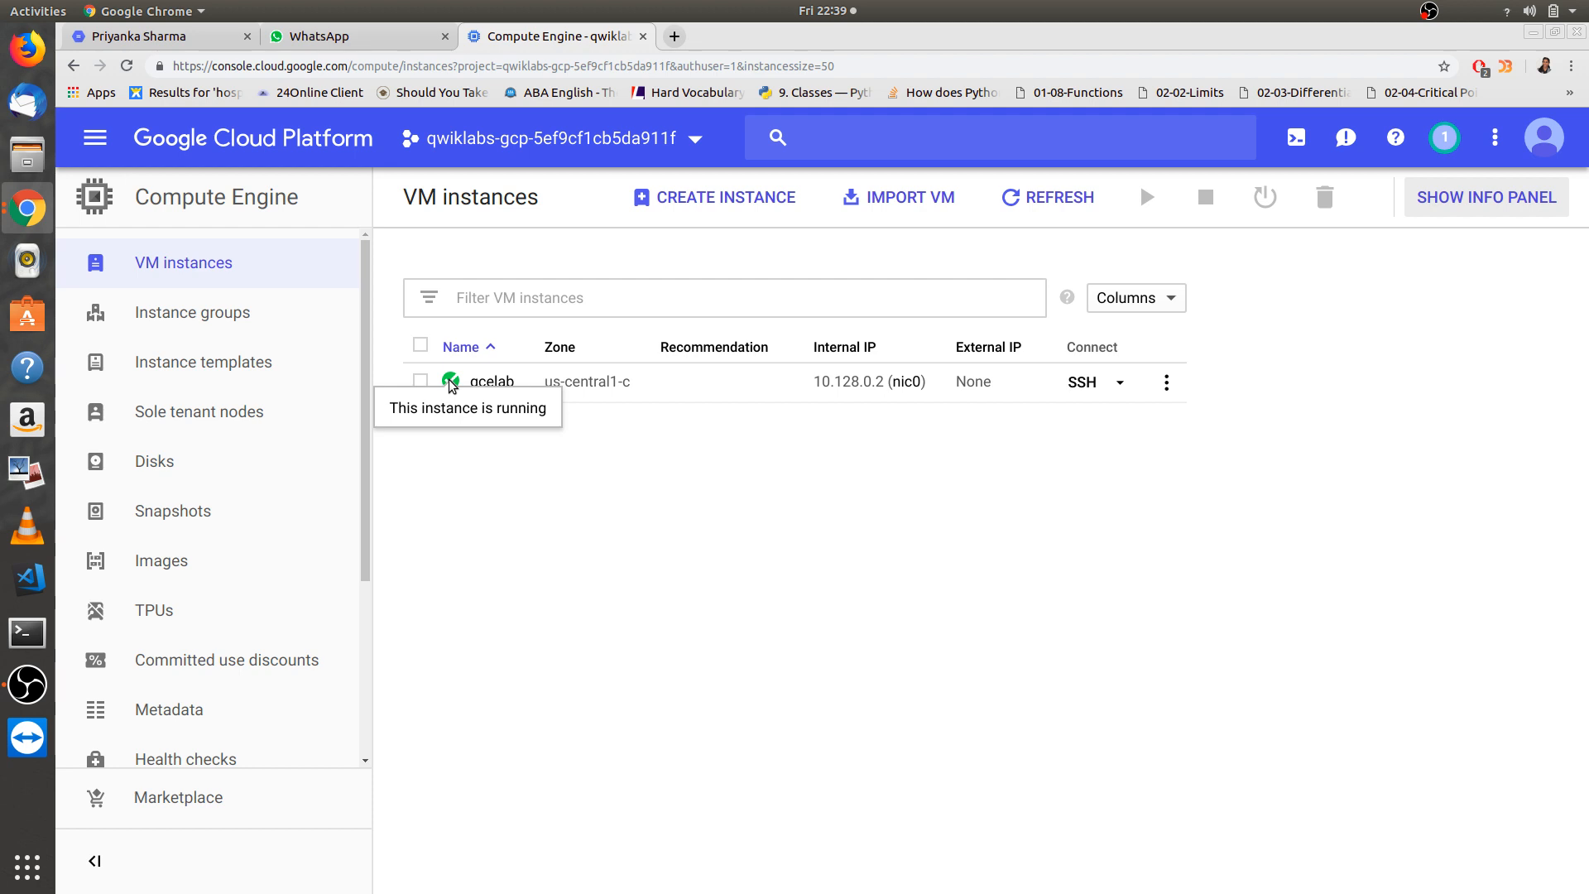
mouse_move(451, 380)
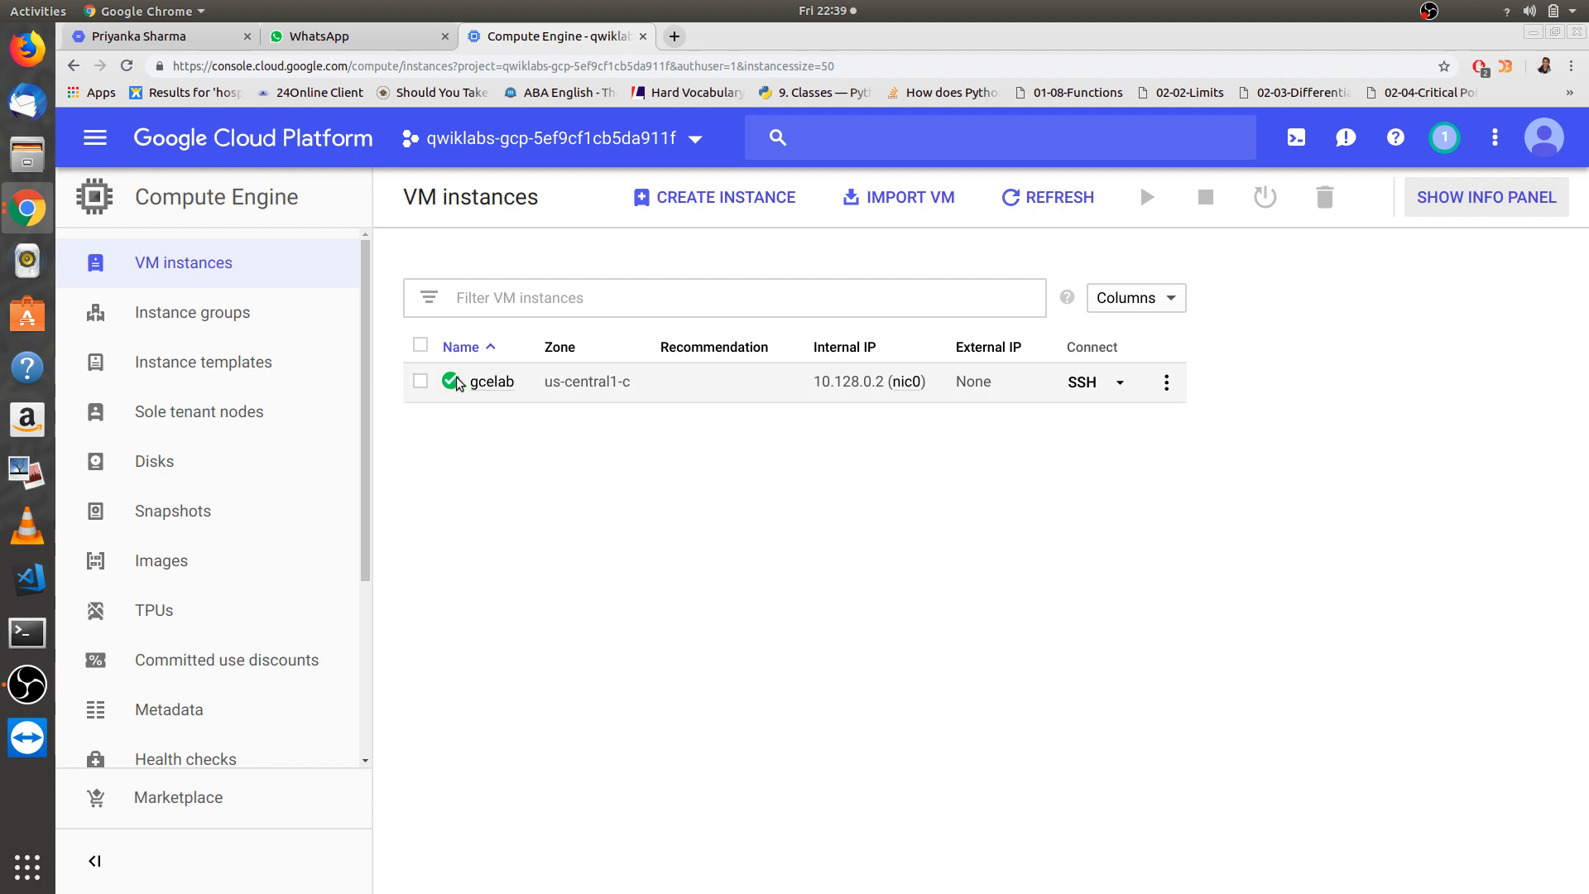
mouse_move(453, 380)
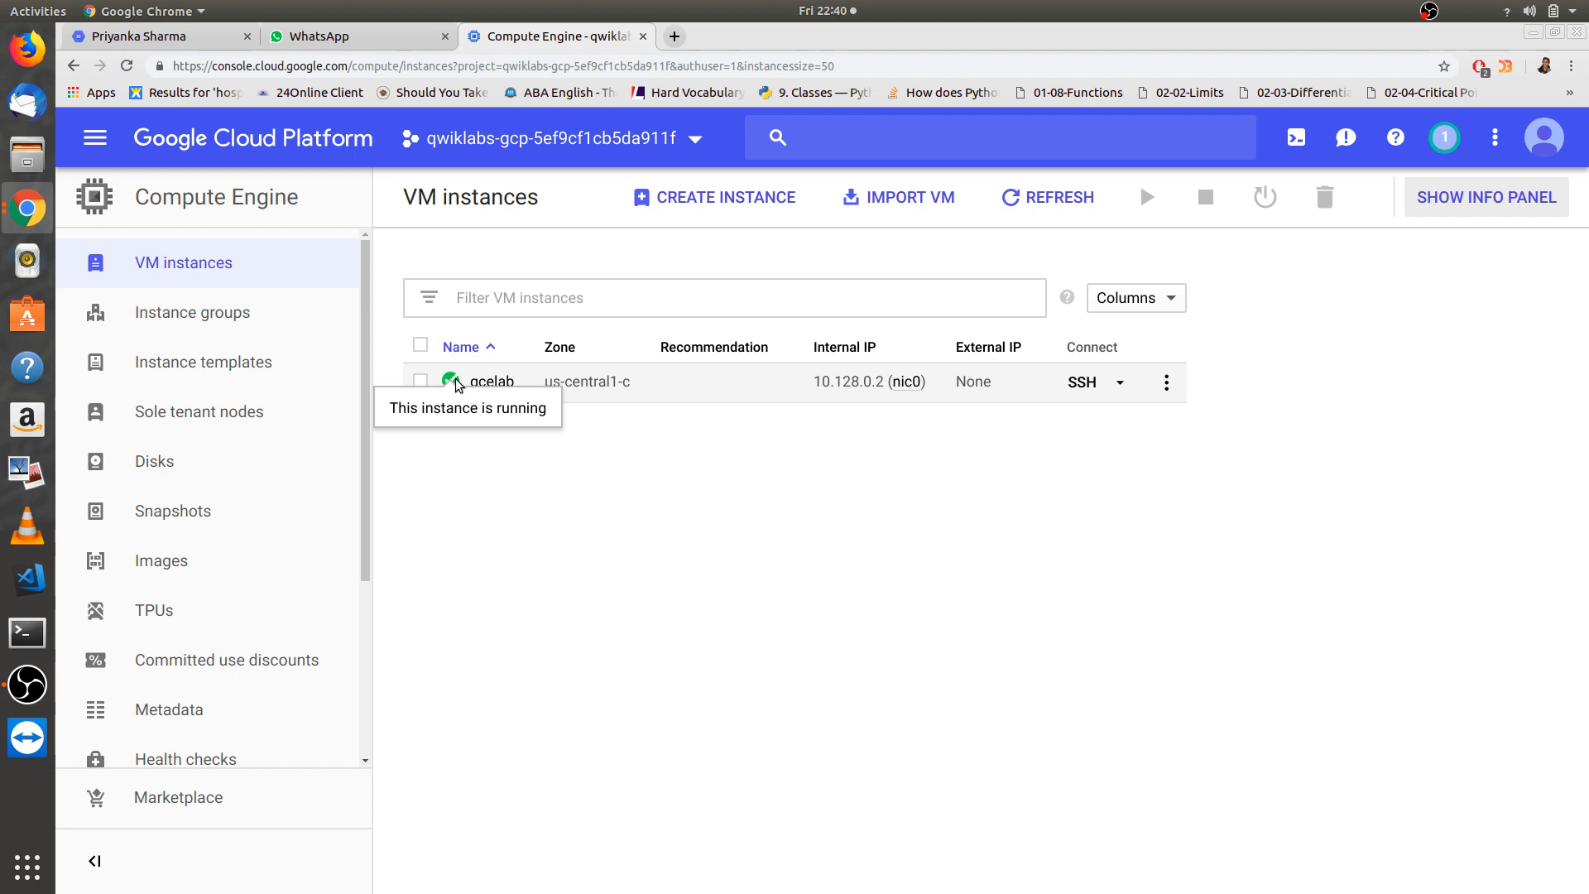
mouse_move(682, 441)
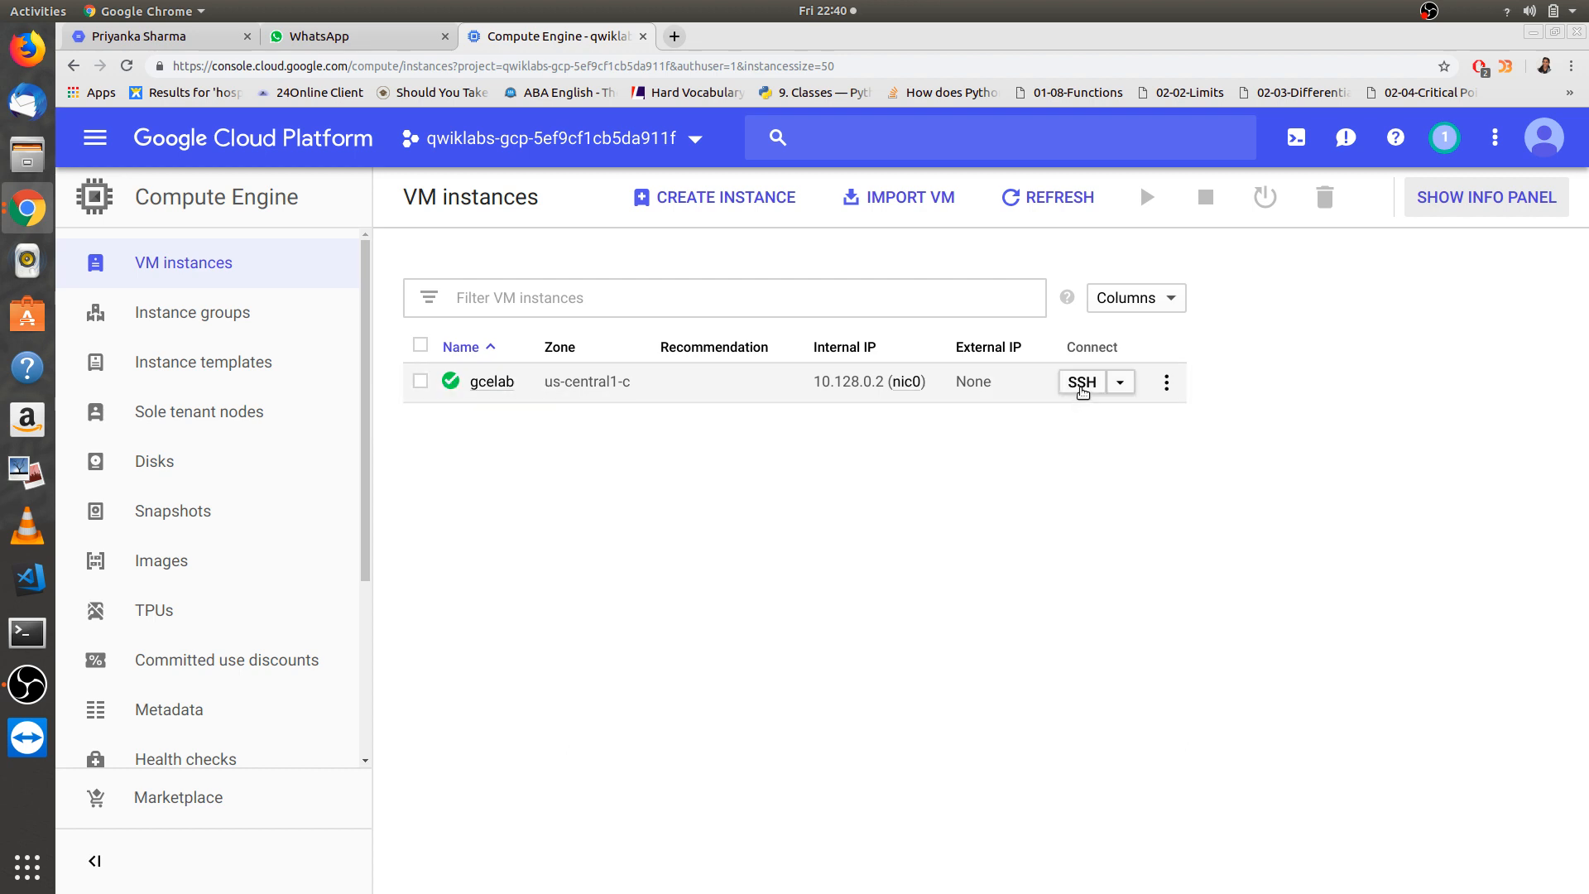
- Connect an SSH session to gcelab and maximize its browser window
click(1082, 382)
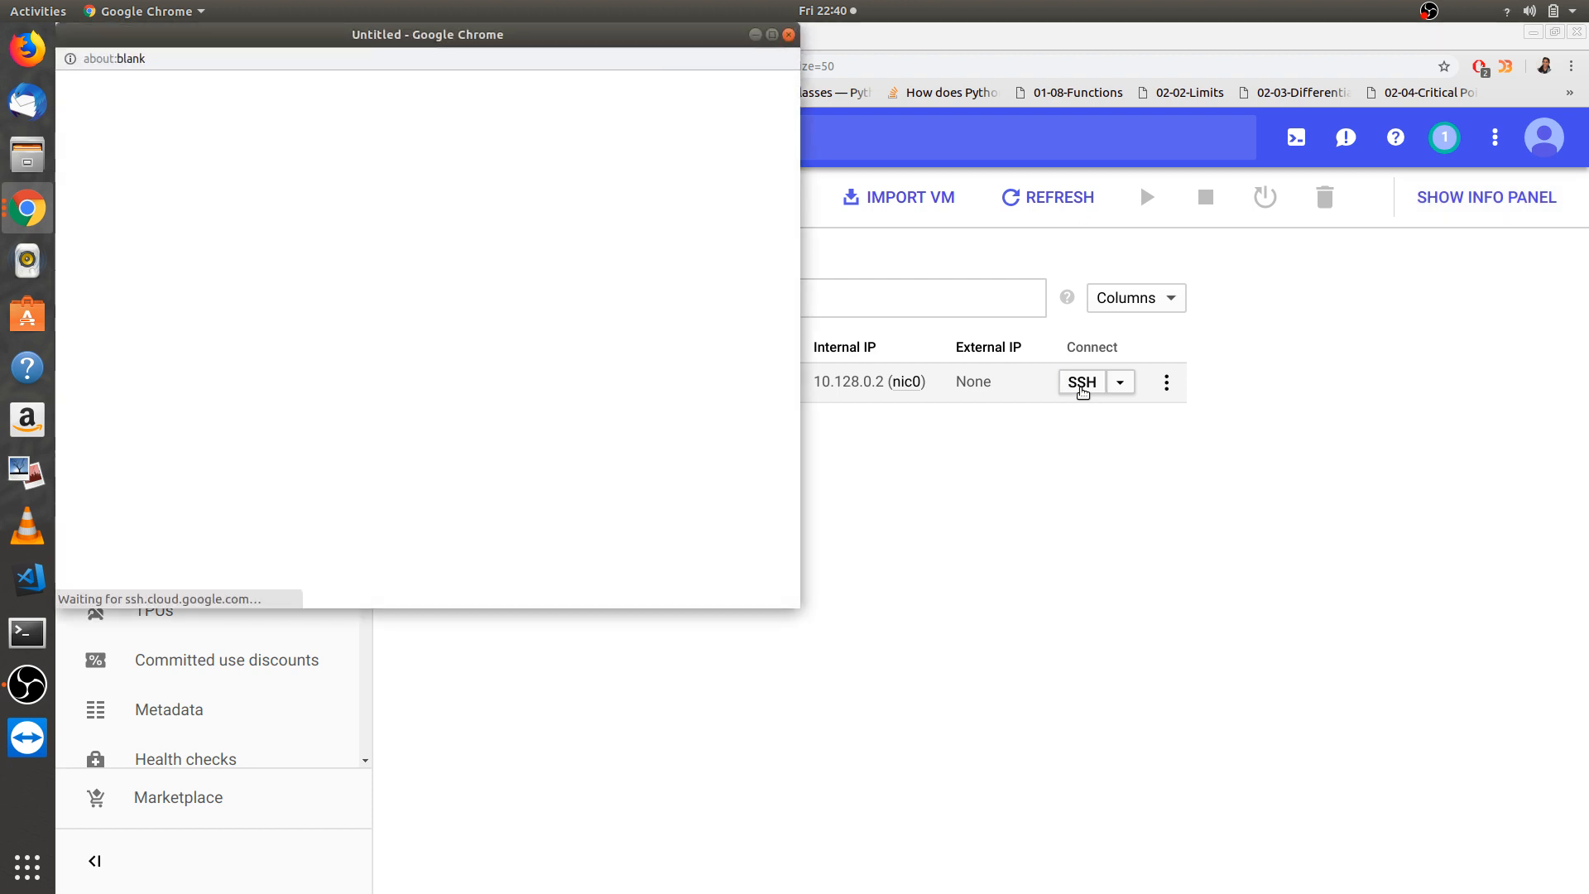
click(1081, 382)
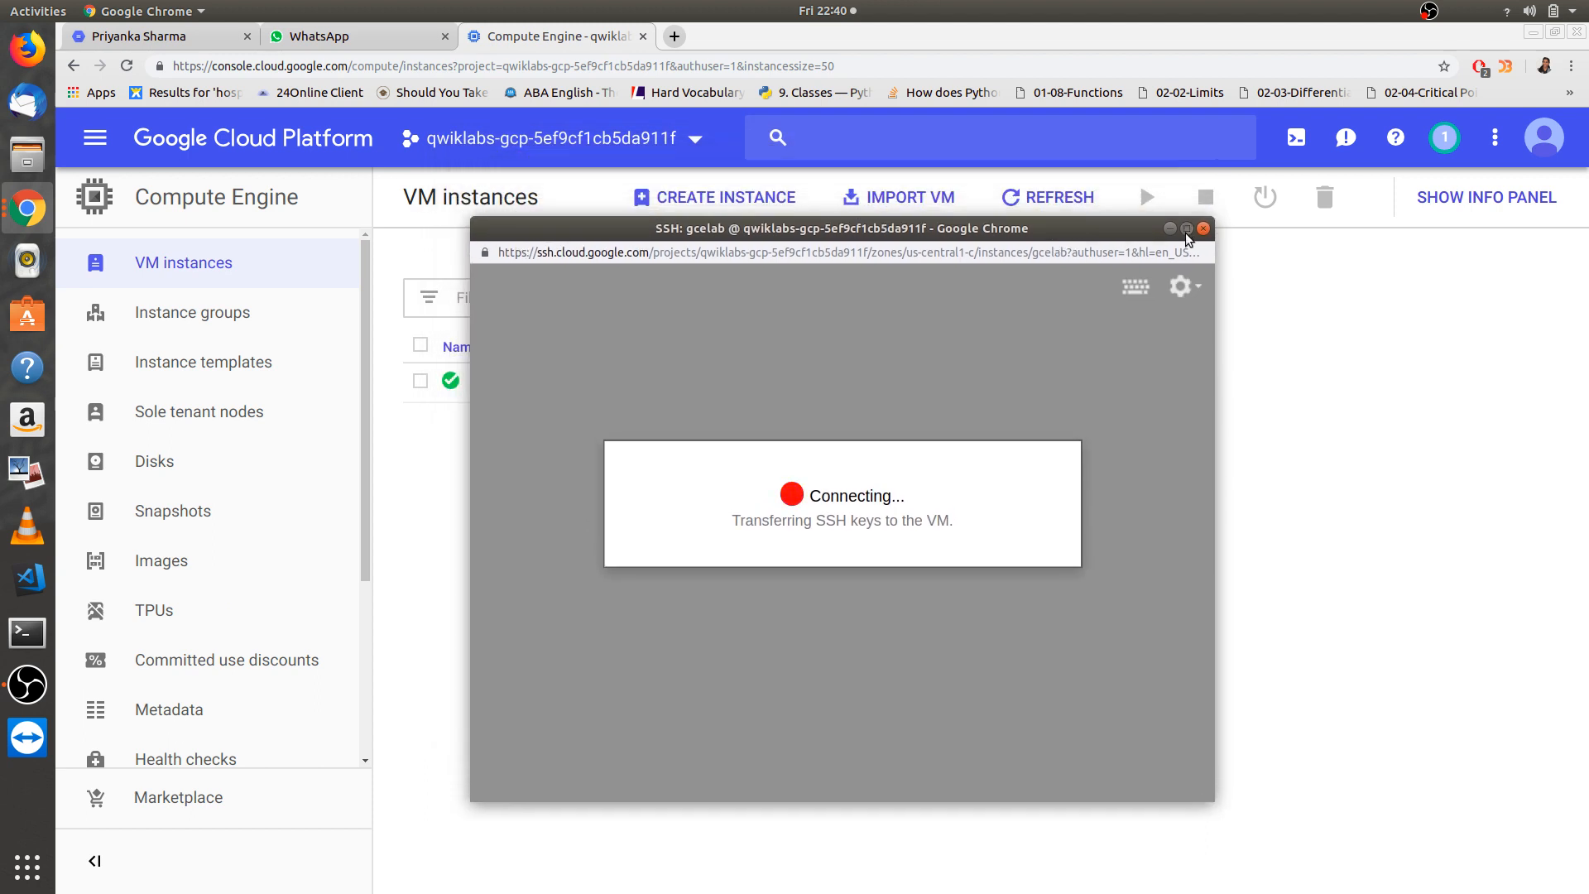
click(1186, 229)
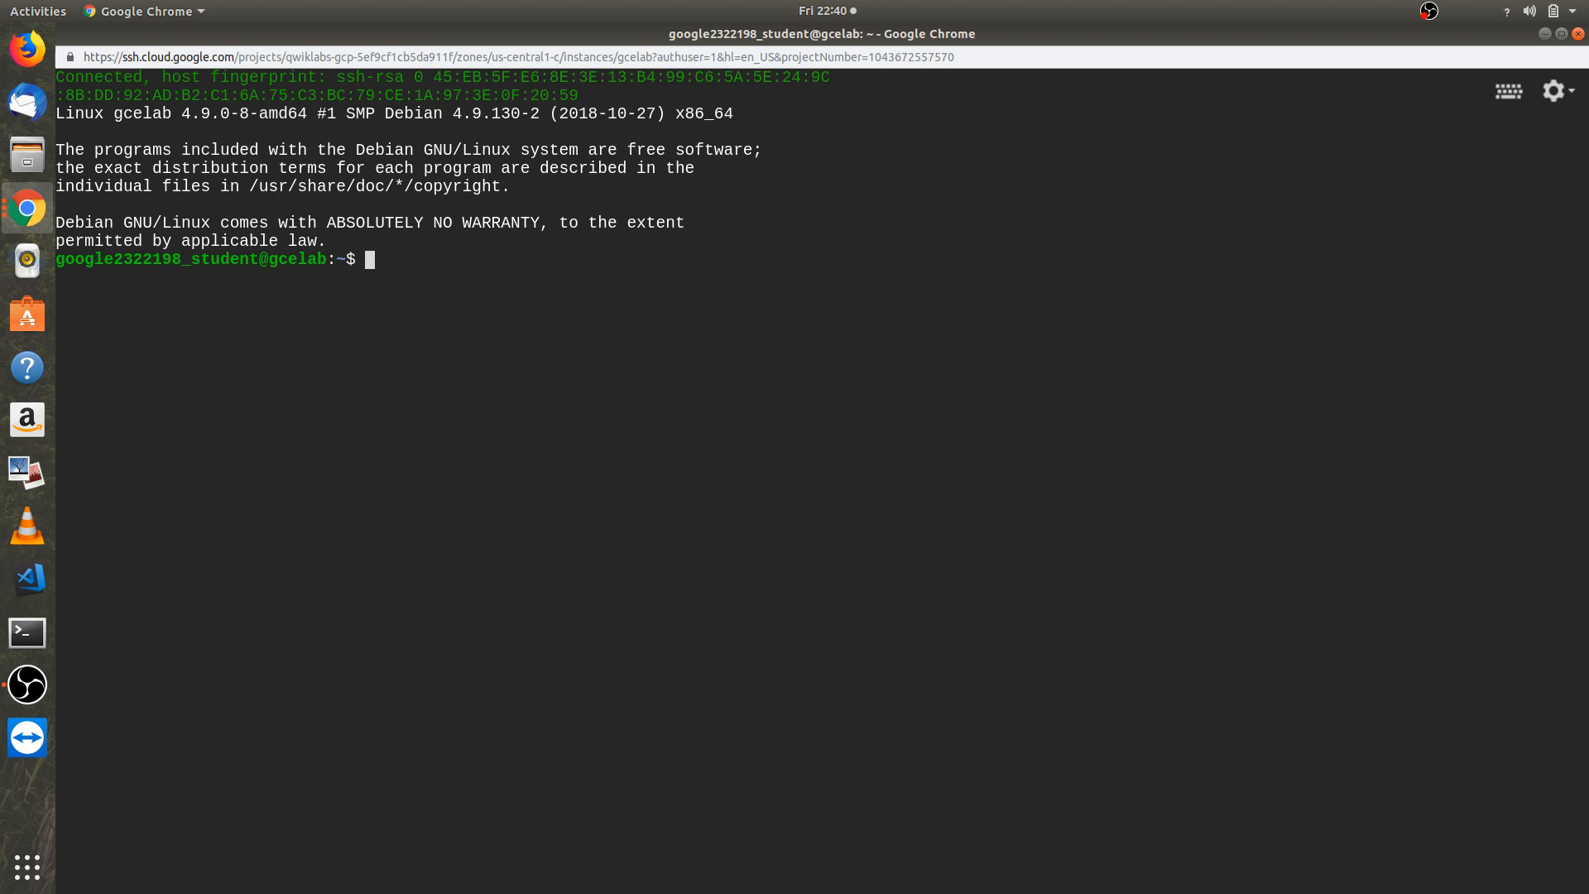
- Become the root user on gcelab with sudo su -
text(sudo)
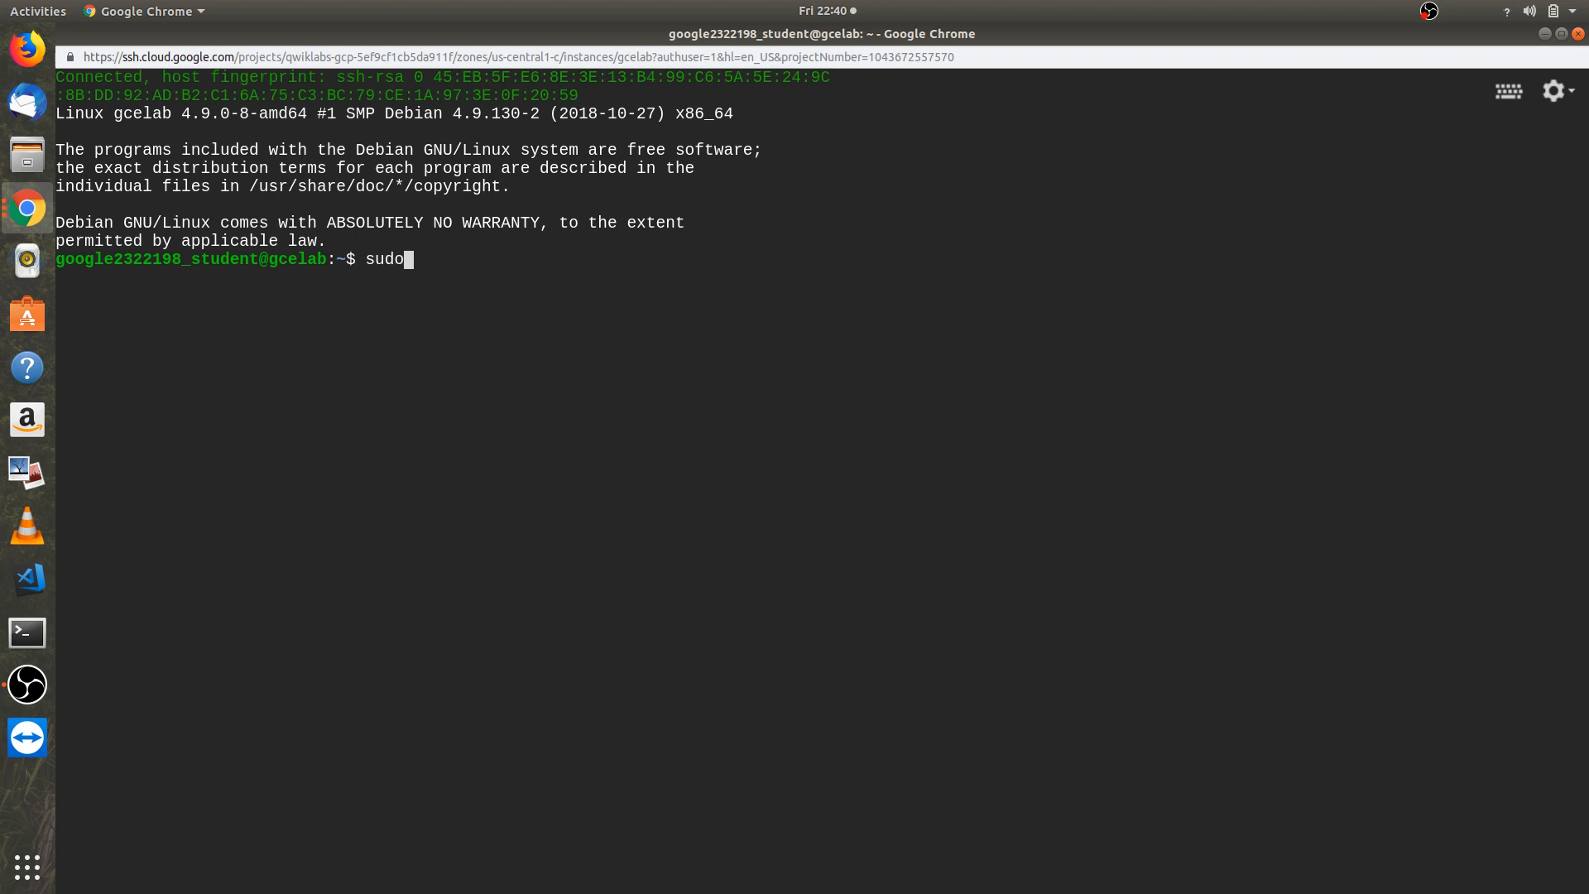
text(s)
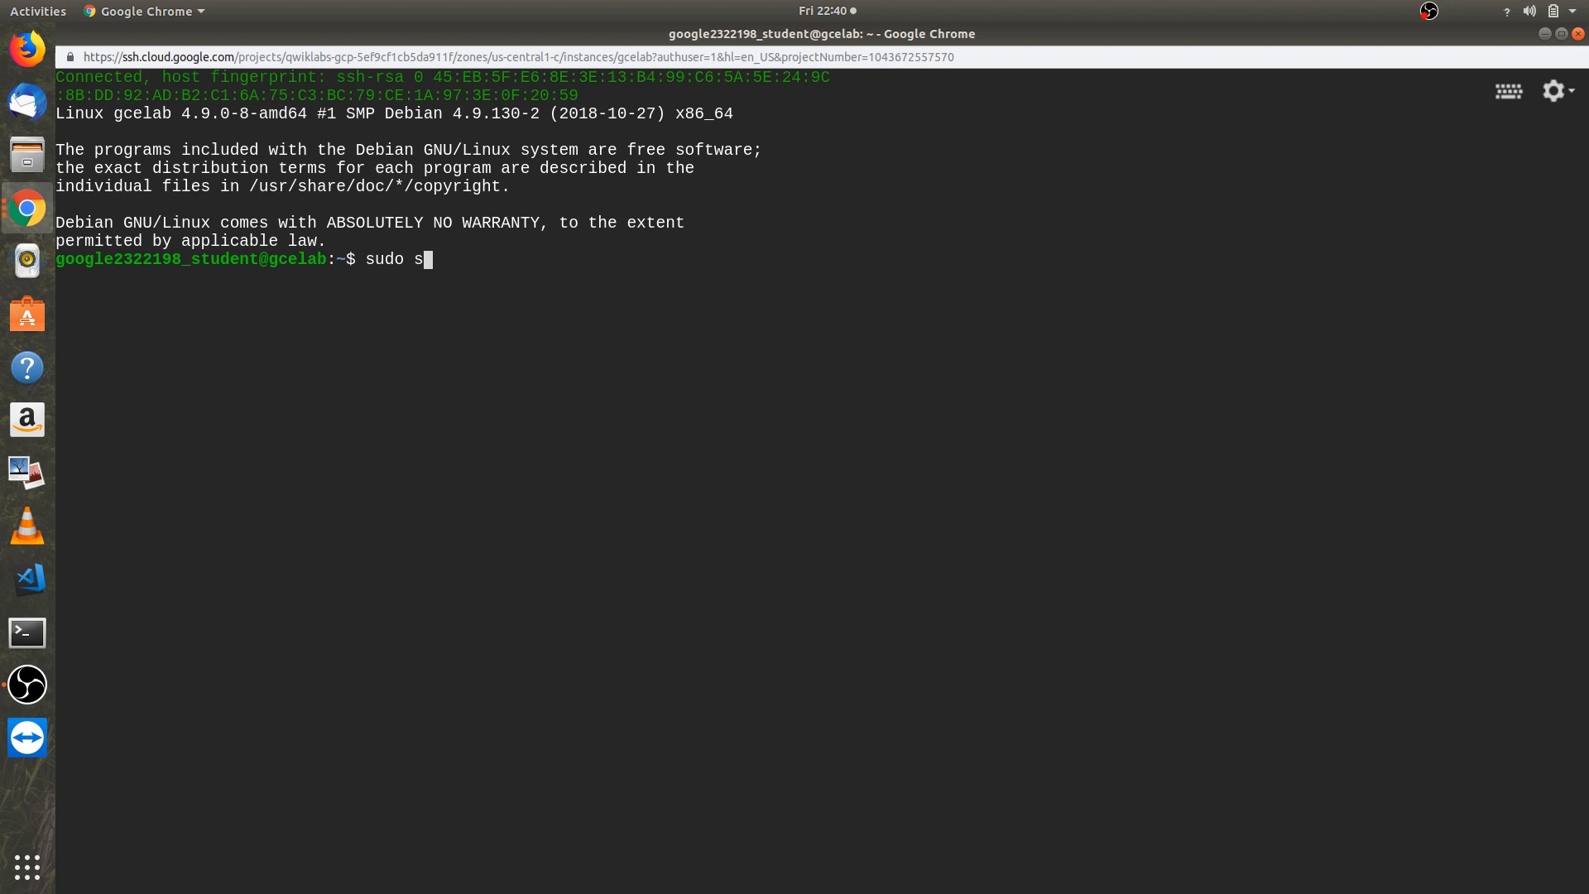
text(u)
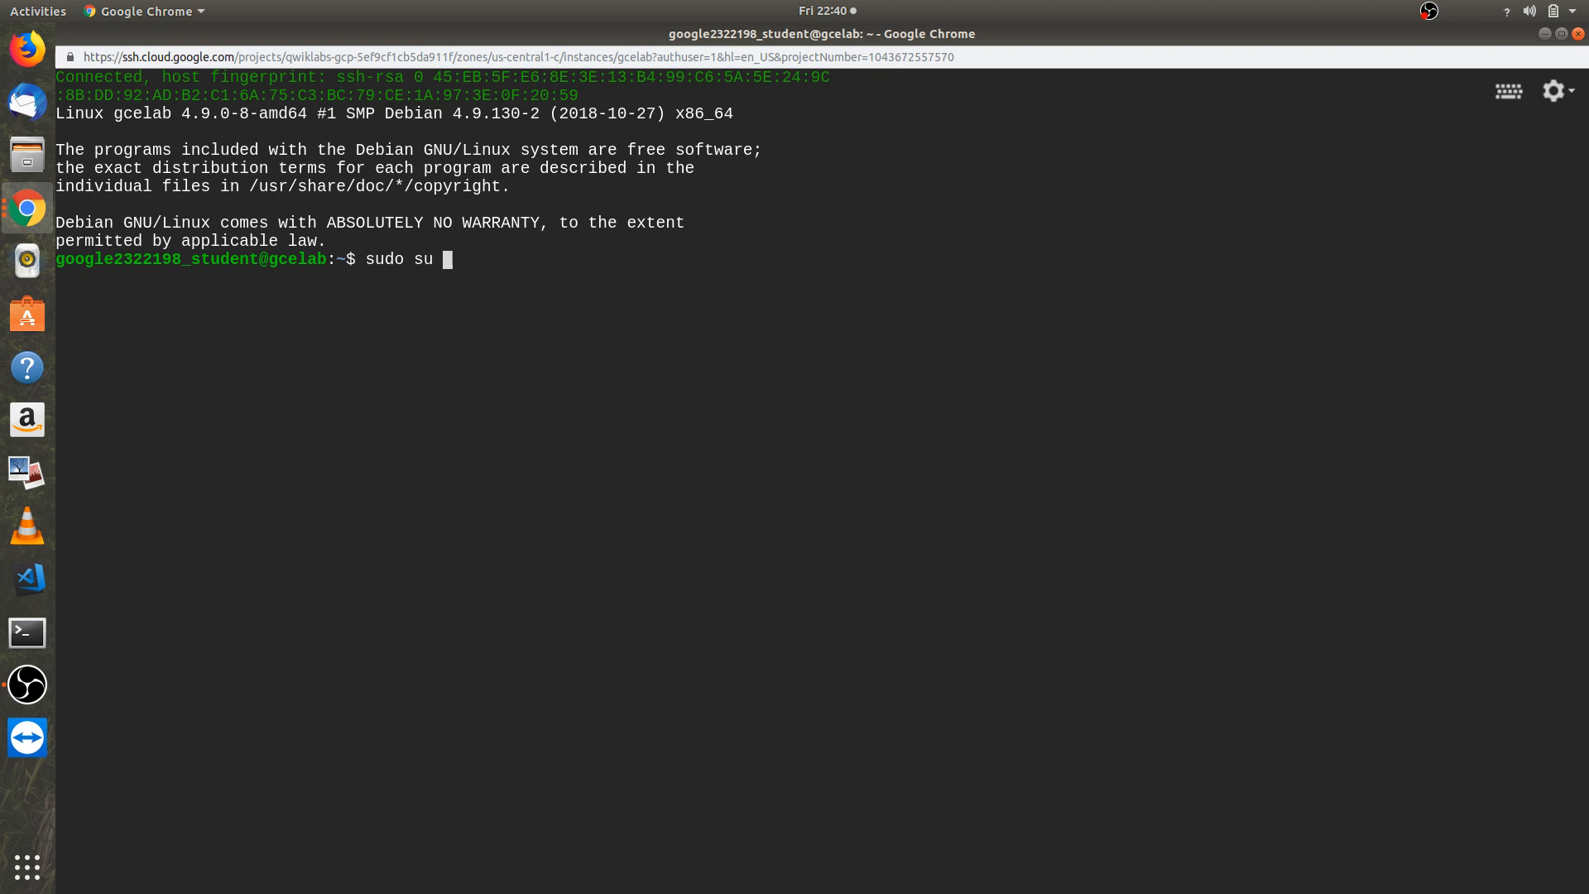
text(-)
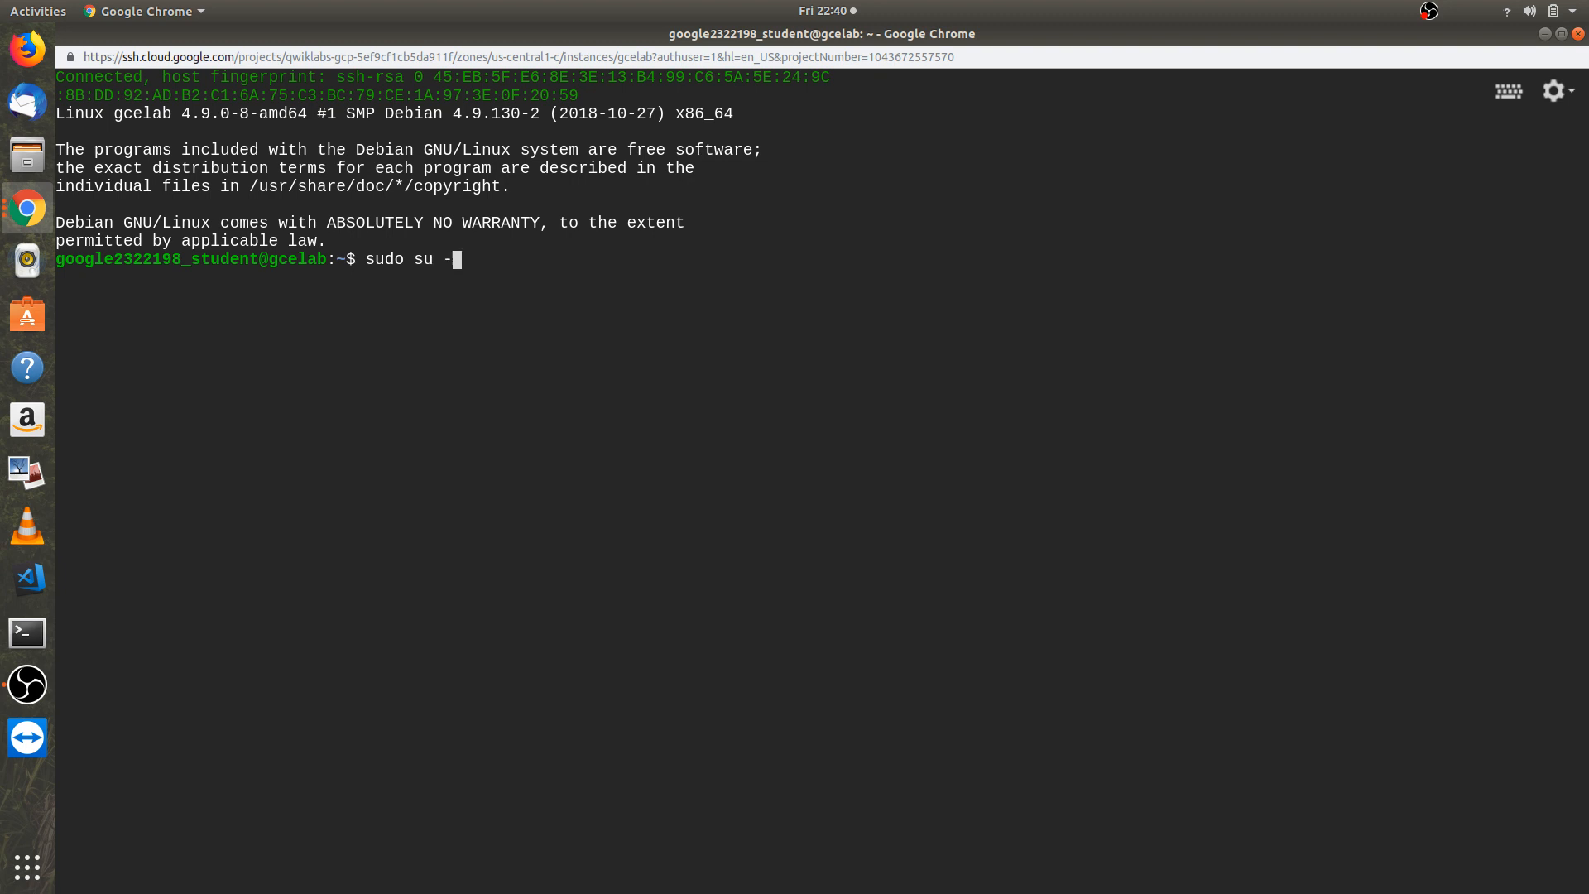
key(Return)
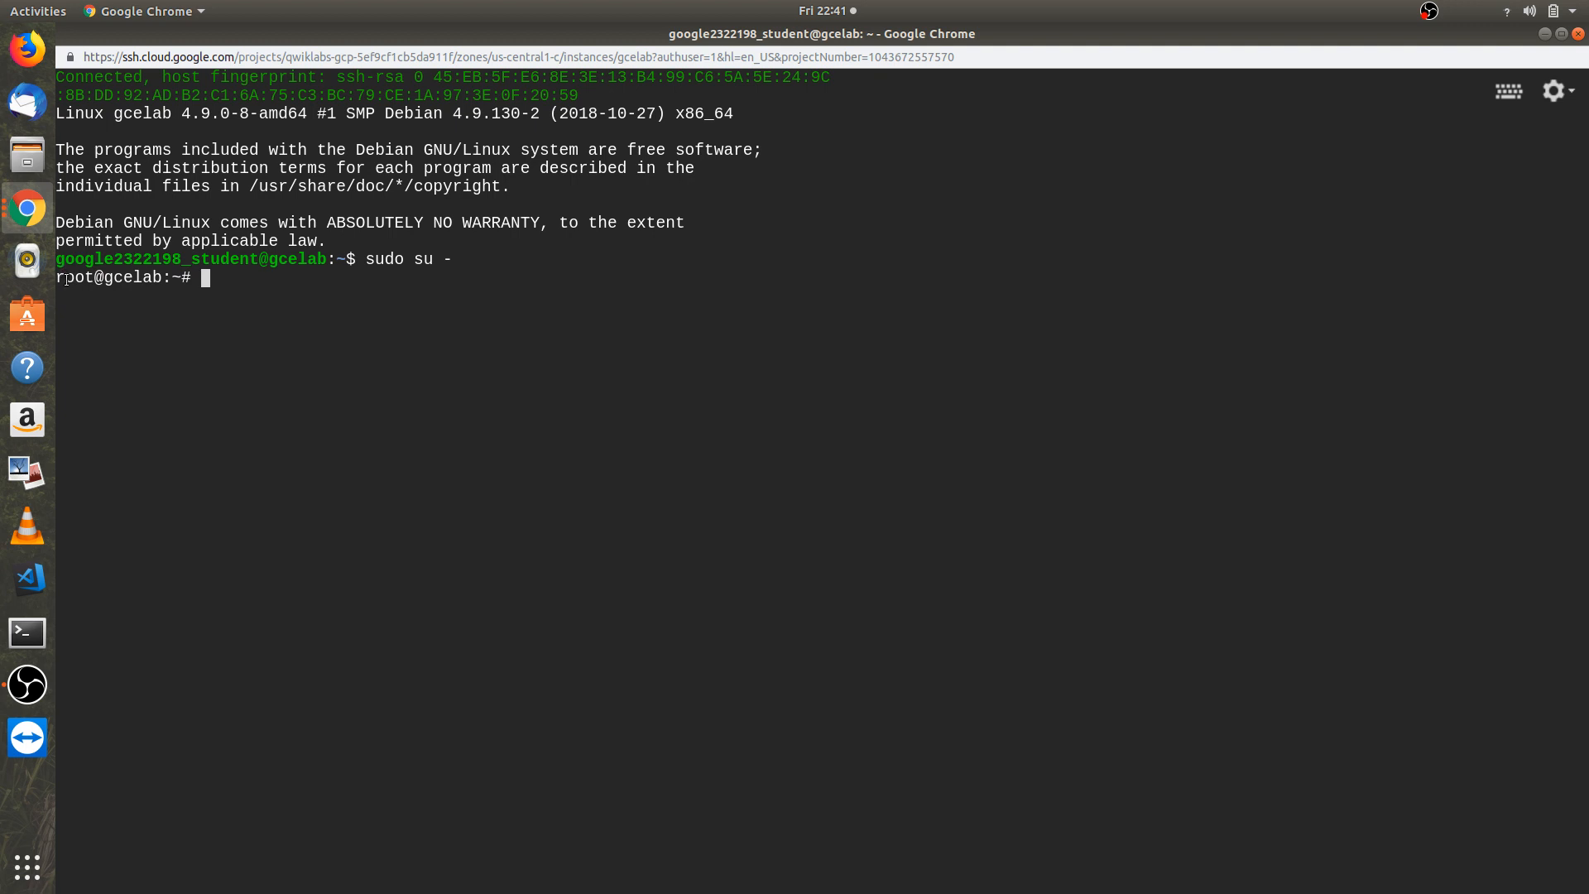
double_click(108, 278)
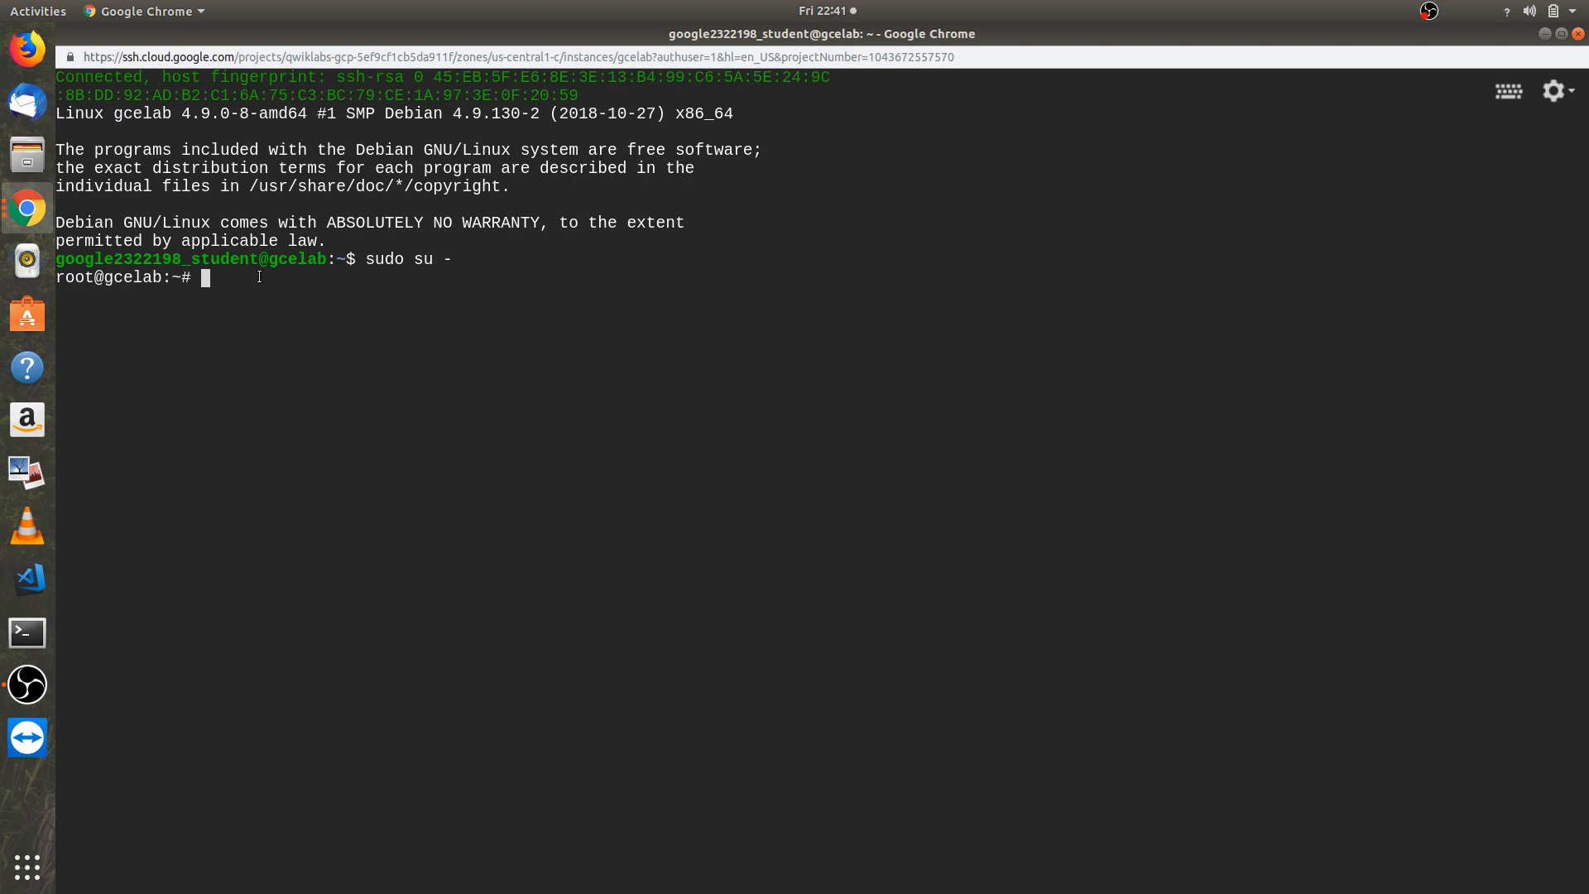
- Refresh gcelab's package lists with apt-get update and begin the next apt command
text(a)
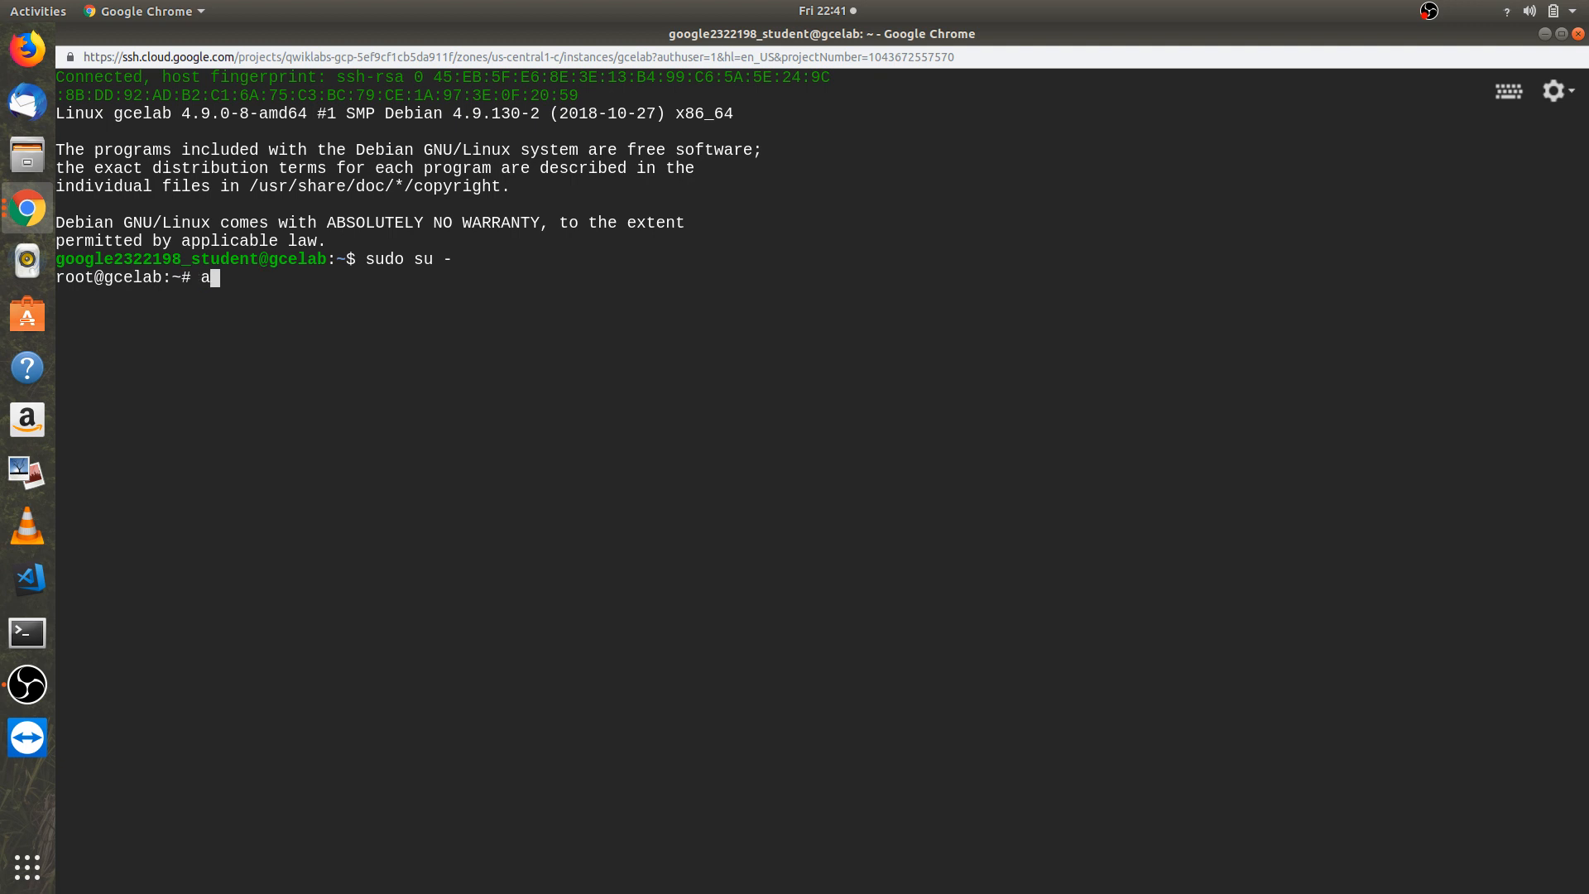
text(pt)
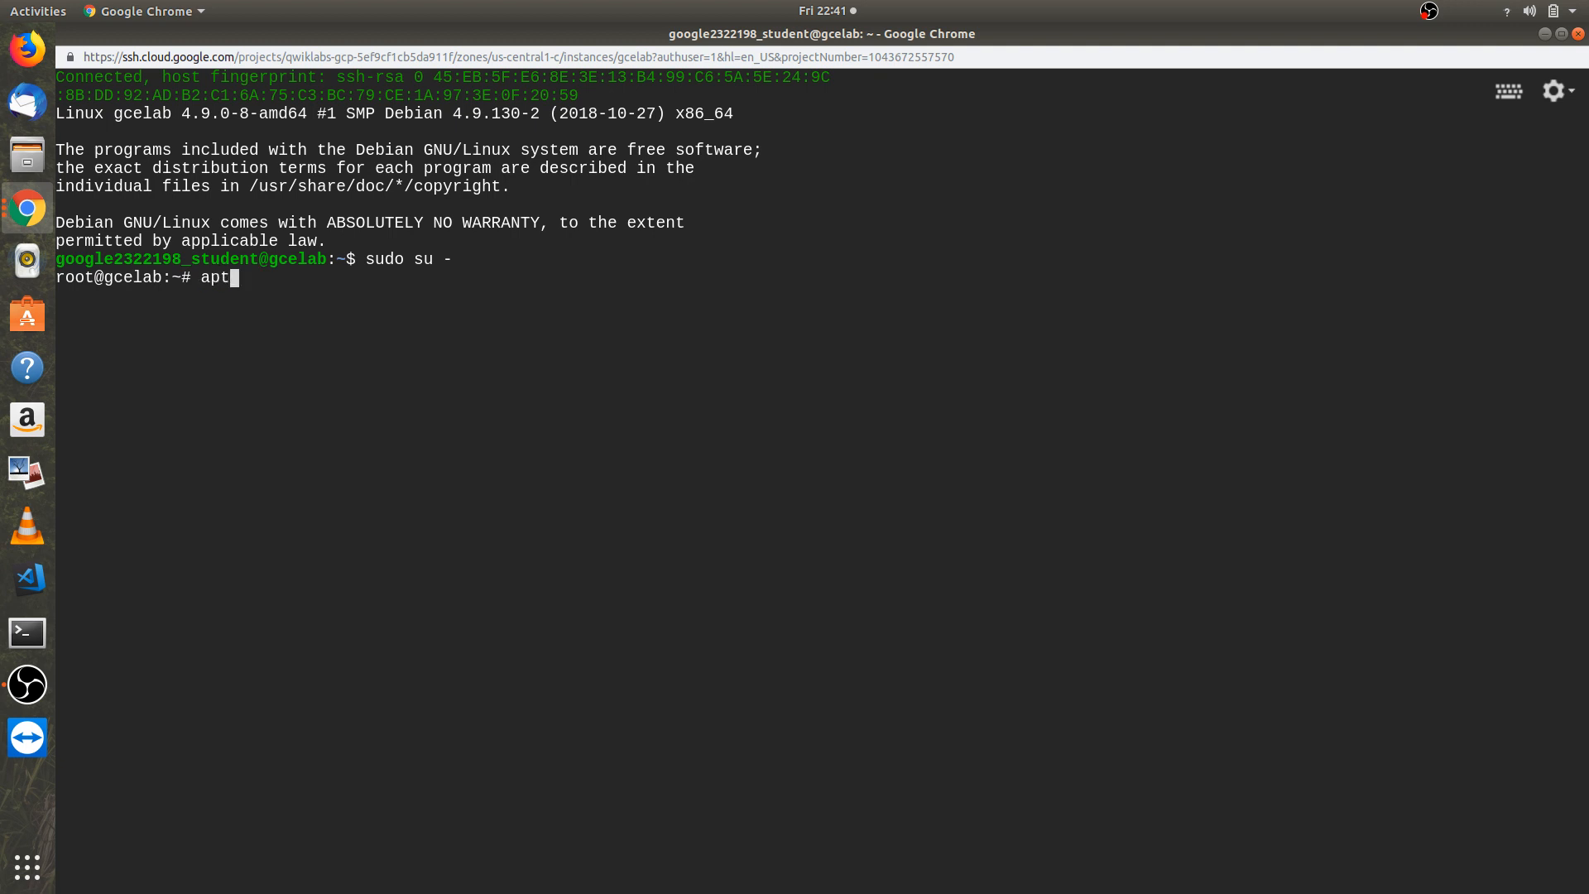
text(-get)
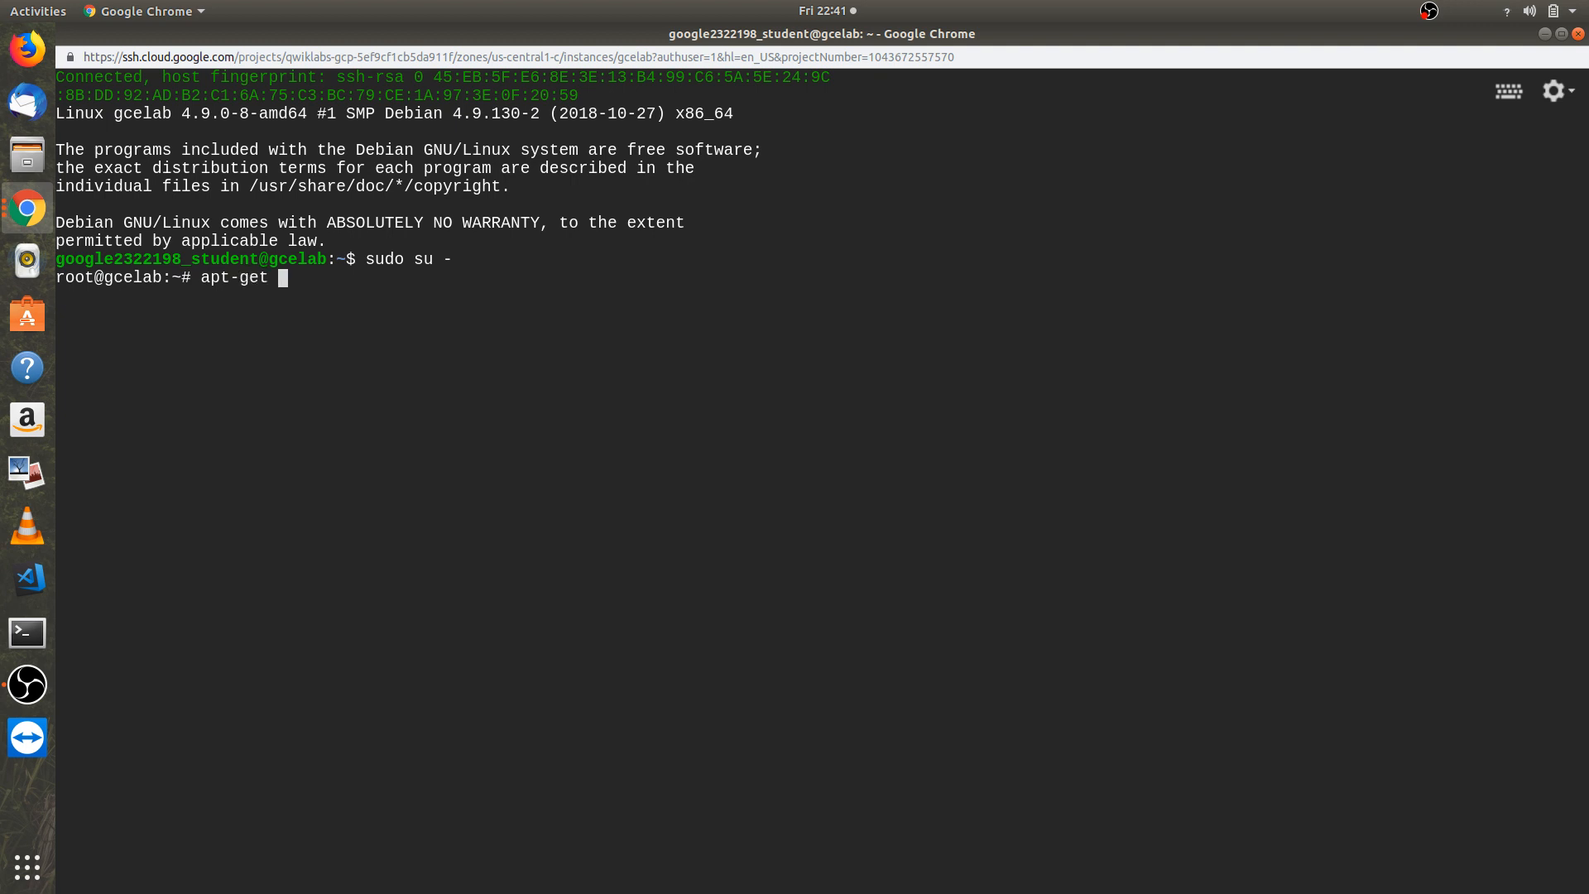
text(update)
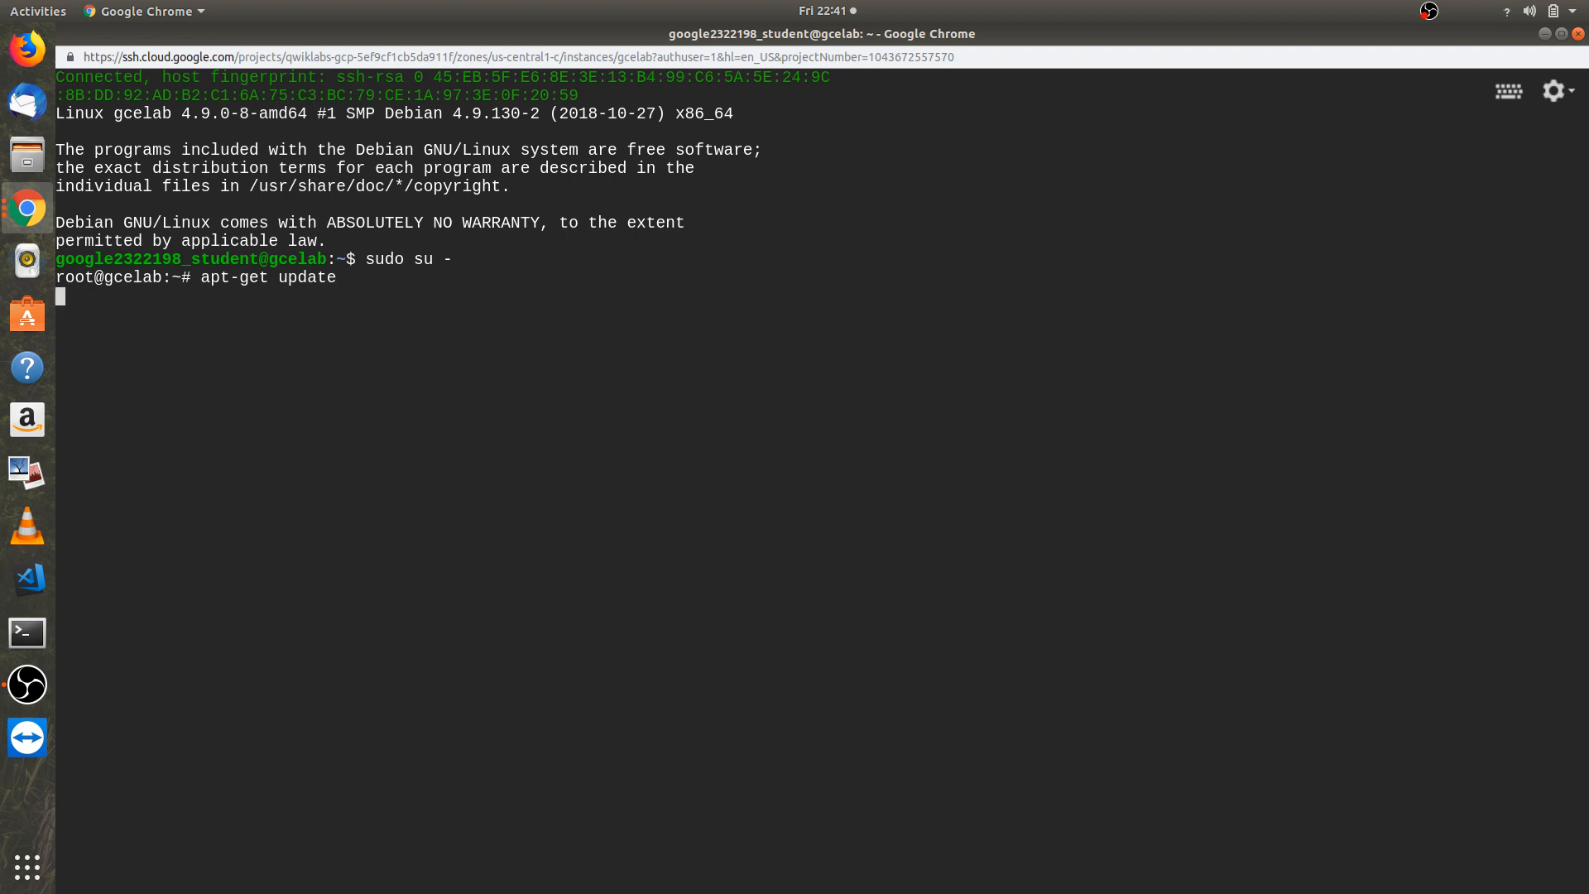
key(Return)
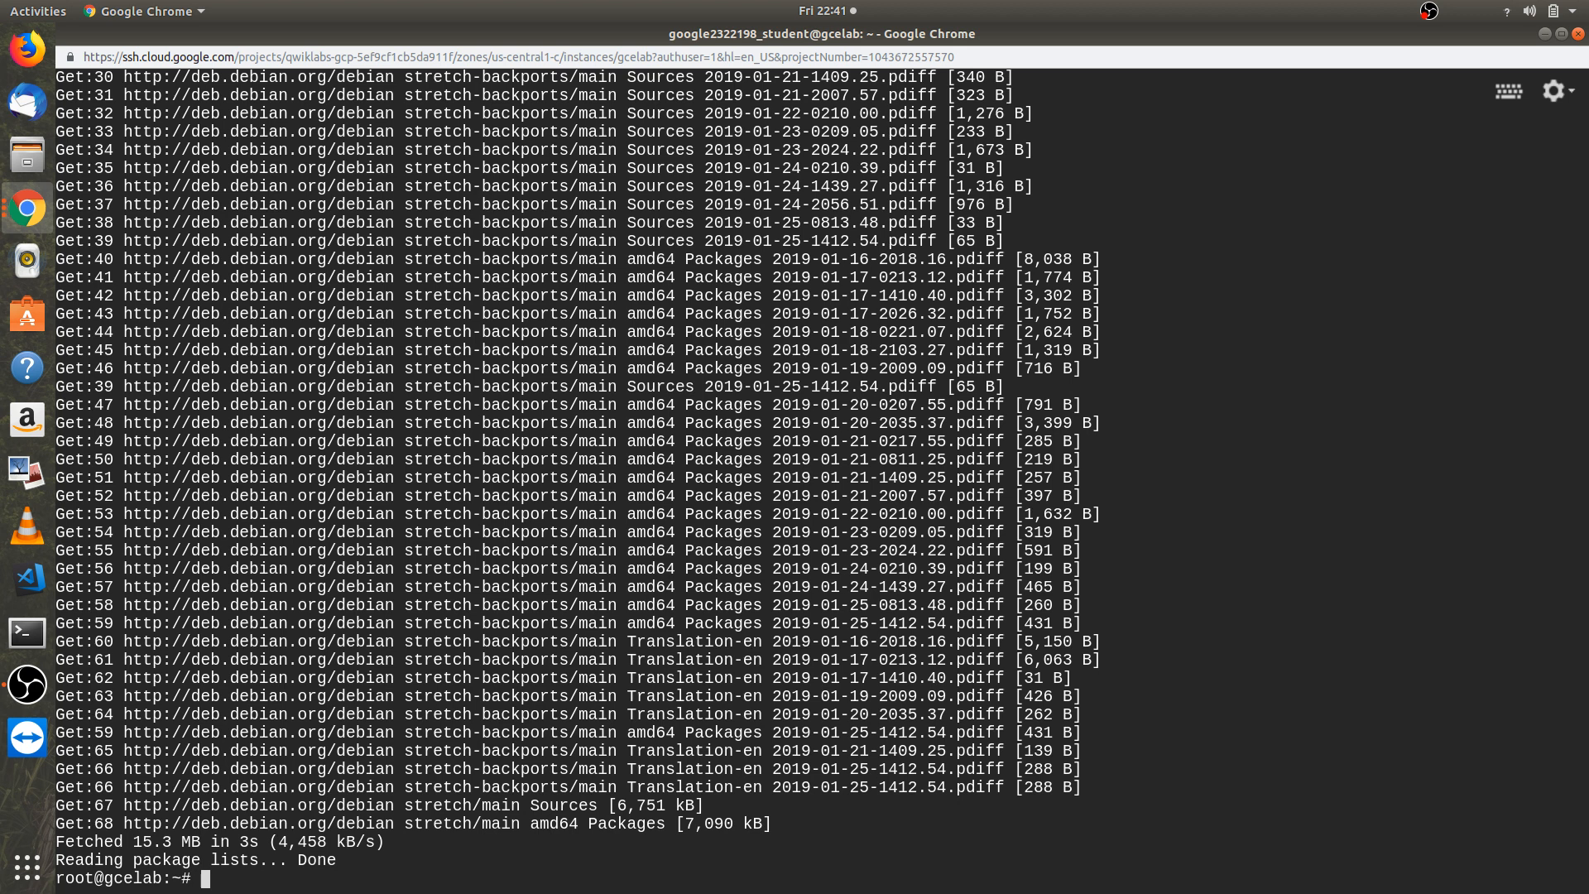
mouse_move(458, 854)
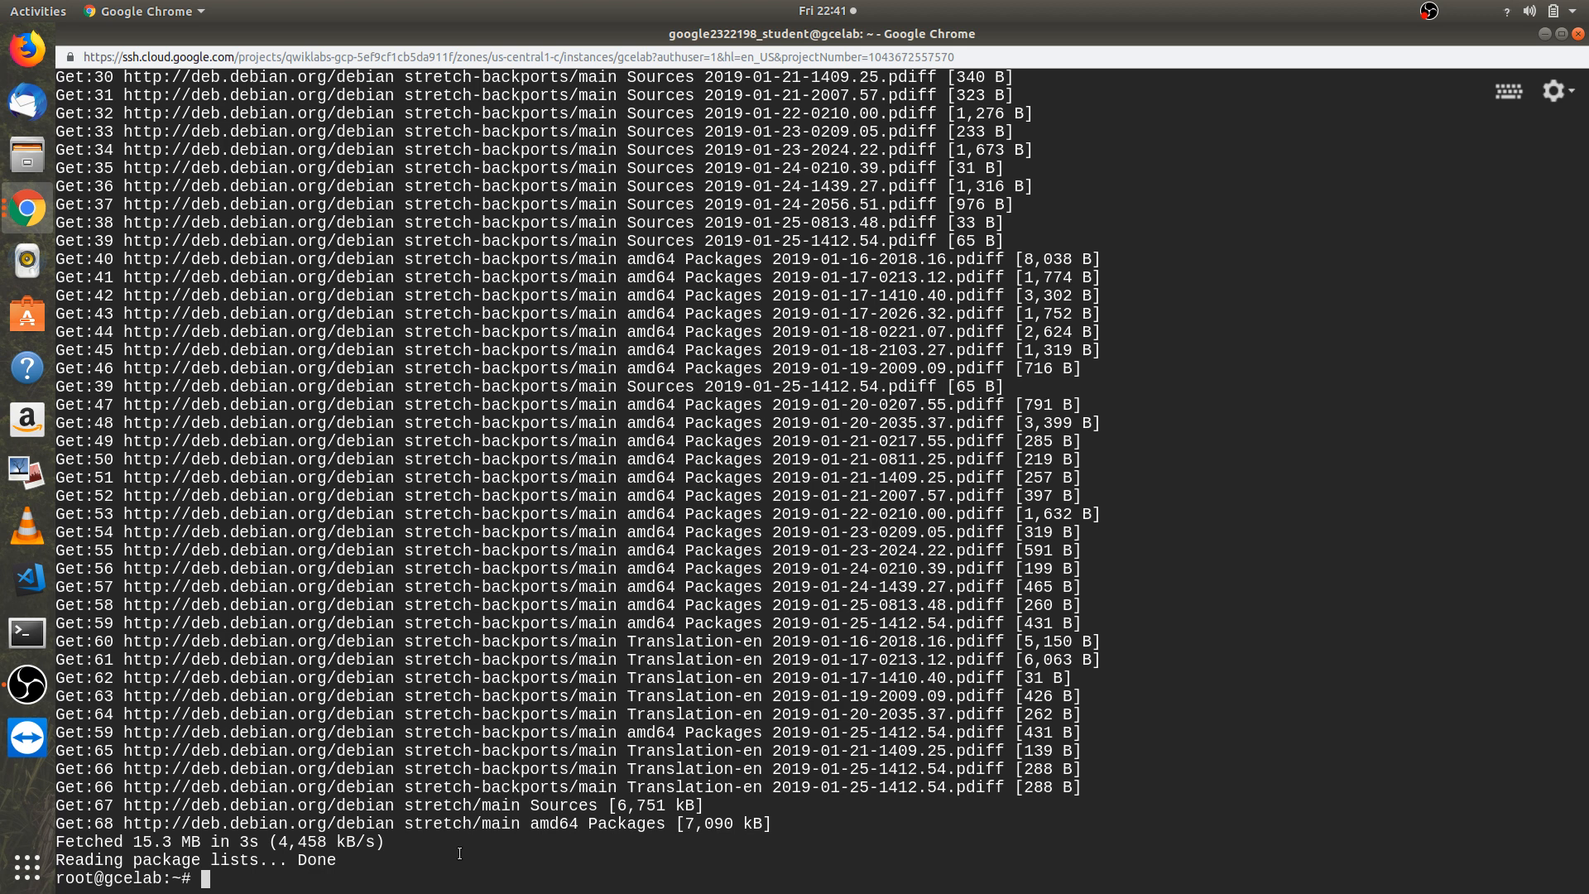
text(apt-get)
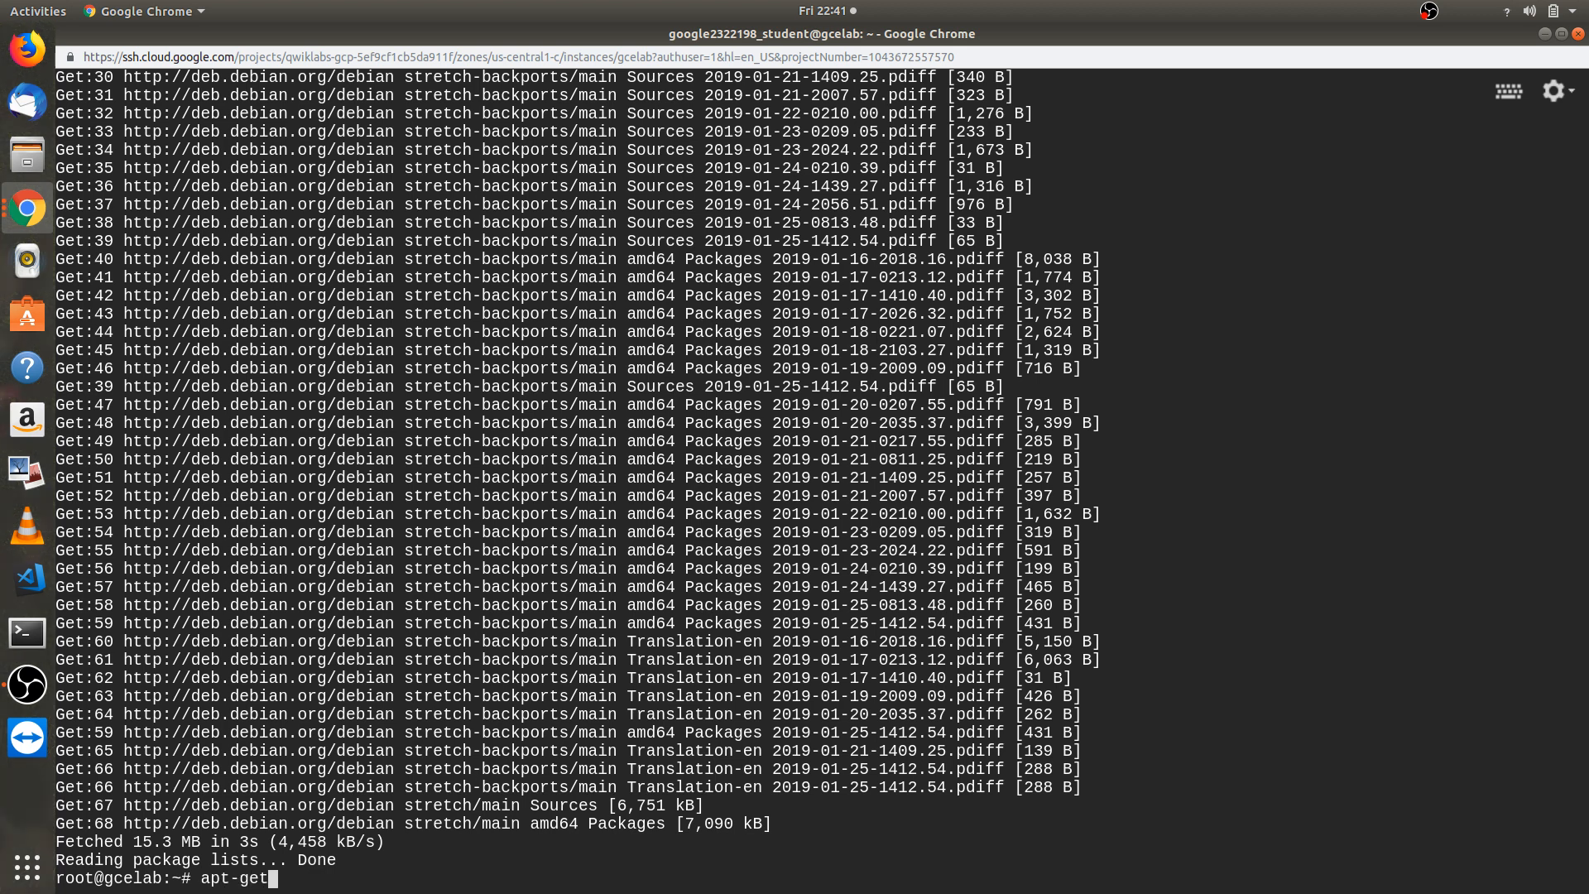
- Run apt-get install nginx -y on gcelab and let the installation complete
text(install n)
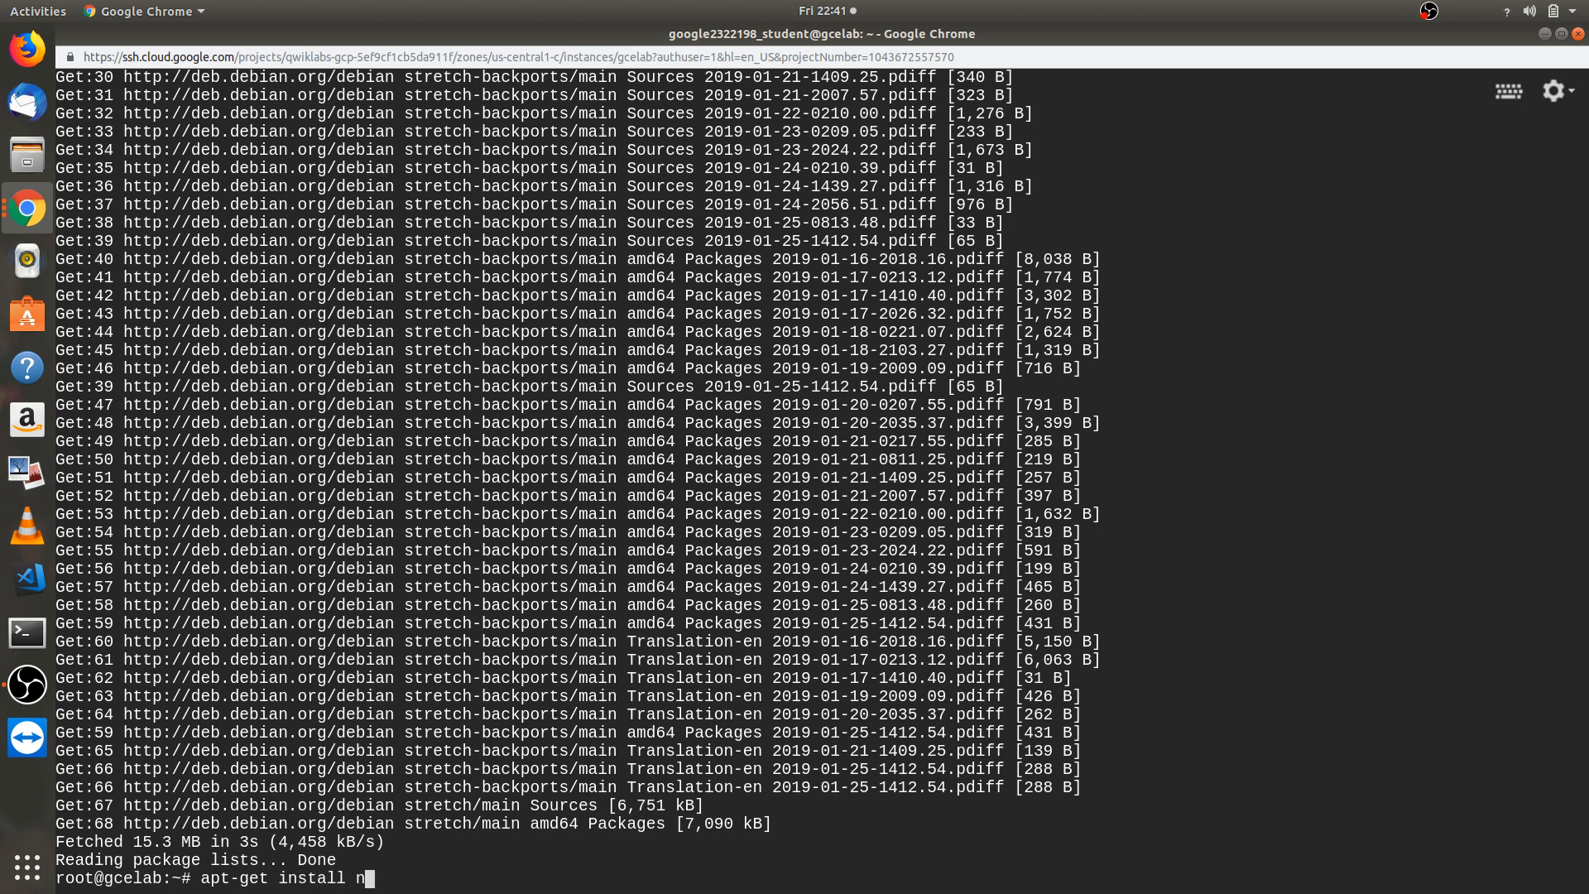
text(ginx)
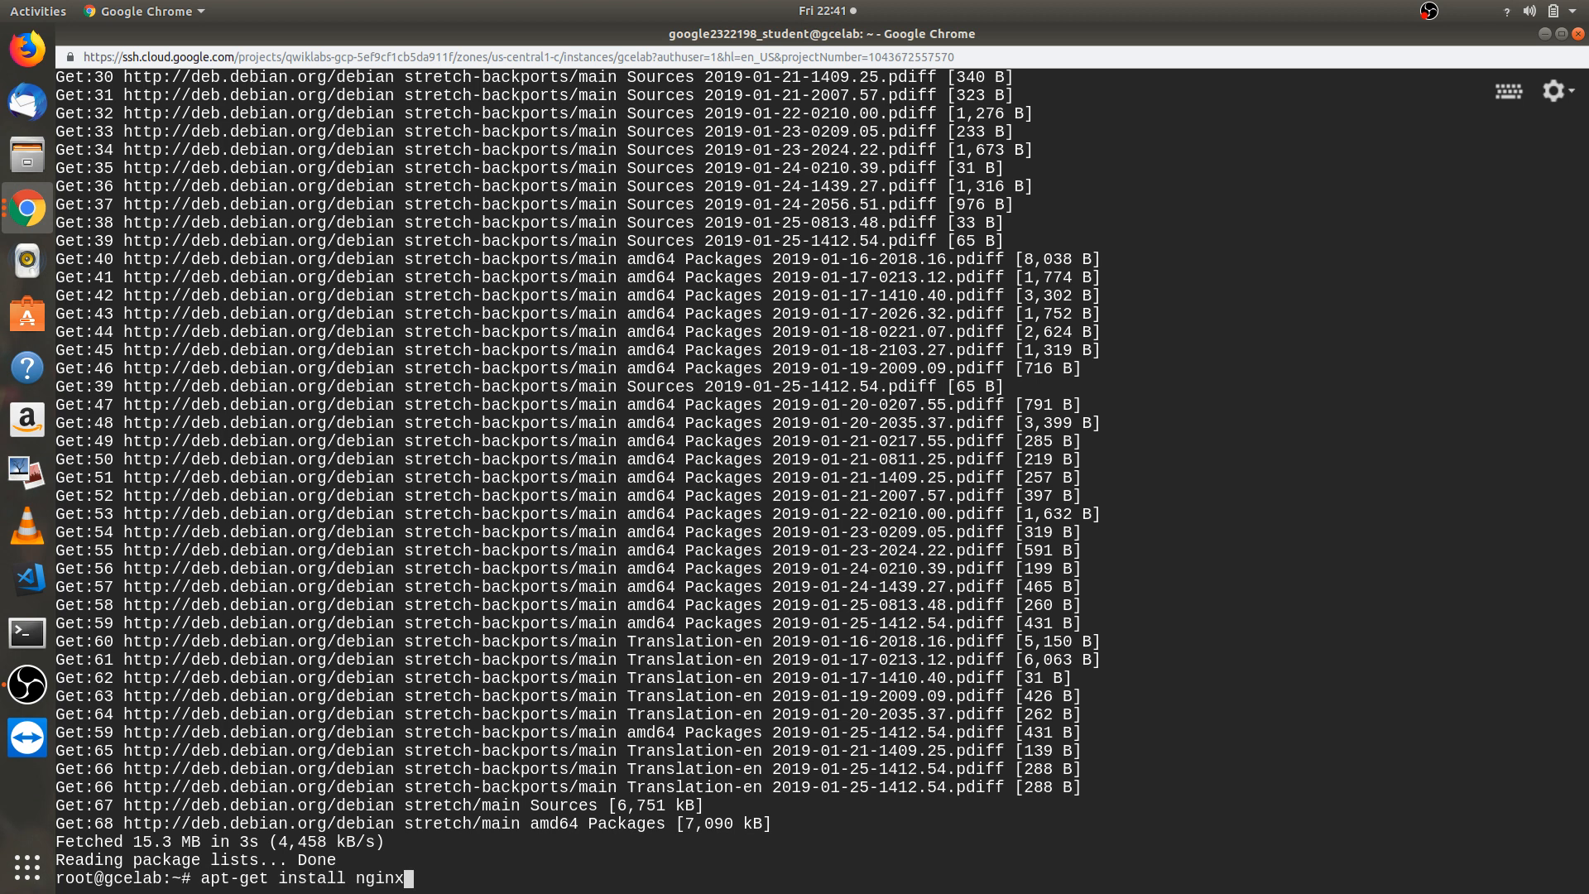
text(-)
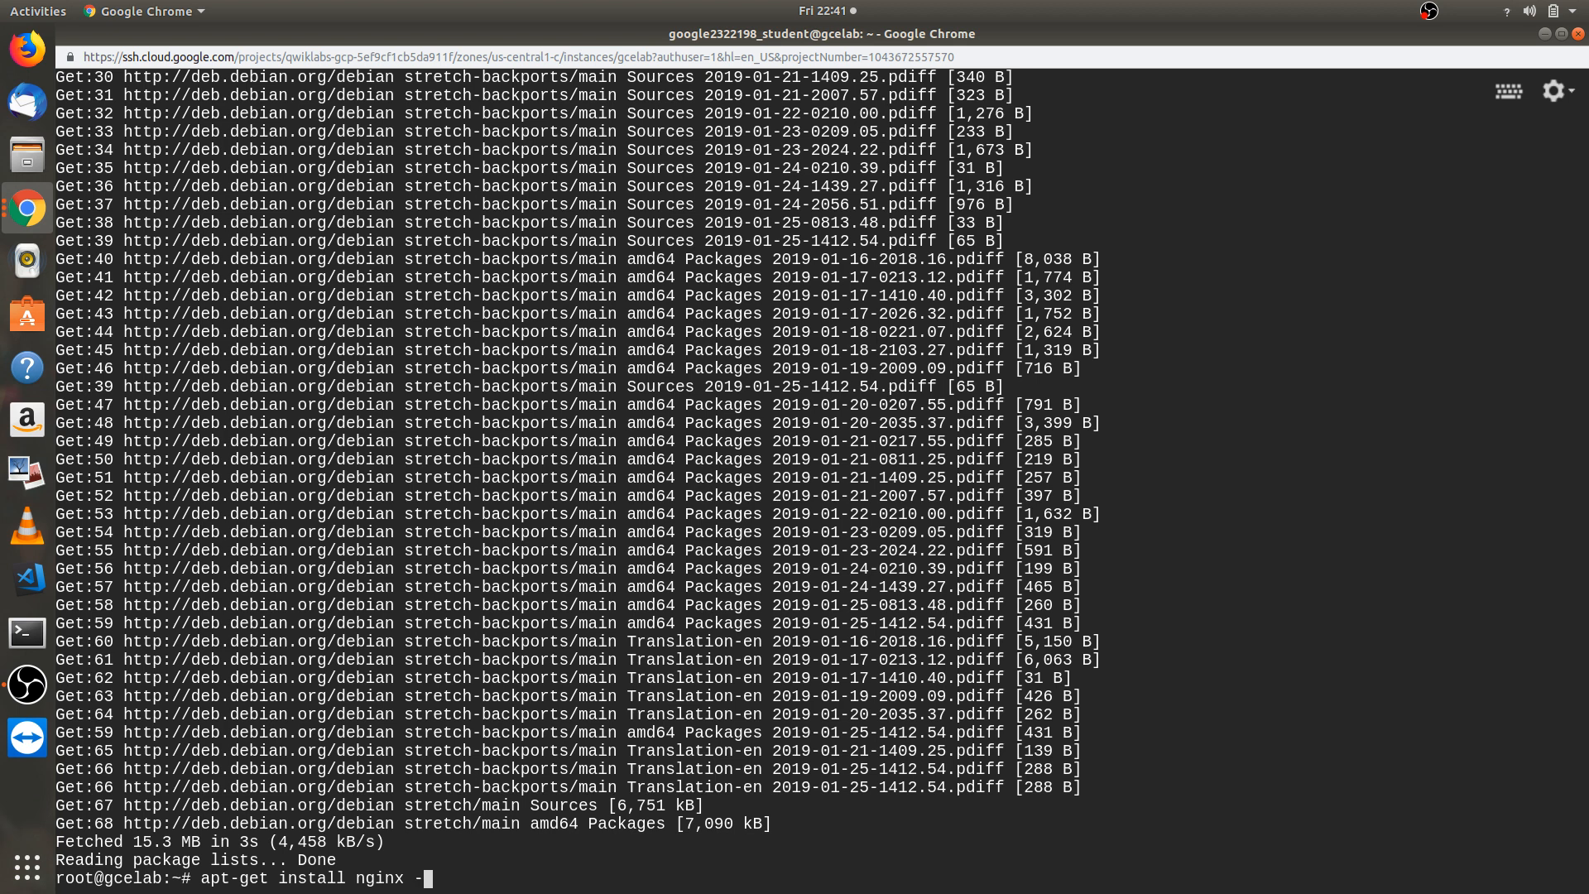
text(y)
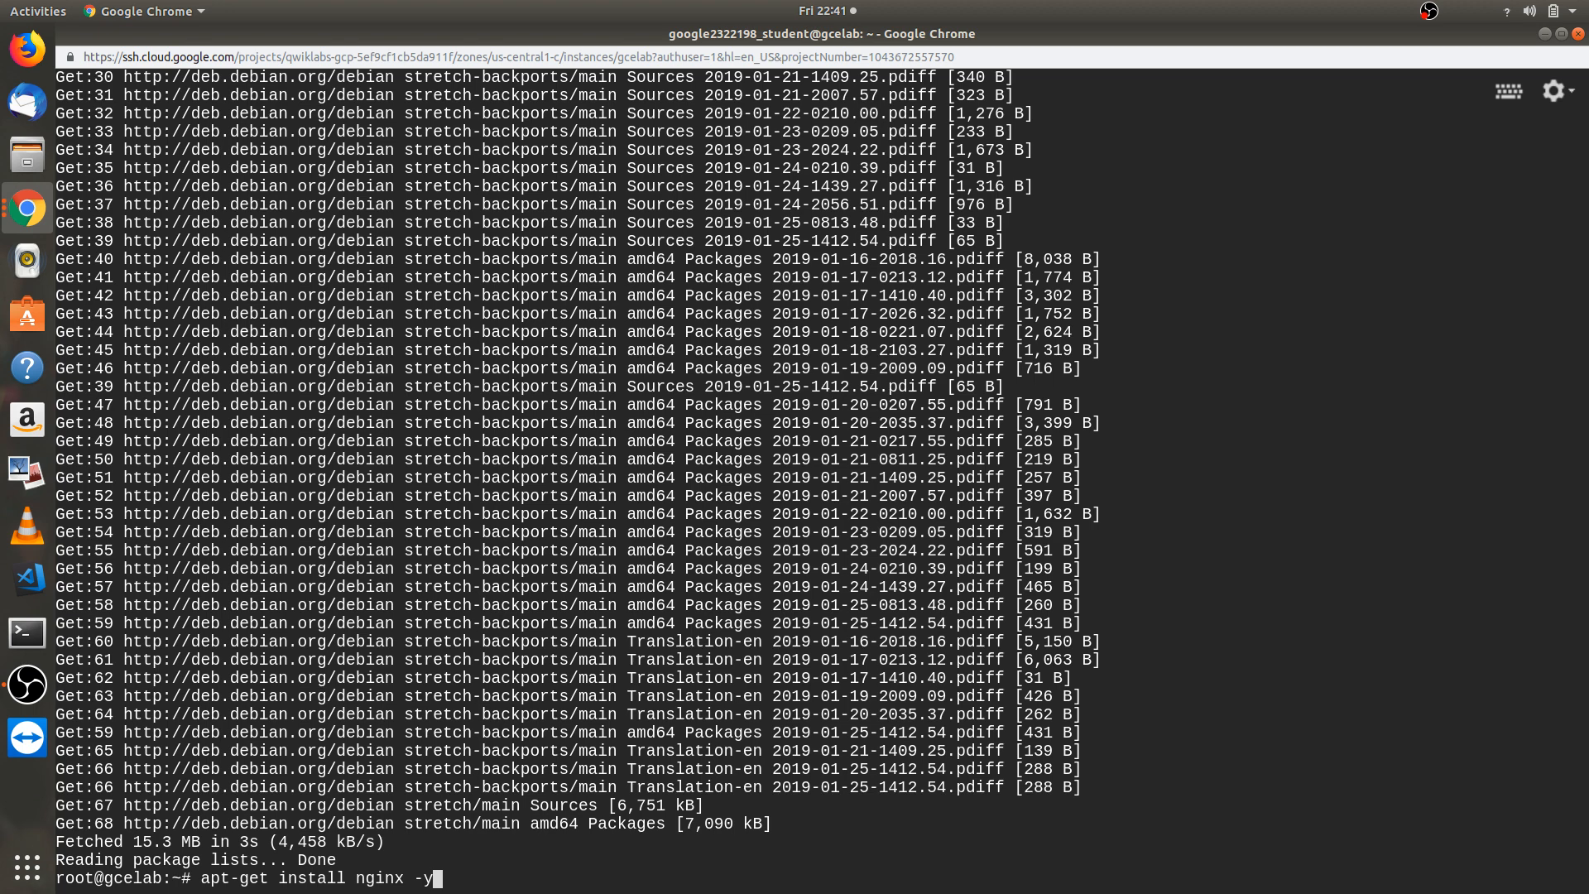
key(Return)
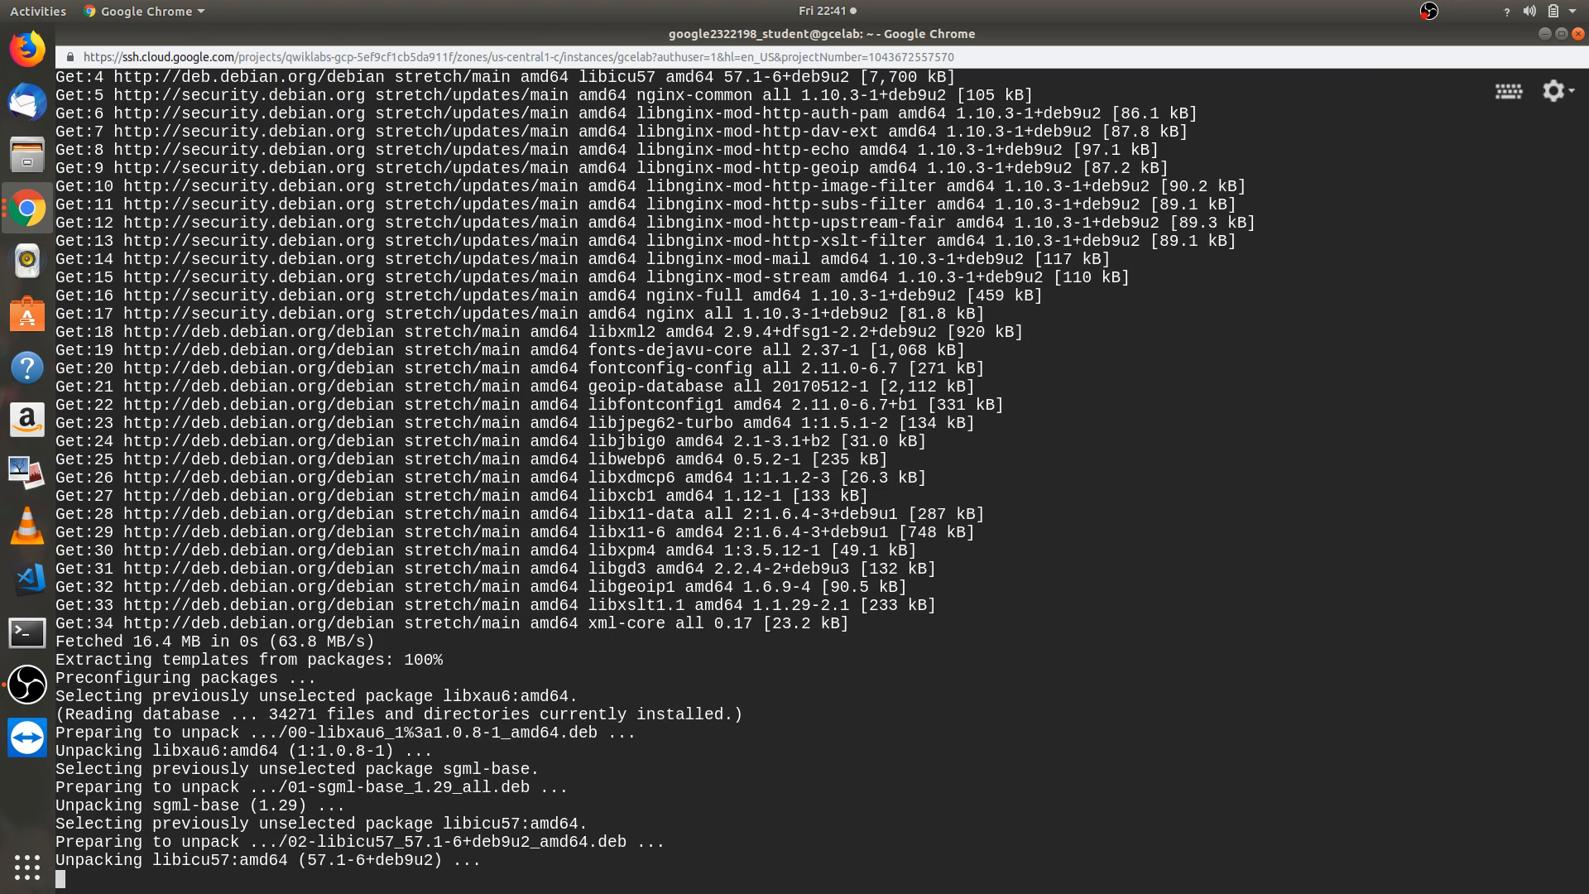
scroll(down, 3)
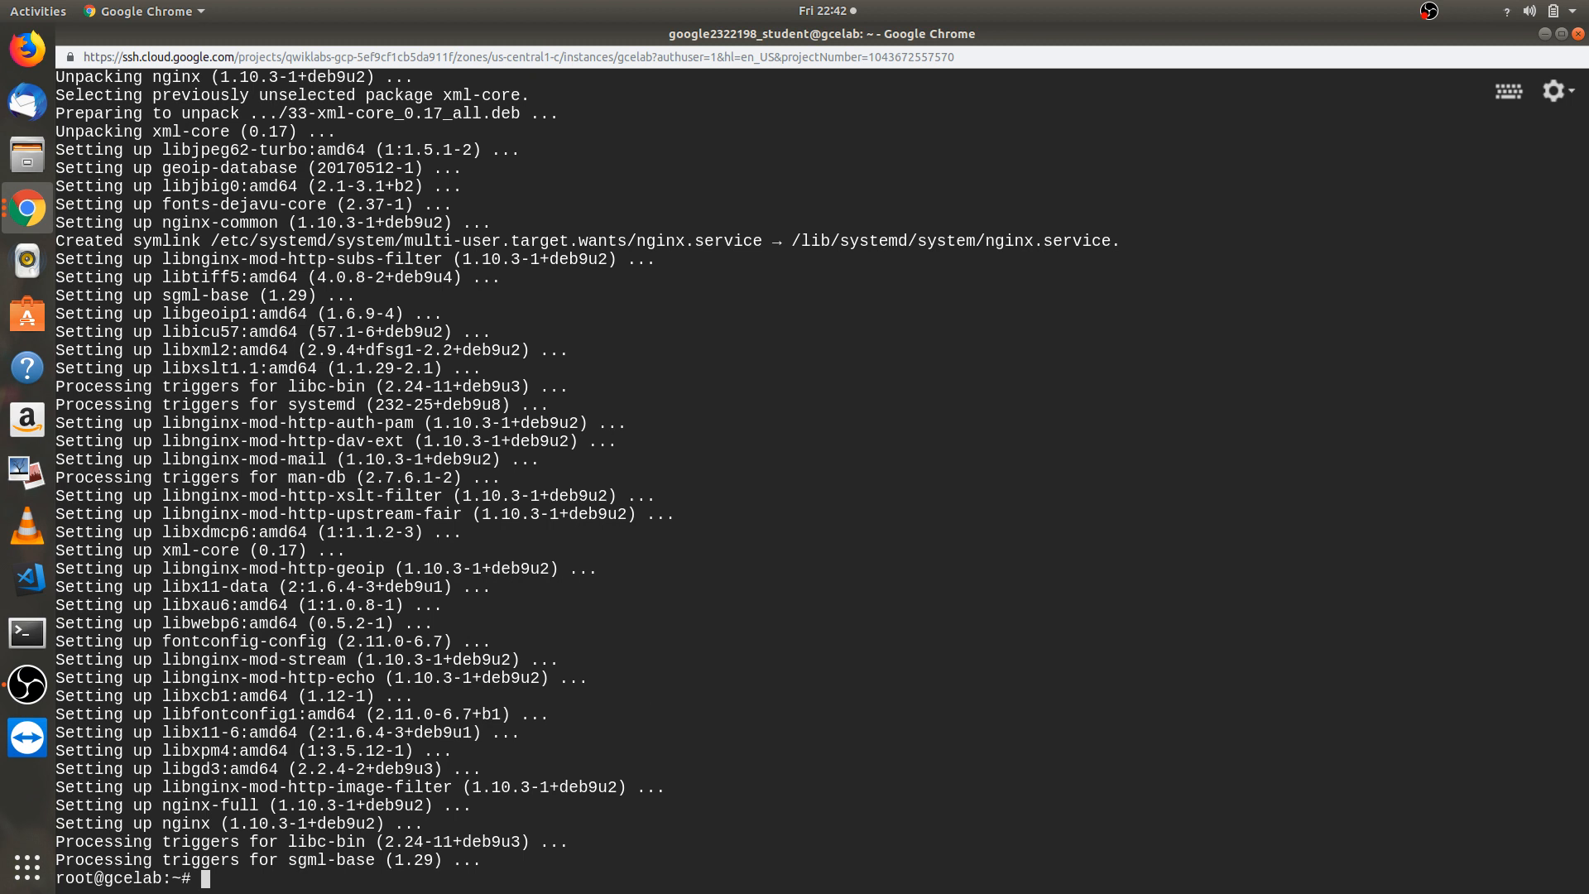
- Run ps auwx | grep nginx to confirm the nginx master and worker processes are running
text(ps)
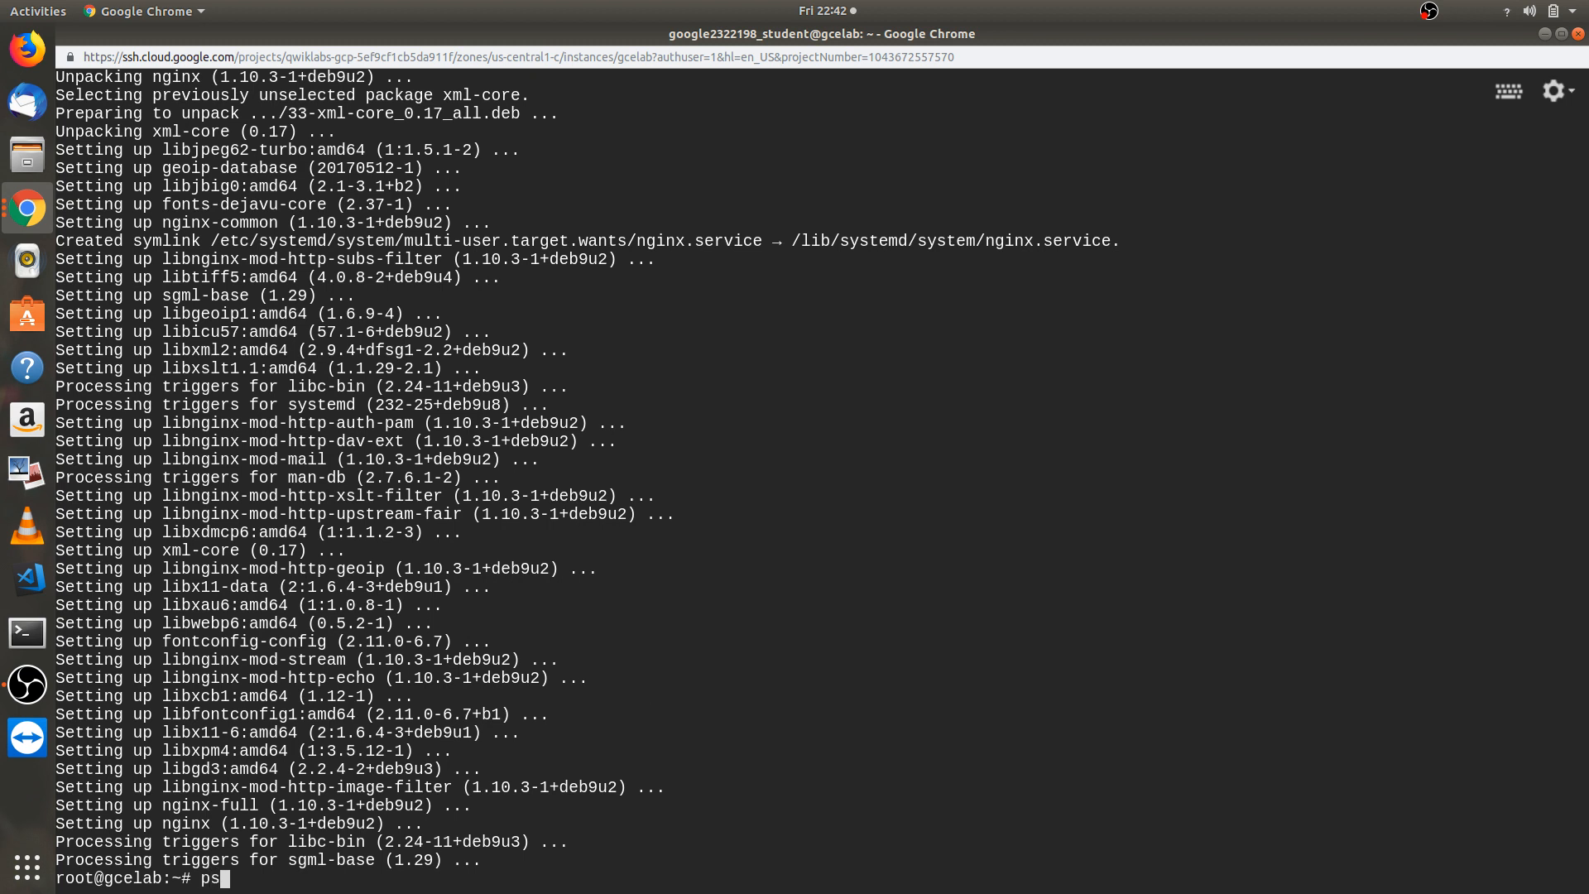
text(auw)
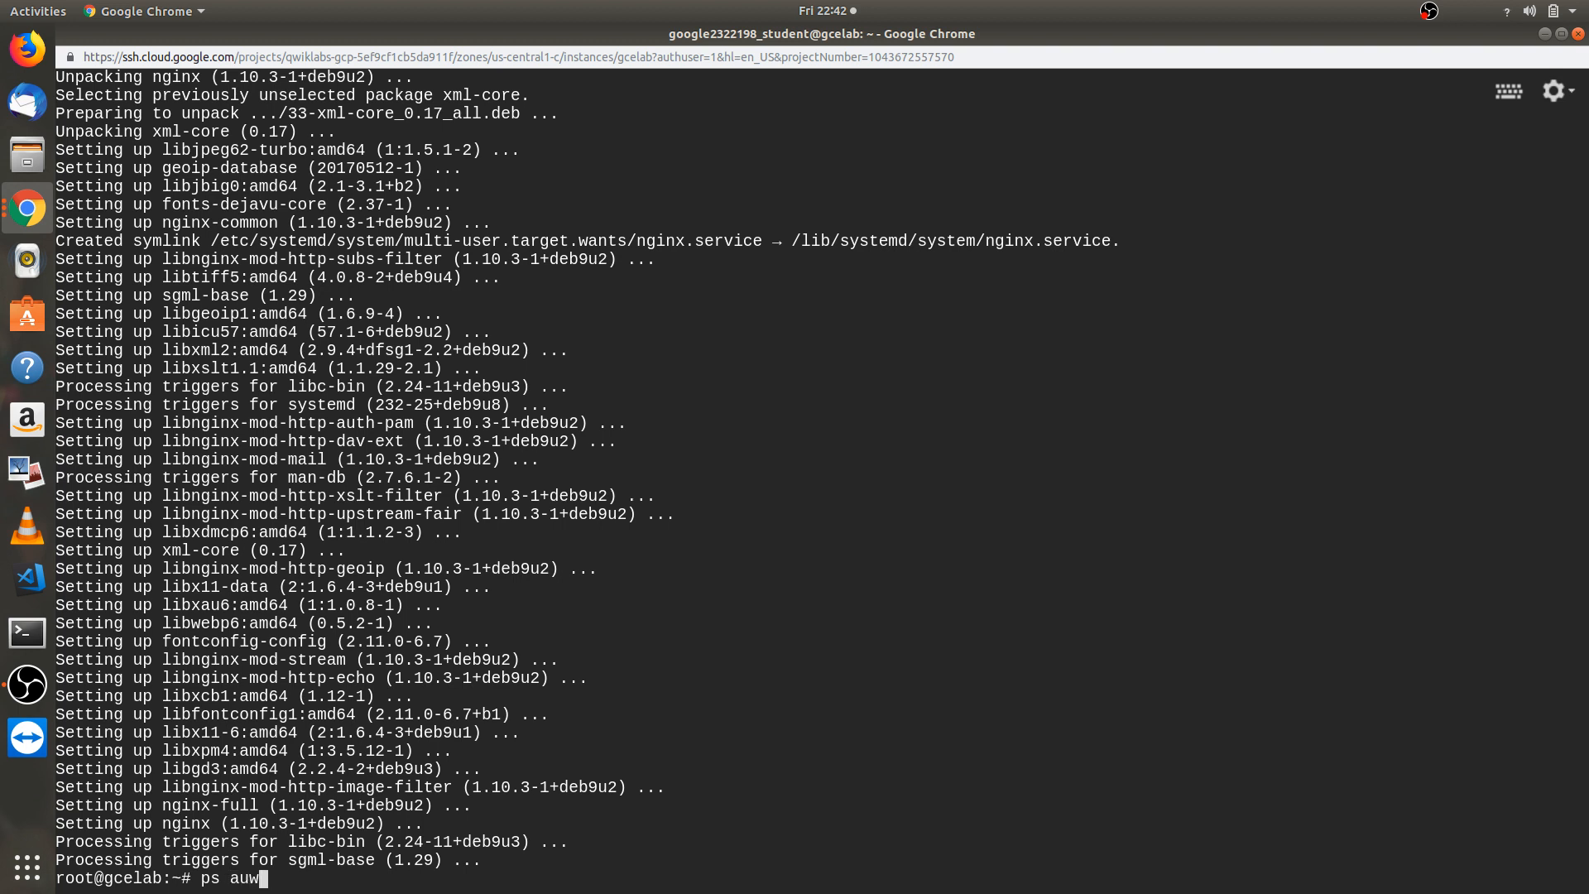
text(x | gre)
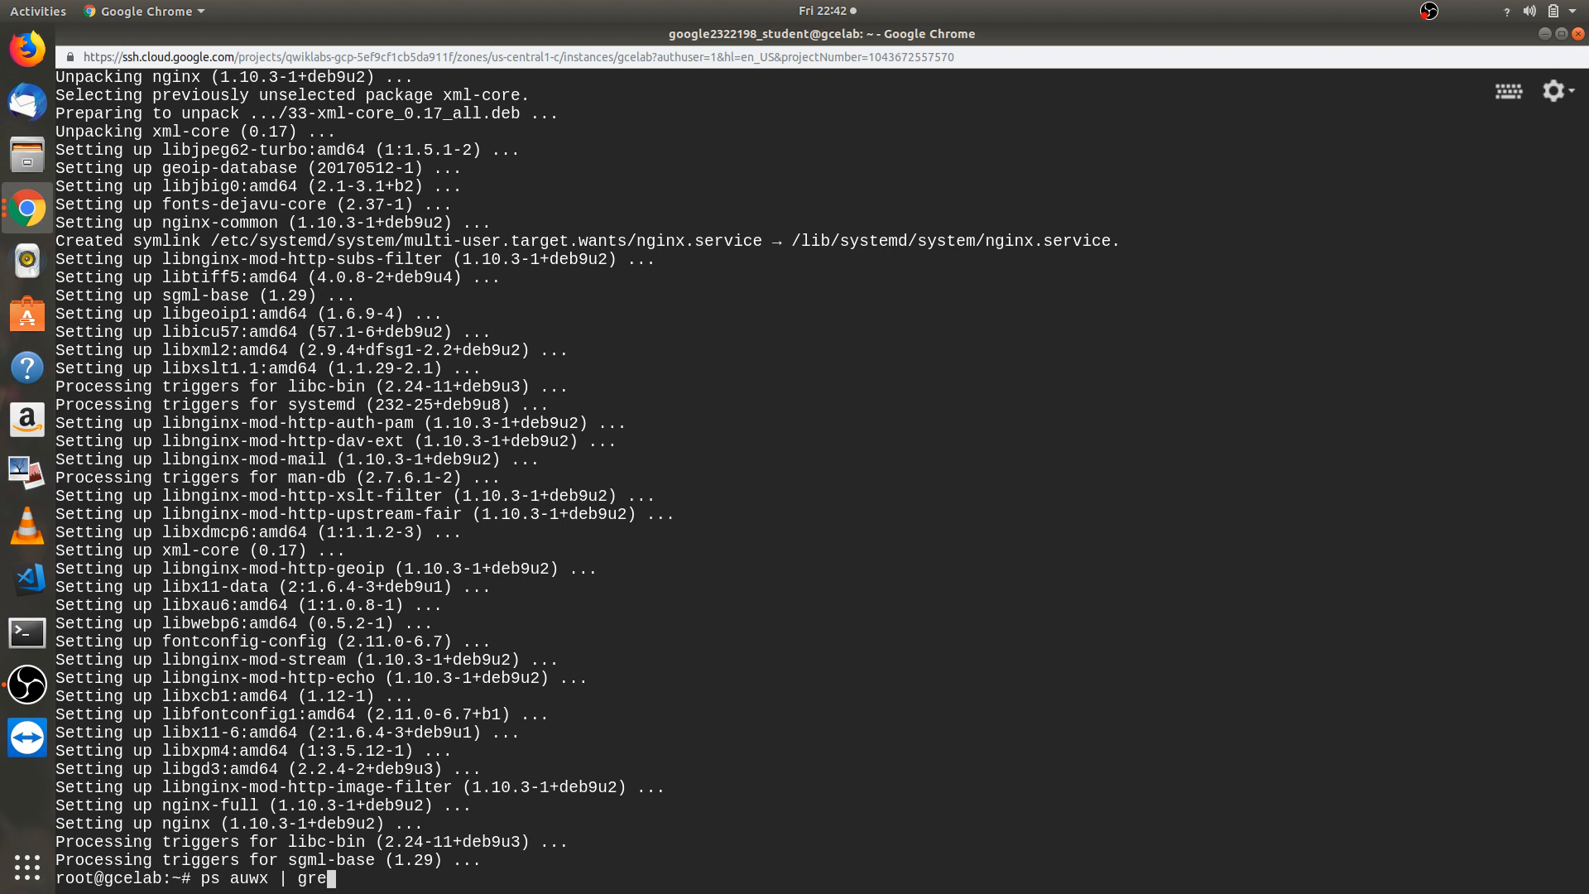
text(p nginx)
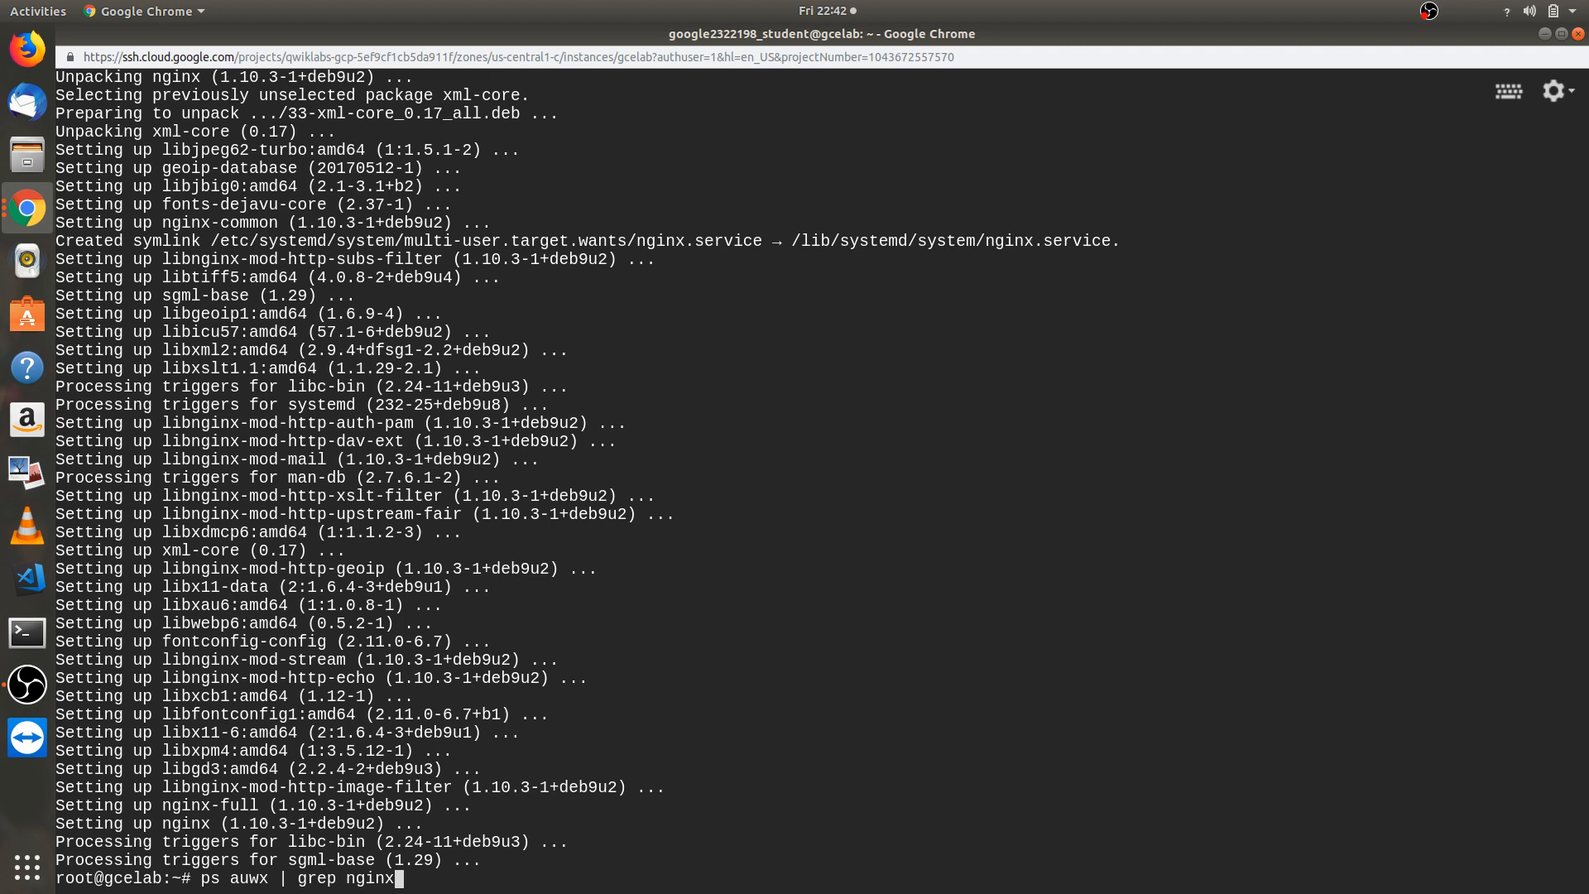
key(Return)
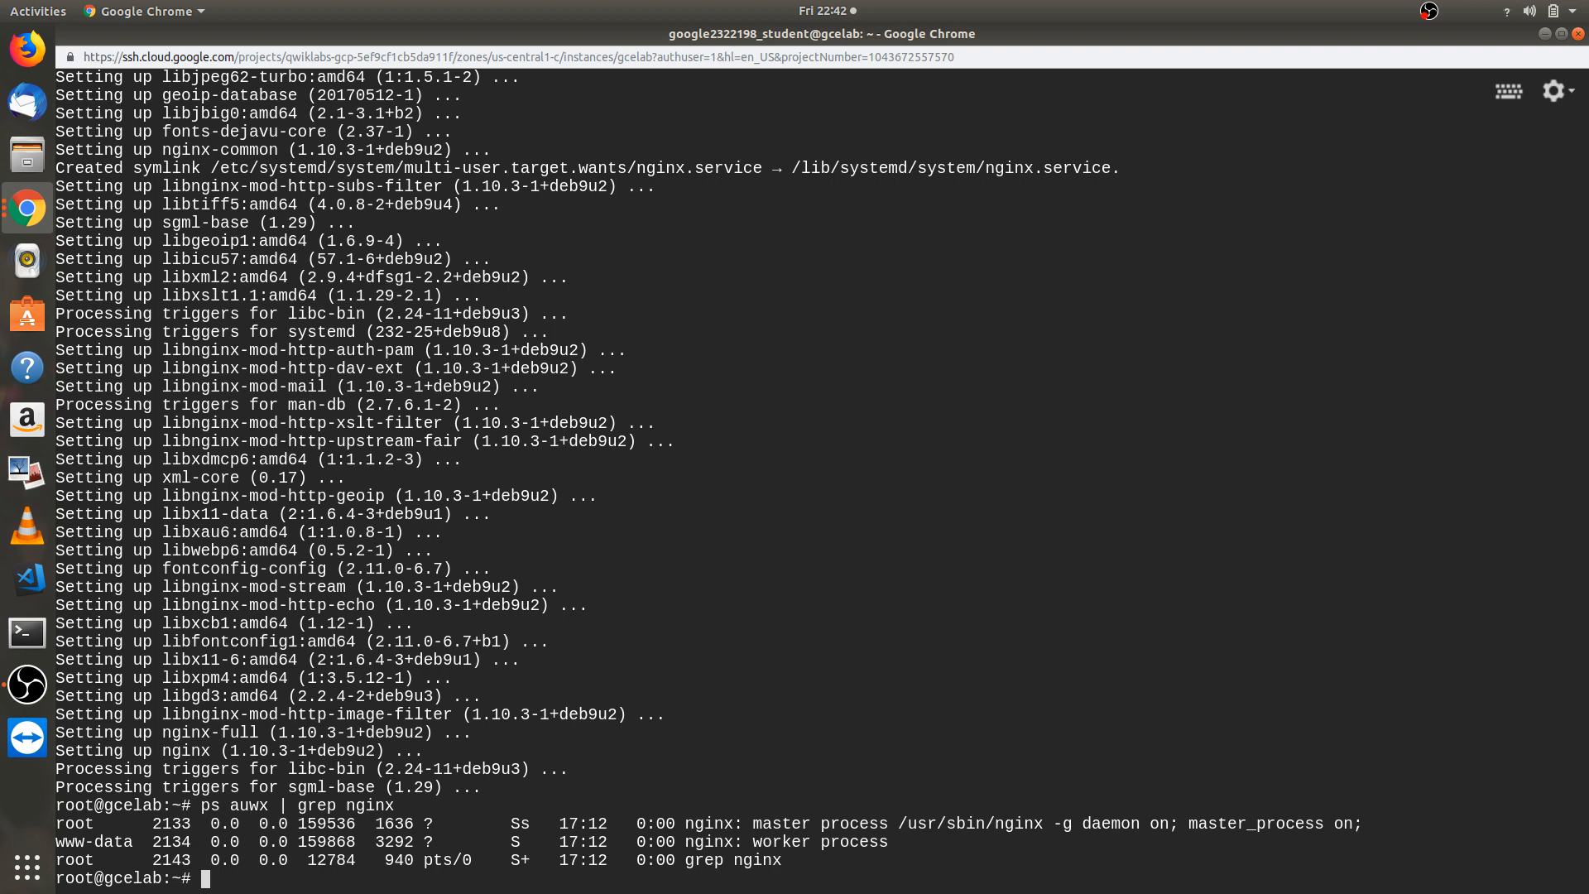
mouse_move(1306, 211)
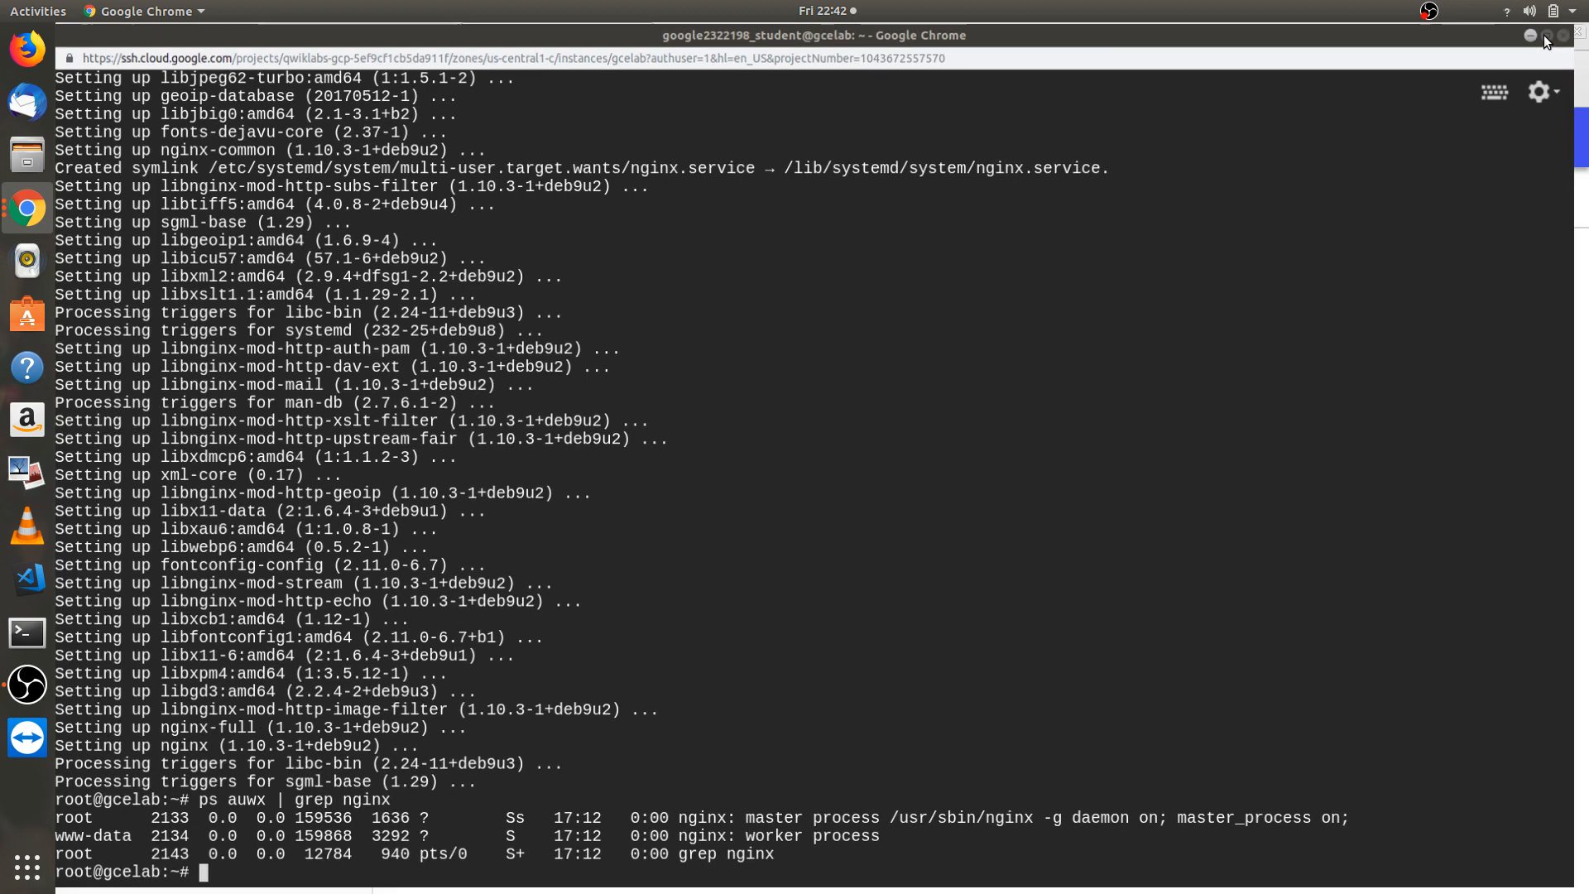
- Reload the VM instances page until gcelab shows external IP 35.193.209.92 and copy it
click(552, 37)
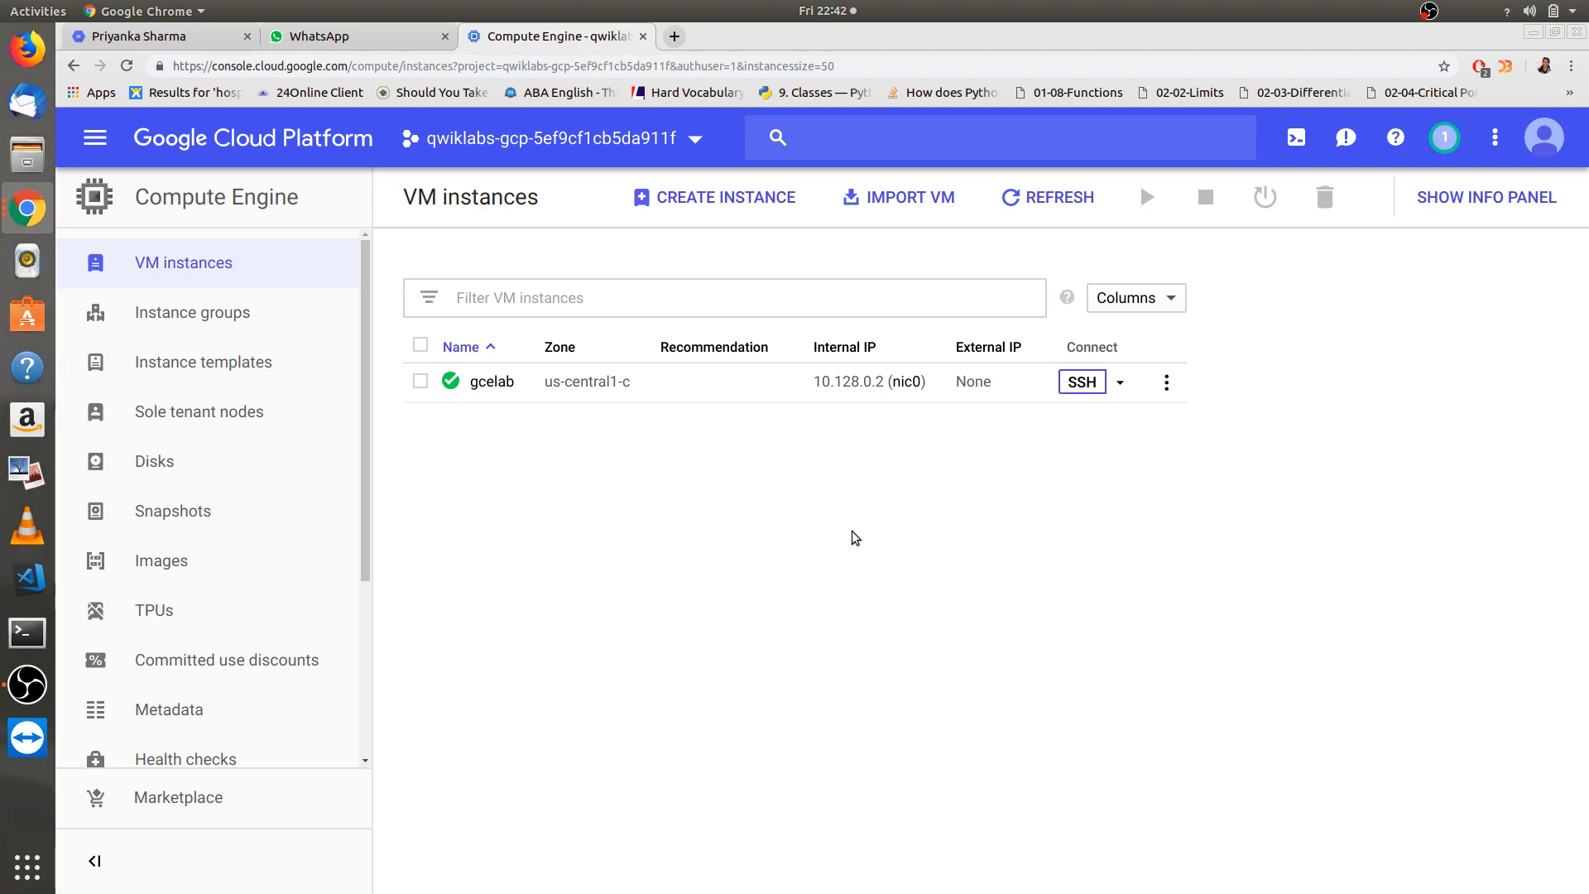
mouse_move(250, 119)
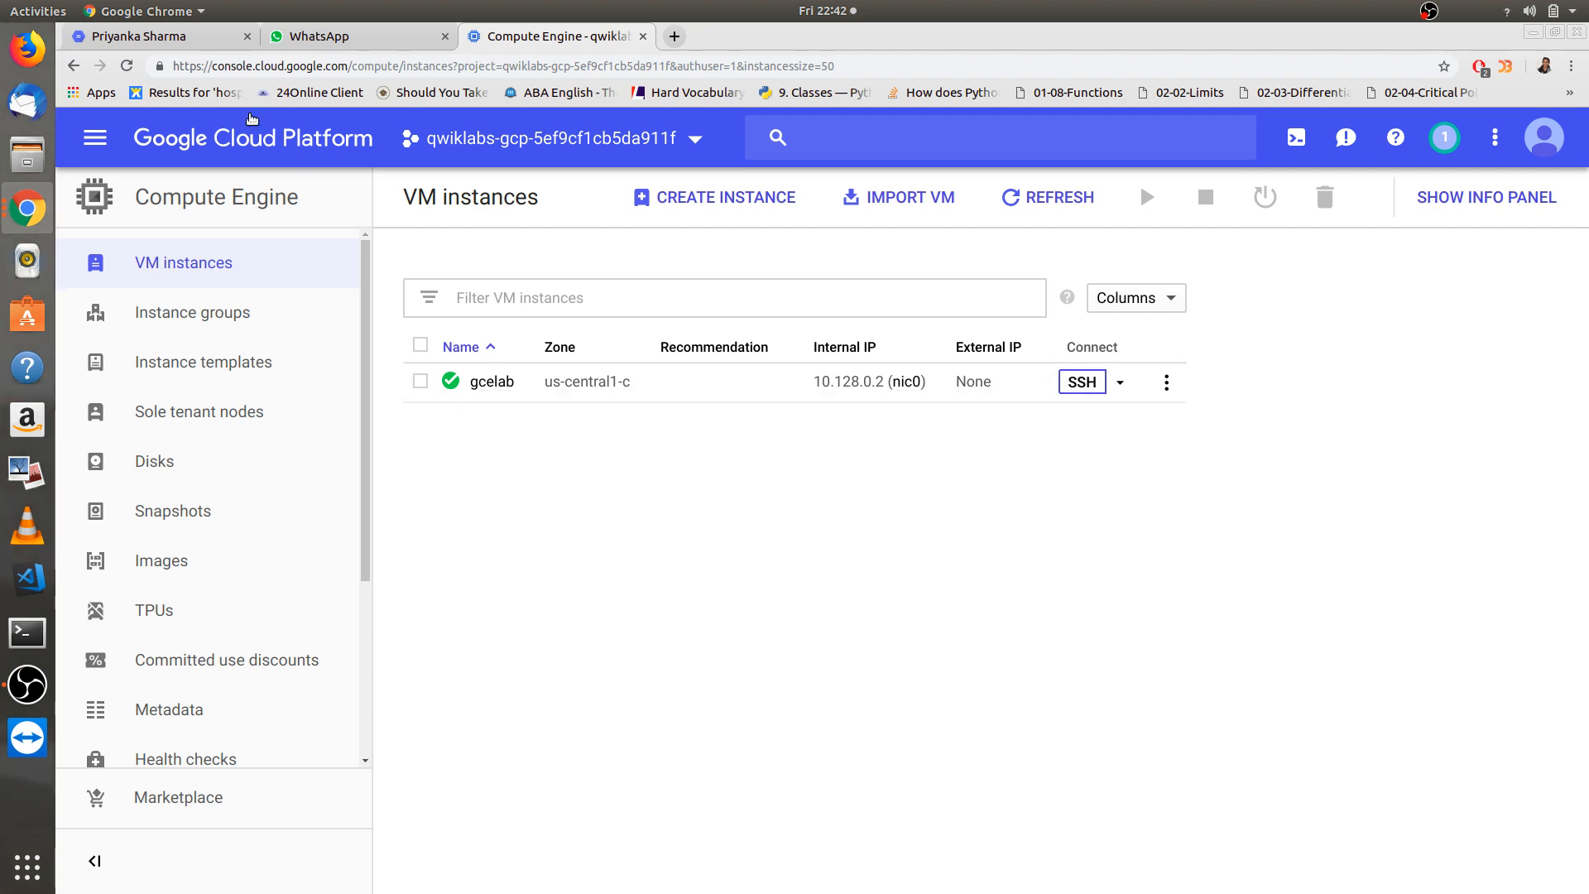
mouse_move(127, 67)
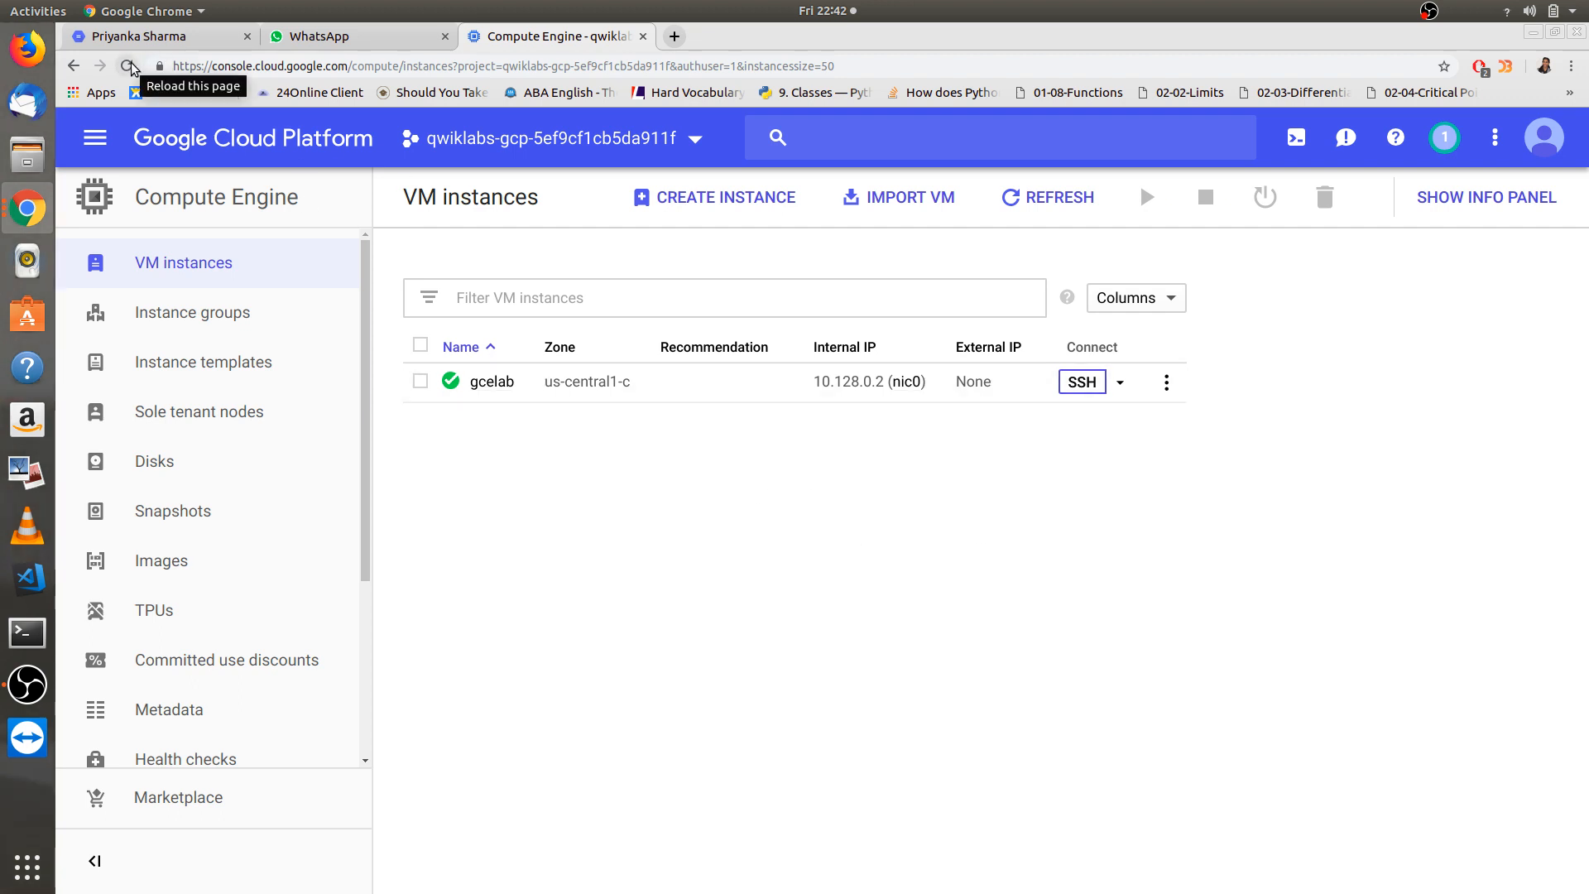
click(130, 64)
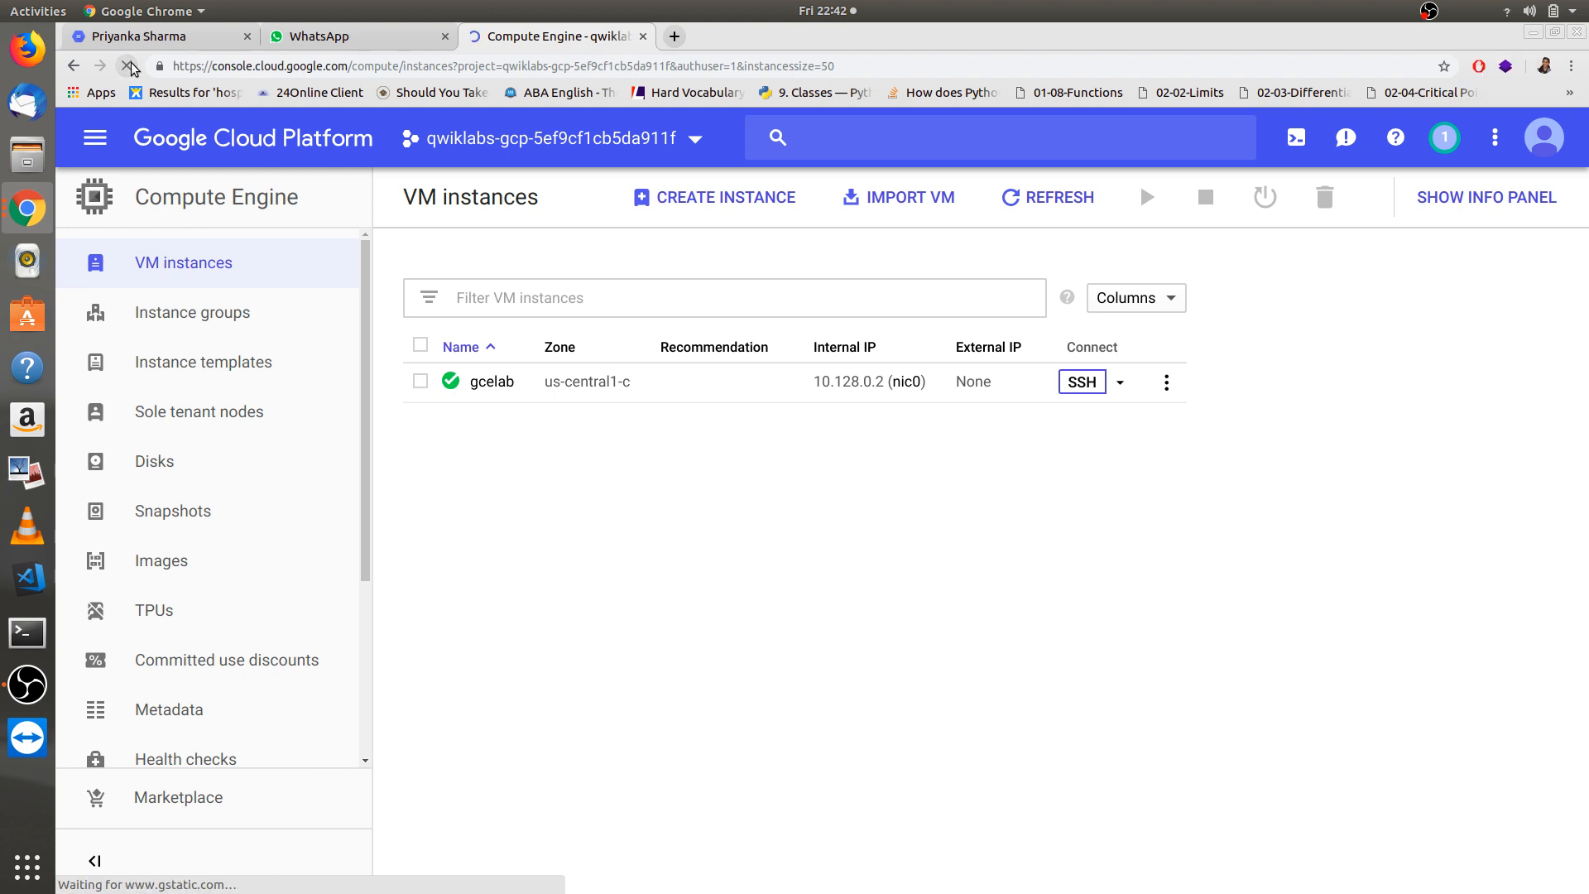
click(130, 66)
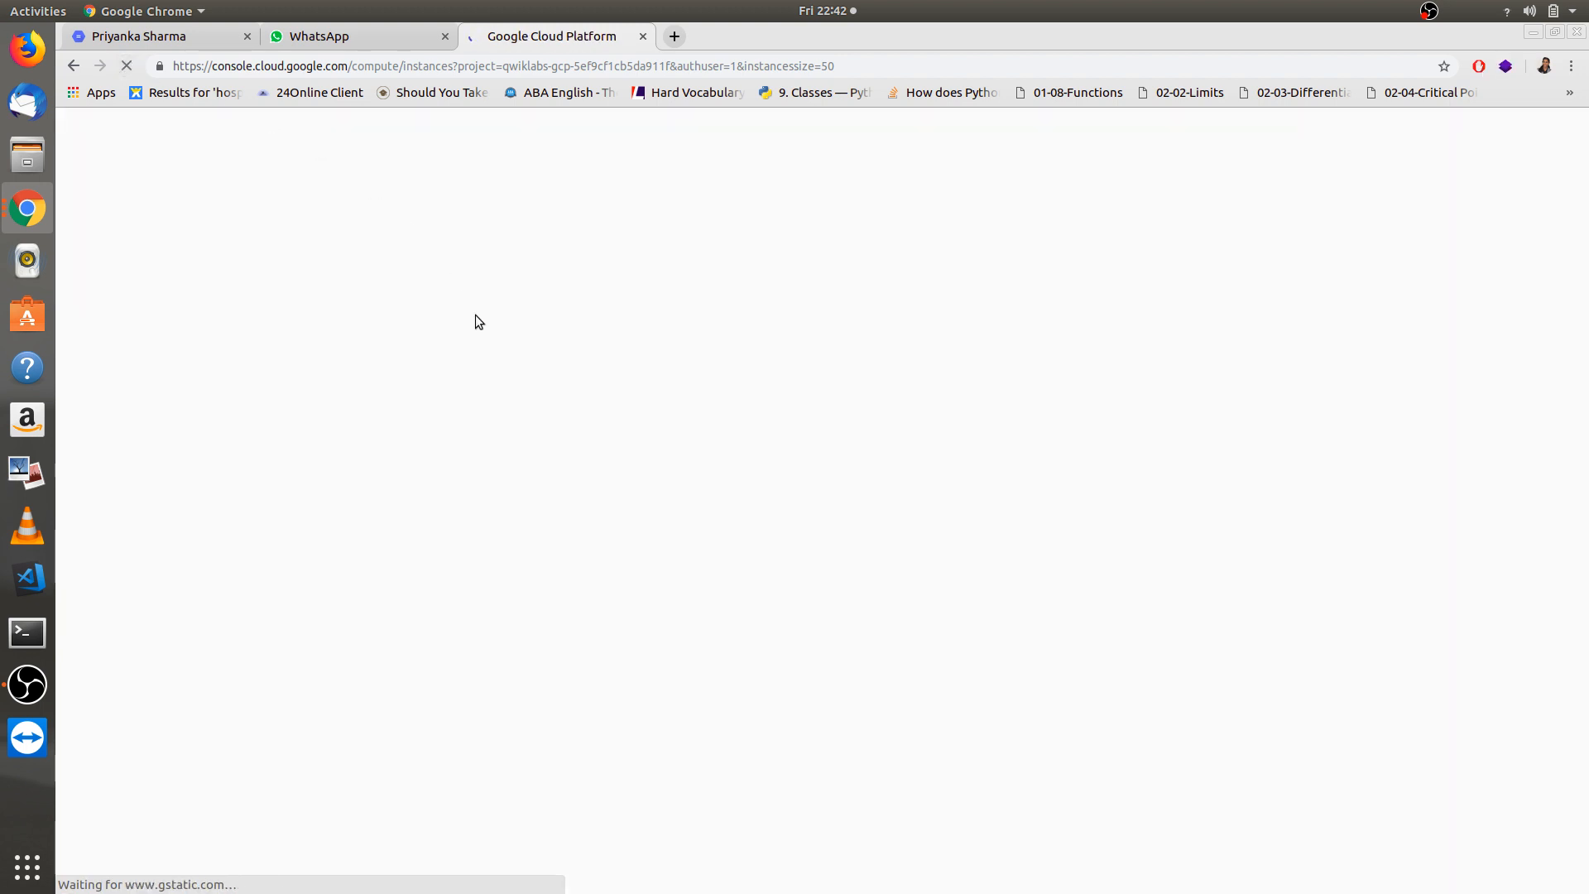
mouse_move(696, 427)
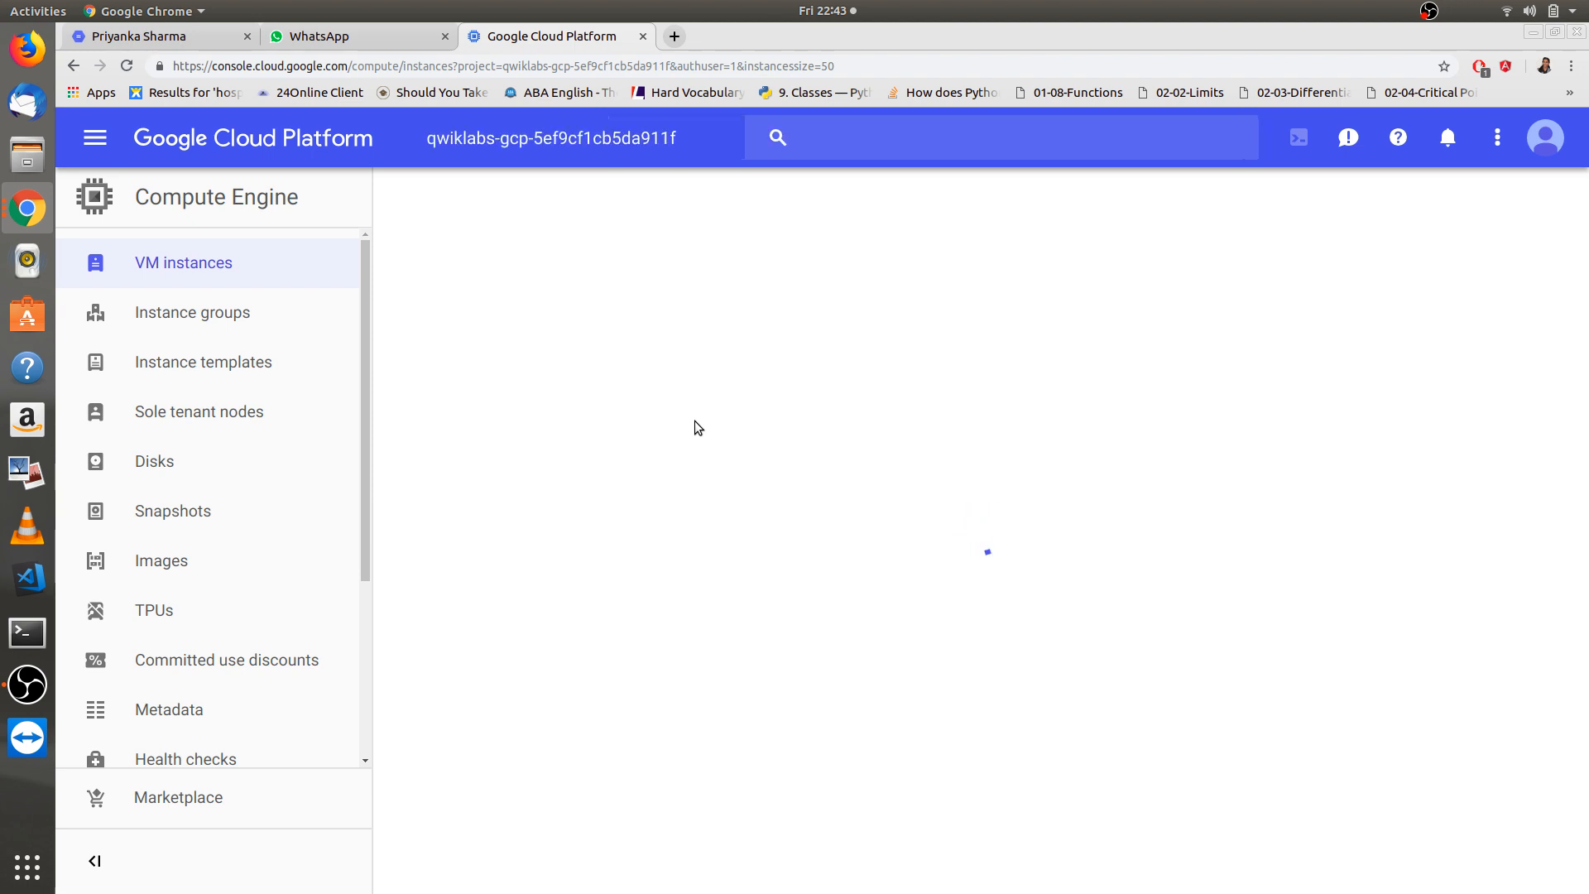
click(551, 139)
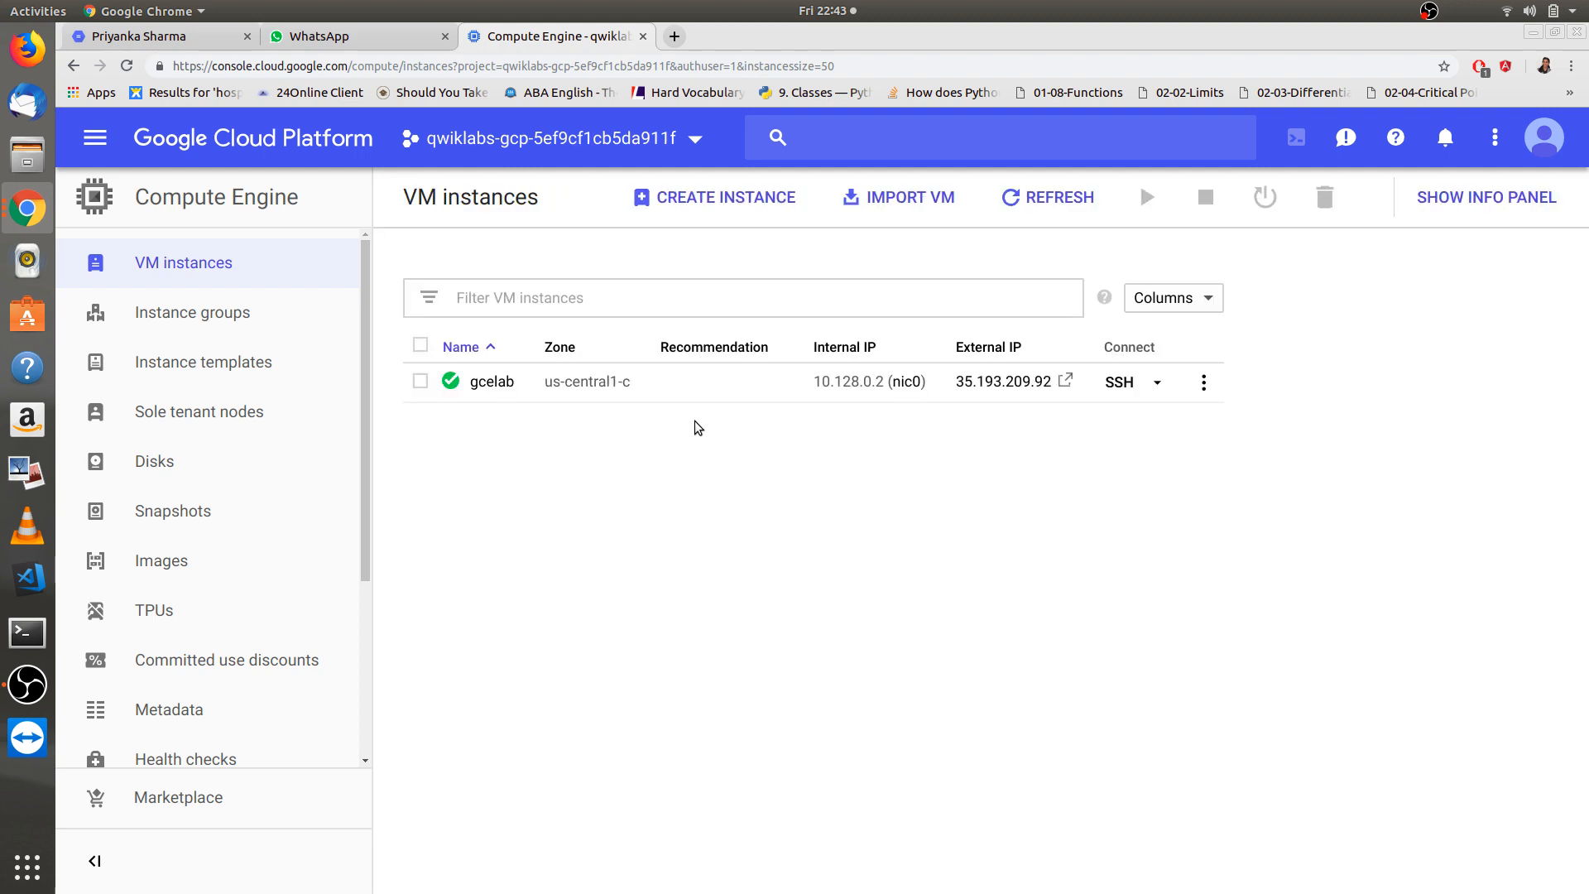
mouse_move(930, 491)
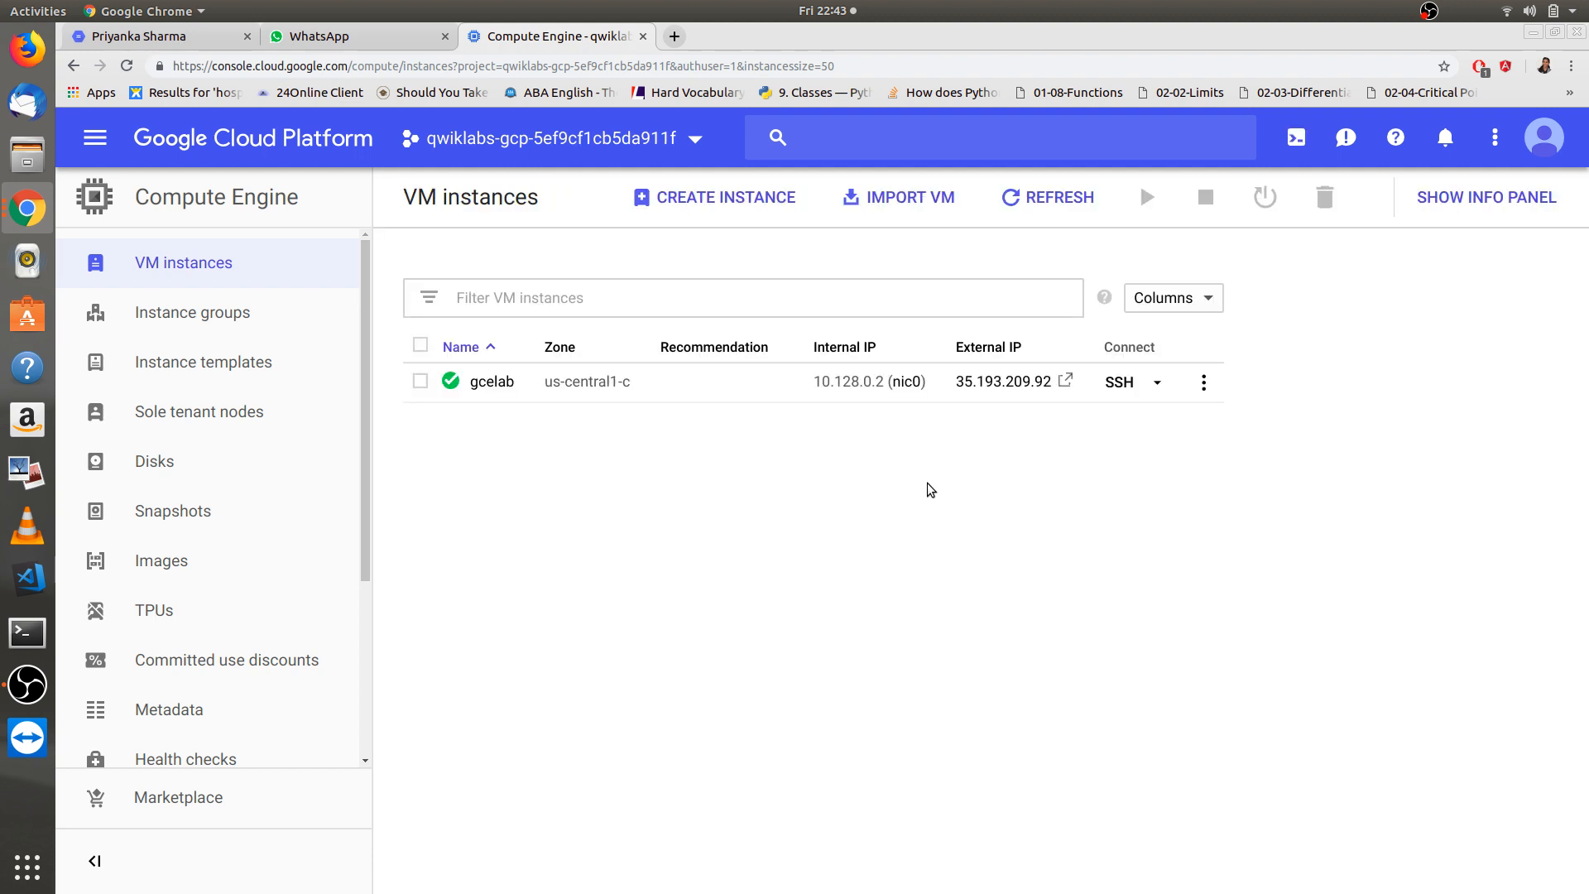
mouse_move(1022, 421)
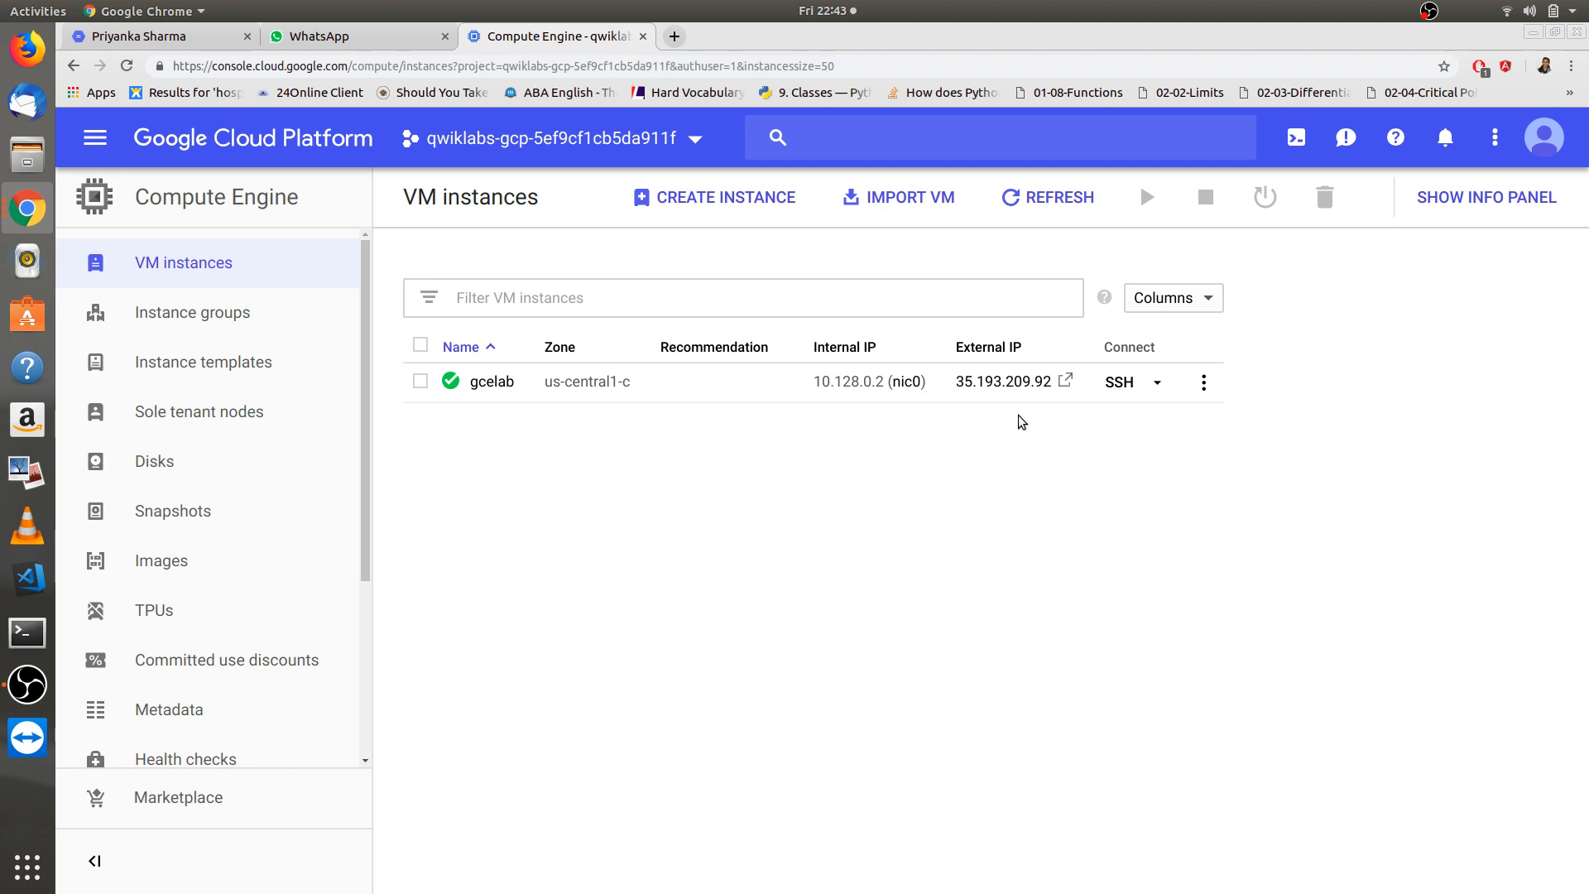
mouse_move(1003, 389)
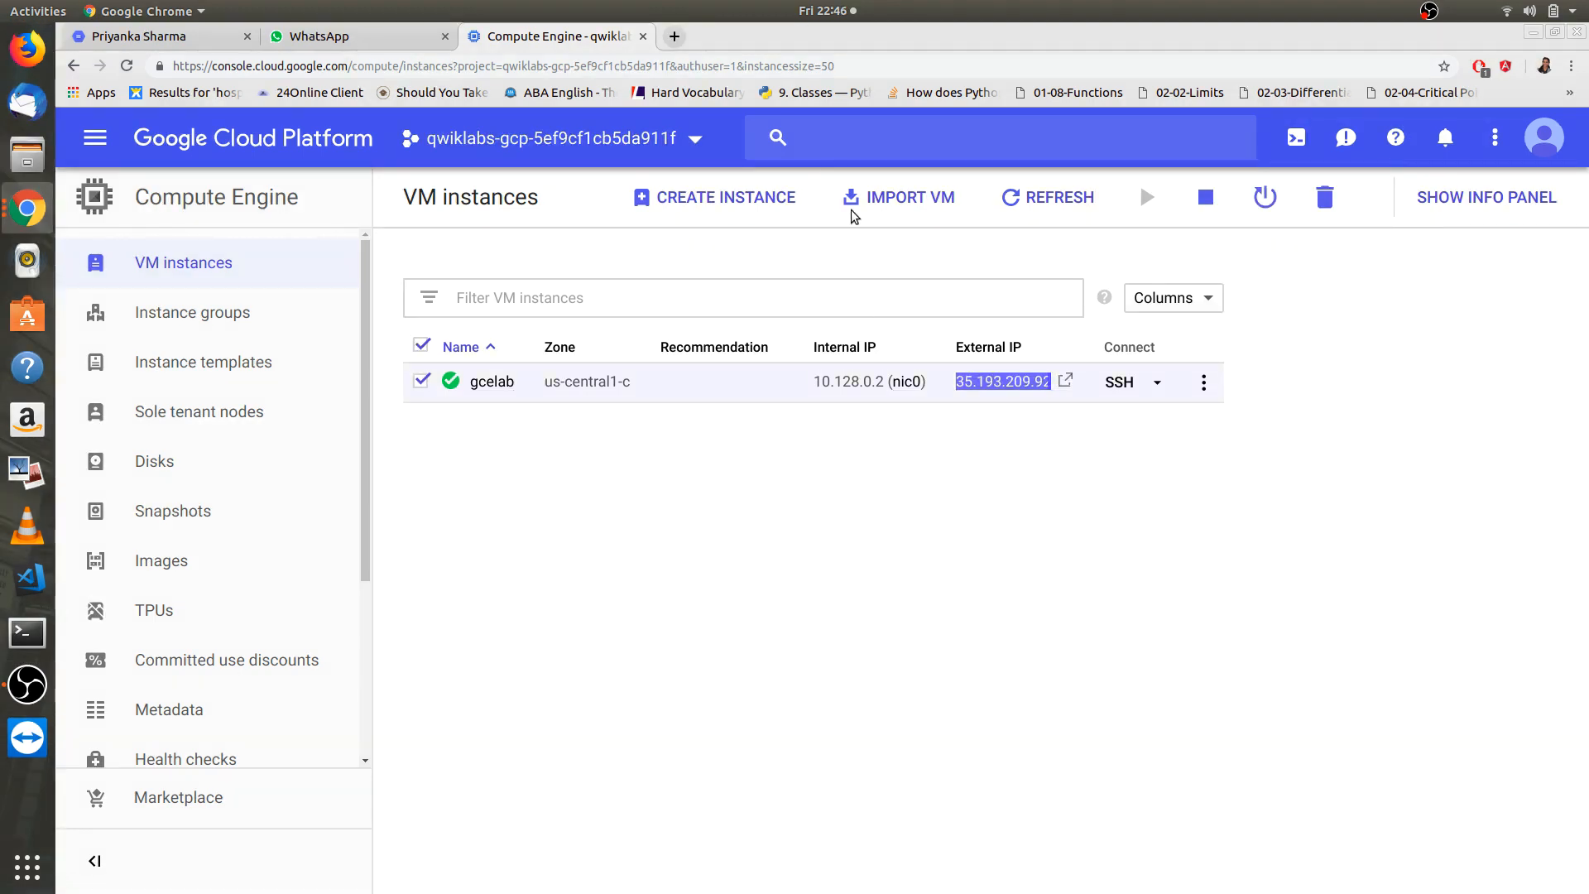
- Visit 35.193.209.92 in a new browser tab to see the Welcome to nginx page
click(870, 36)
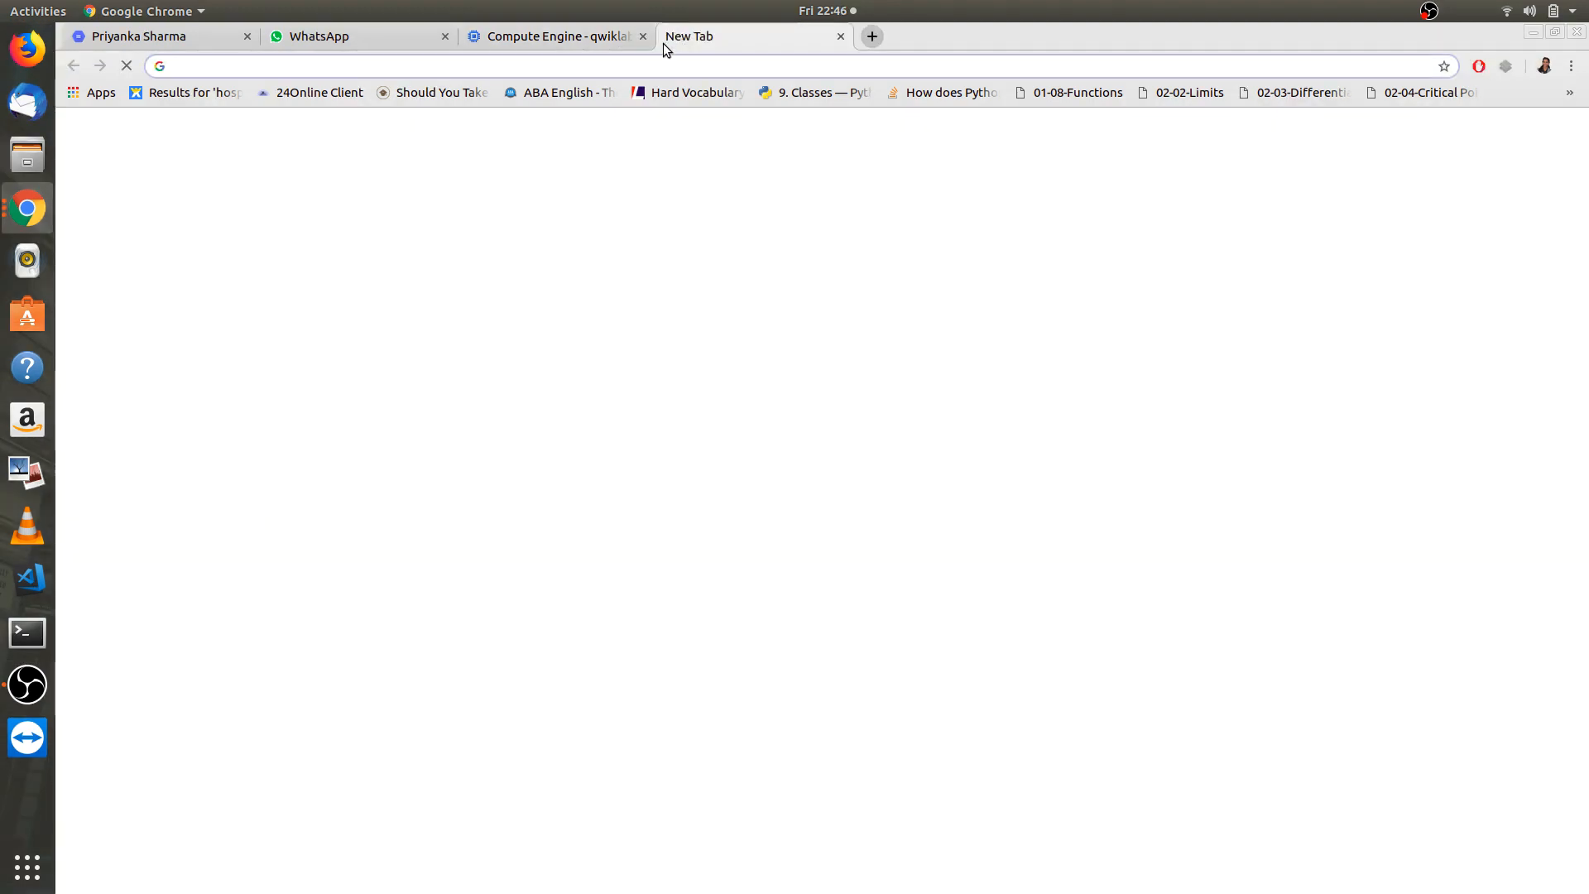
text(35.193.209.92)
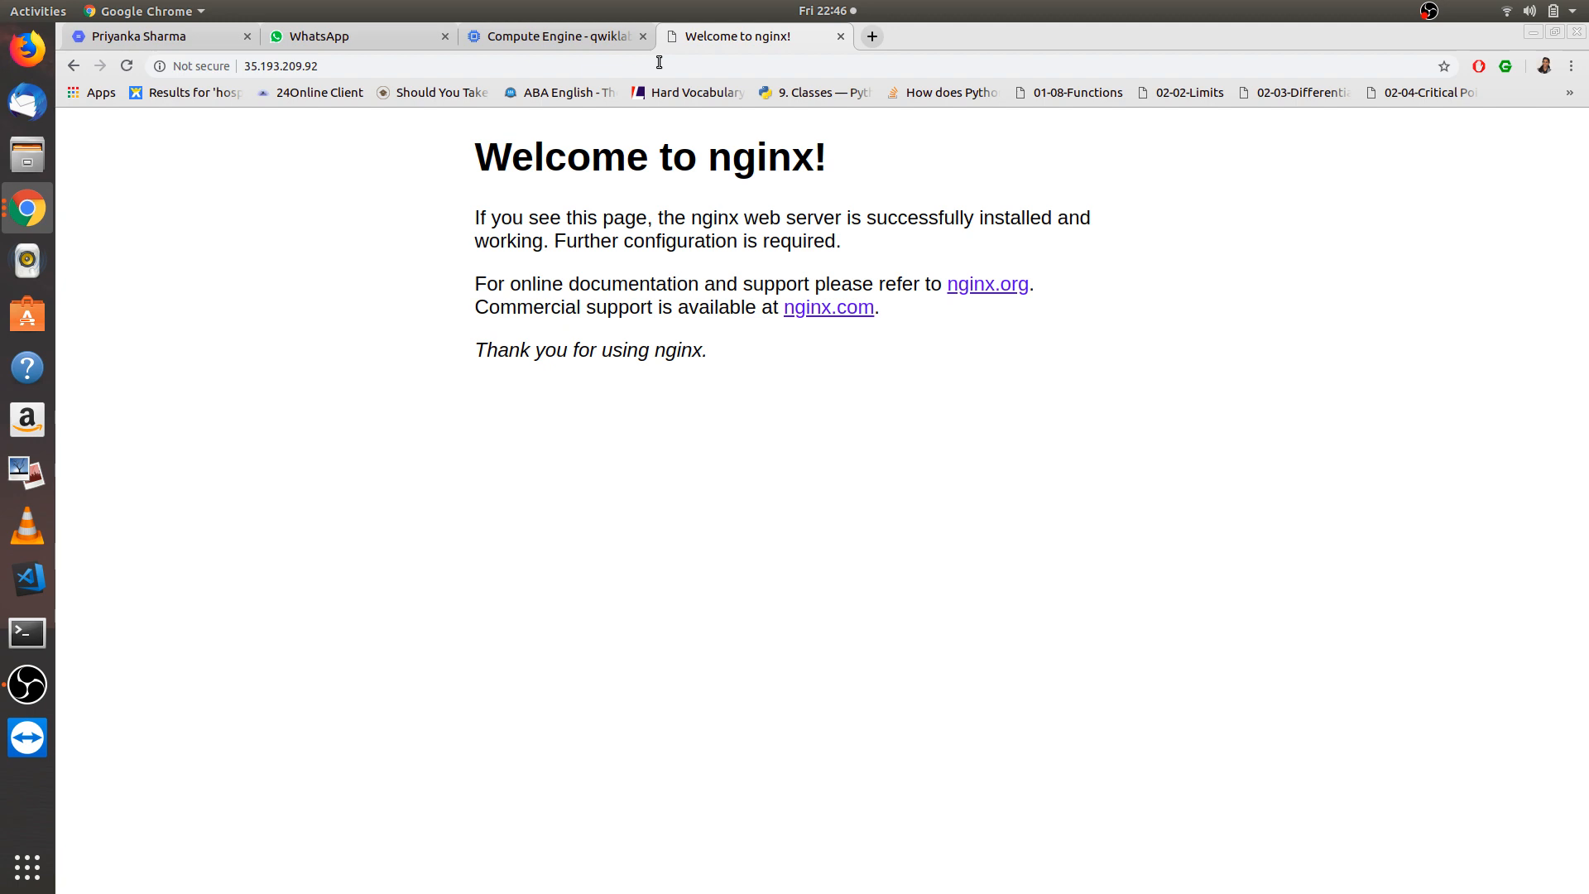
mouse_move(732, 159)
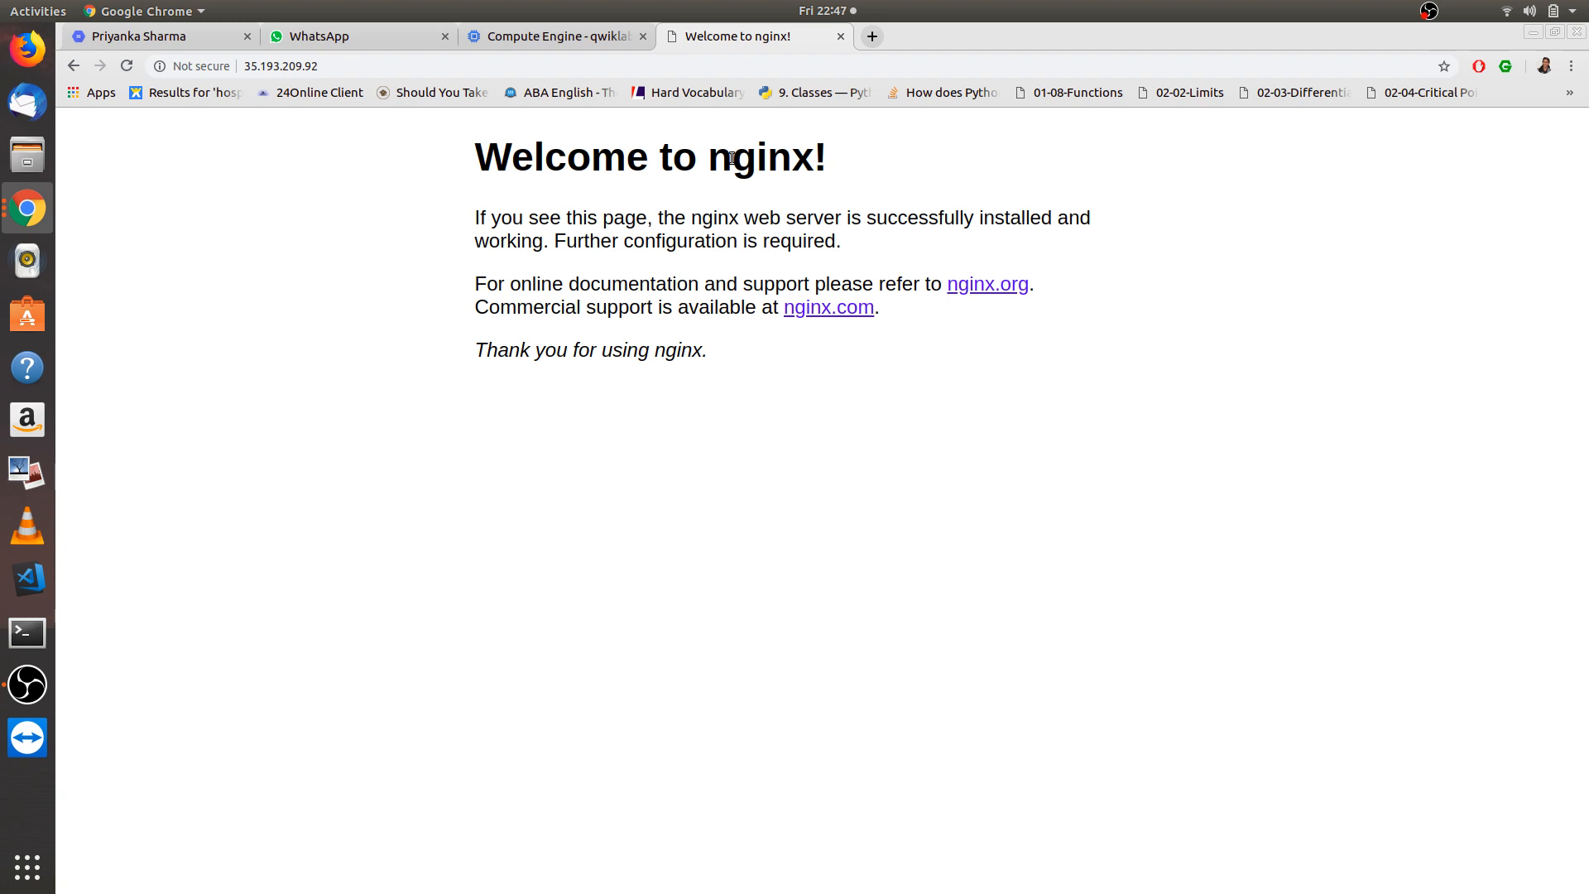
mouse_move(655, 193)
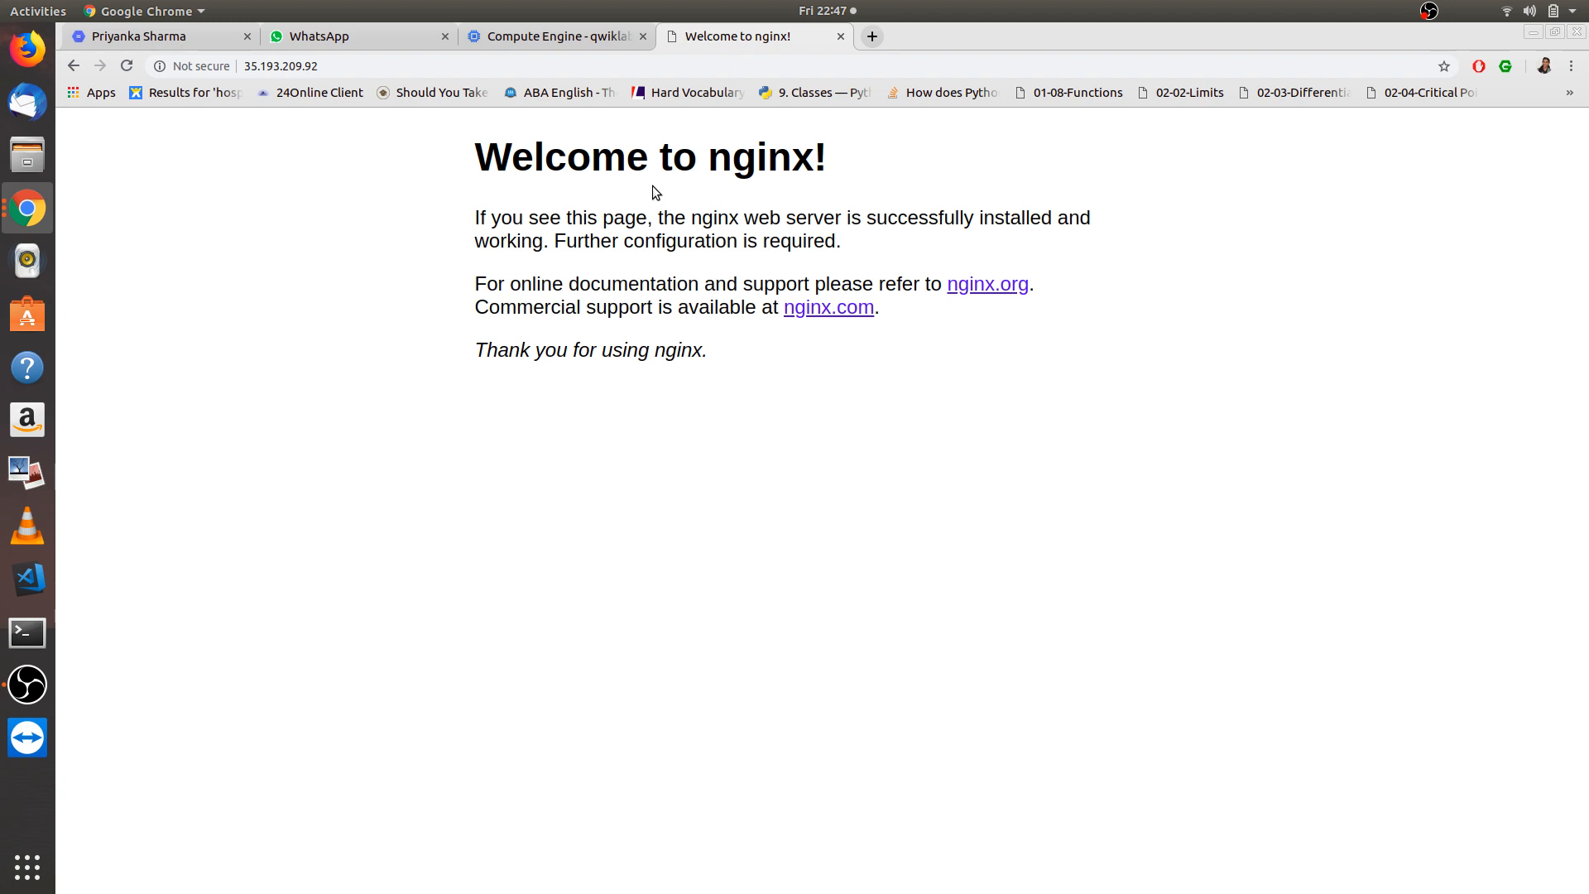
mouse_move(707, 211)
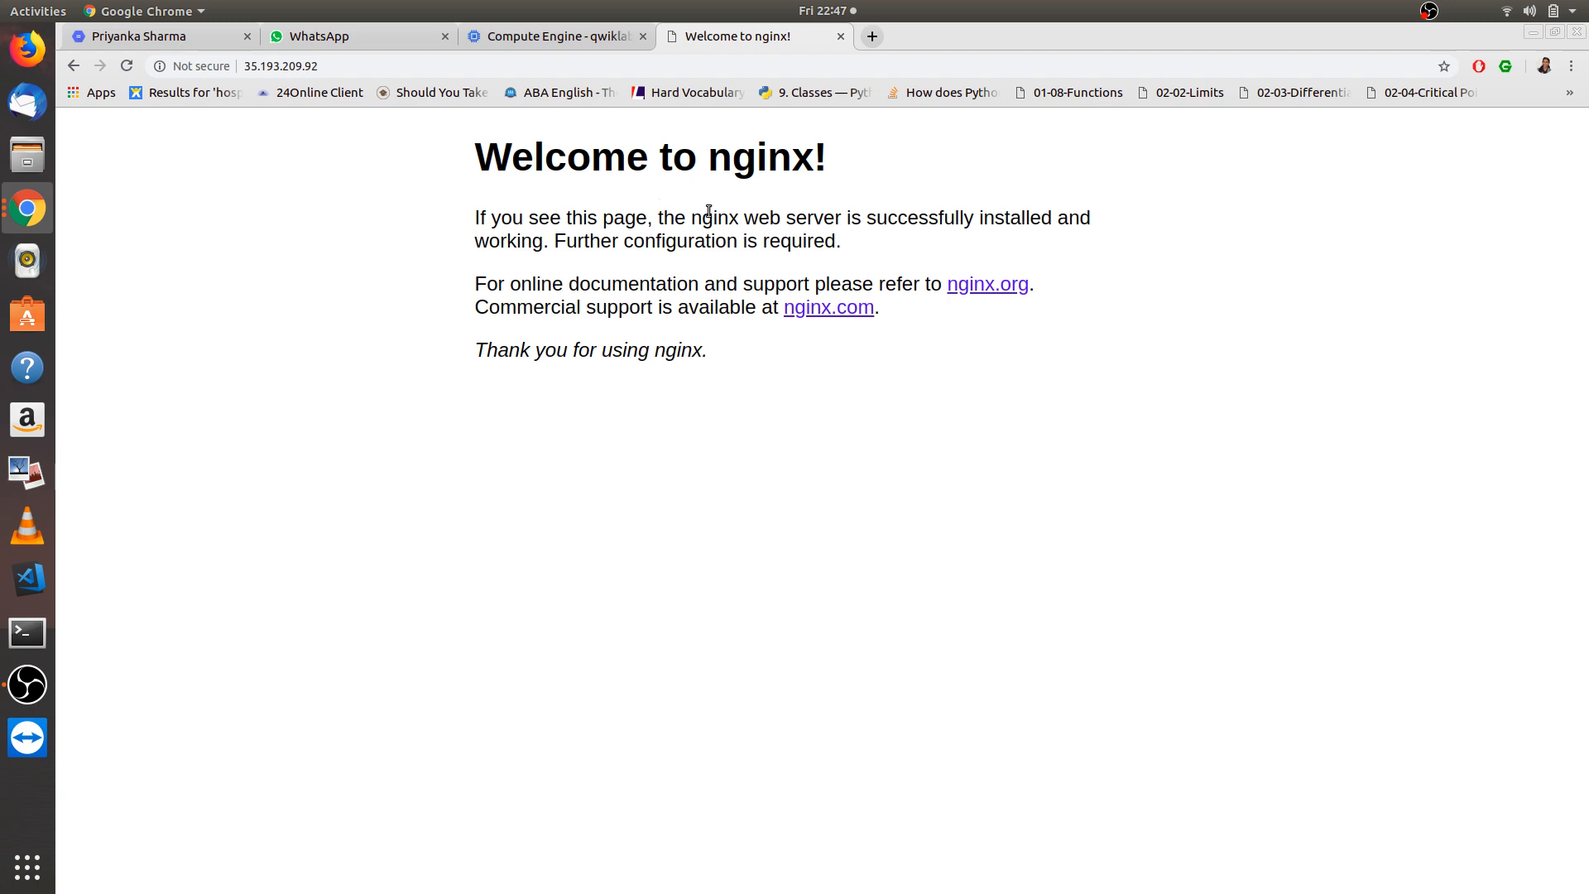
mouse_move(1100, 235)
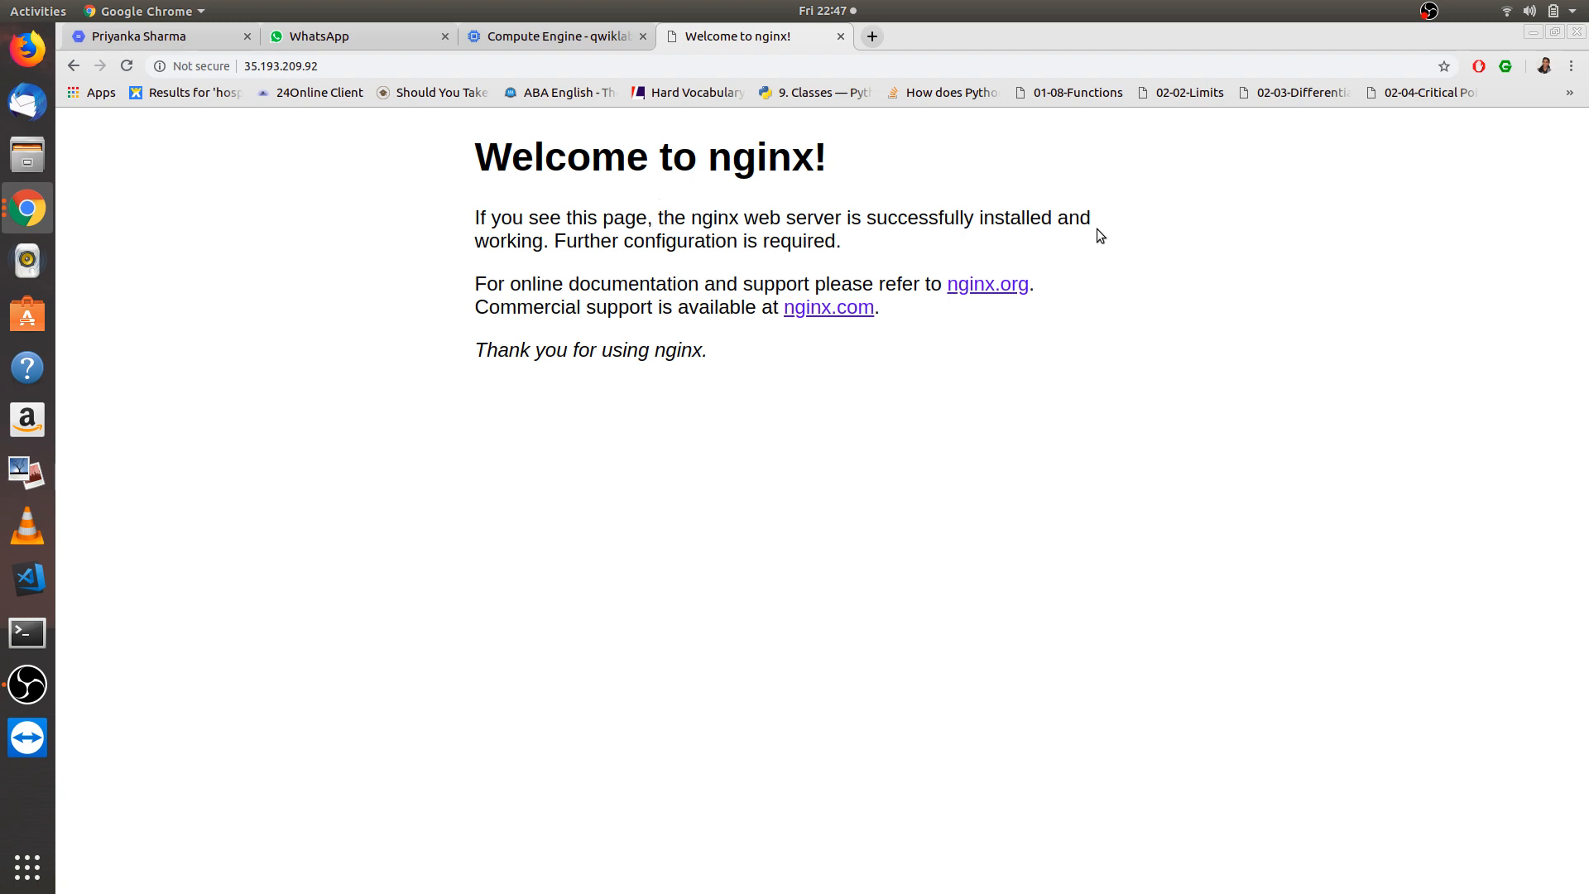
mouse_move(604, 338)
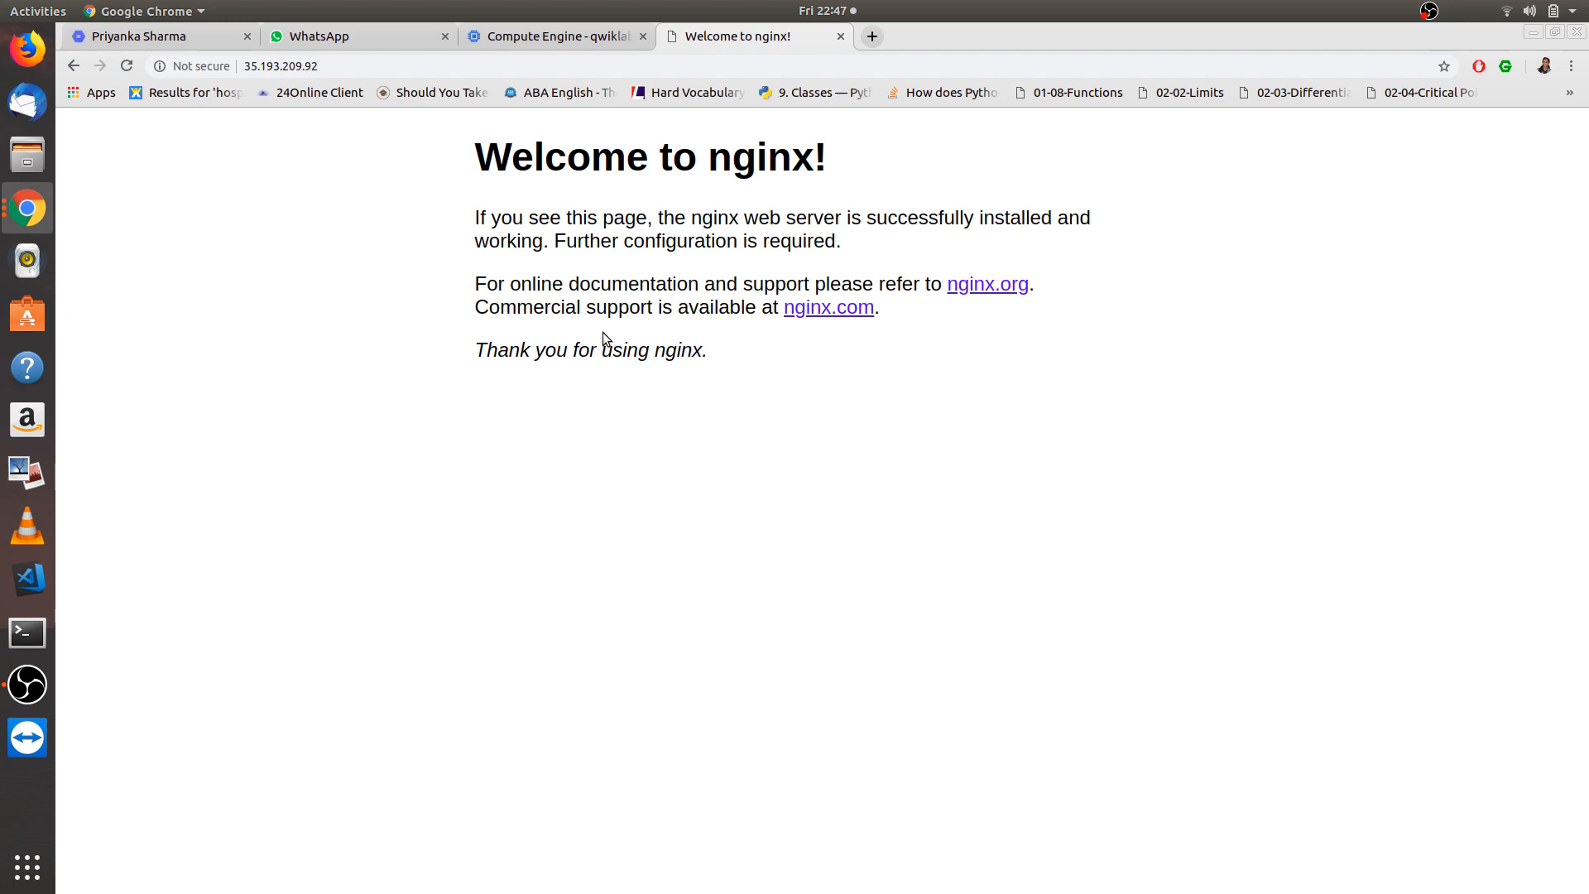
- Return to the console home dashboard, start Cloud Shell, and collapse the navigation menu
click(553, 36)
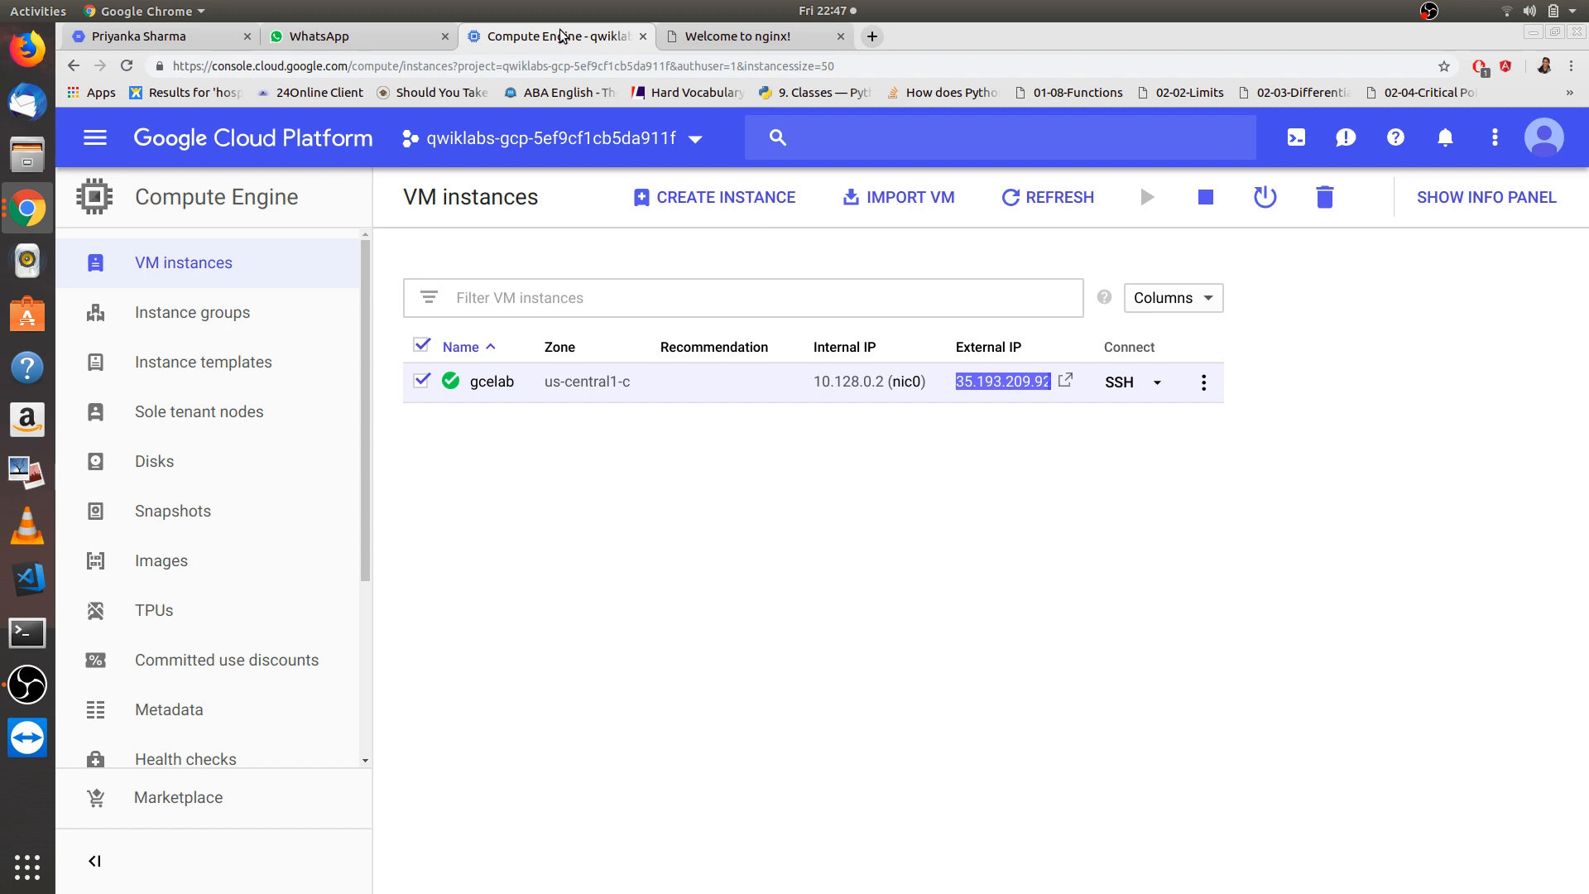
mouse_move(838, 254)
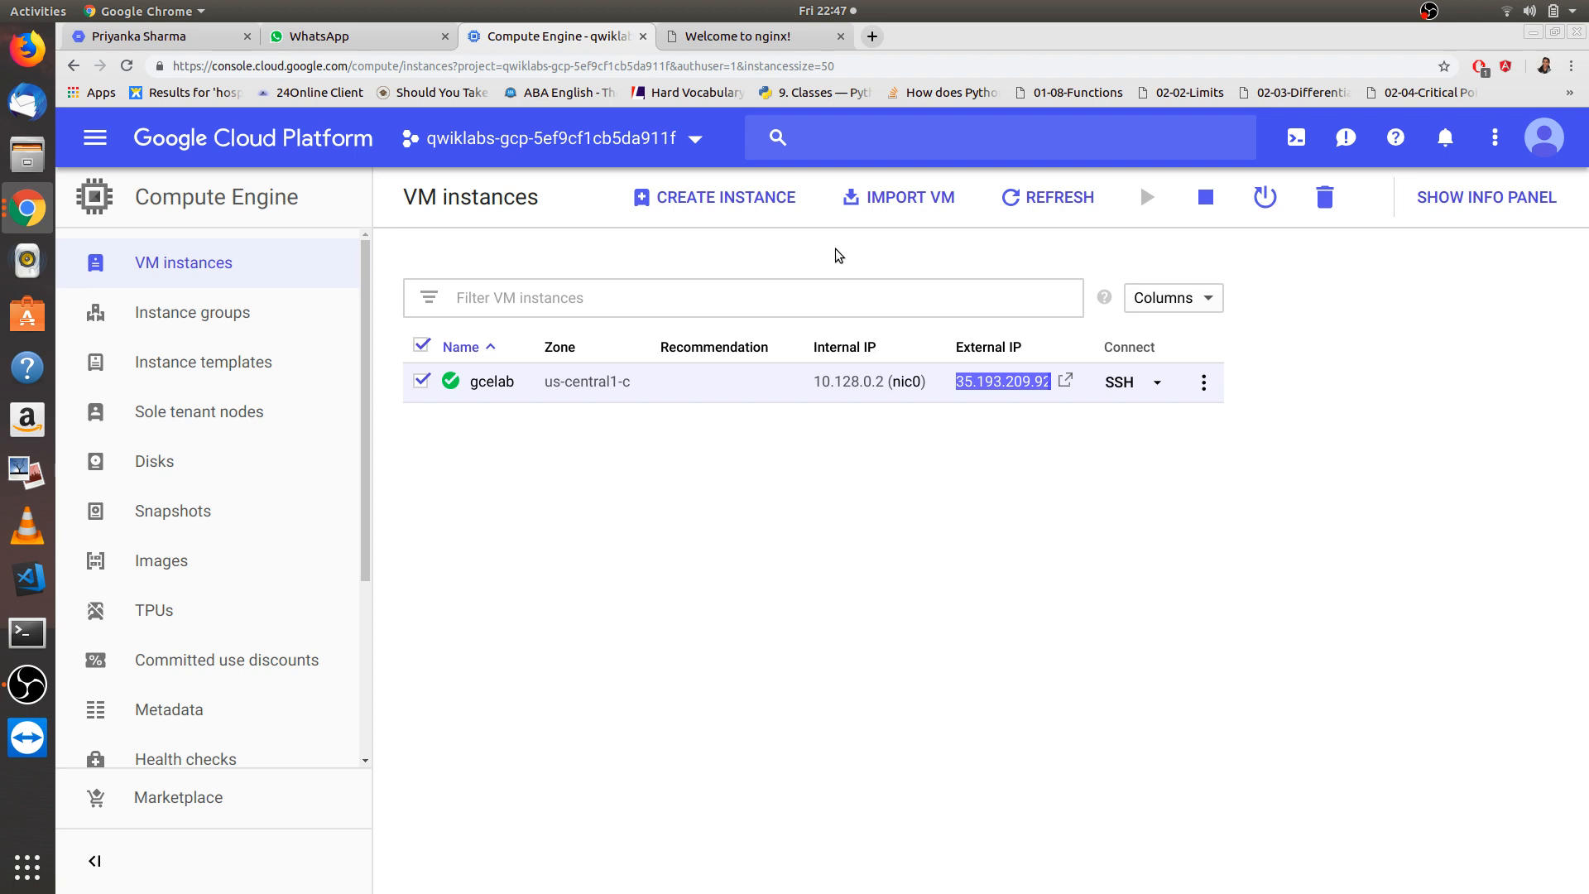
mouse_move(750, 452)
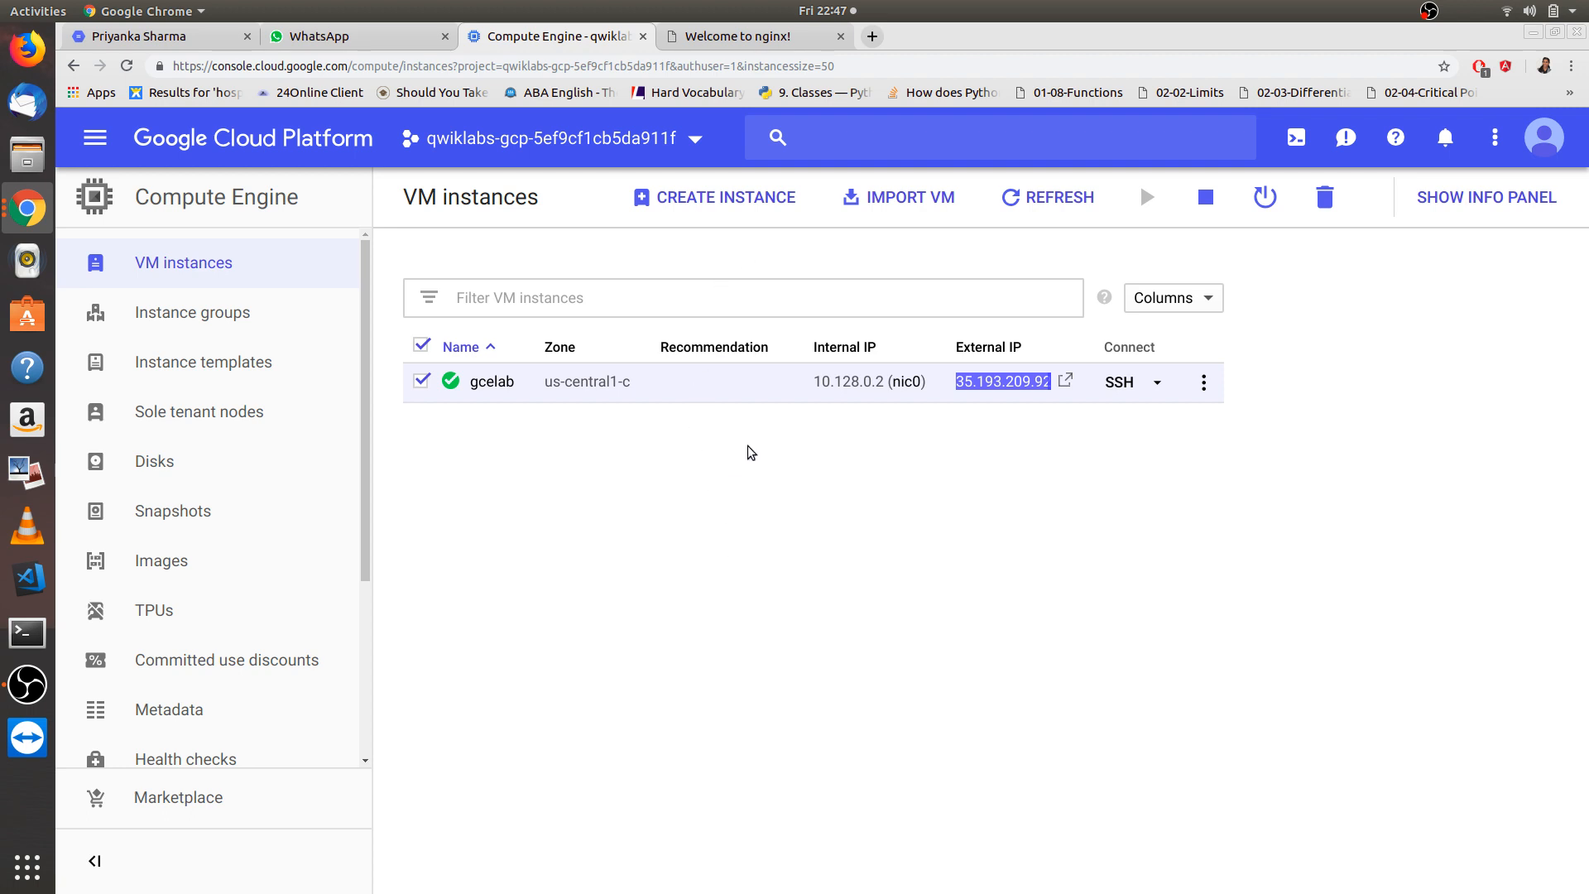
mouse_move(95, 138)
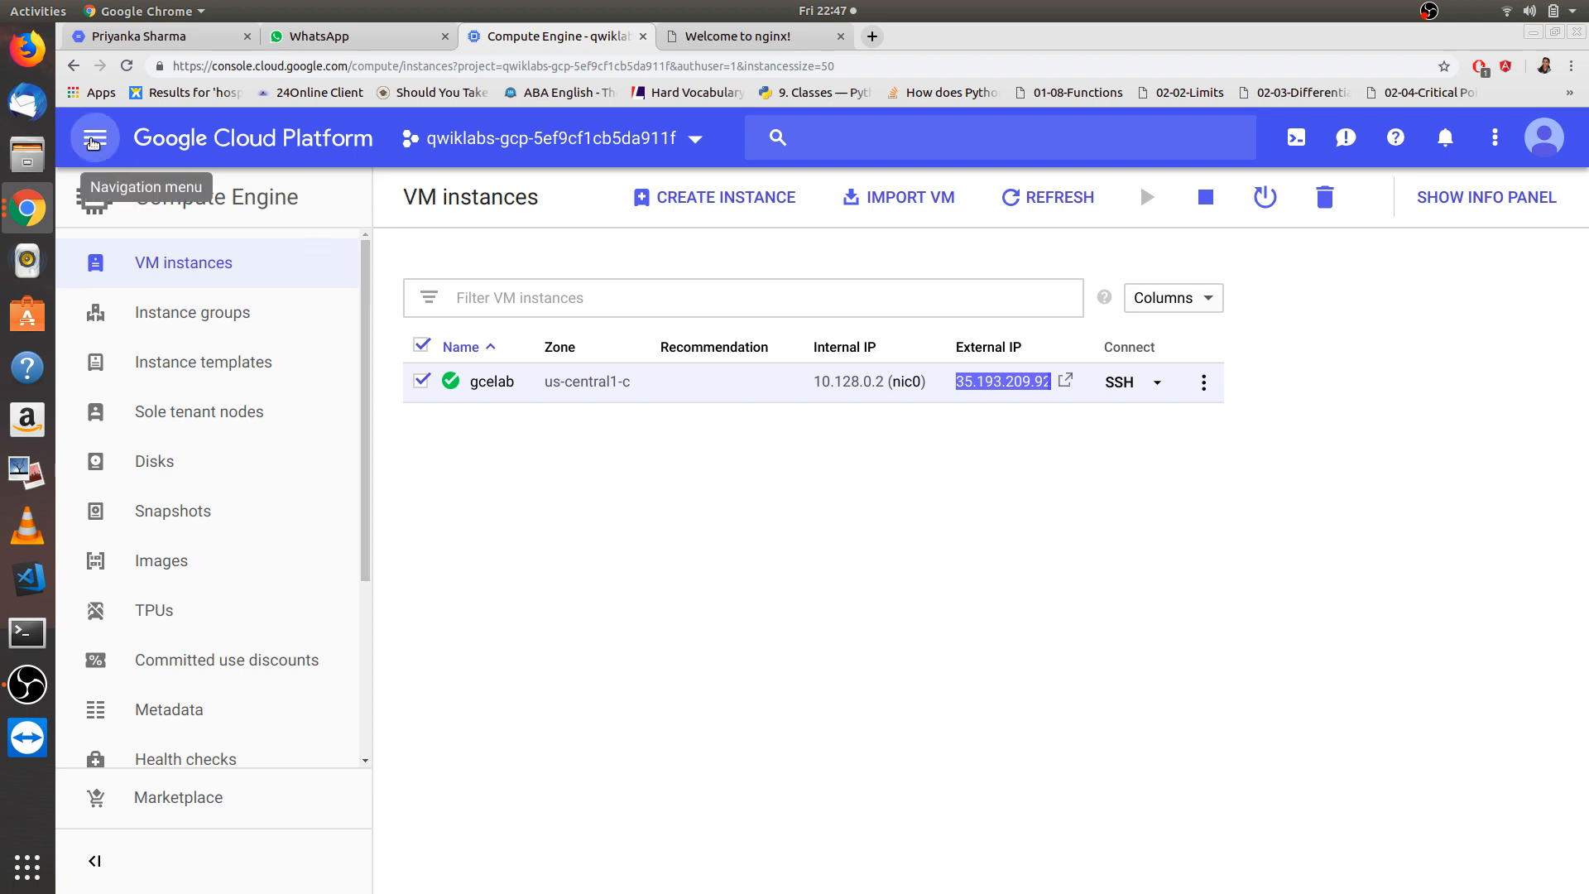
click(94, 139)
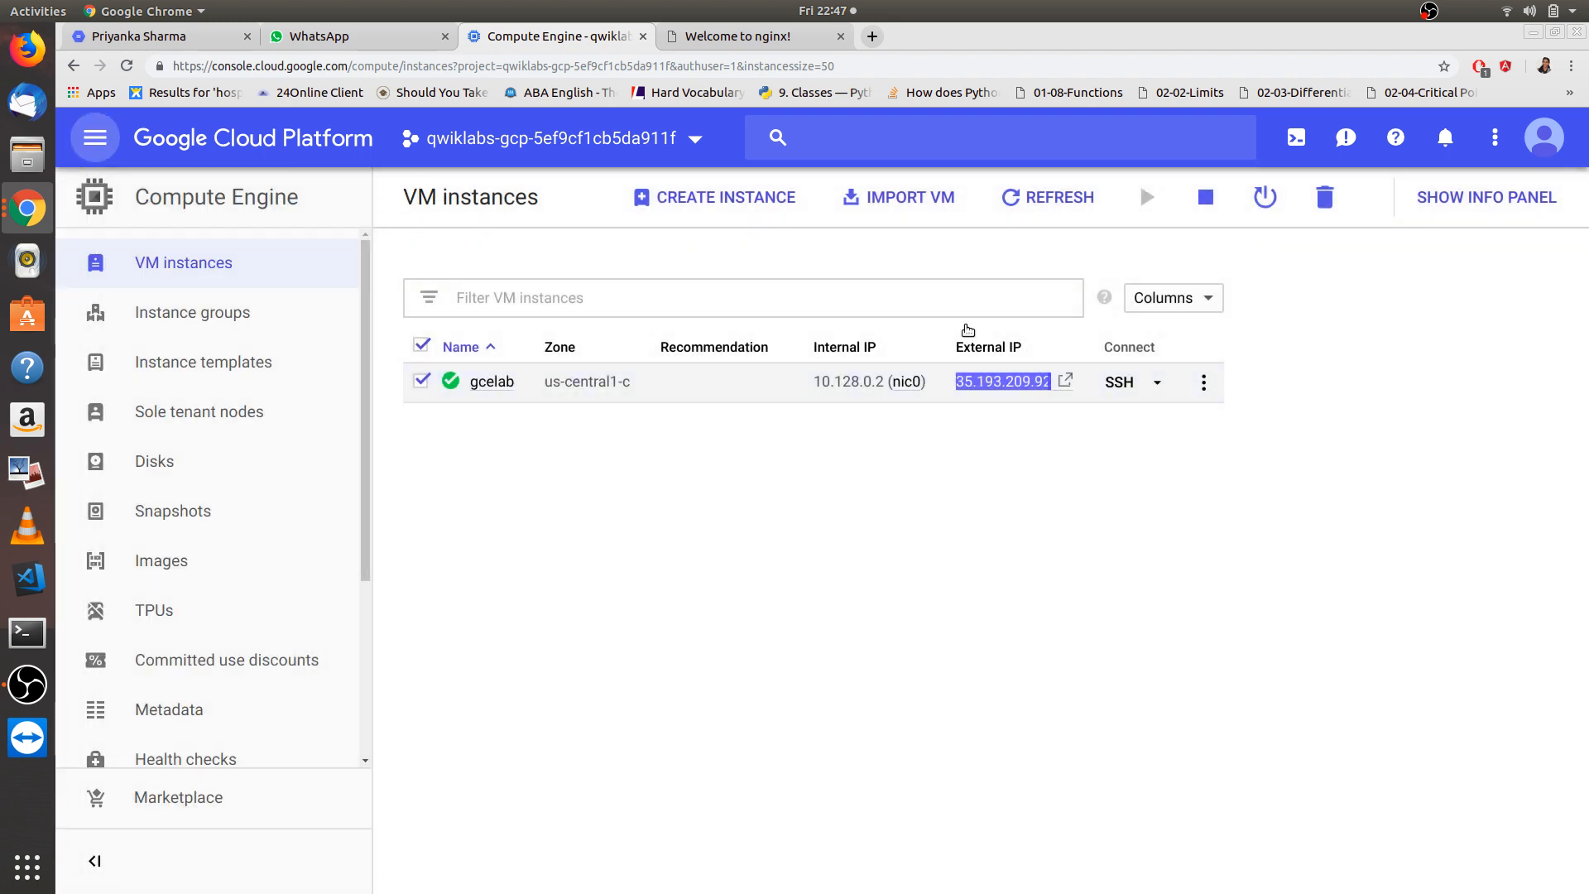
click(1295, 136)
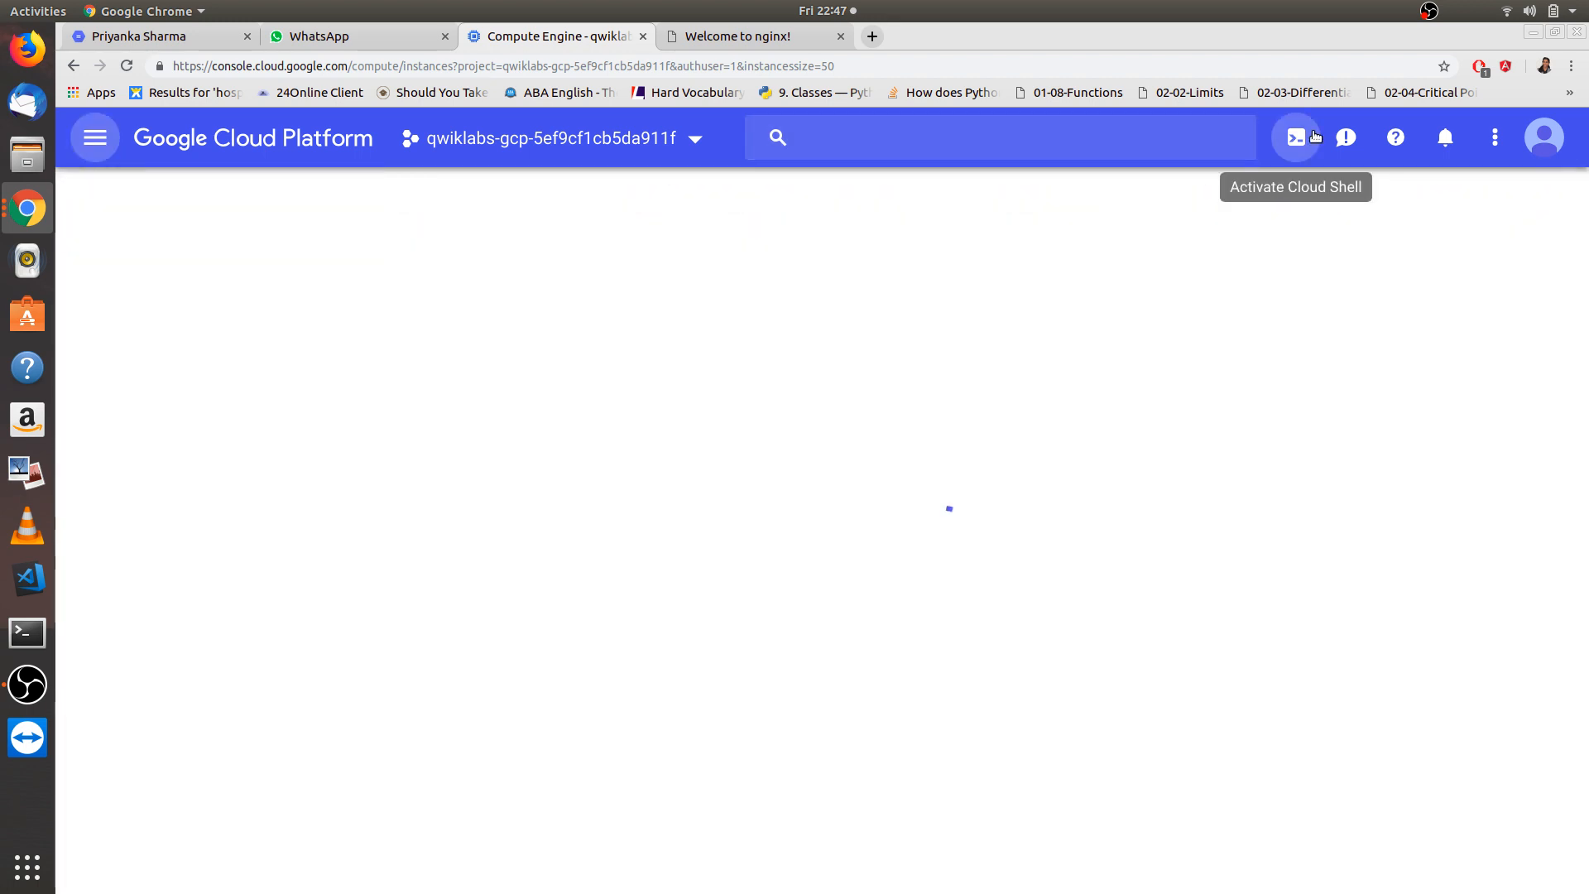
click(253, 137)
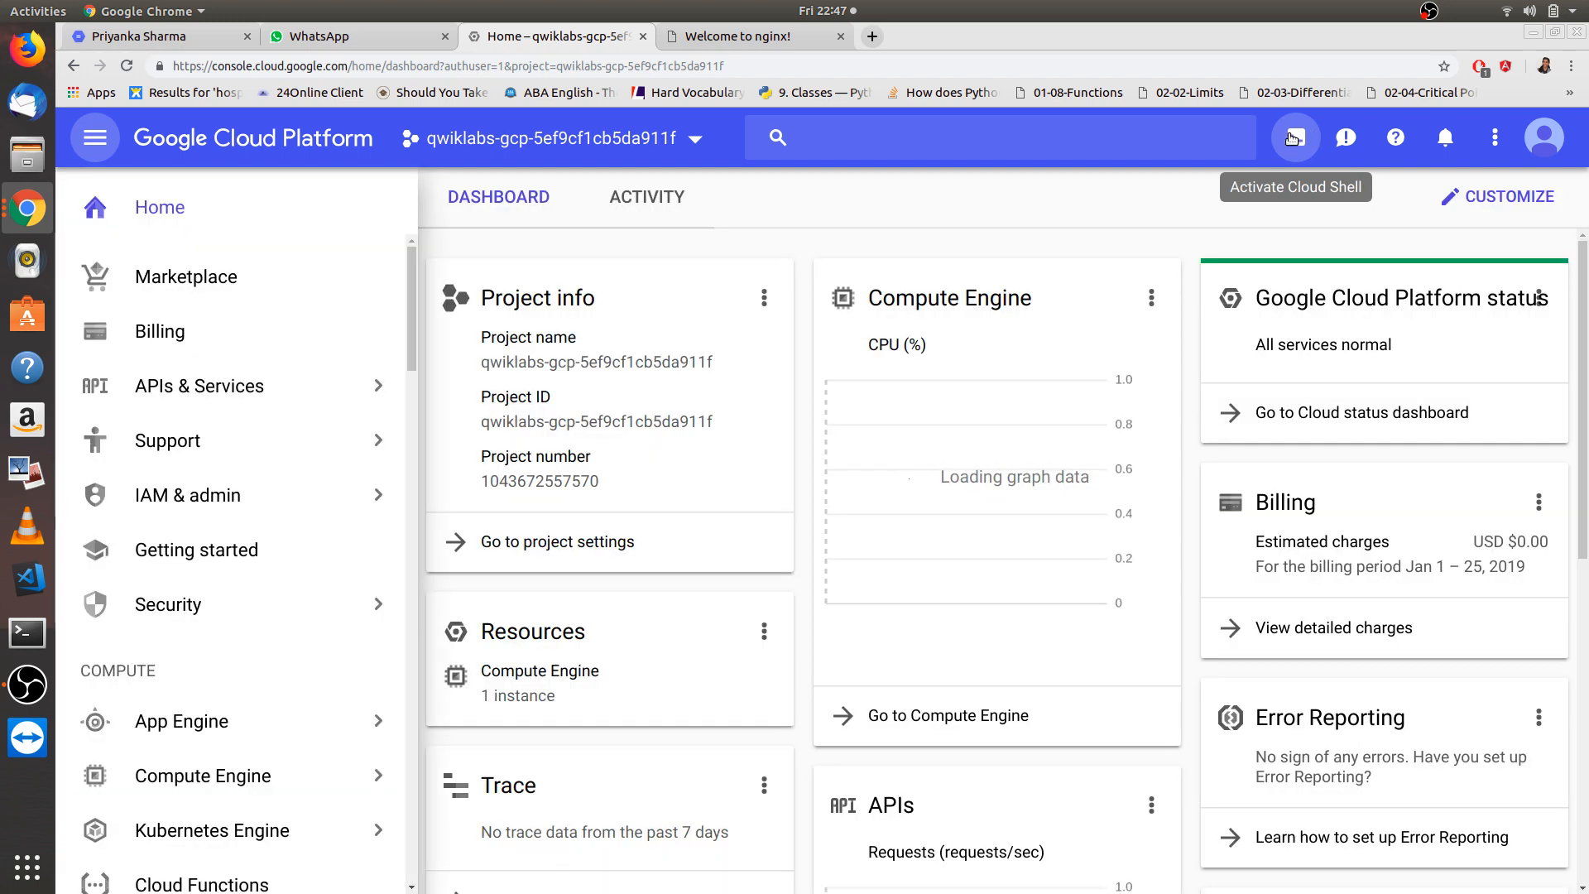
click(1294, 136)
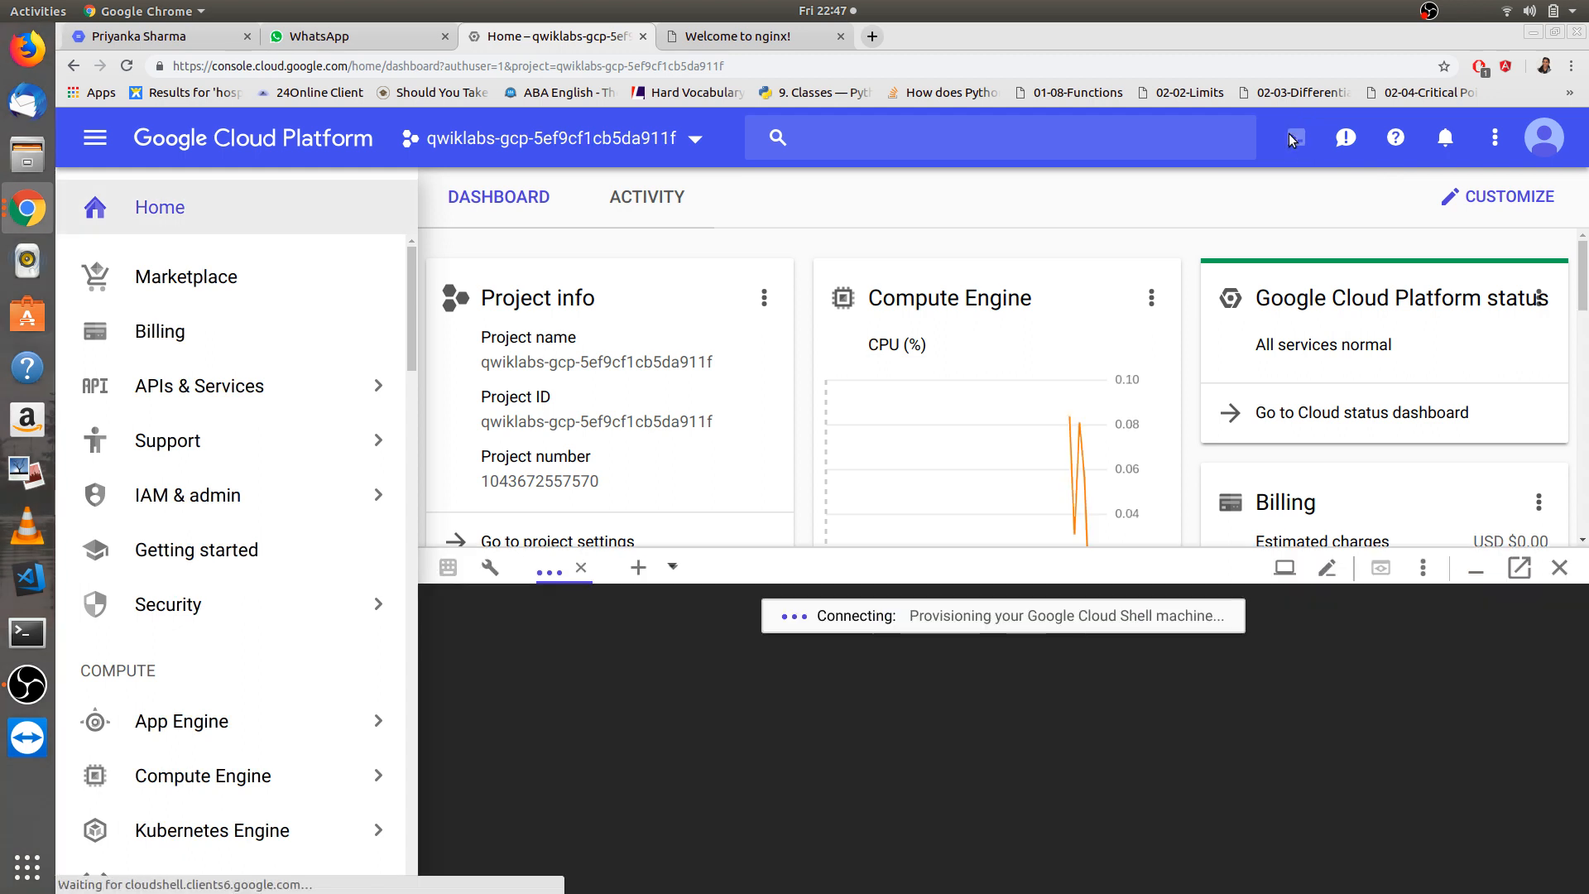
mouse_move(222, 380)
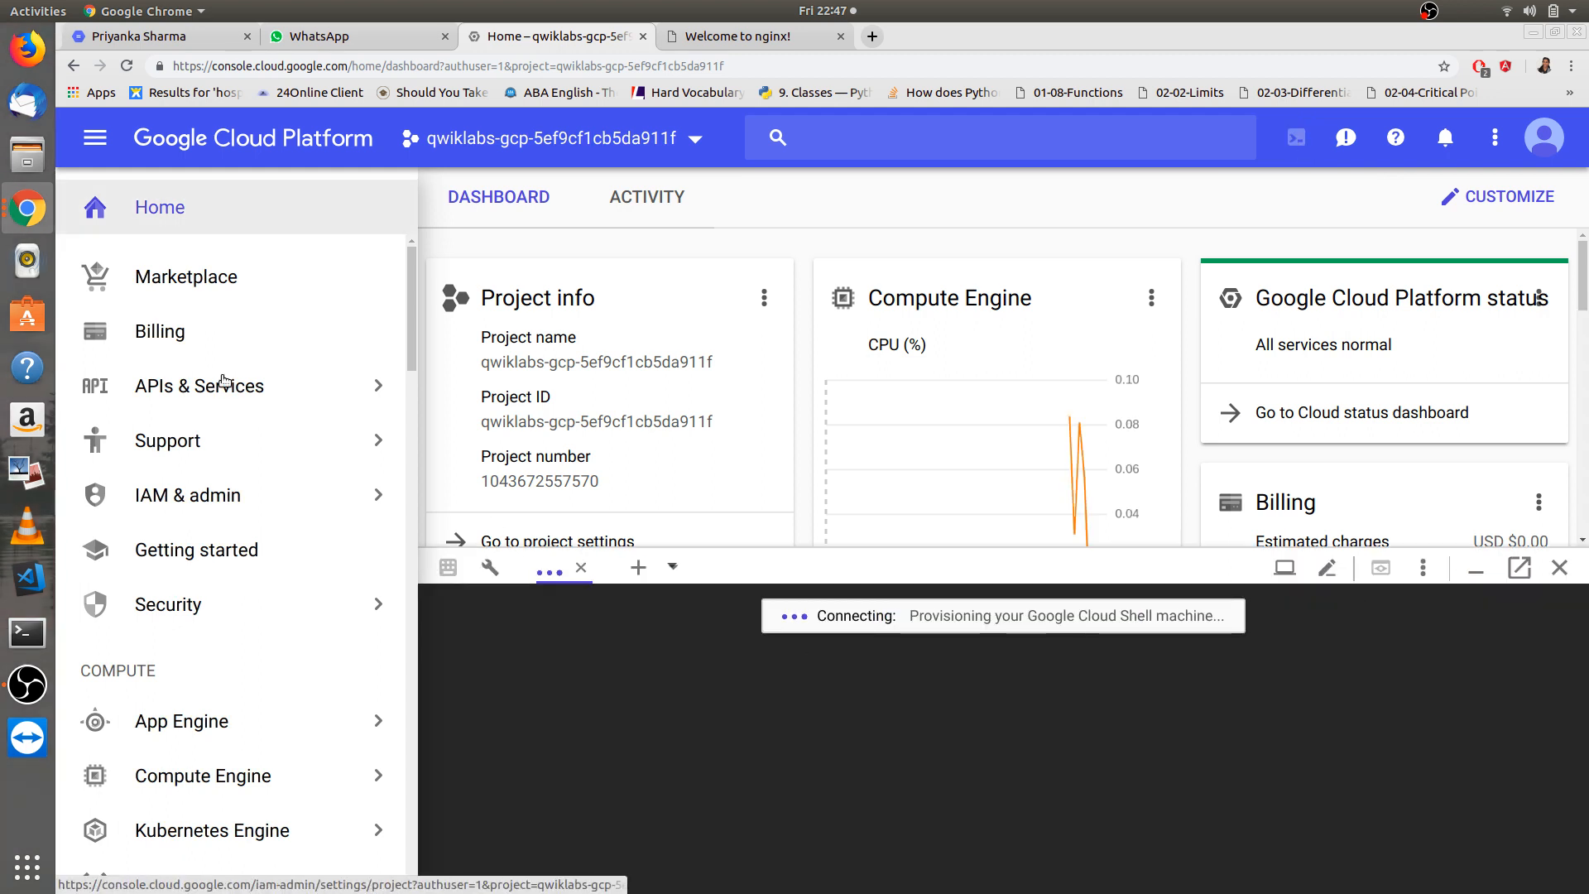
mouse_move(95, 136)
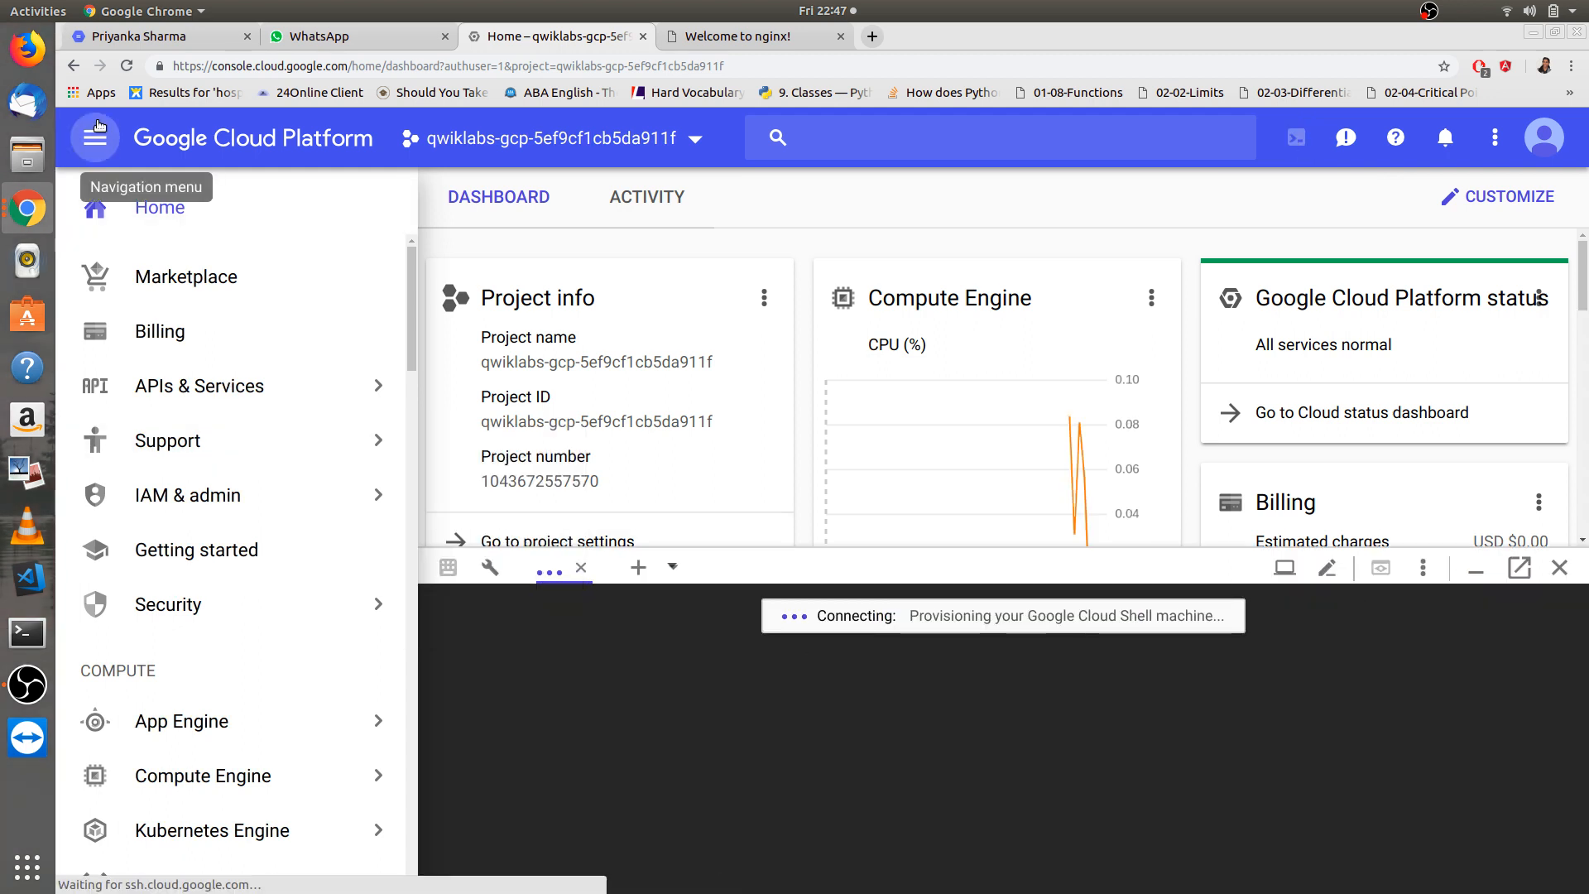
click(95, 137)
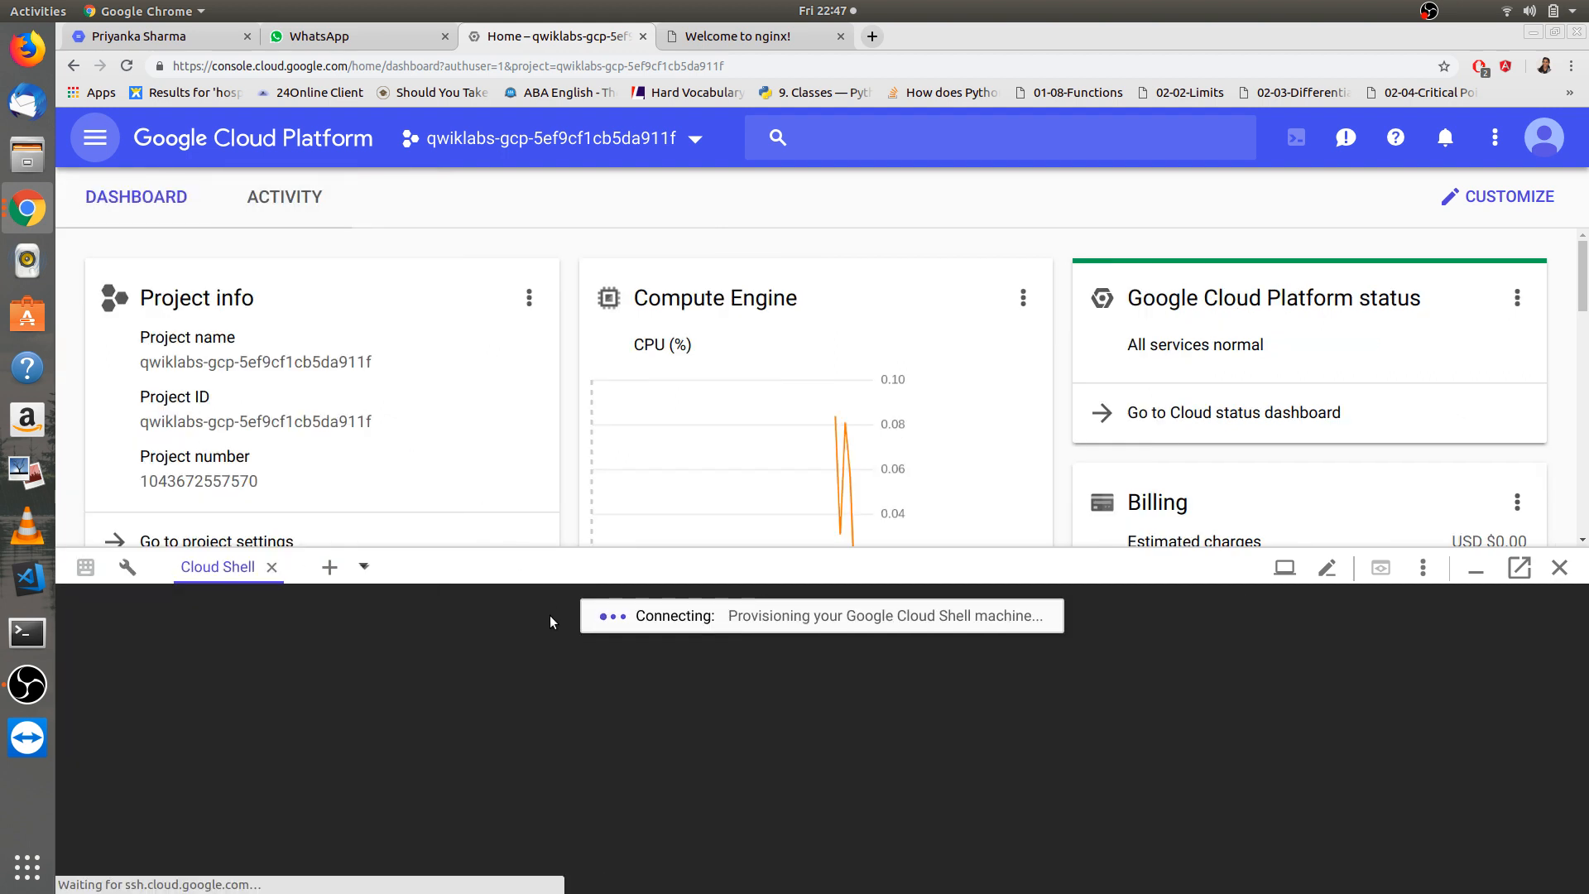
mouse_move(660, 690)
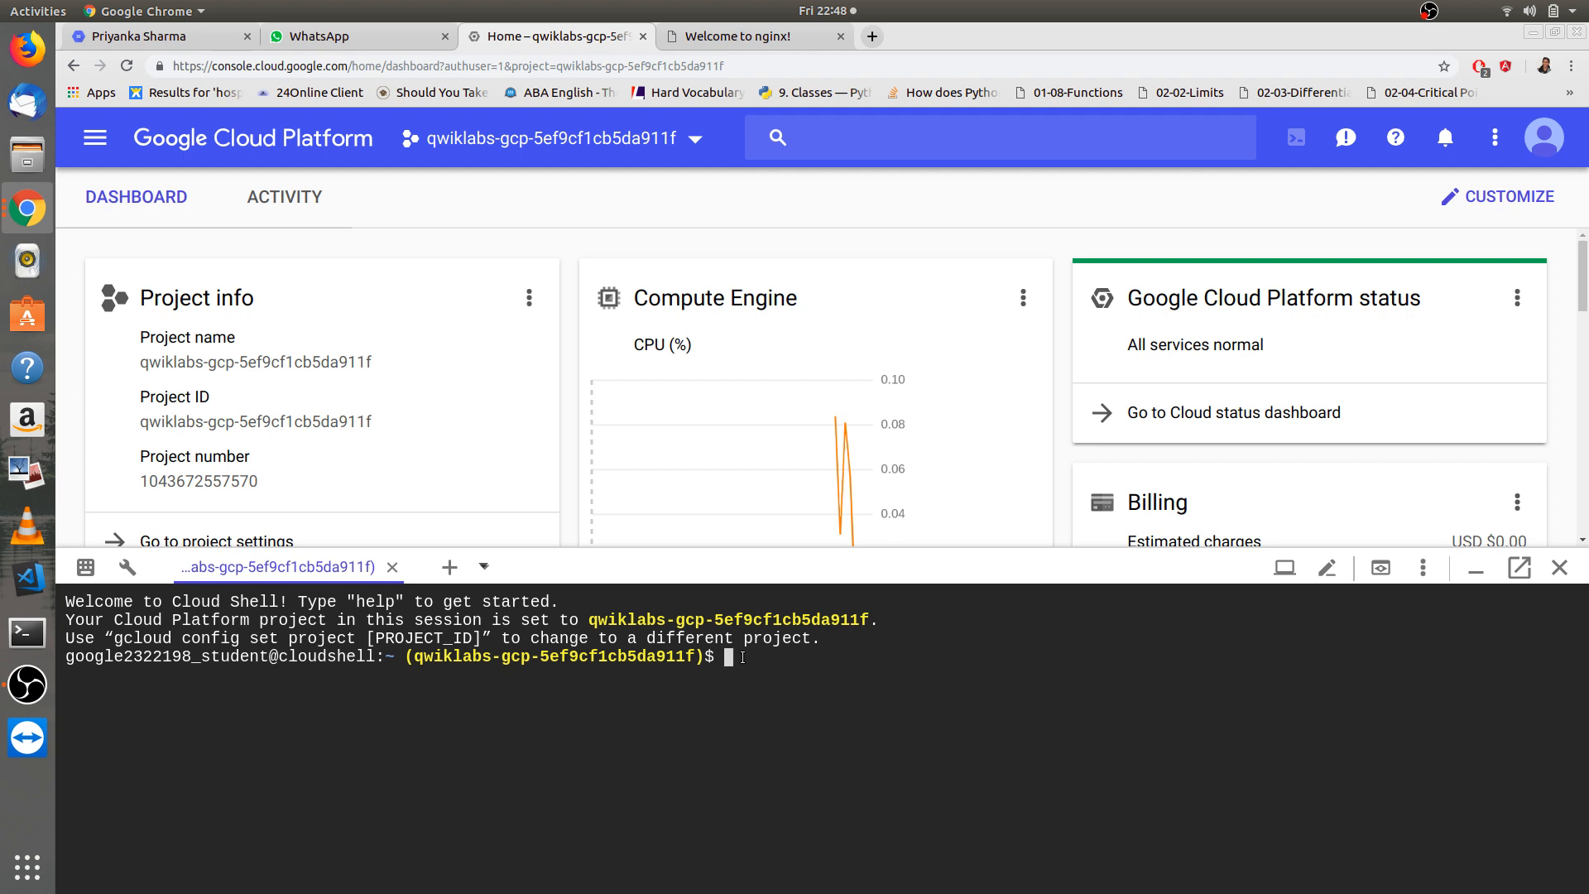
- Enter gcloud compute instances create gcelab2 --zone us-central1-c at the Cloud Shell prompt without running it
text(gcloud com)
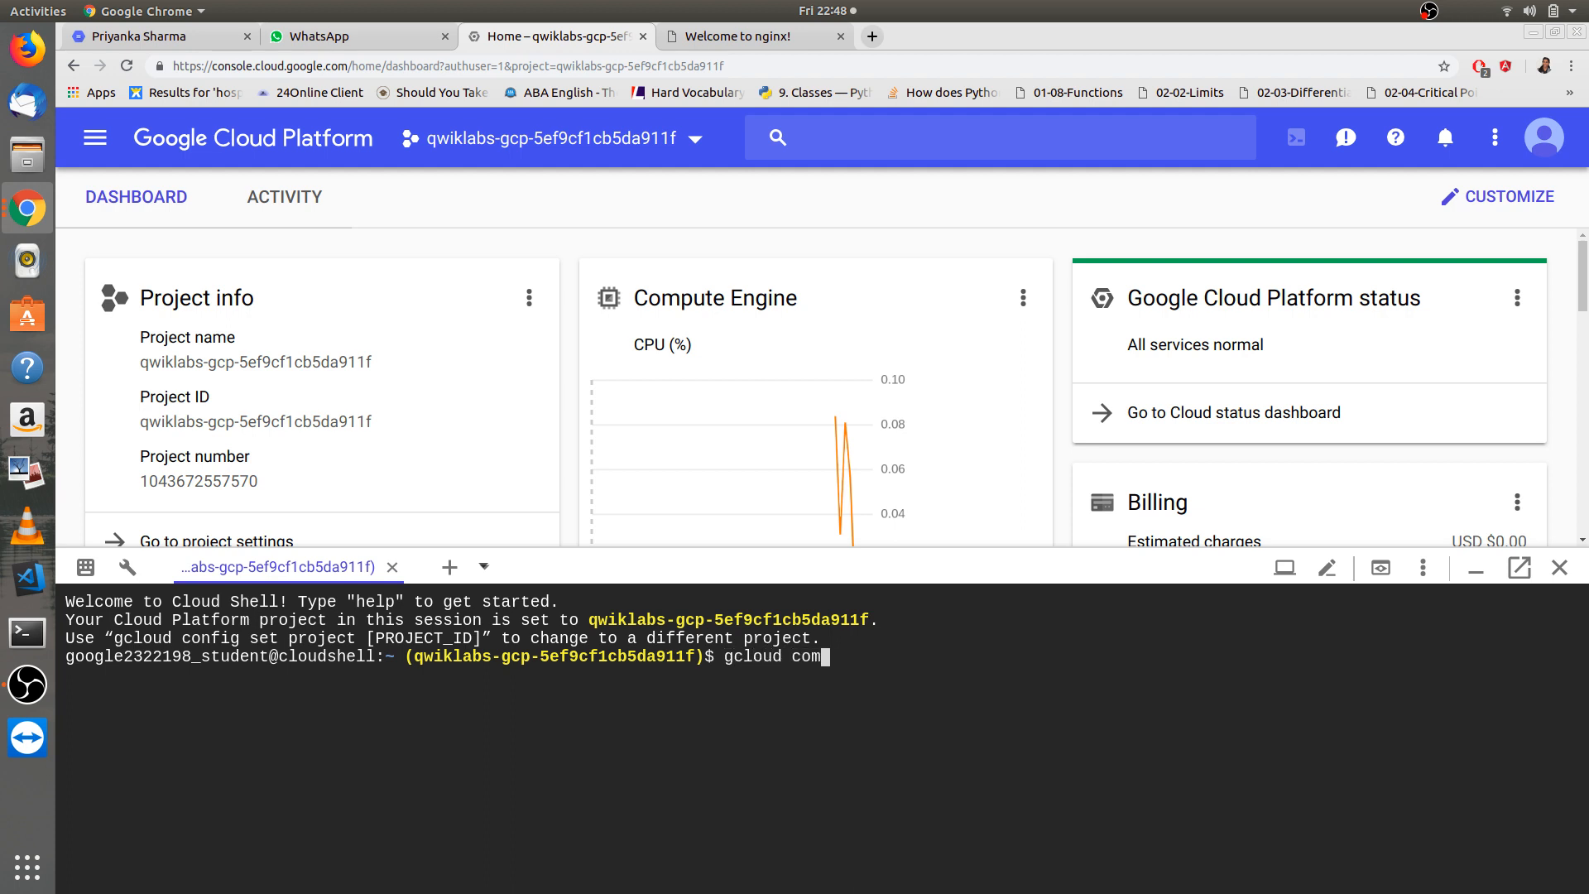
text(pute instanc)
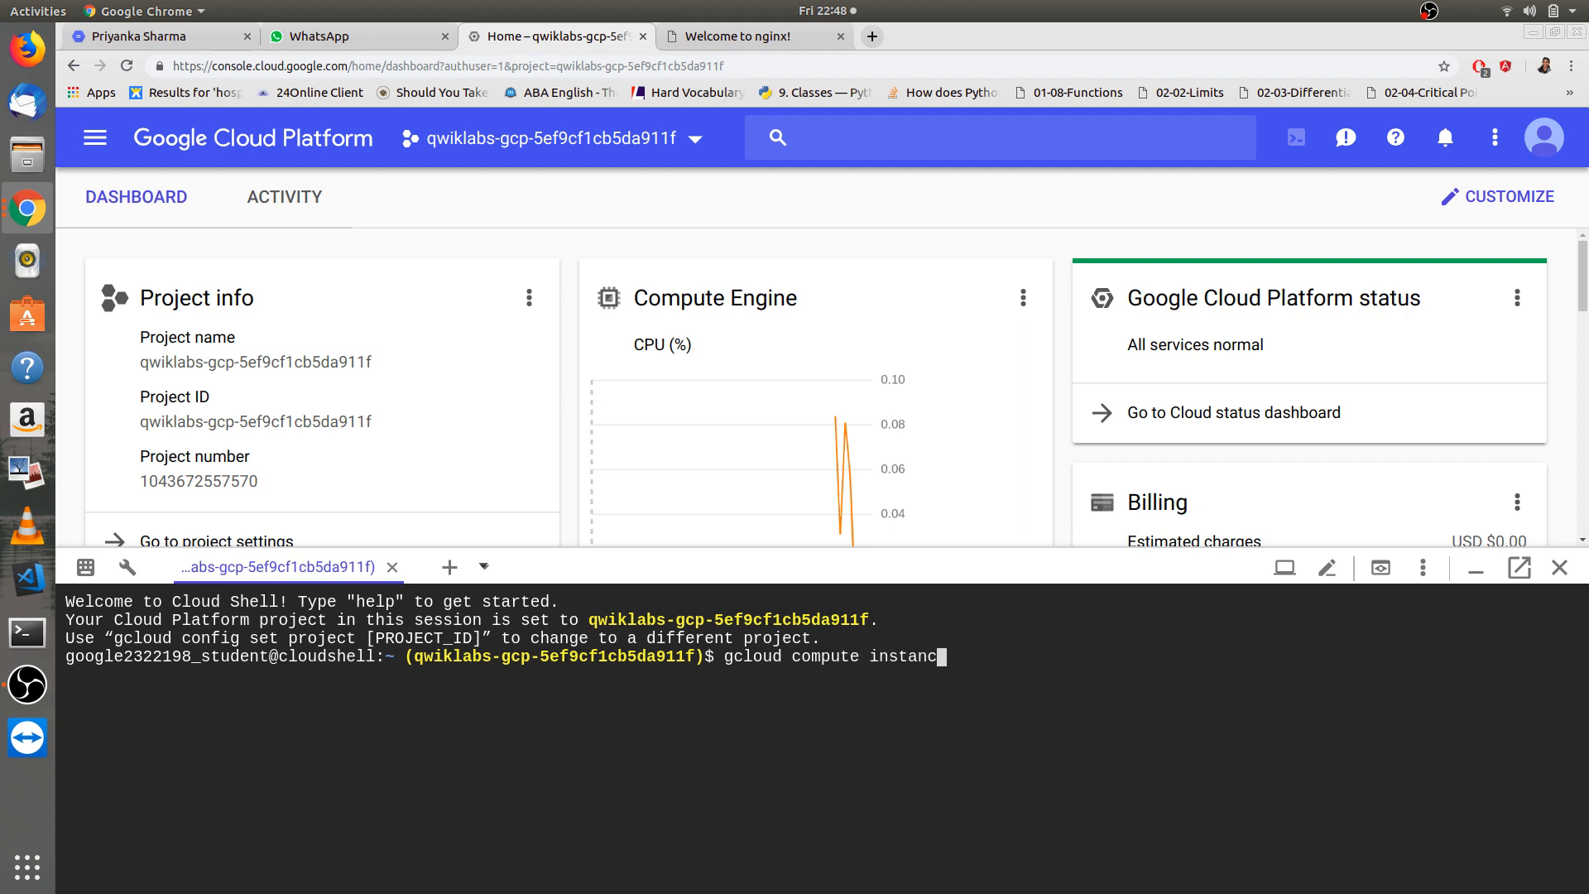
text(es)
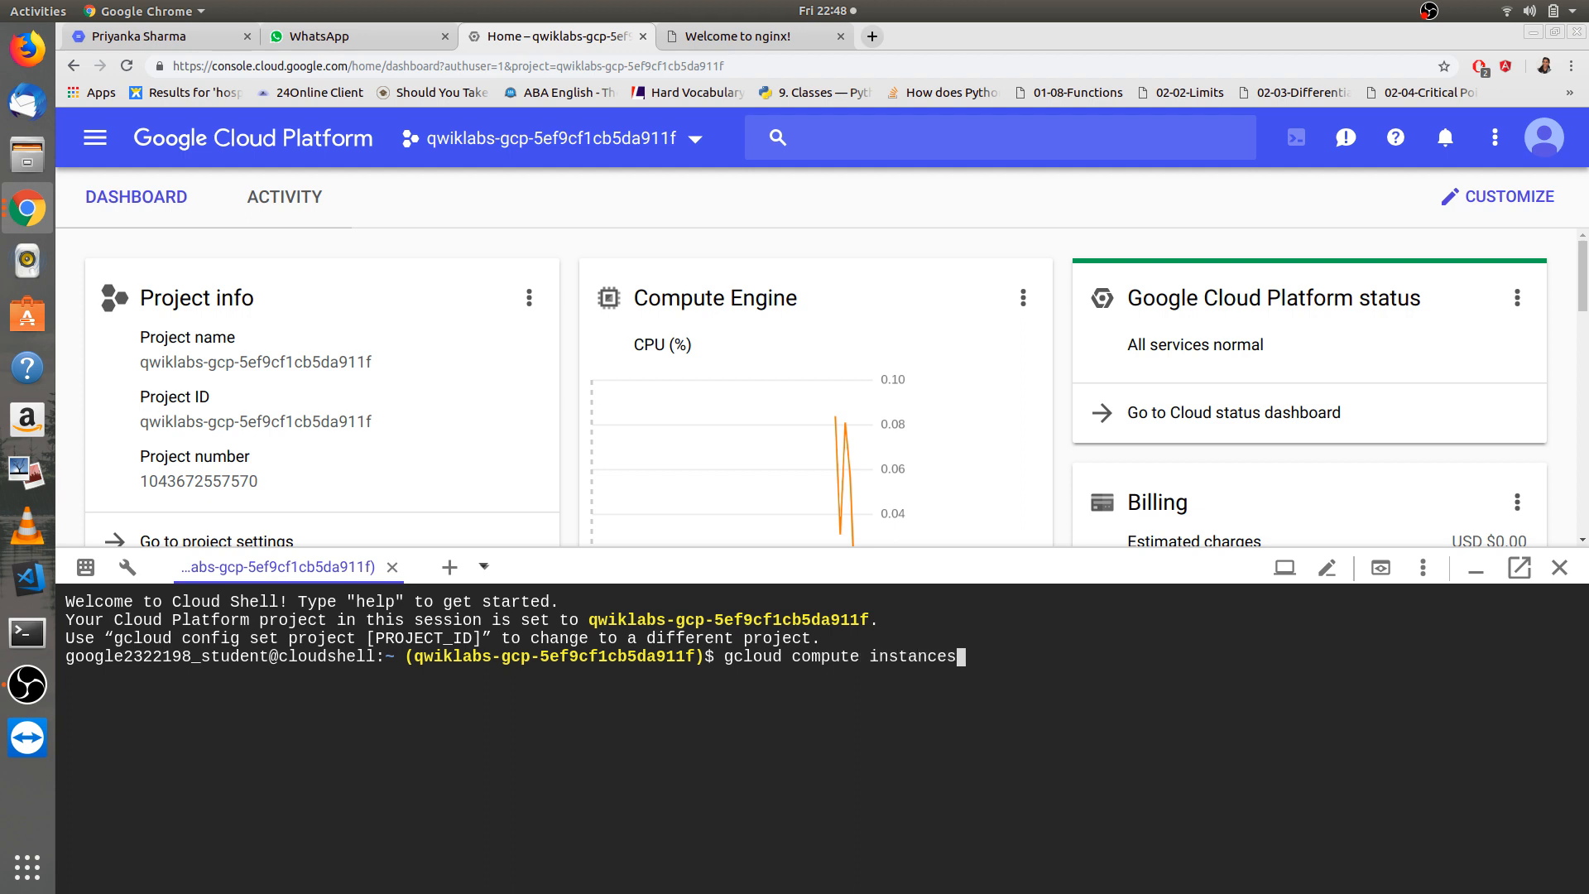
text(crea)
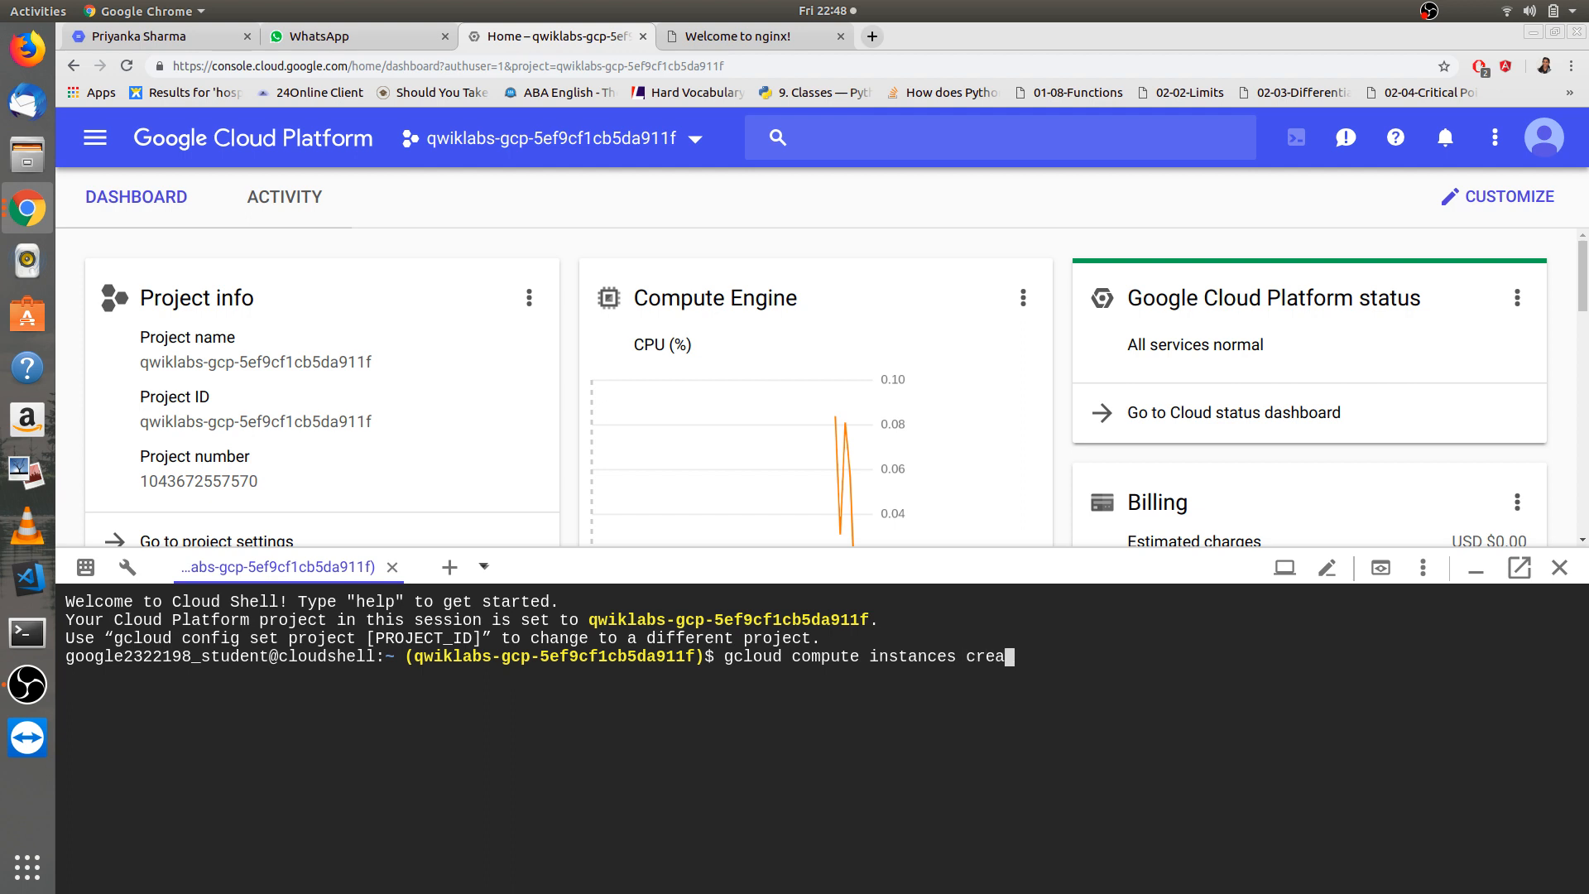
text(te)
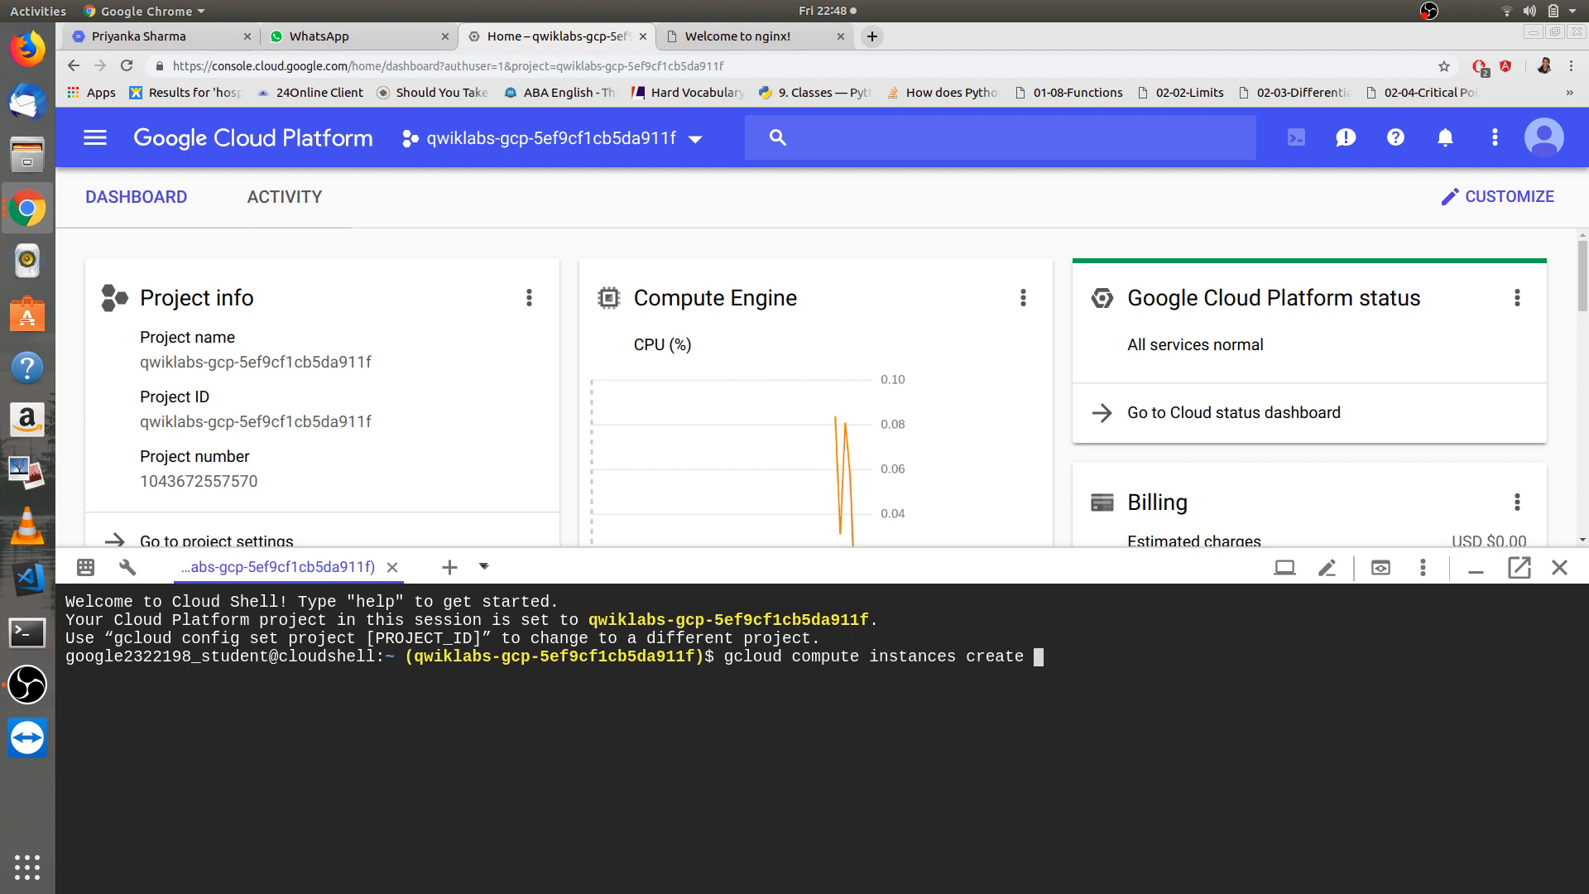
text(gcela)
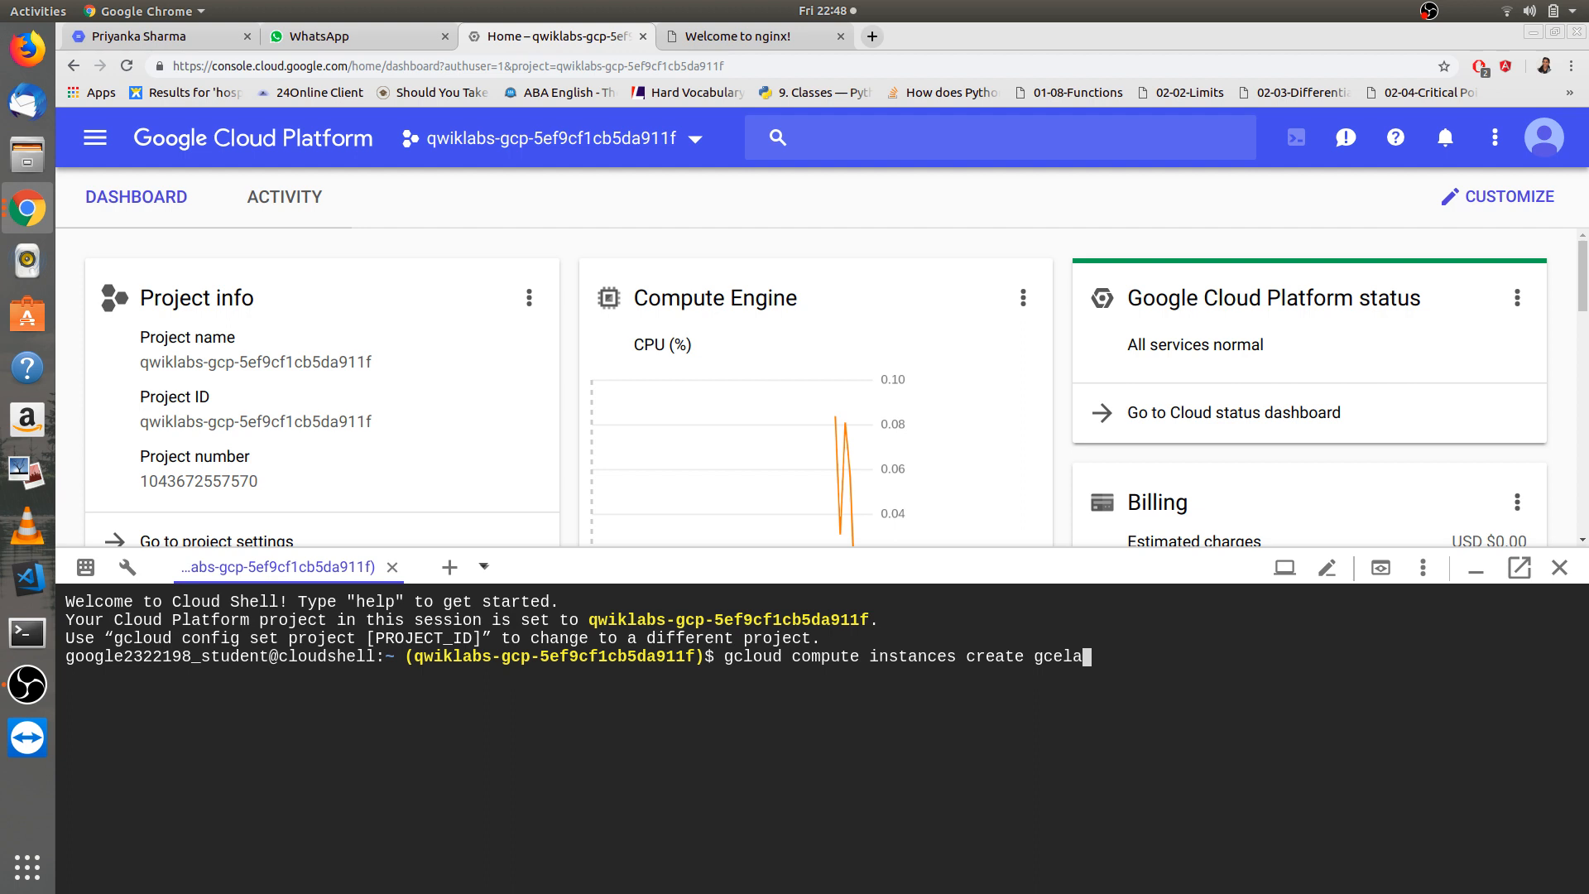
text(b2)
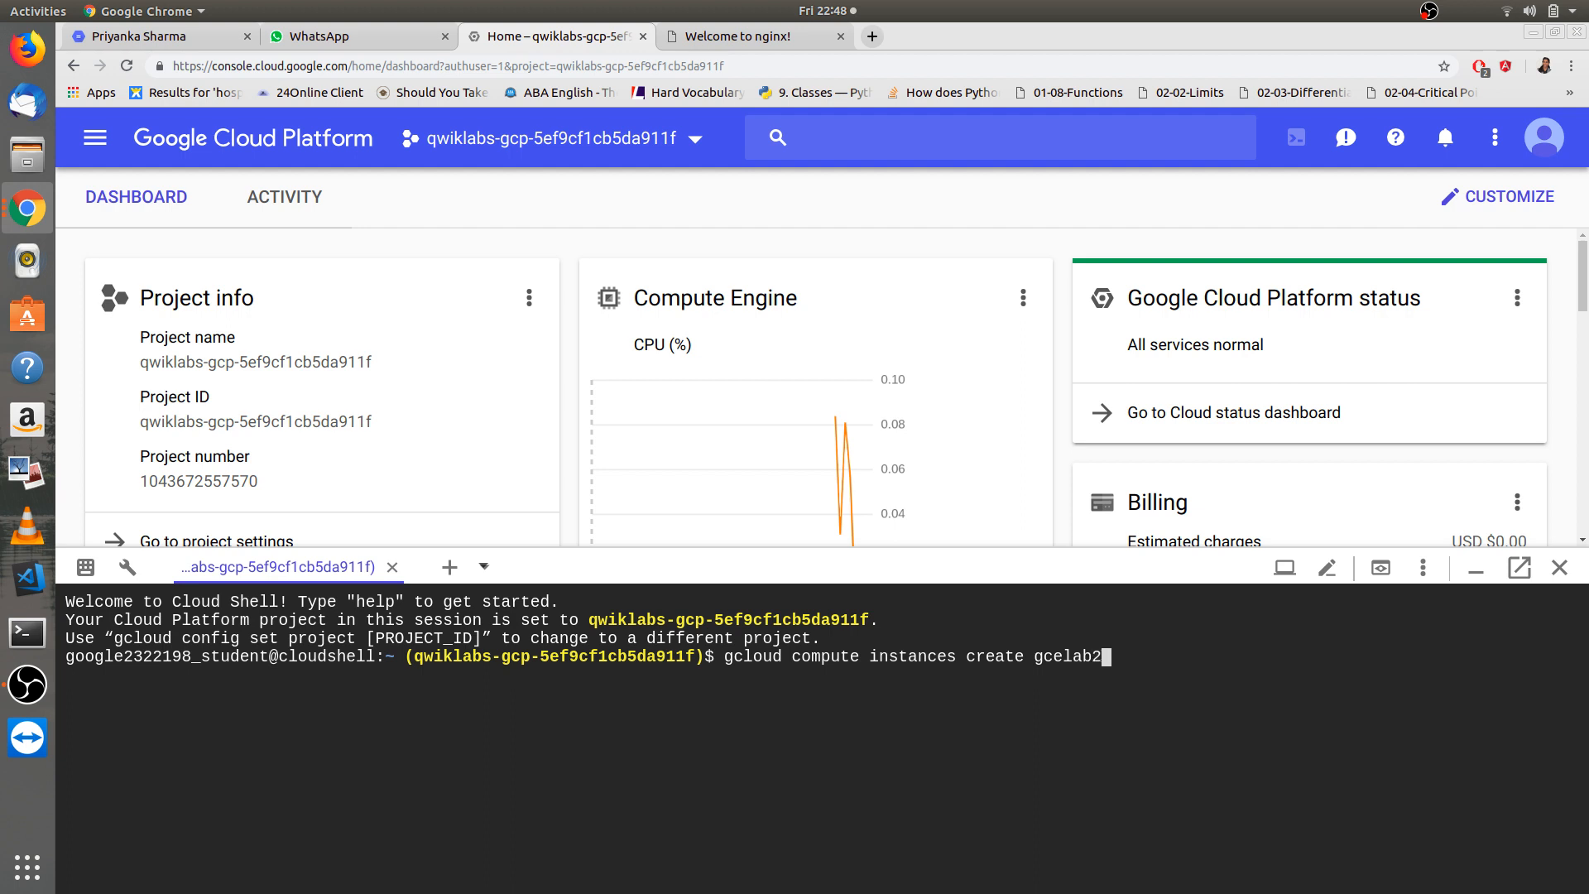
text(-)
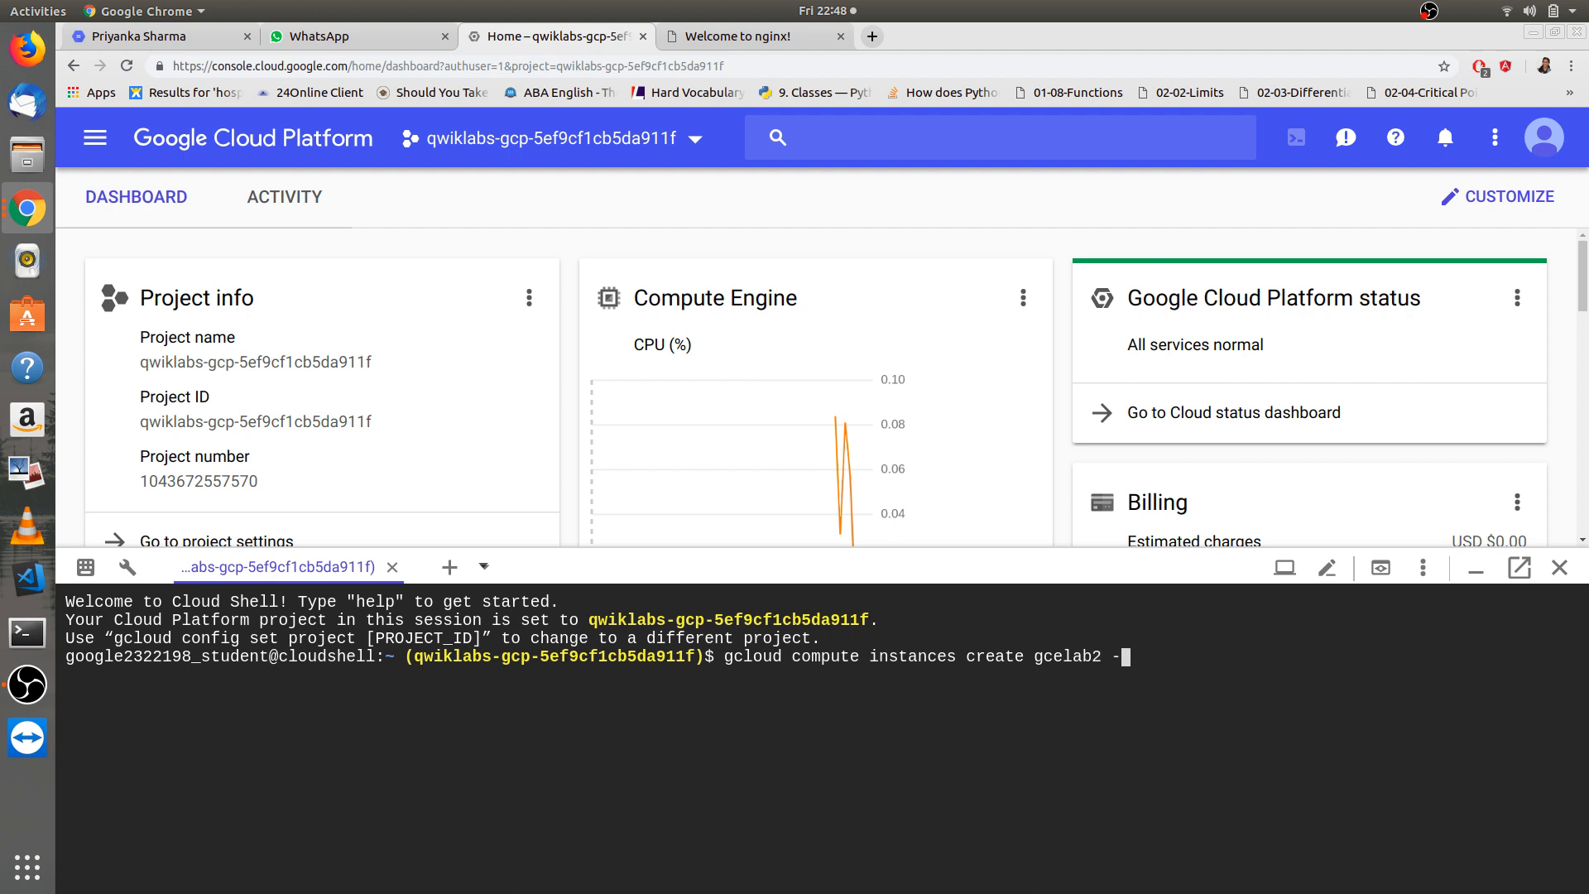
text(-)
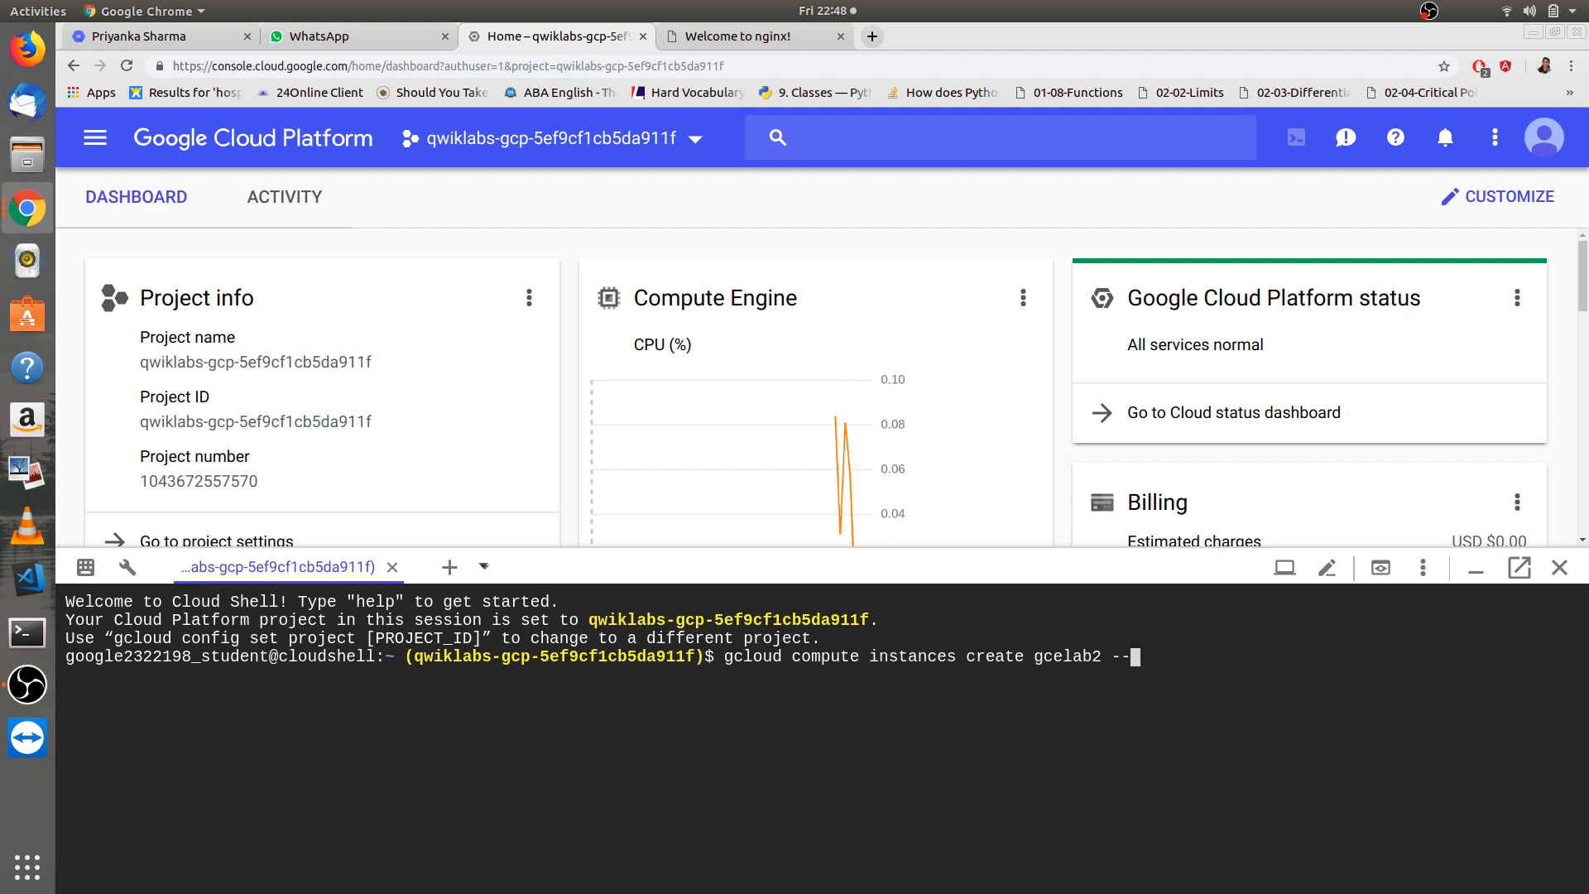
text(zon)
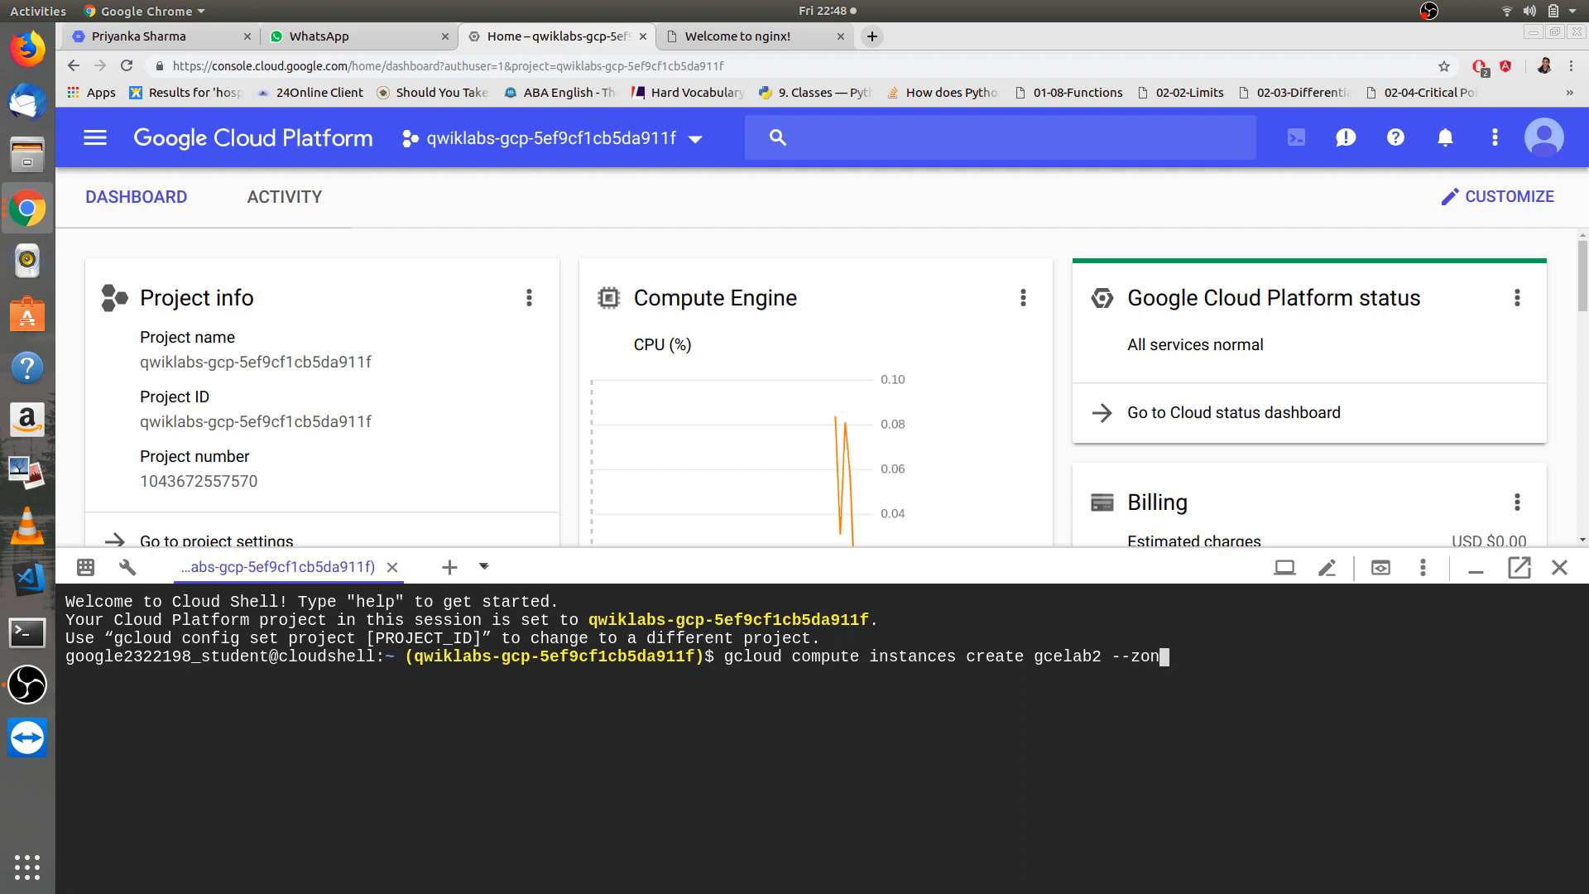
text(e)
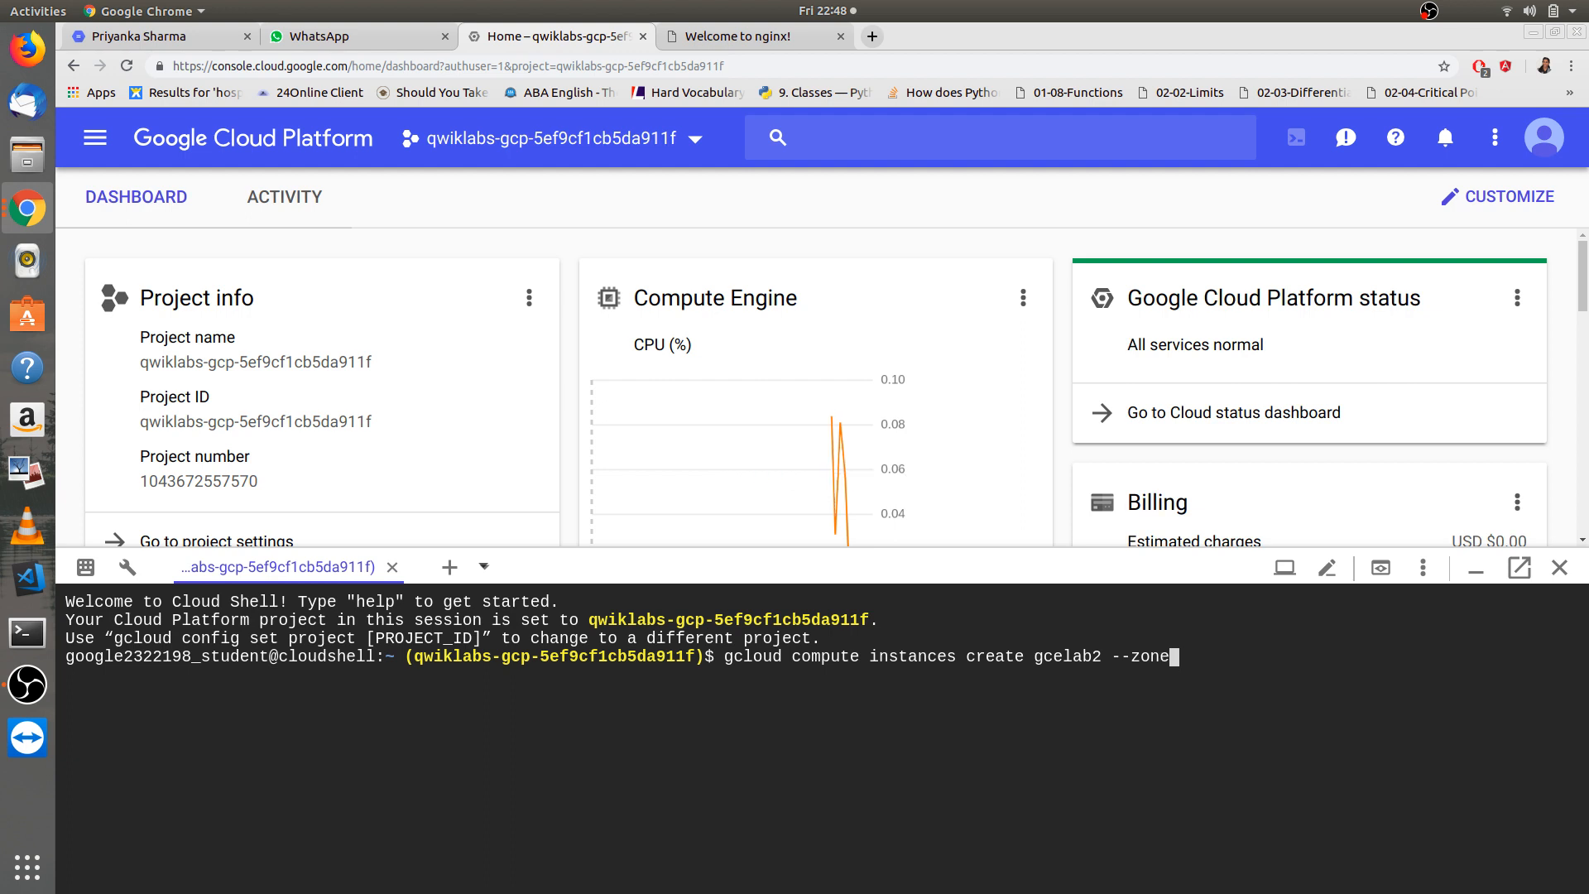
text(us)
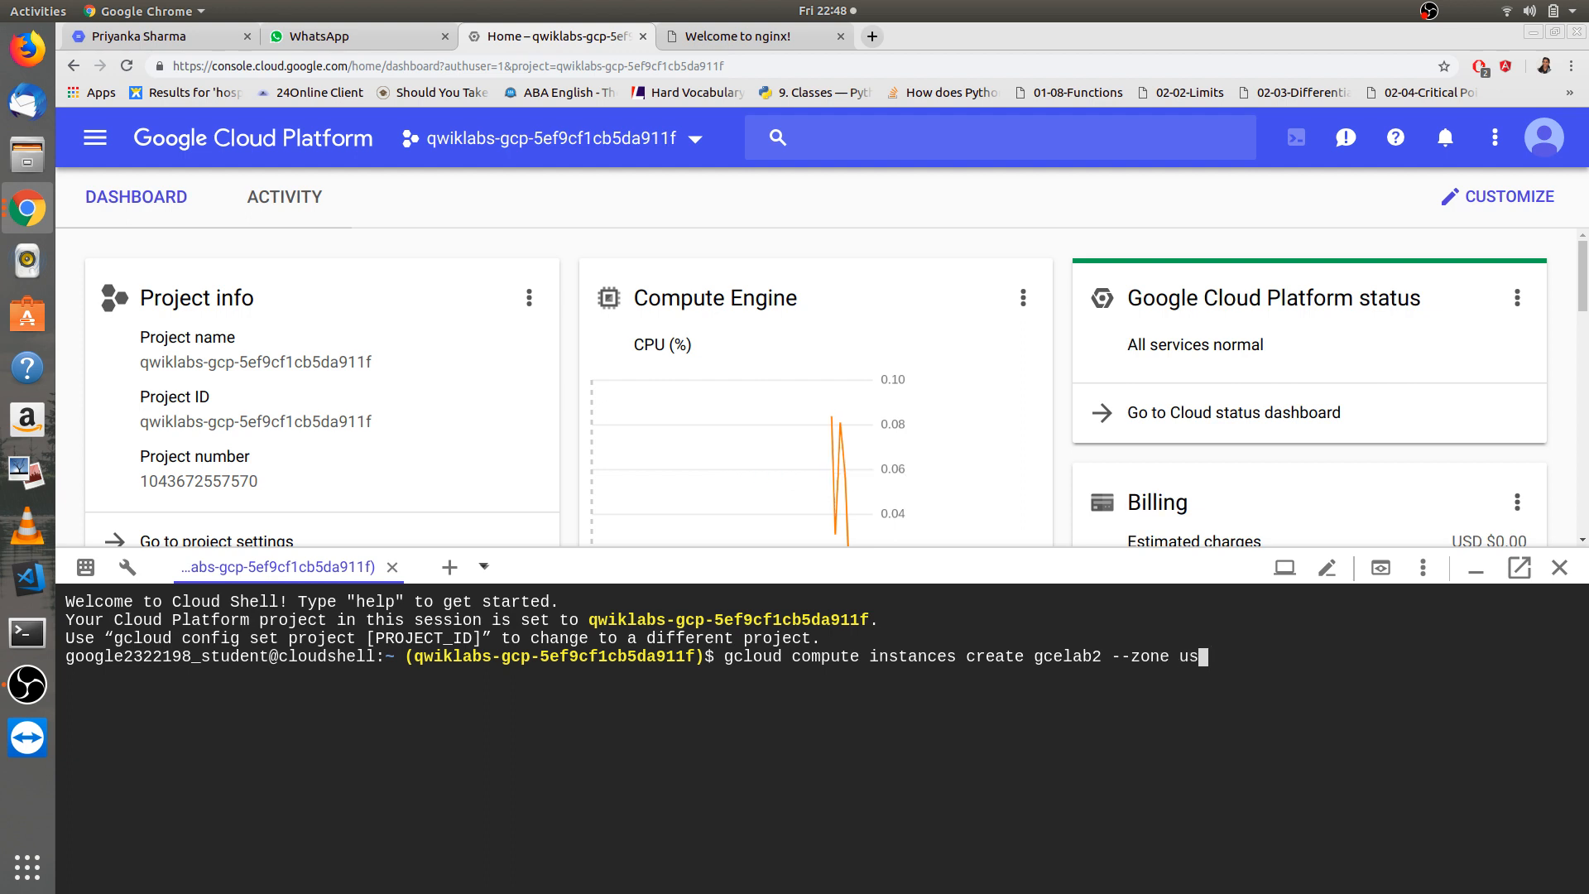
text(-central)
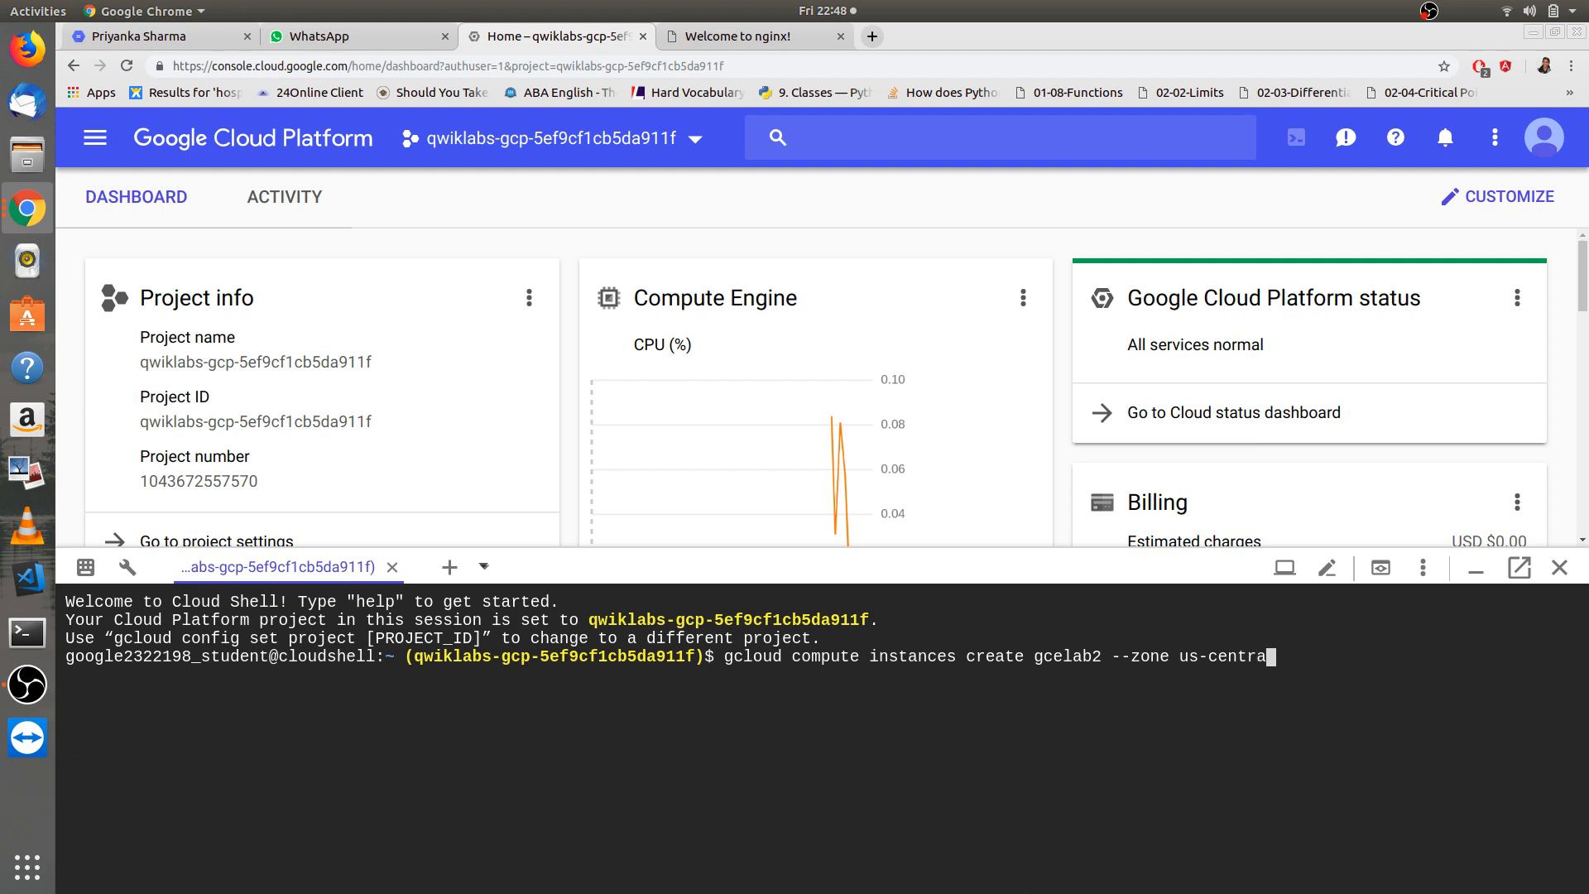
text(l1-)
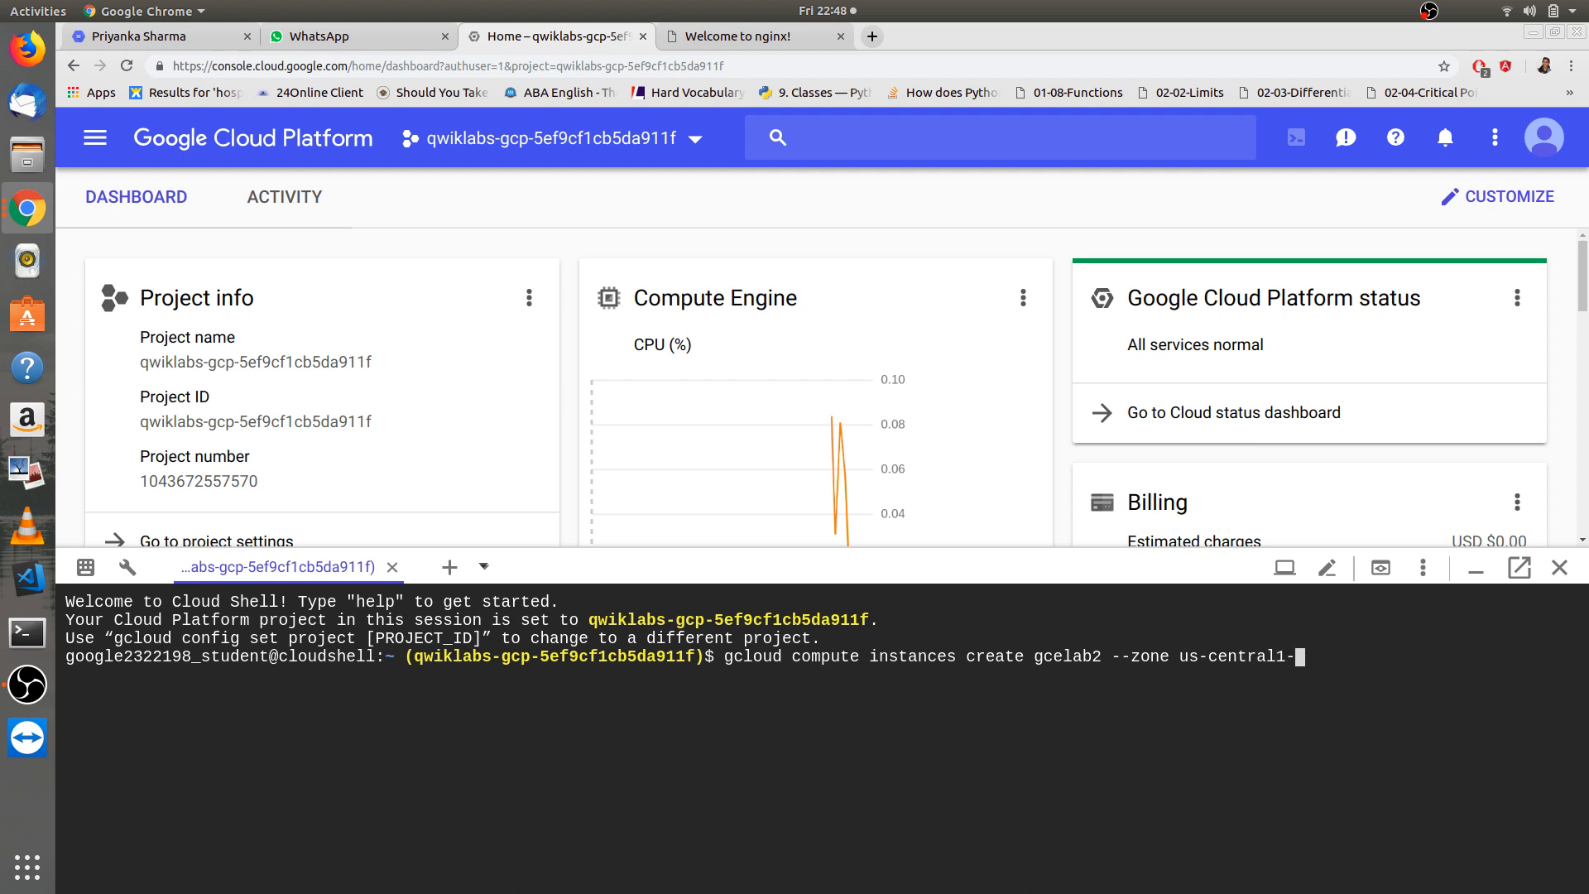
text(c)
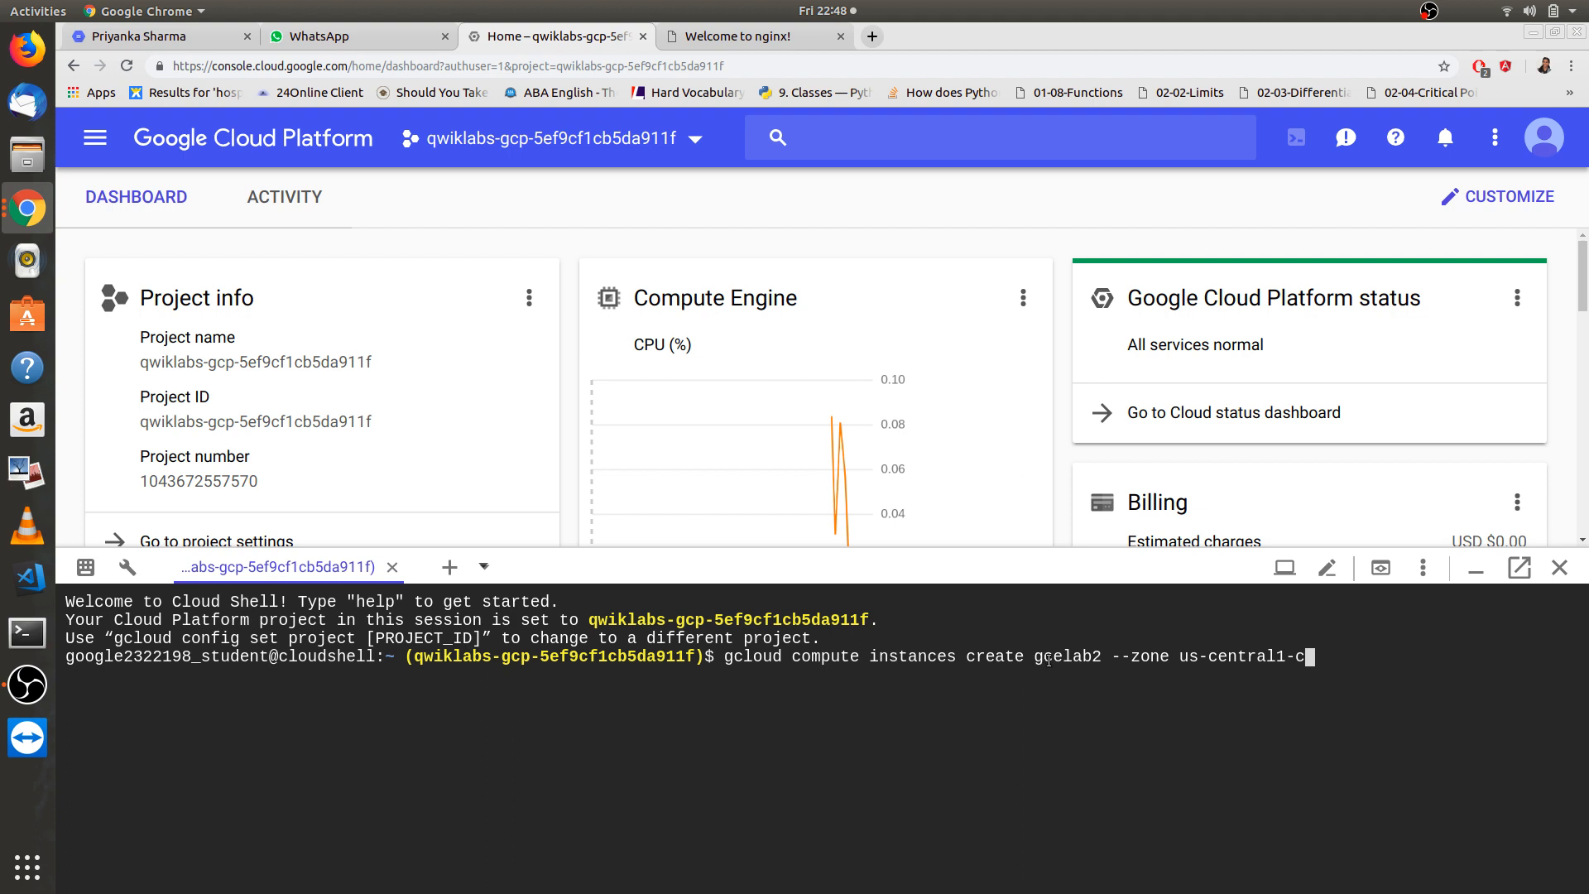
double_click(1065, 656)
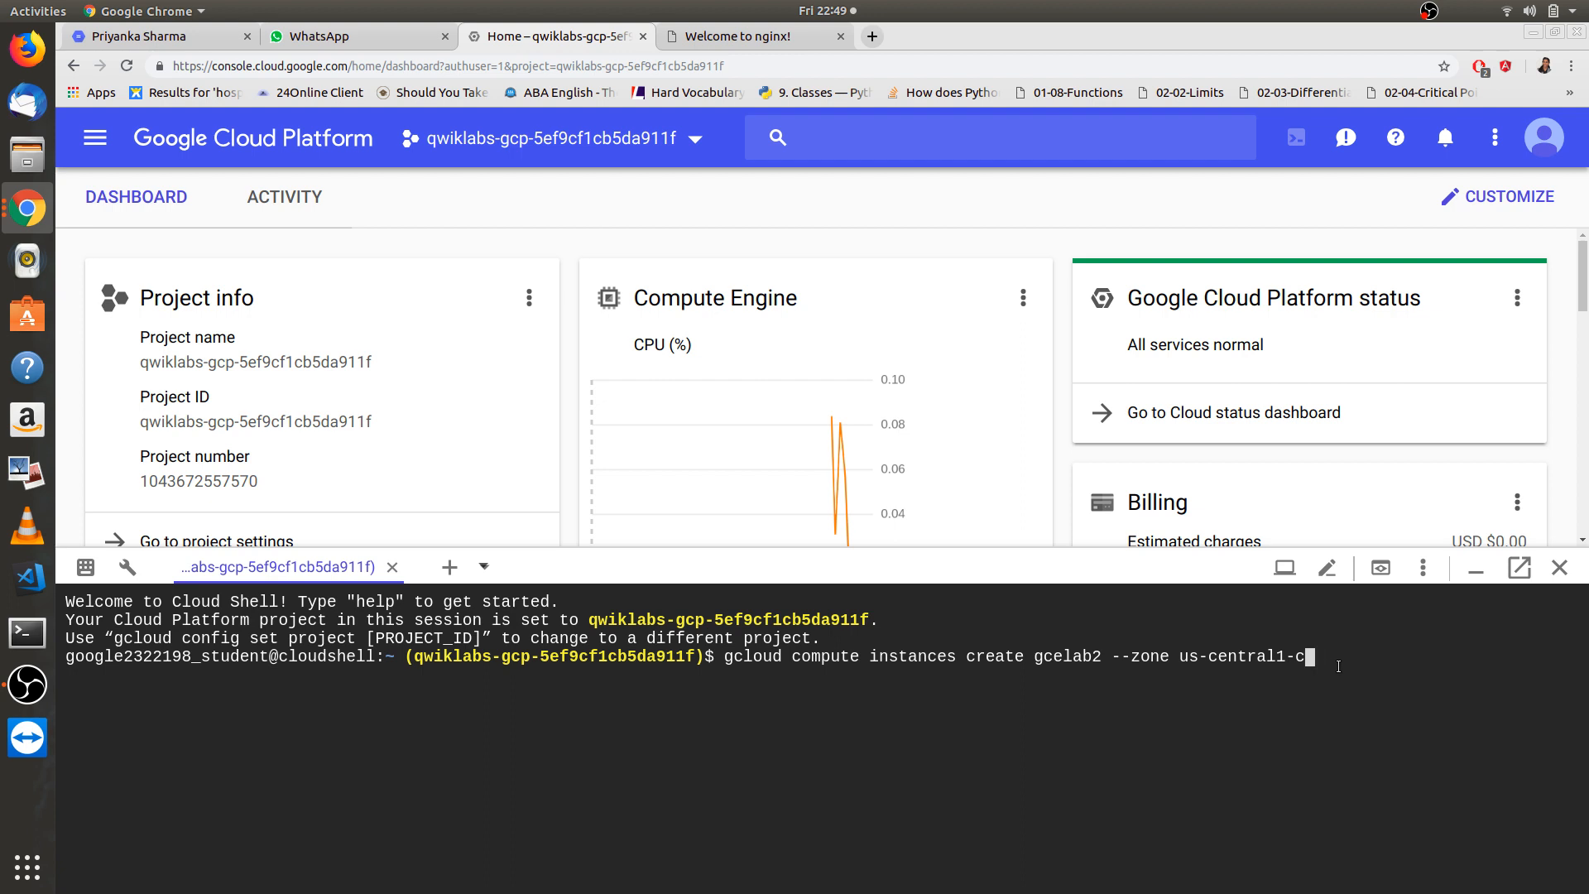
- Run the gcloud command so gcelab2 is created in us-central1-c with external IP 35.194.38.109
key(Return)
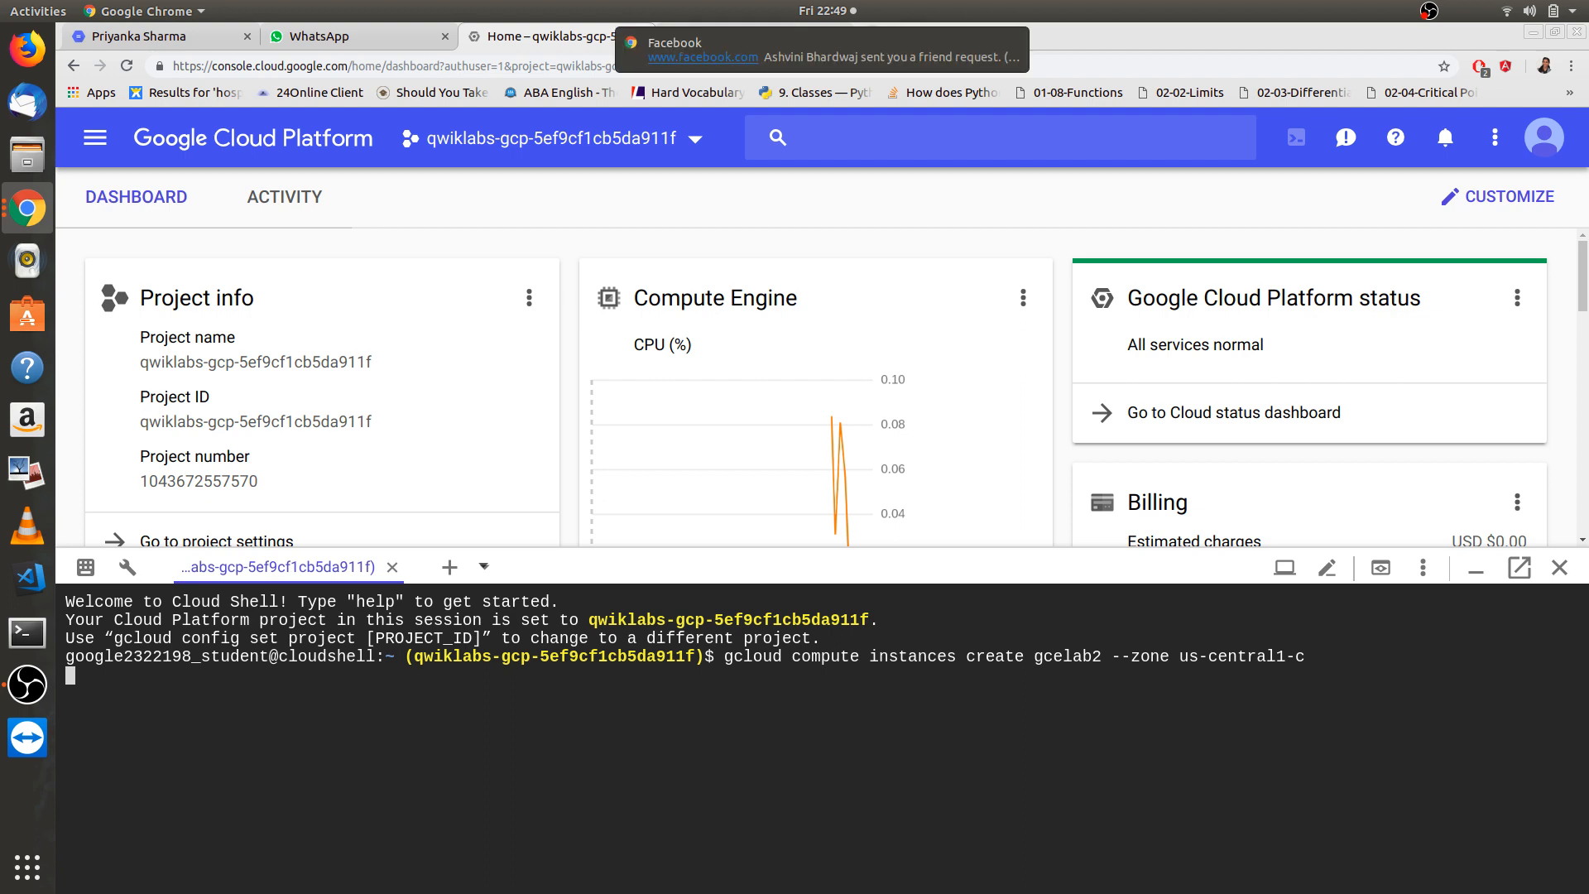
mouse_move(1010, 104)
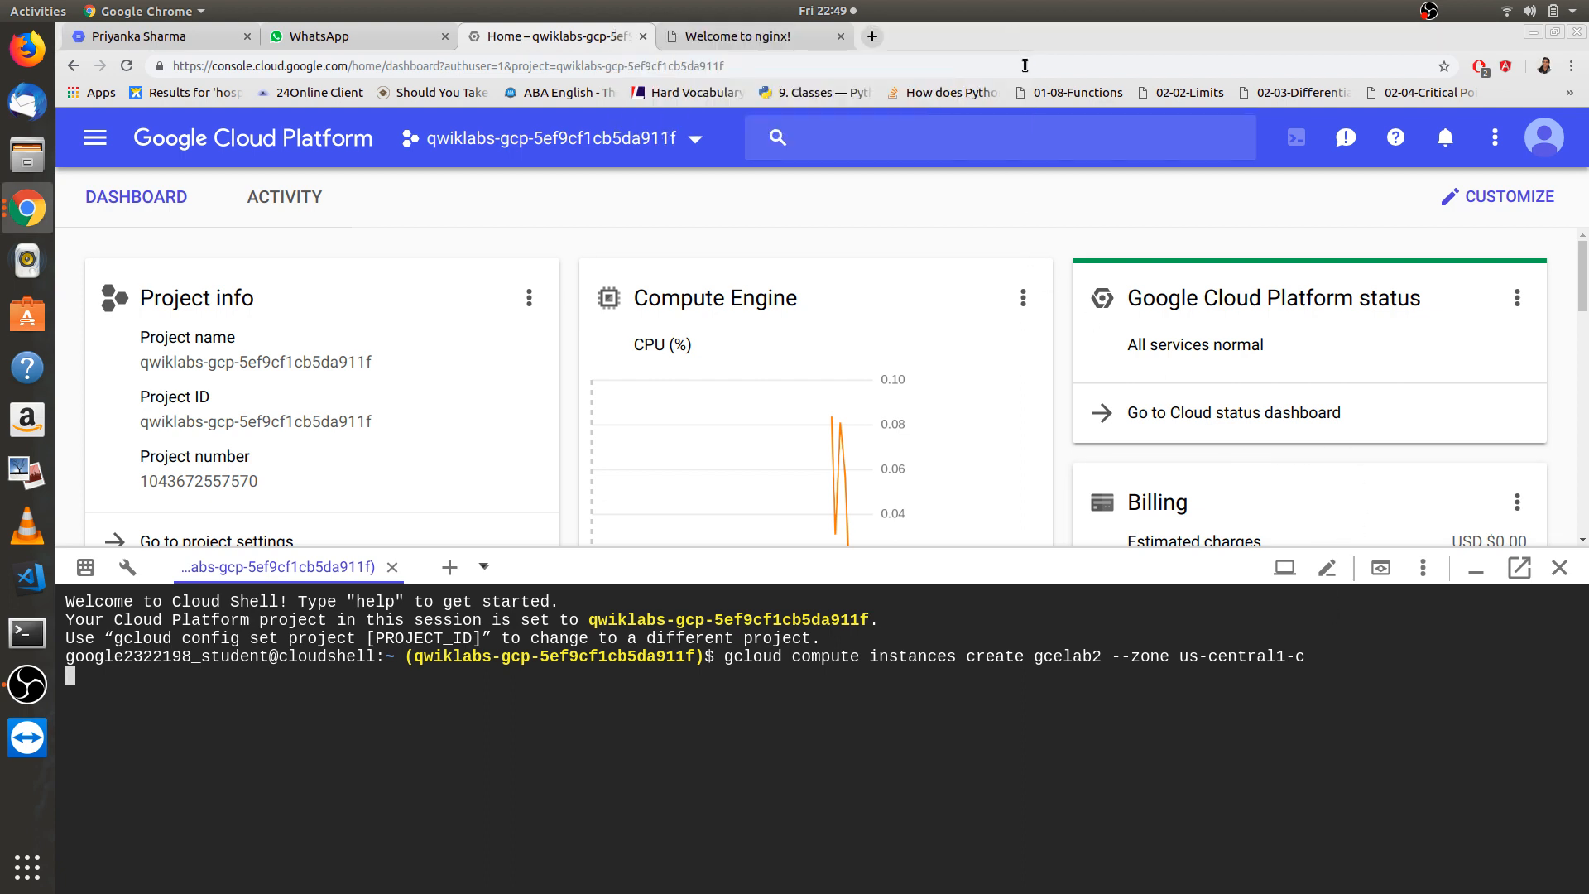
mouse_move(735, 696)
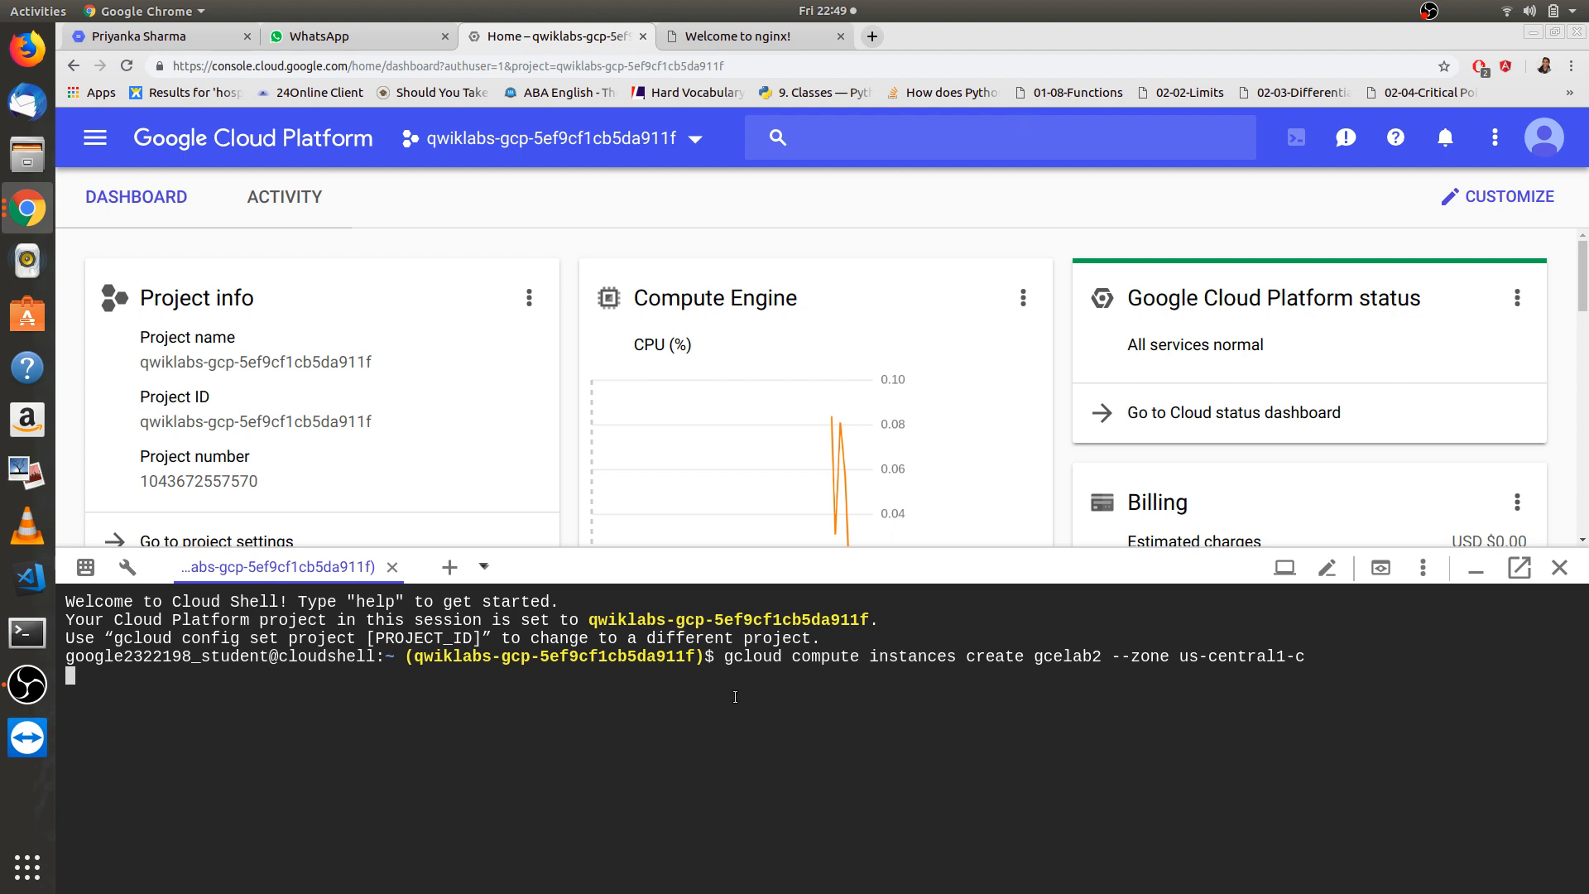
mouse_move(640, 752)
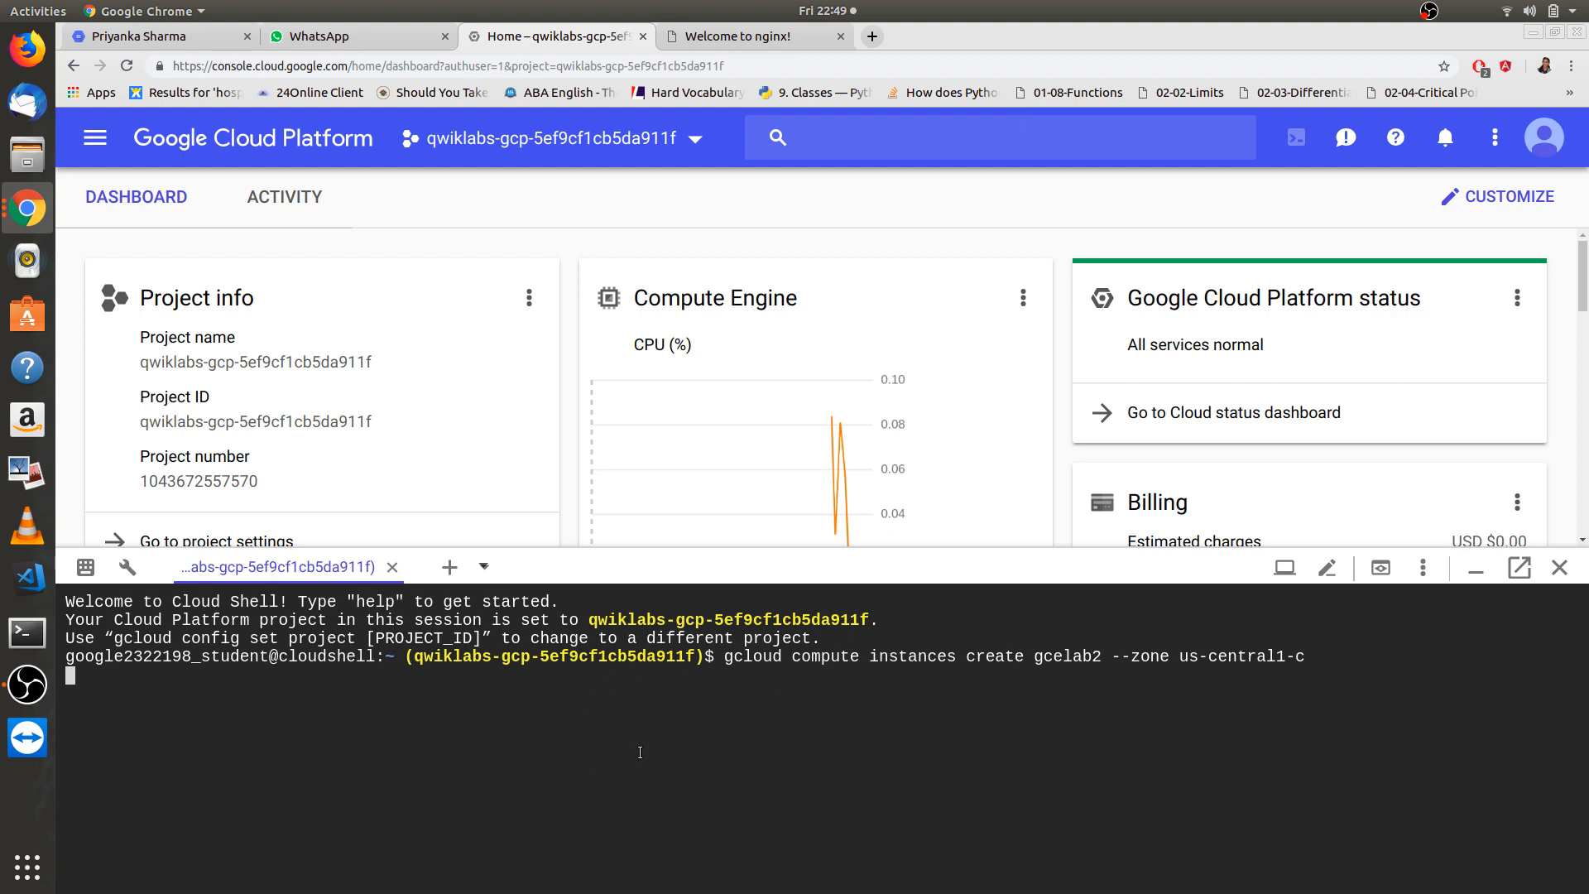
mouse_move(608, 715)
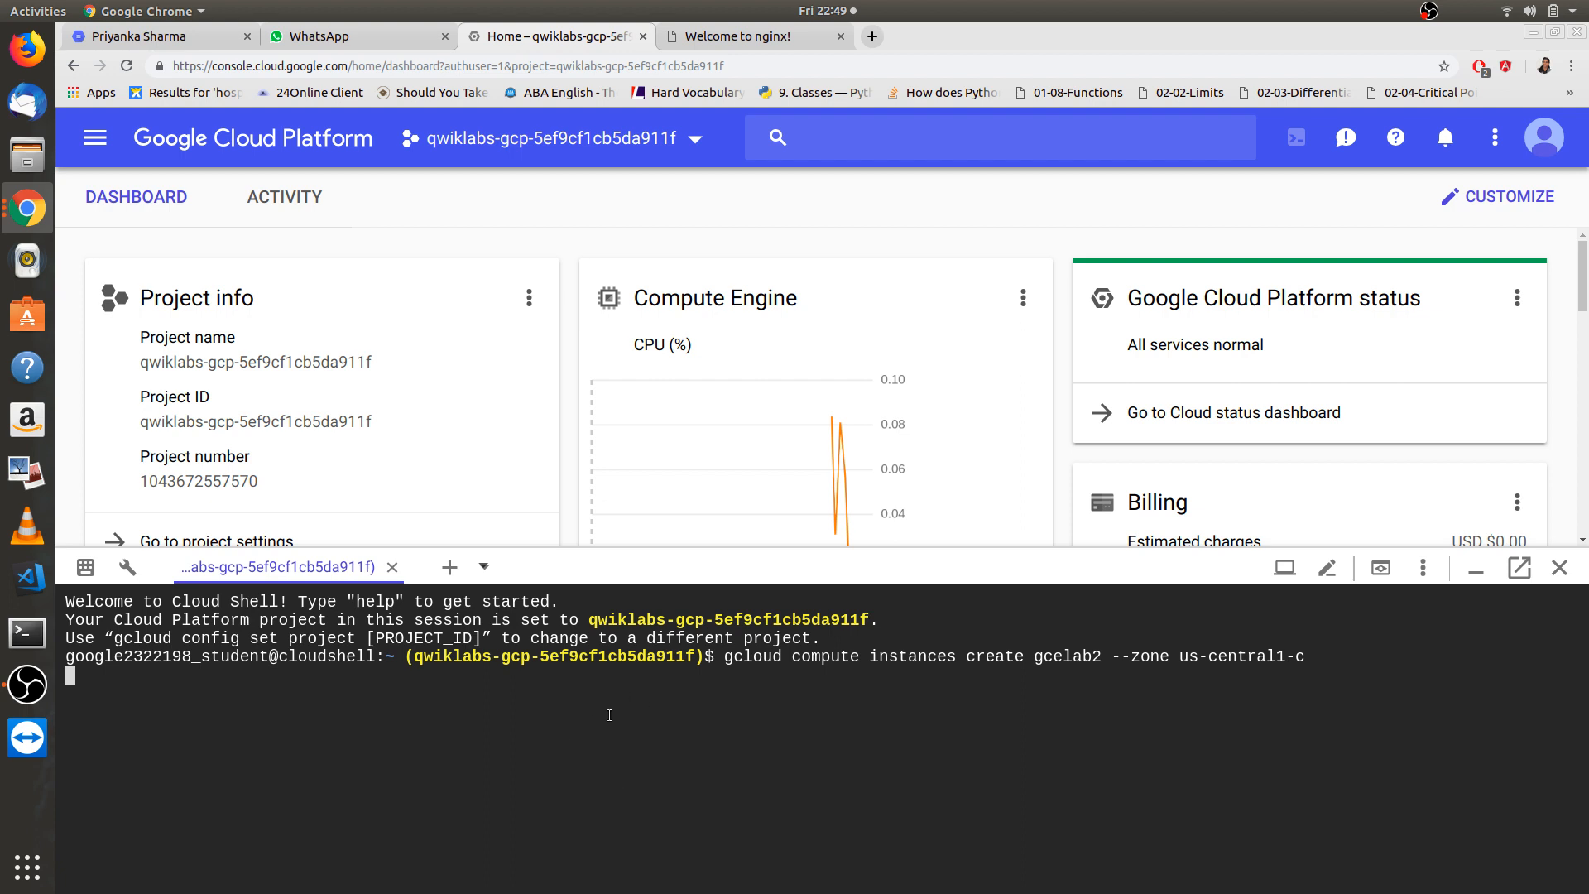
mouse_move(583, 706)
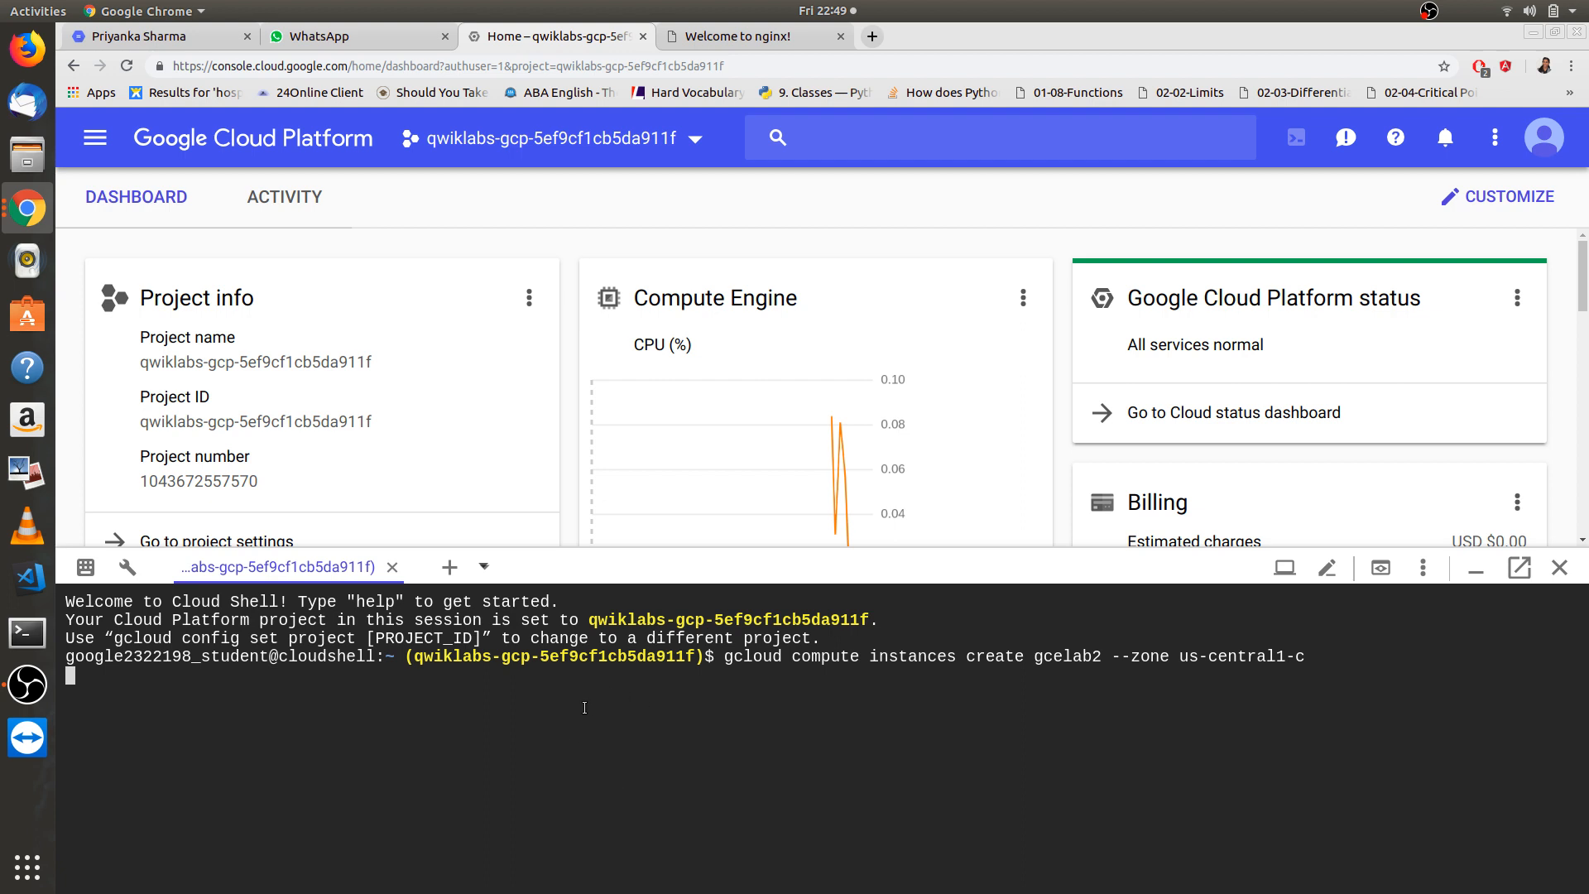
key(Return)
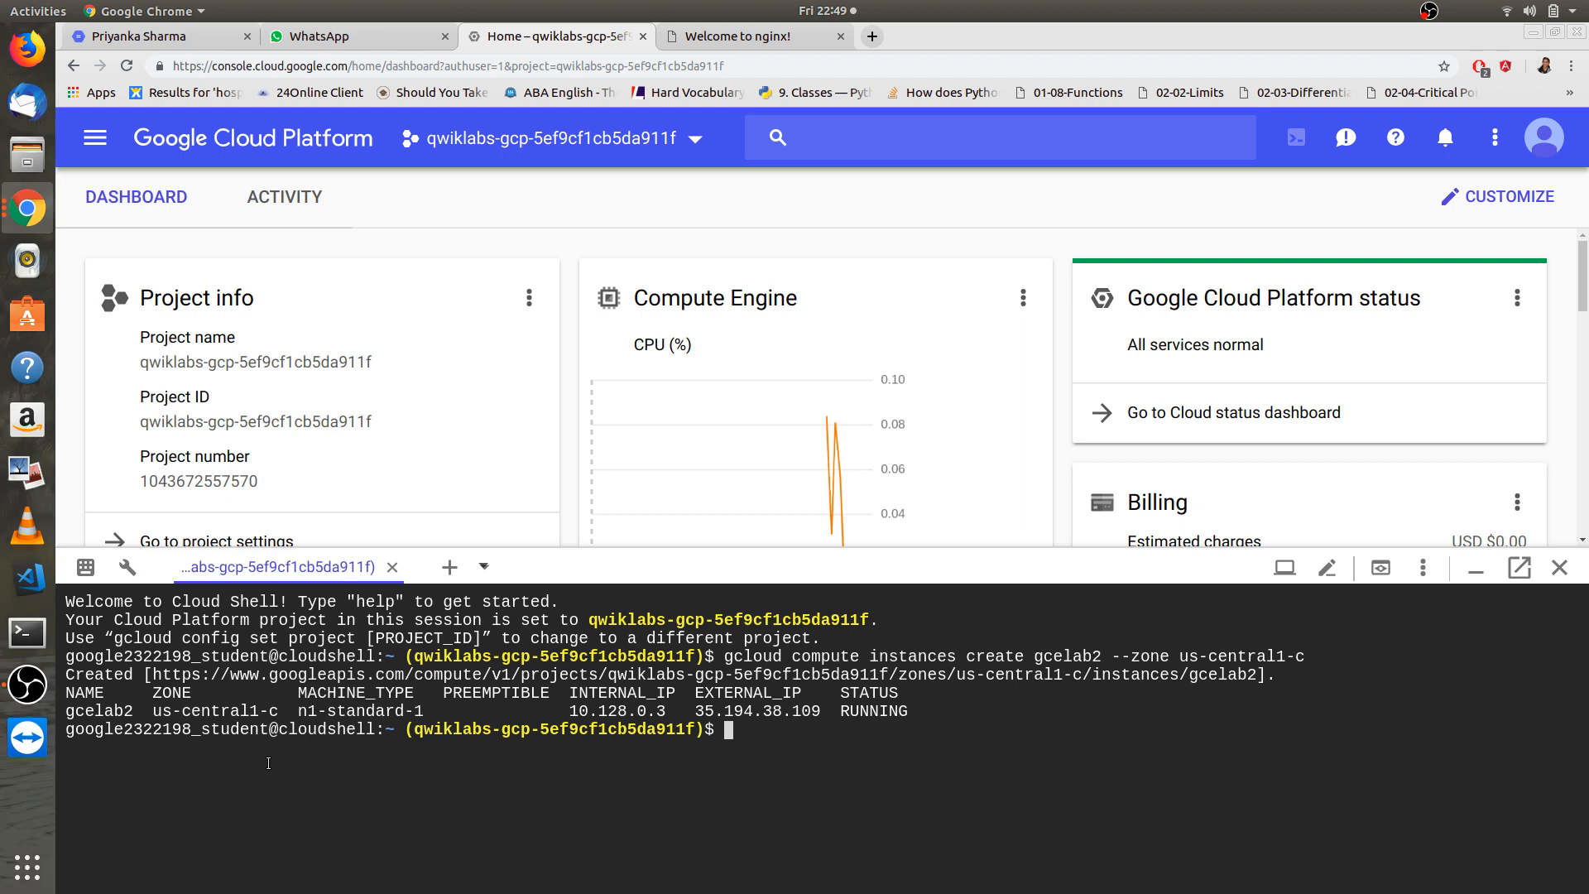
mouse_move(95, 137)
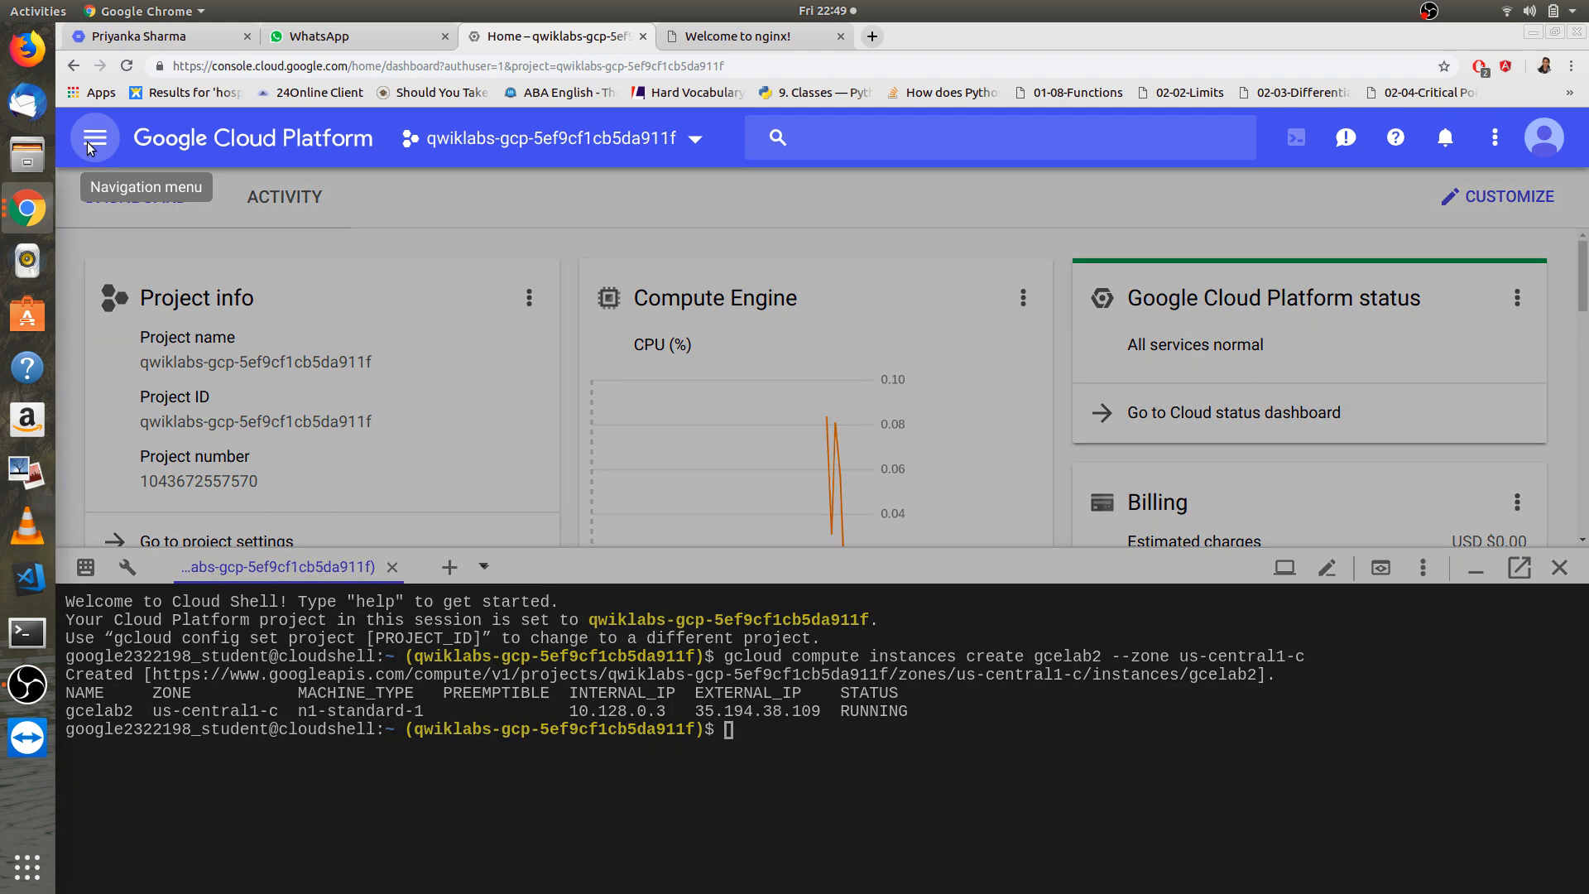
- Navigate to Compute Engine VM instances and minimize Cloud Shell to show gcelab and gcelab2 running
click(94, 138)
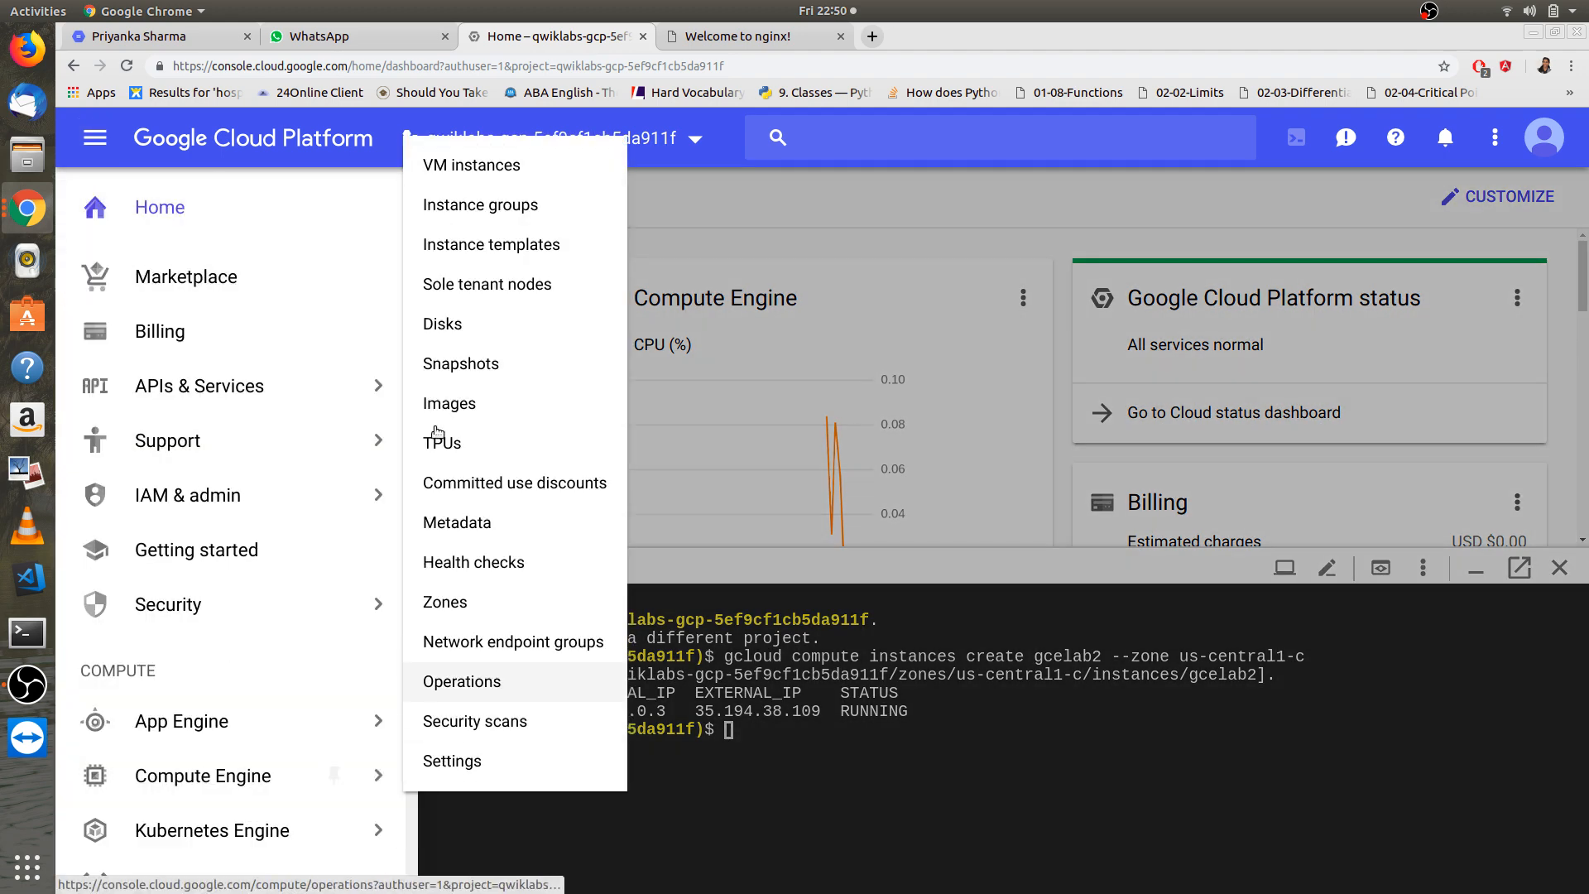
mouse_move(470, 166)
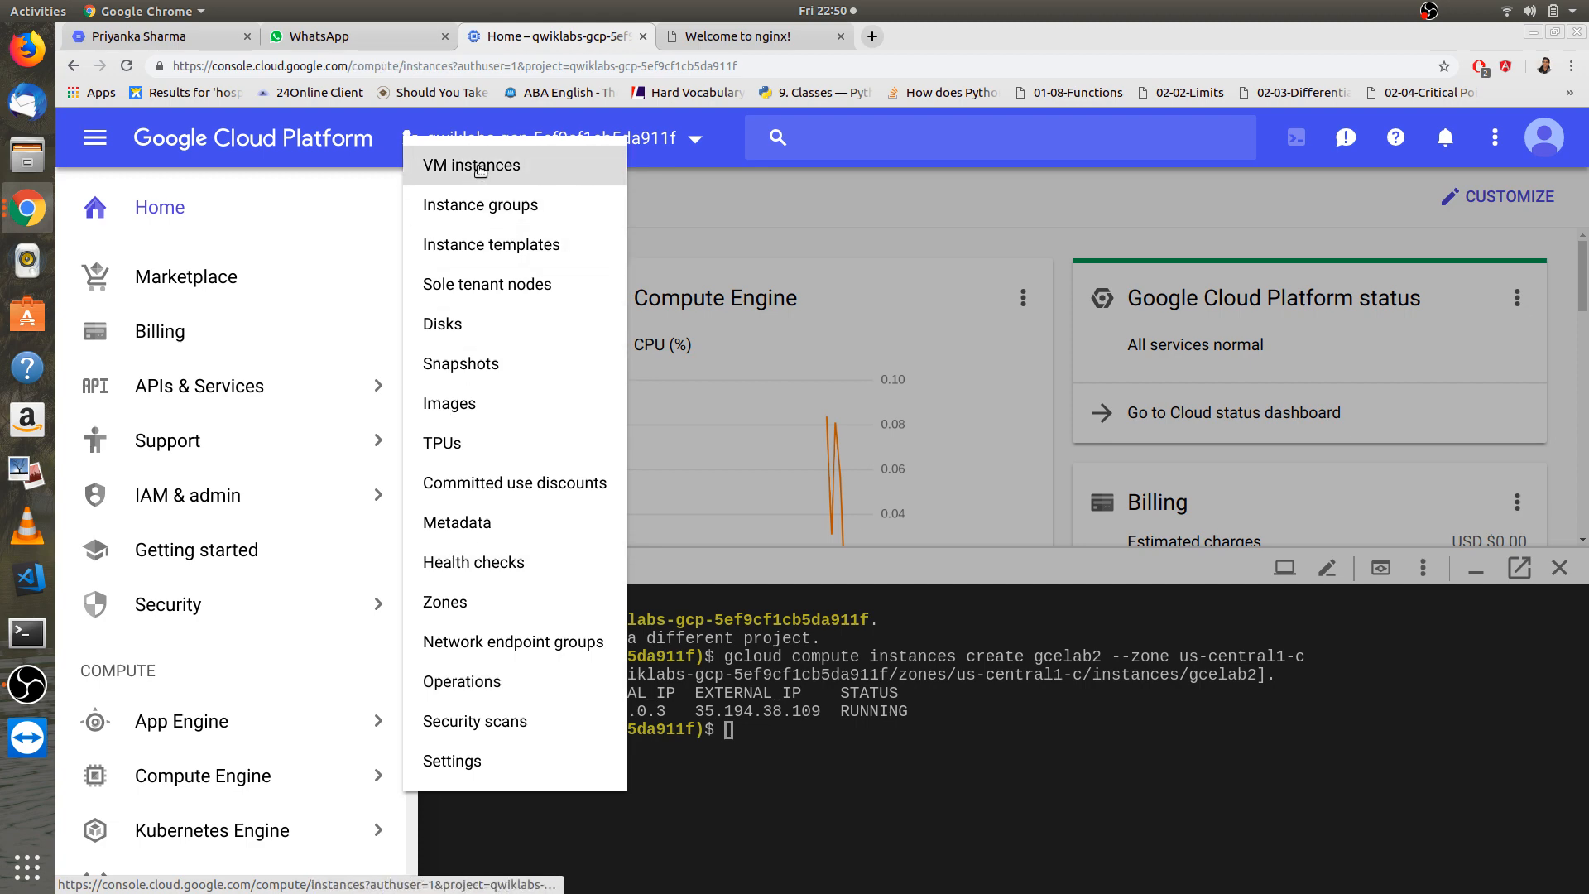
click(469, 164)
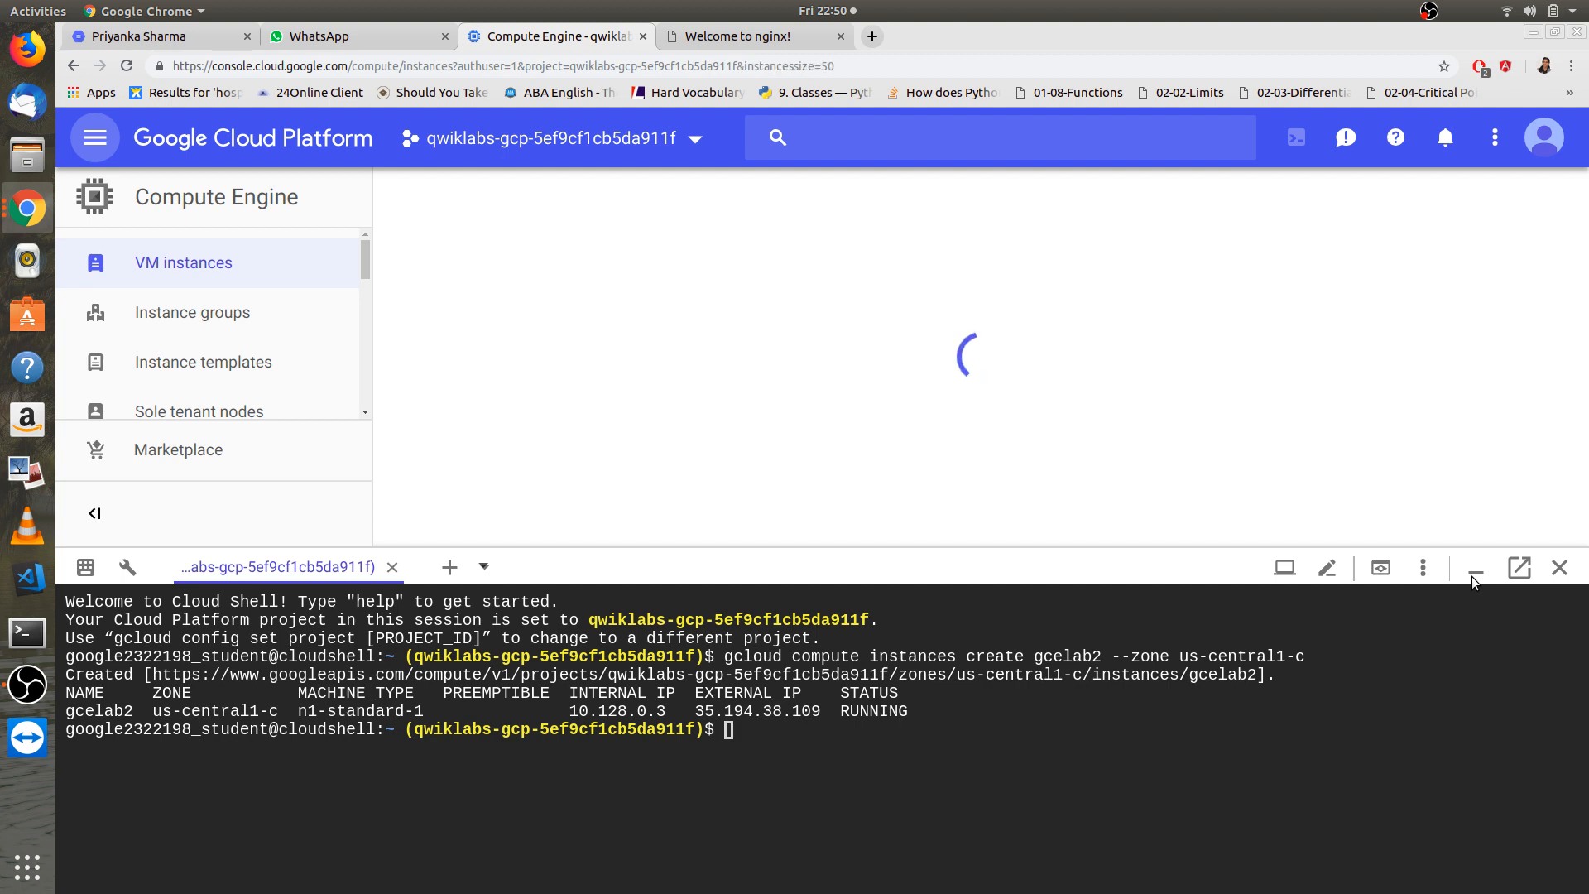
click(1475, 568)
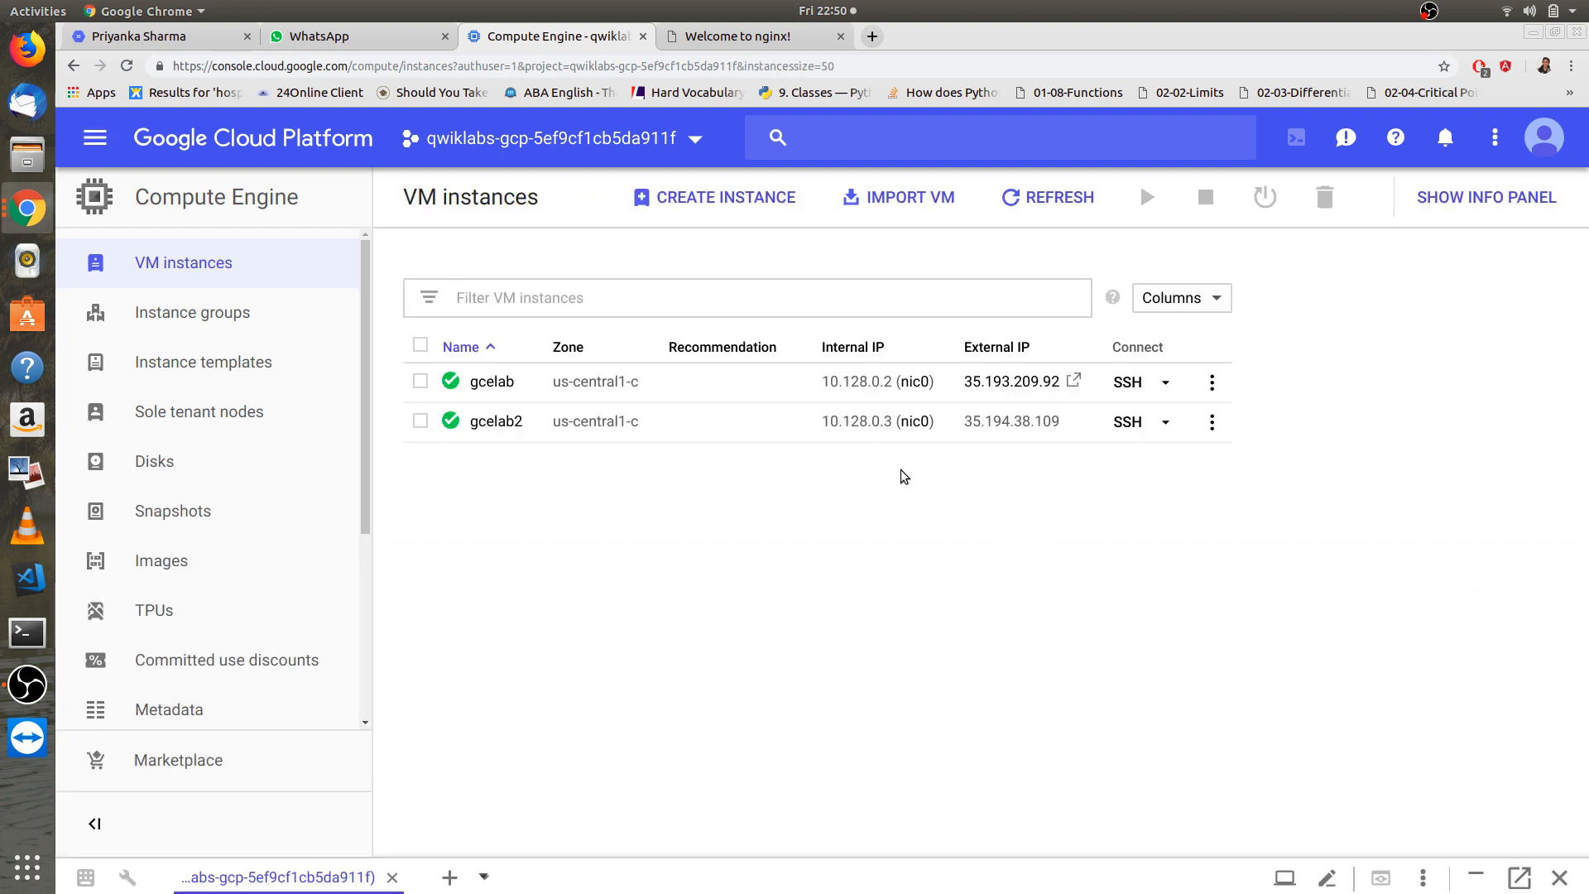
mouse_move(594, 421)
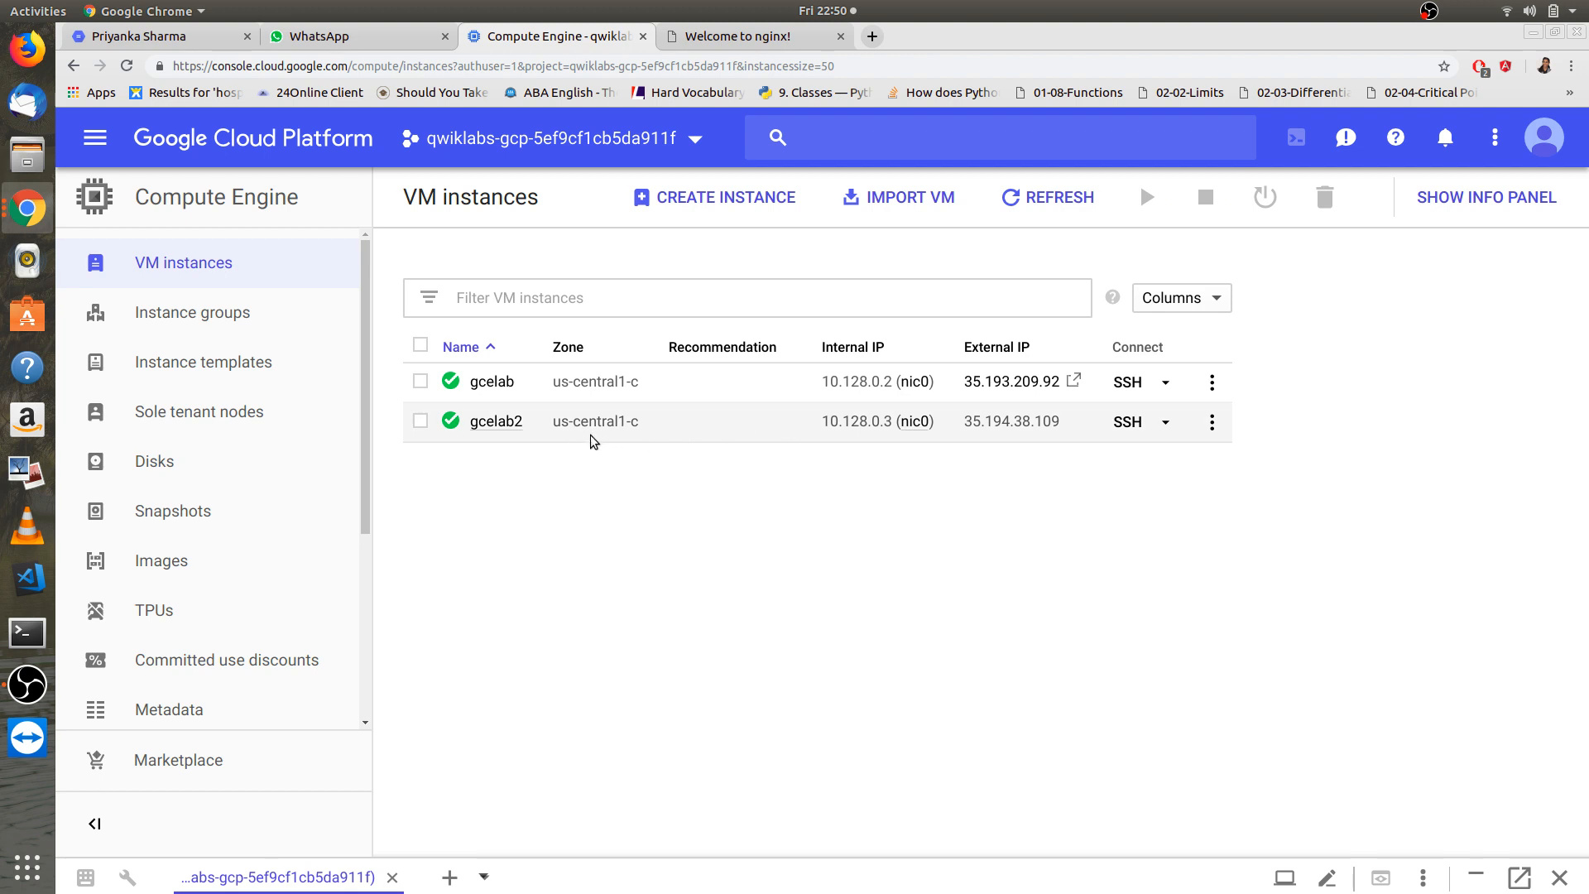
mouse_move(740, 466)
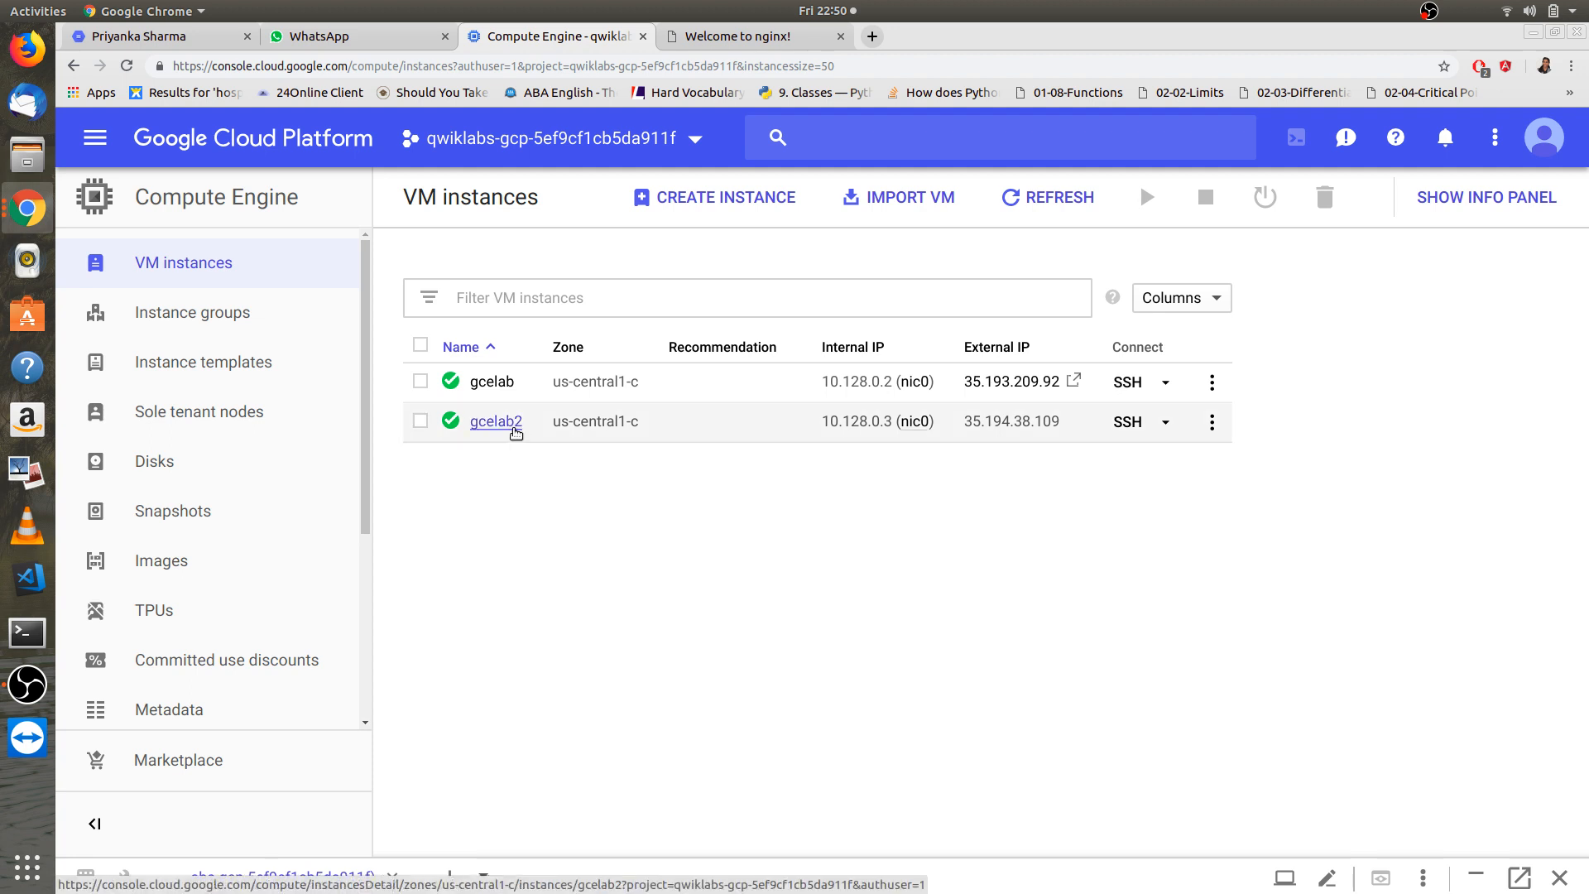
mouse_move(518, 460)
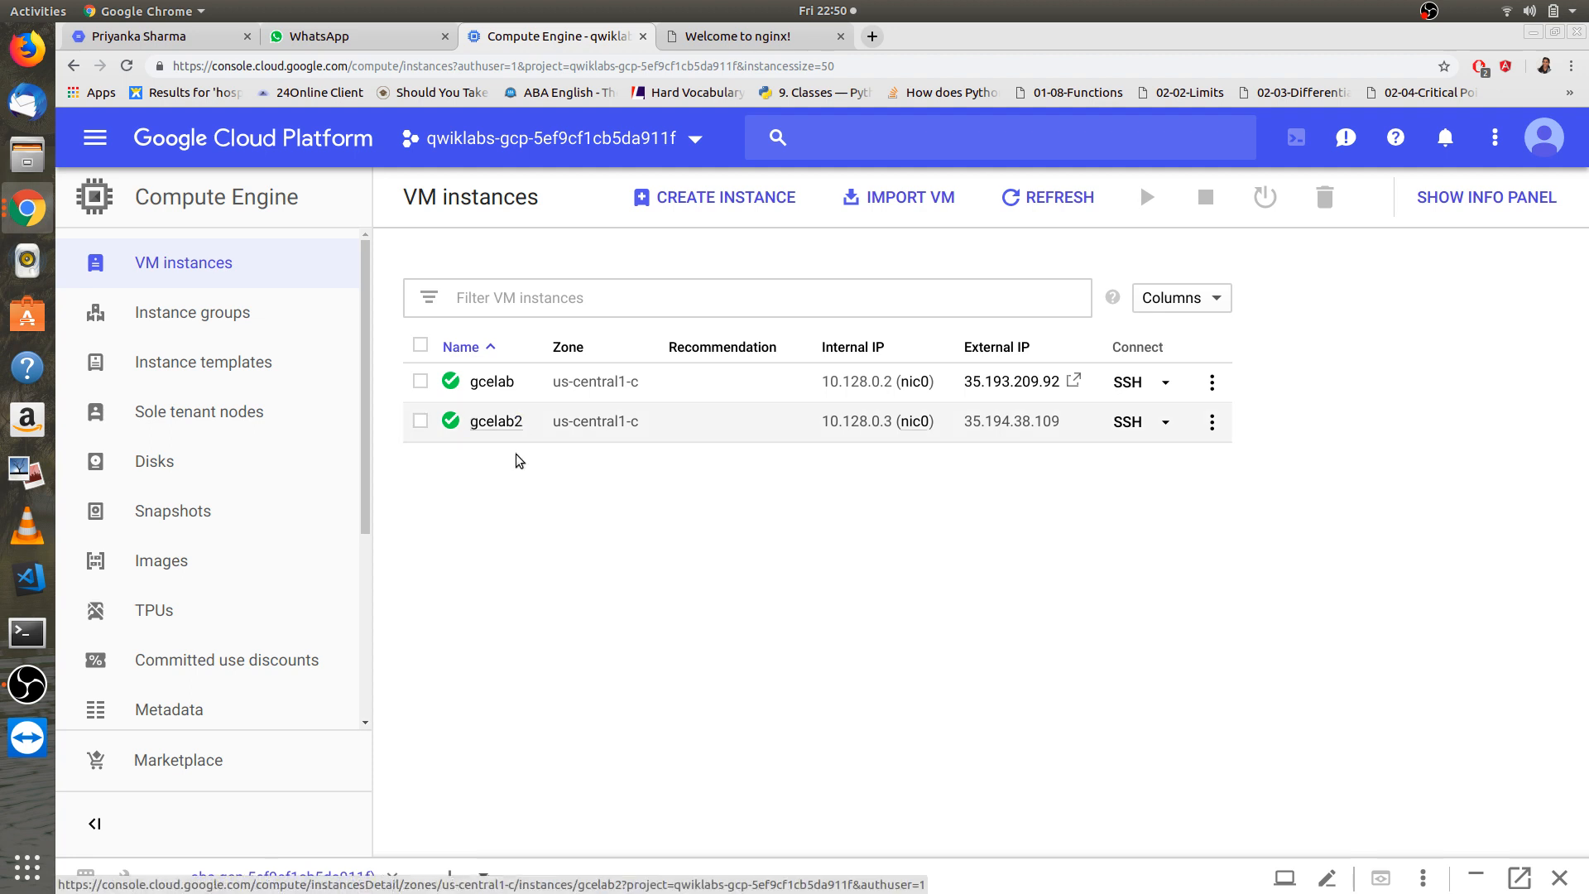
mouse_move(532, 505)
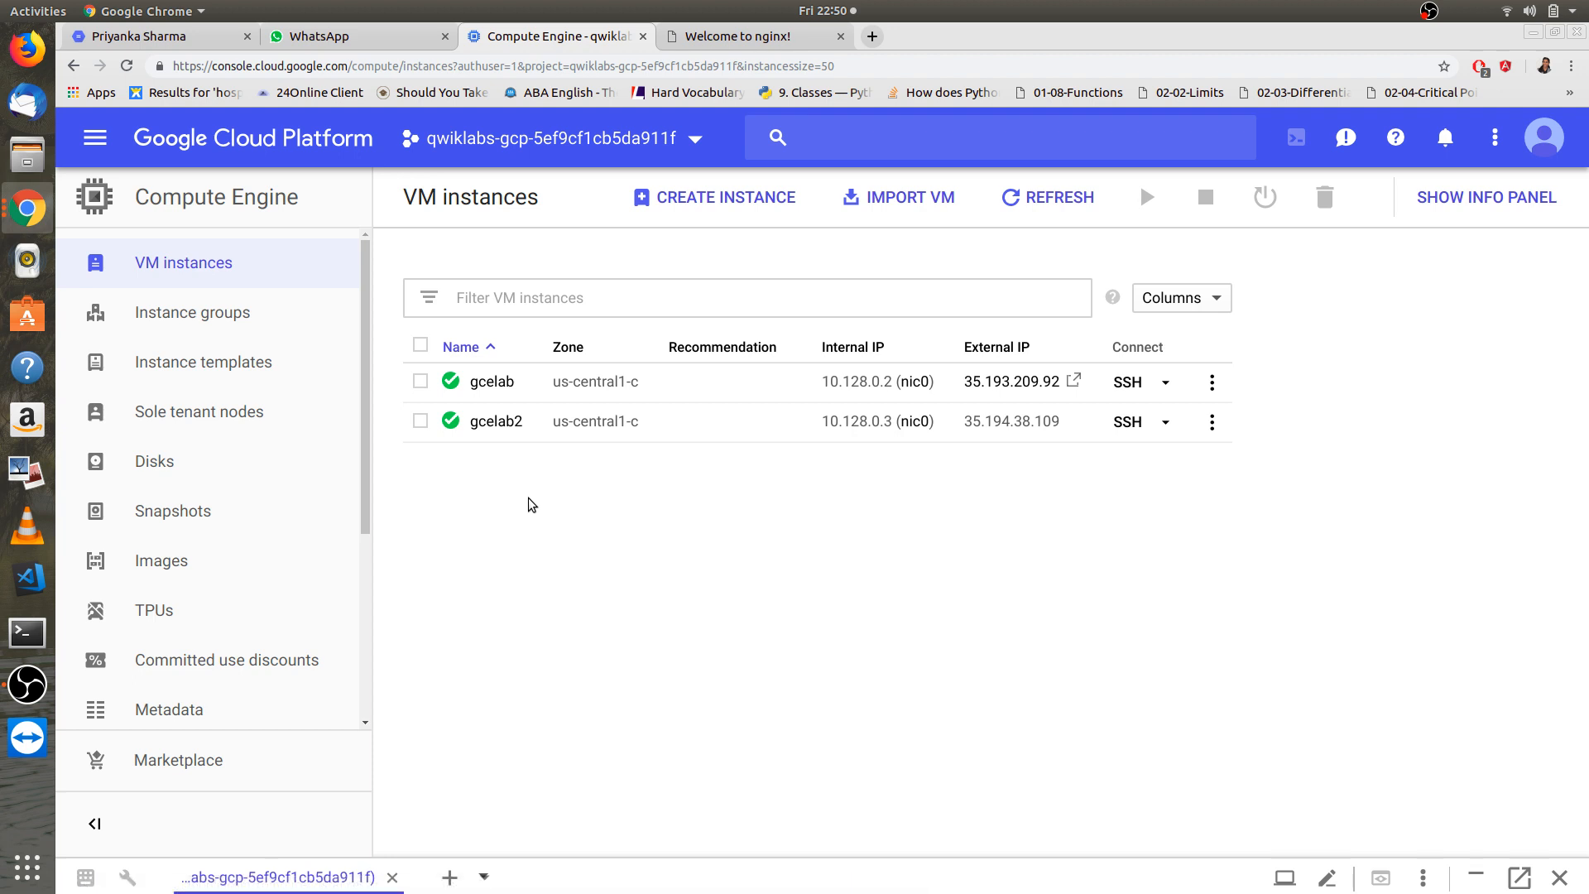